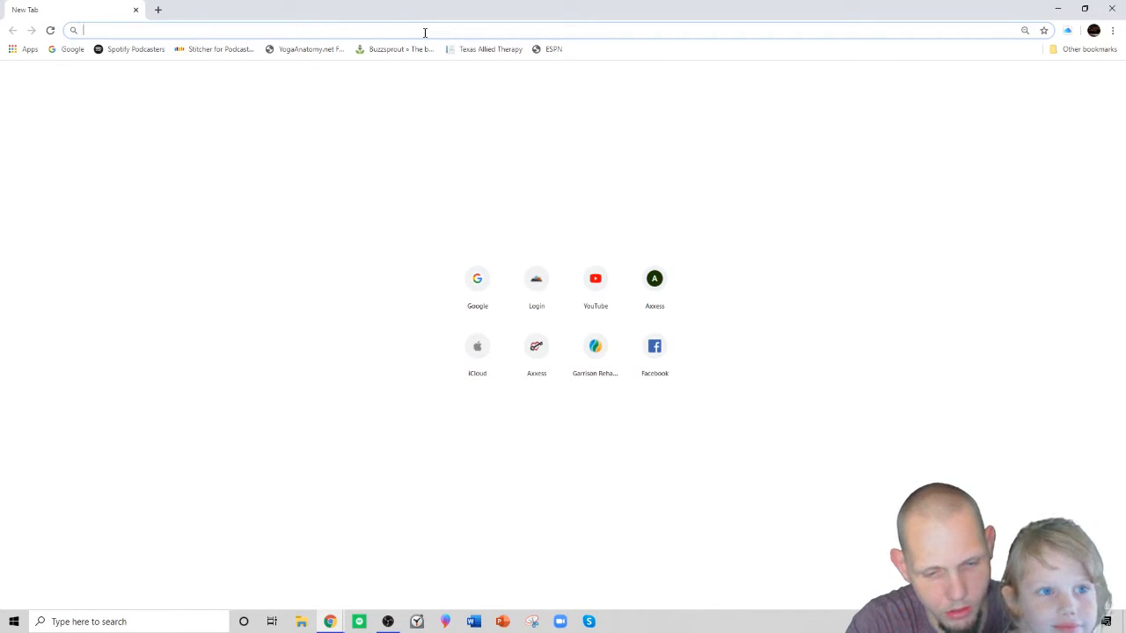
# Abandon a typed address-bar search and go to the Google home page from the New Tab shortcut.
pyautogui.write('ani')
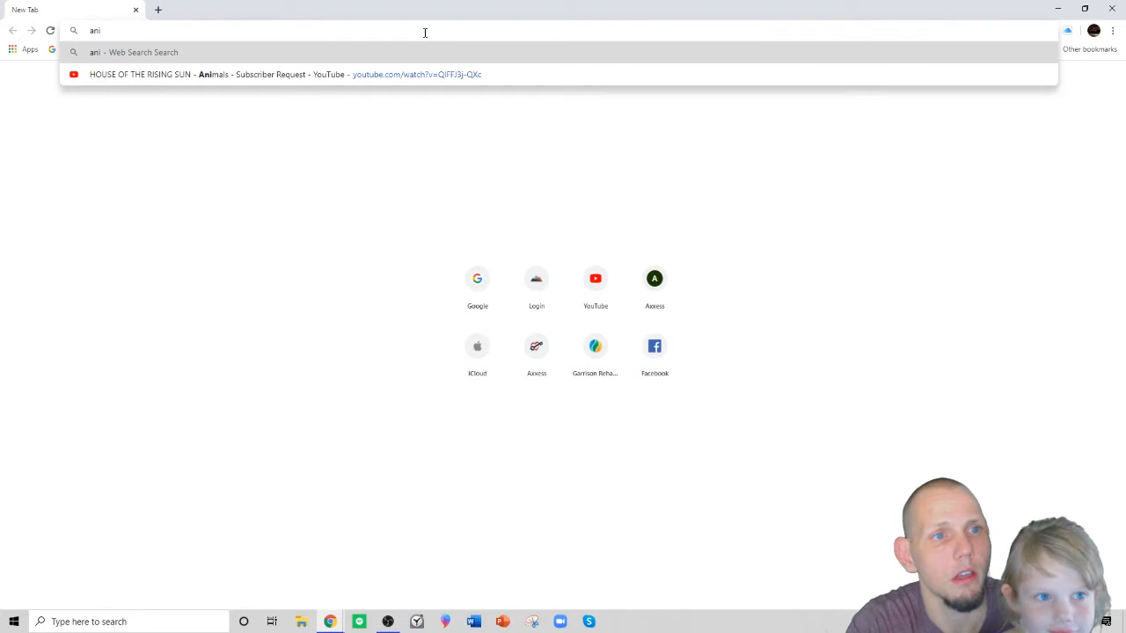
pyautogui.write('m')
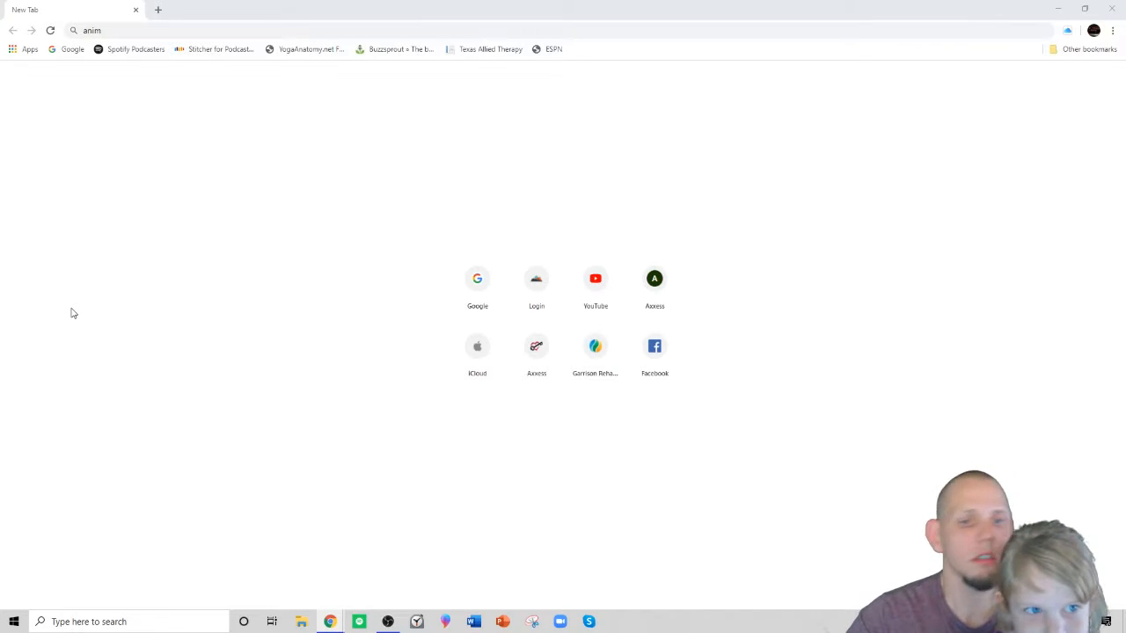
pyautogui.moveTo(151, 271)
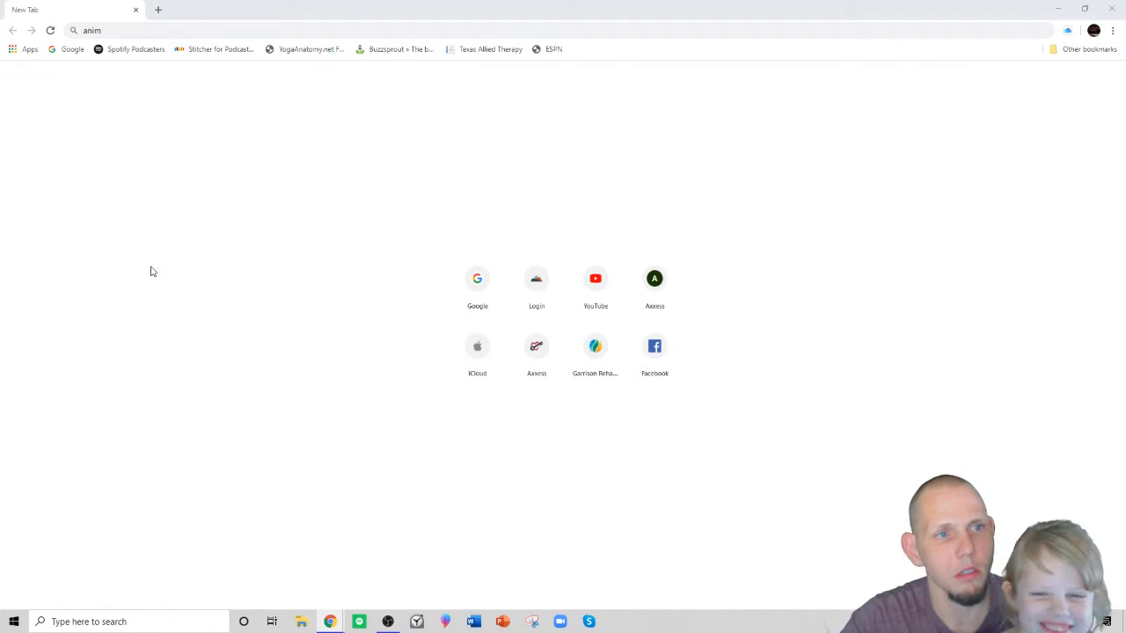
pyautogui.moveTo(132, 200)
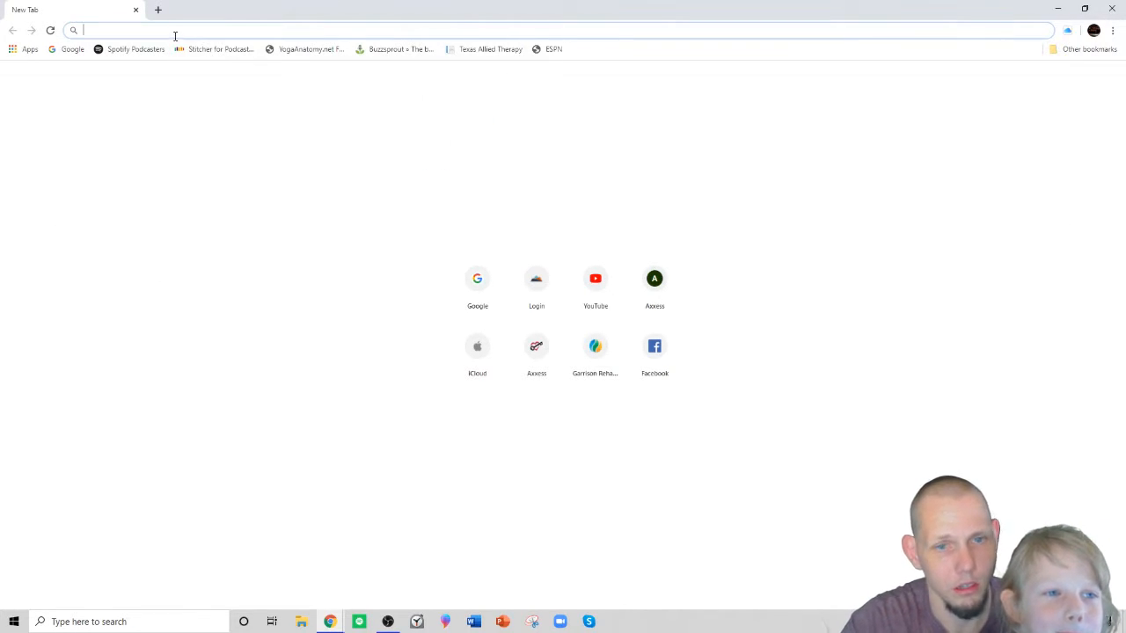
pyautogui.moveTo(478, 278)
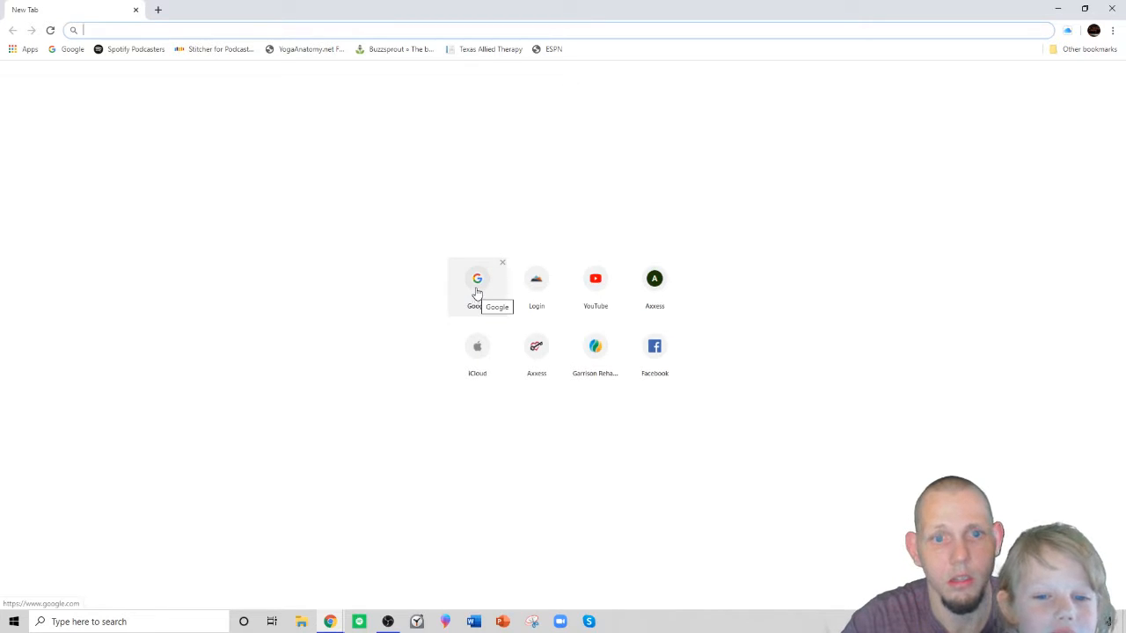
pyautogui.click(477, 278)
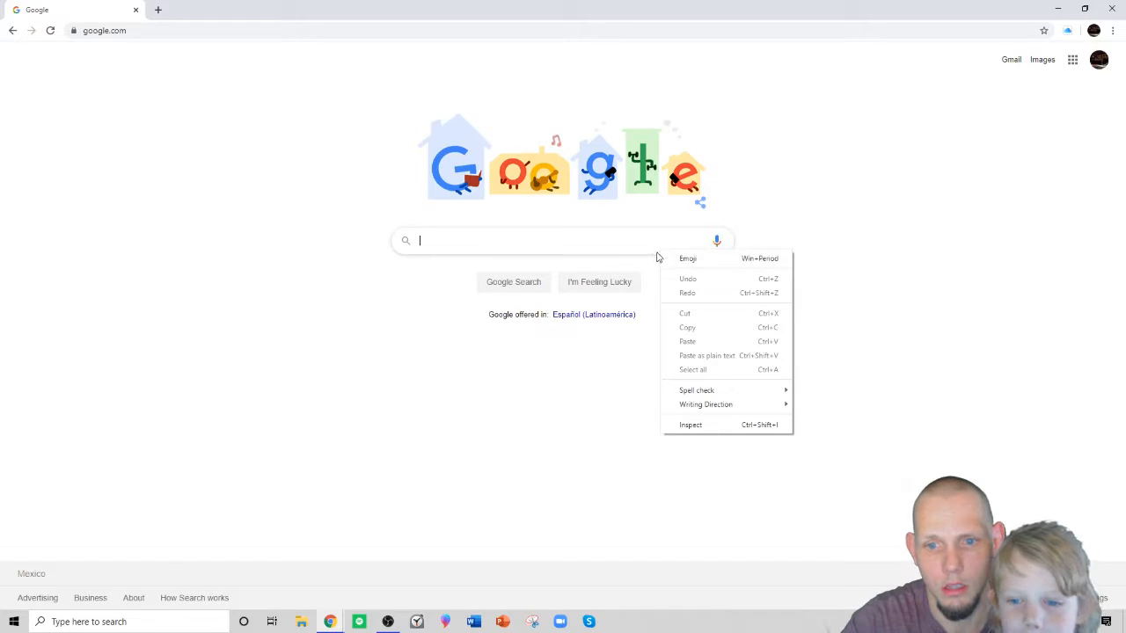
# Run a Google search for 'bugs' and dismiss the location-permission popup.
pyautogui.click(837, 160)
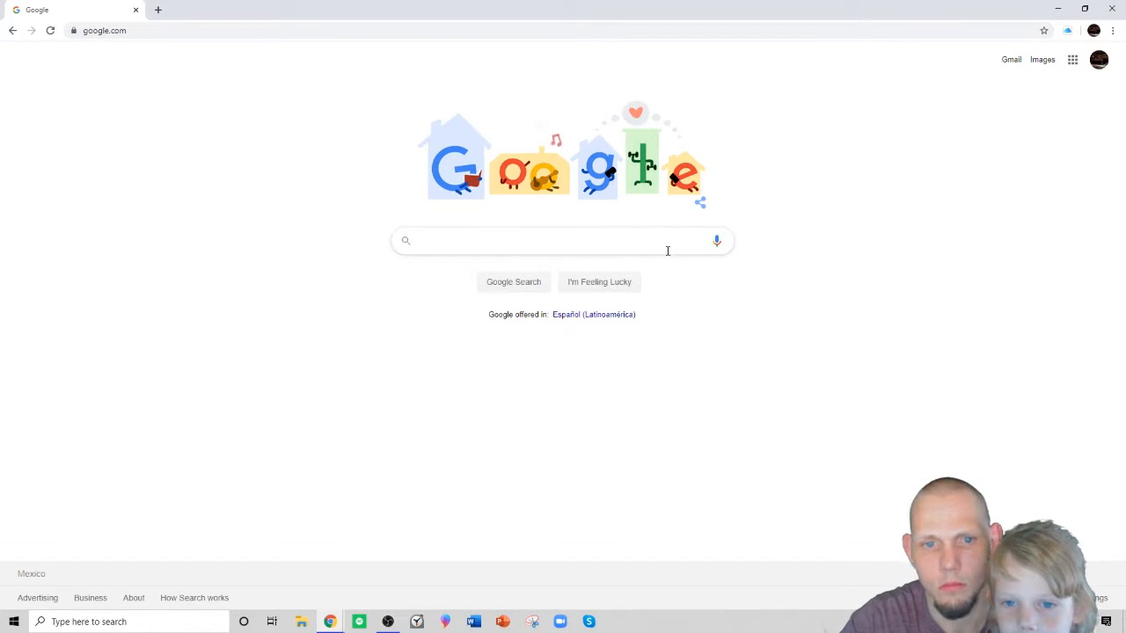
pyautogui.click(563, 239)
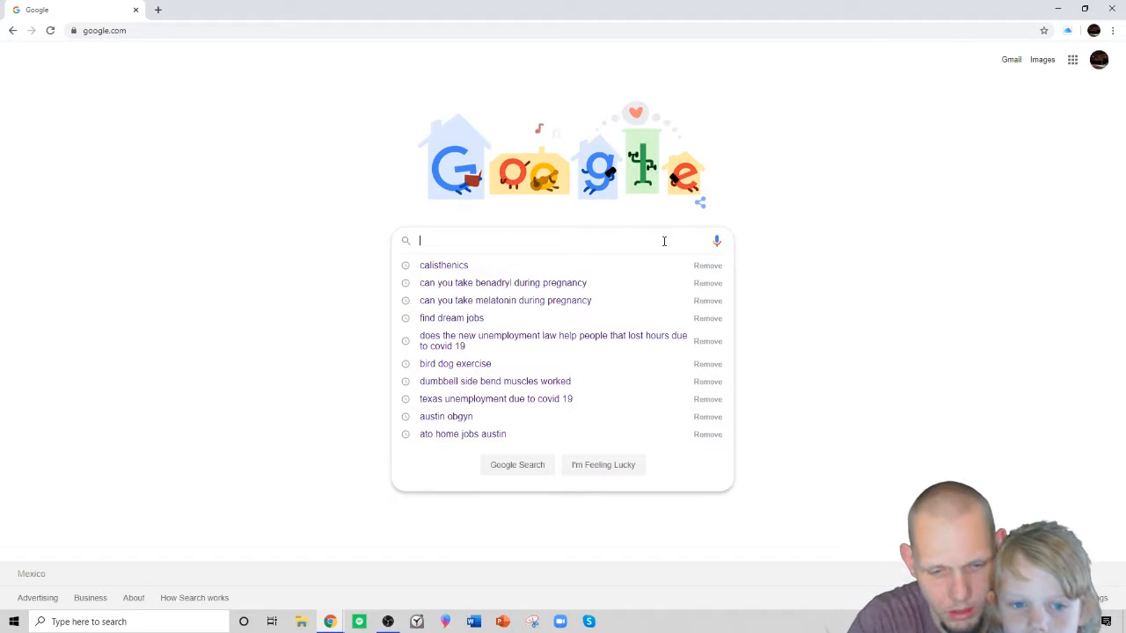
pyautogui.write('bug')
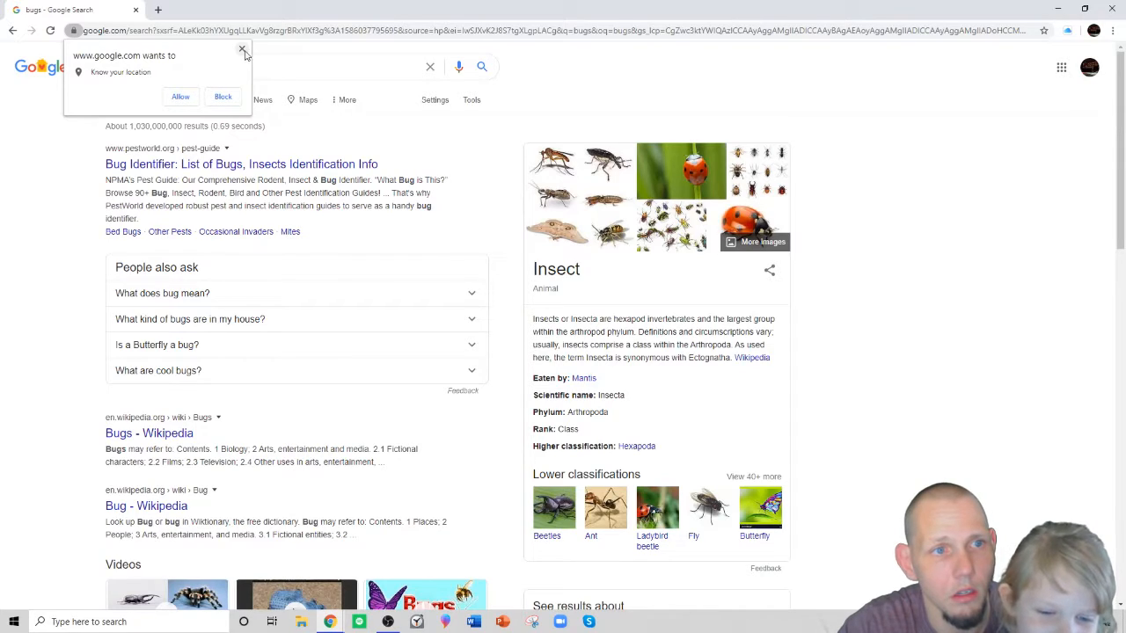
pyautogui.click(243, 50)
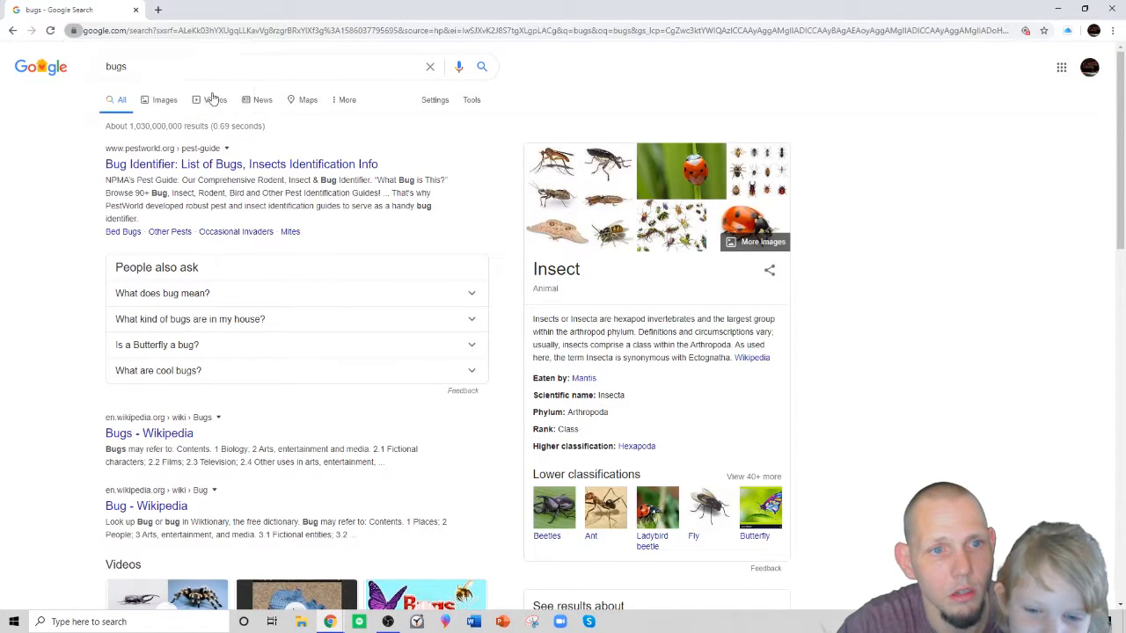
# Search 'variety of bugs' and expand the answer listing the most common insect species.
pyautogui.click(263, 67)
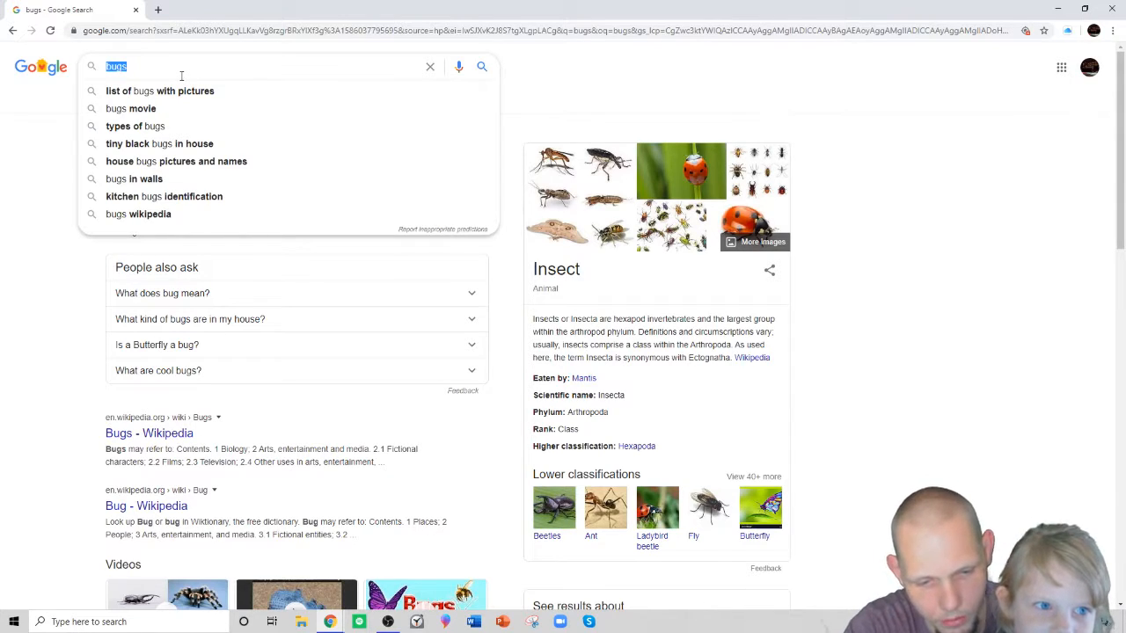
pyautogui.write('variety of')
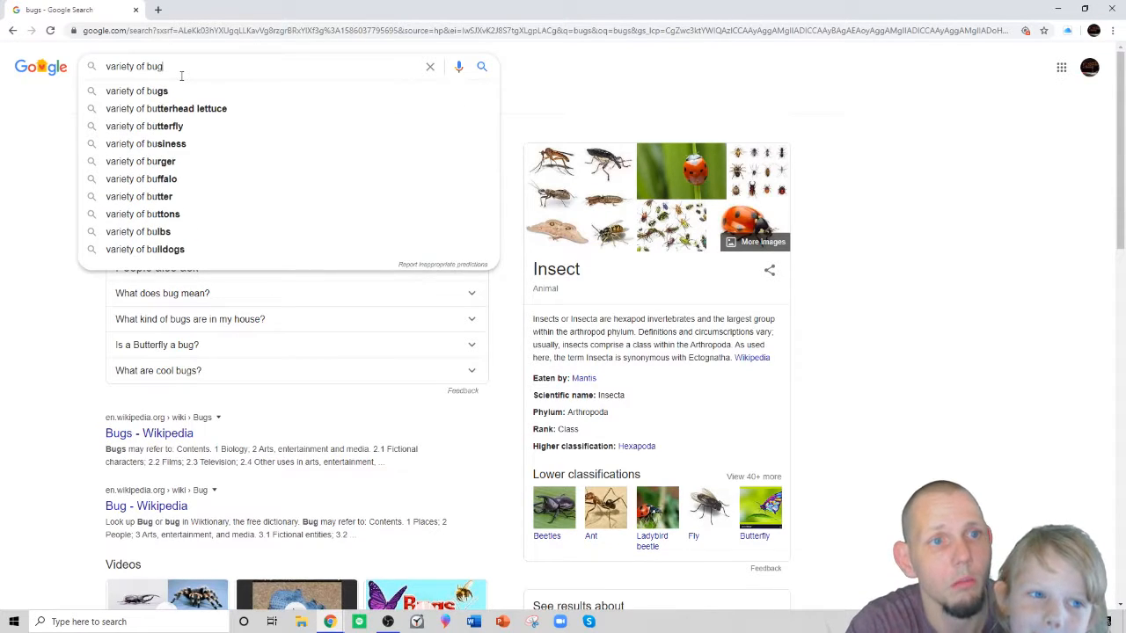
pyautogui.write('s')
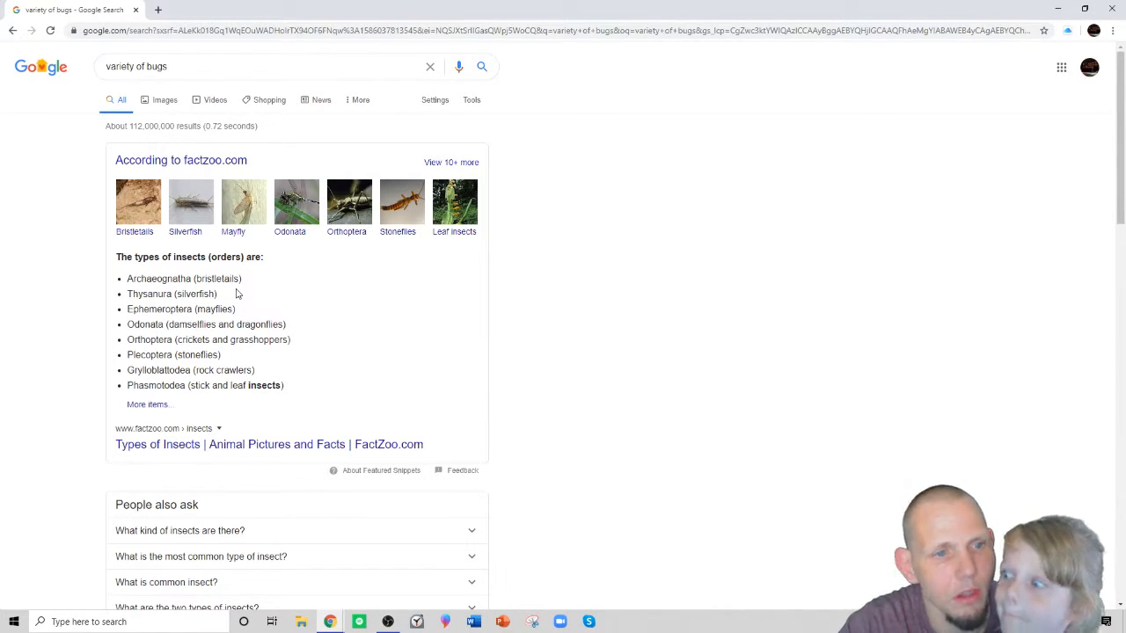
pyautogui.scroll(-3)
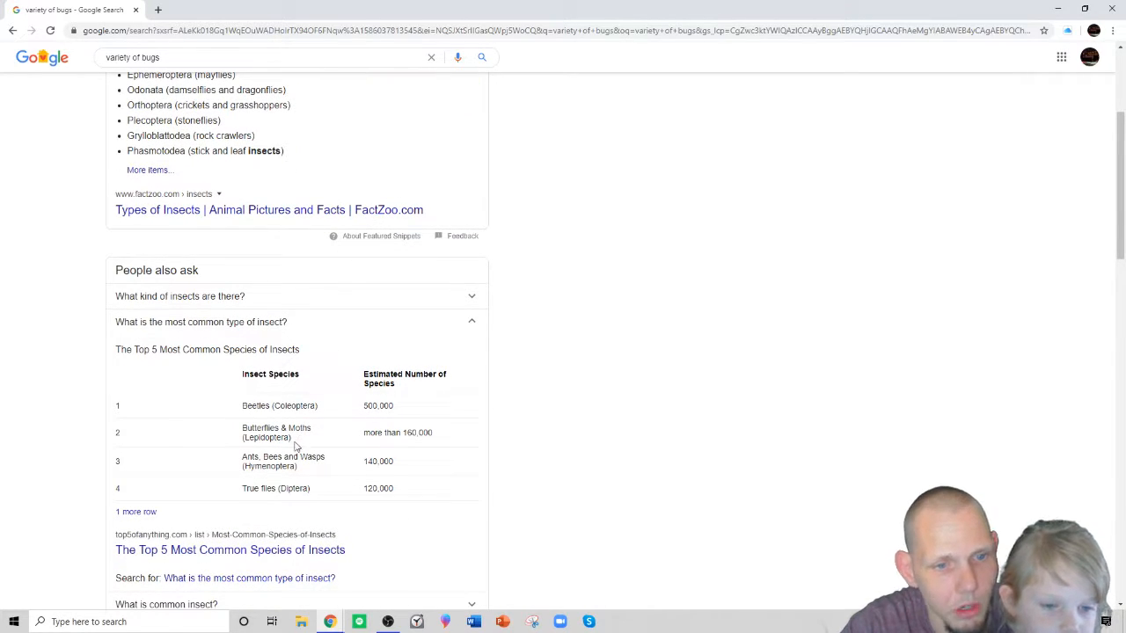
pyautogui.moveTo(306, 466)
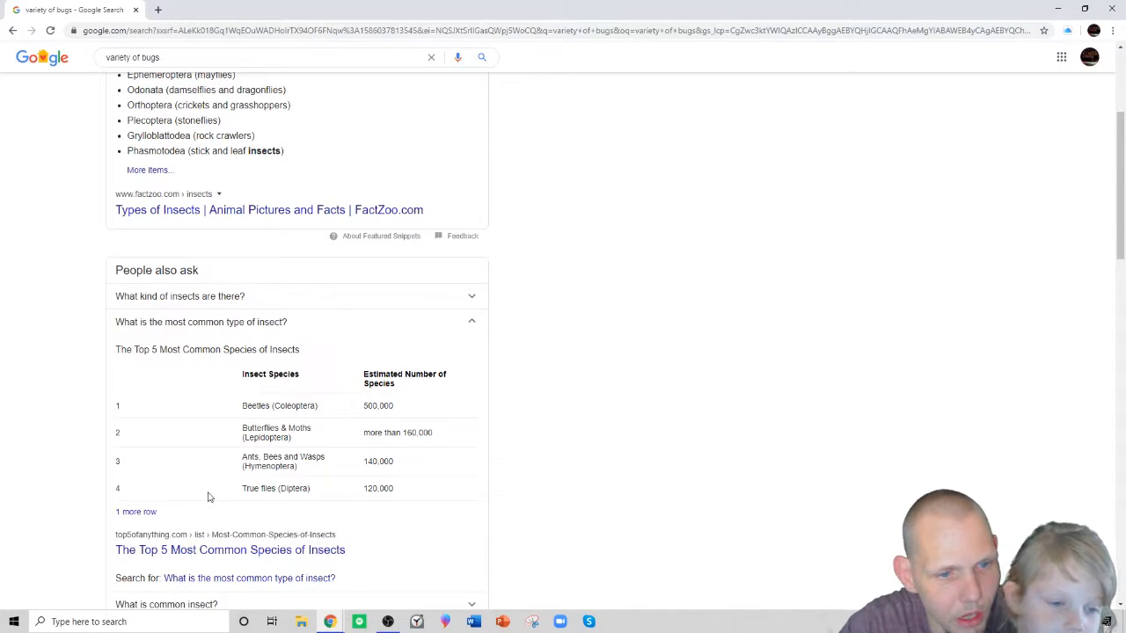
pyautogui.scroll(-3)
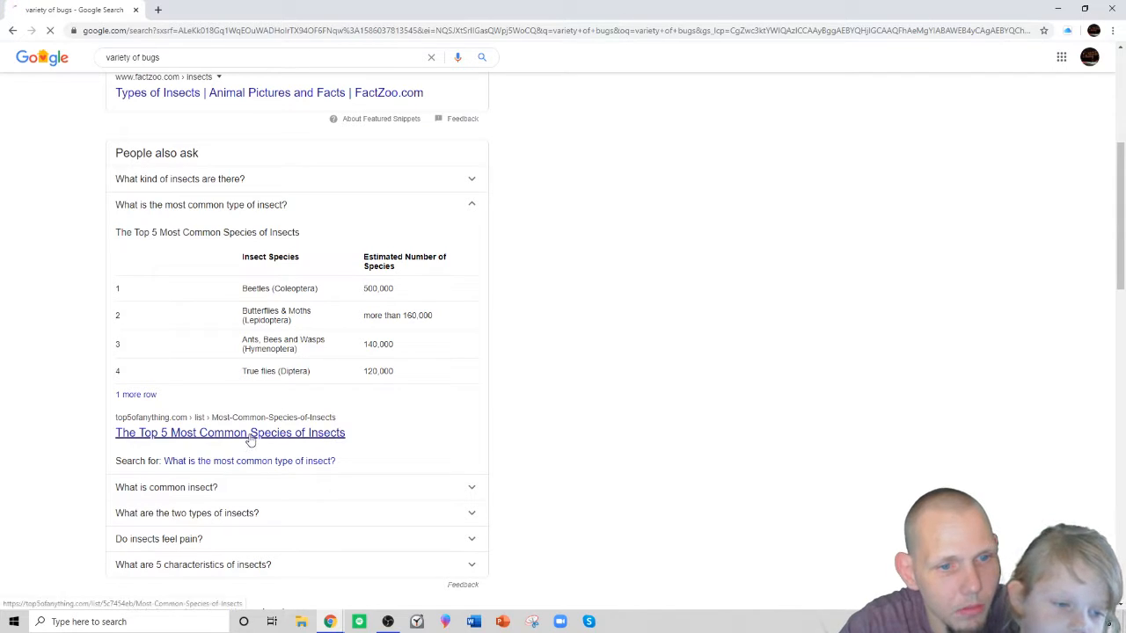
# Read Top5ofAnything's most common insect species list, with beetles leading at 500,000 species.
pyautogui.click(228, 433)
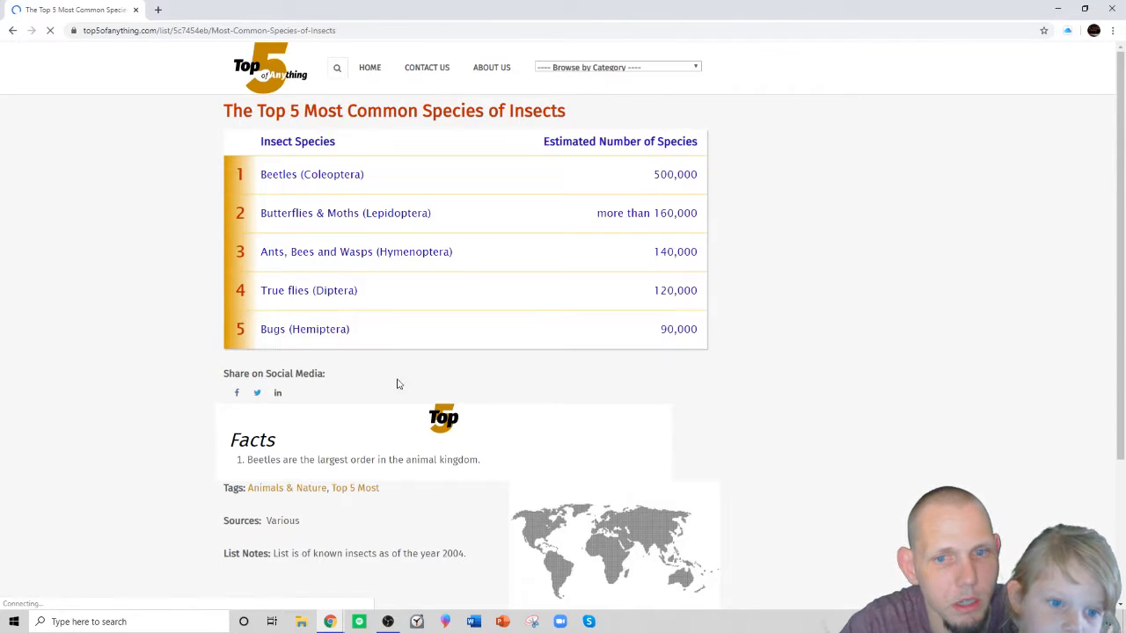
pyautogui.scroll(-3)
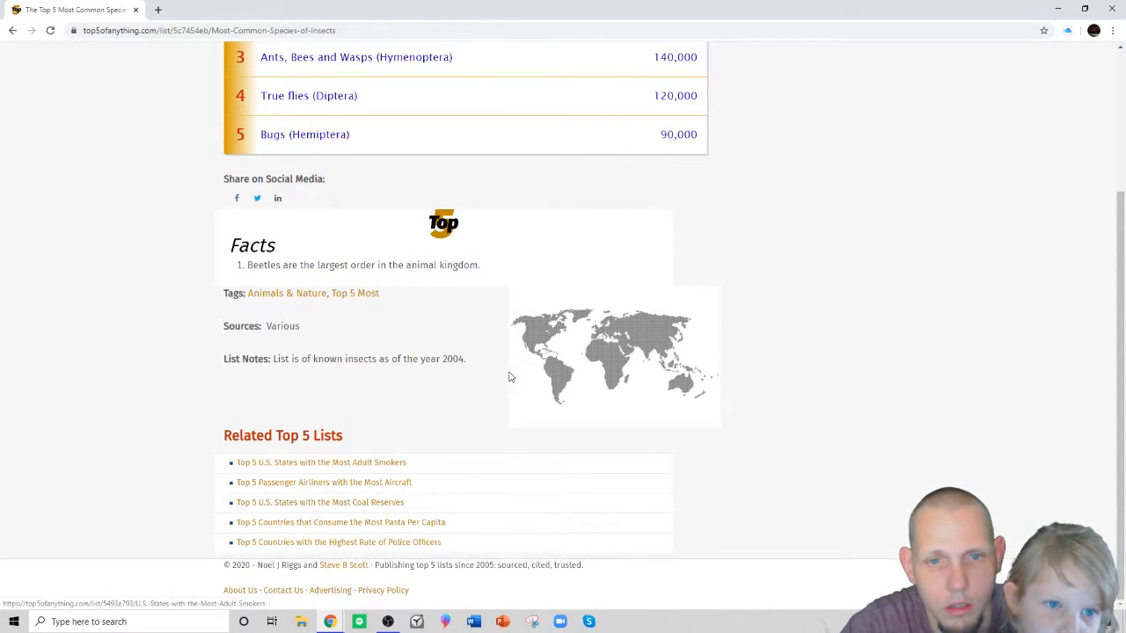
pyautogui.scroll(3)
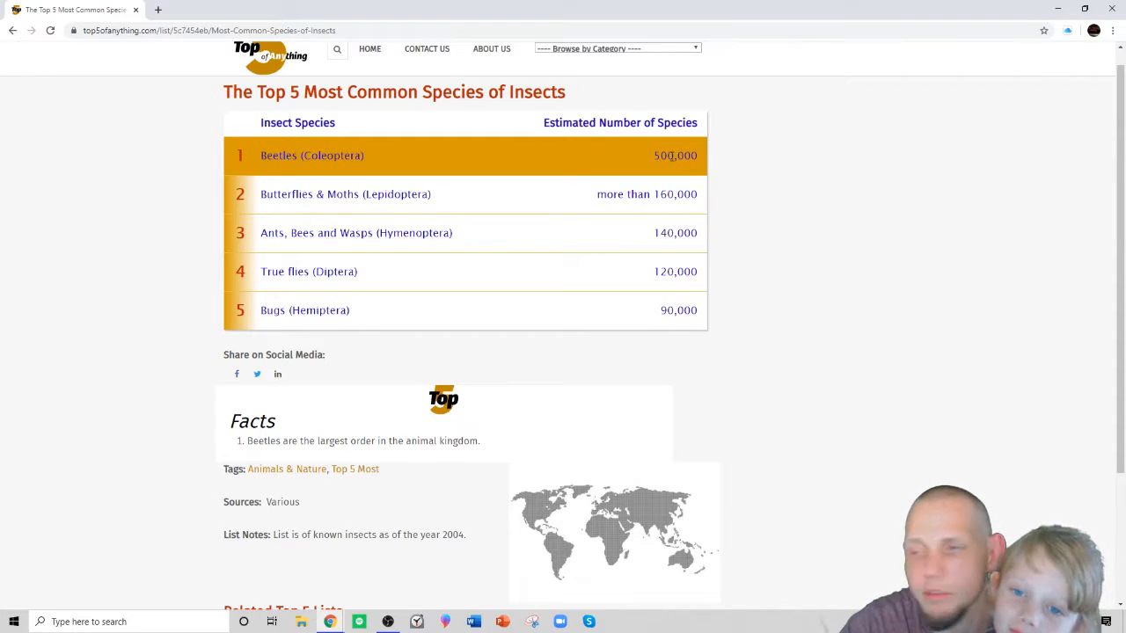
pyautogui.moveTo(651, 169)
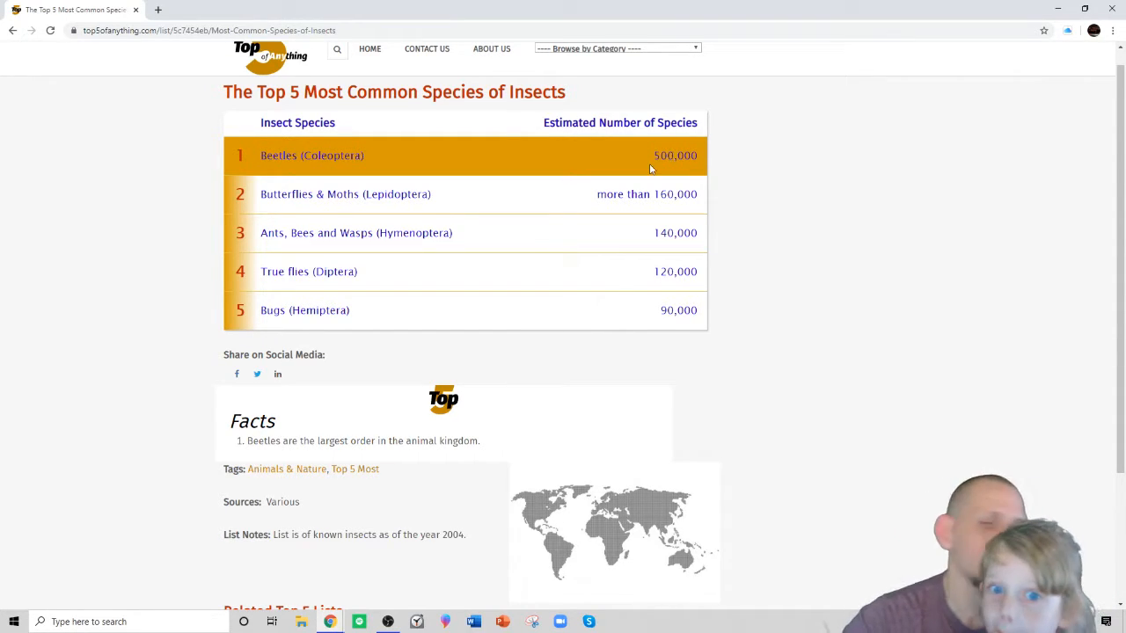
pyautogui.moveTo(642, 185)
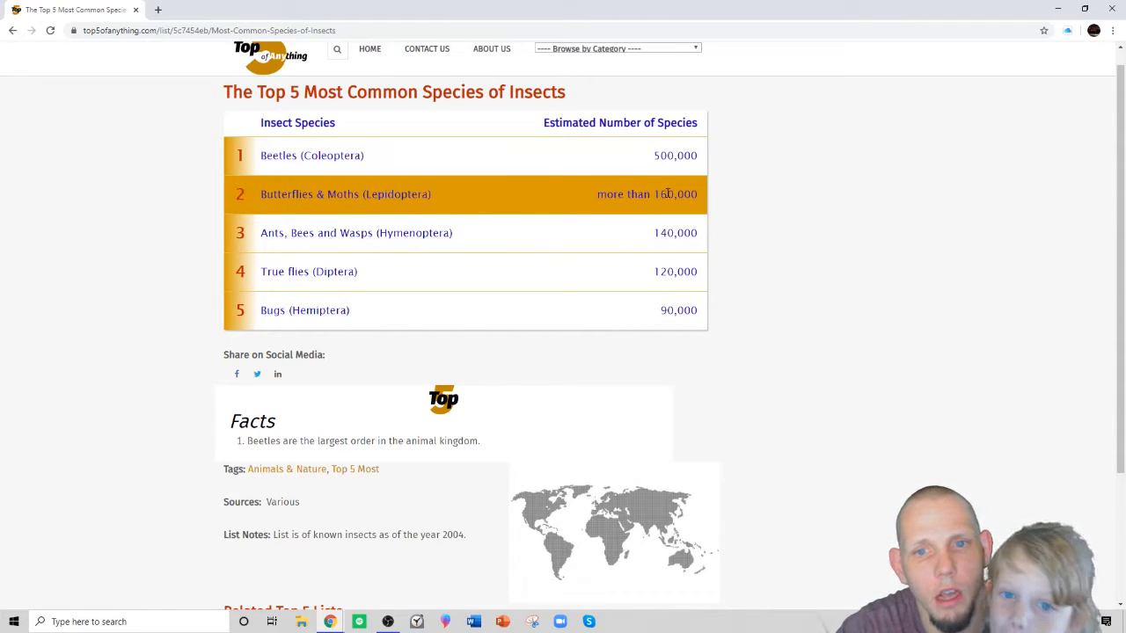
pyautogui.moveTo(623, 196)
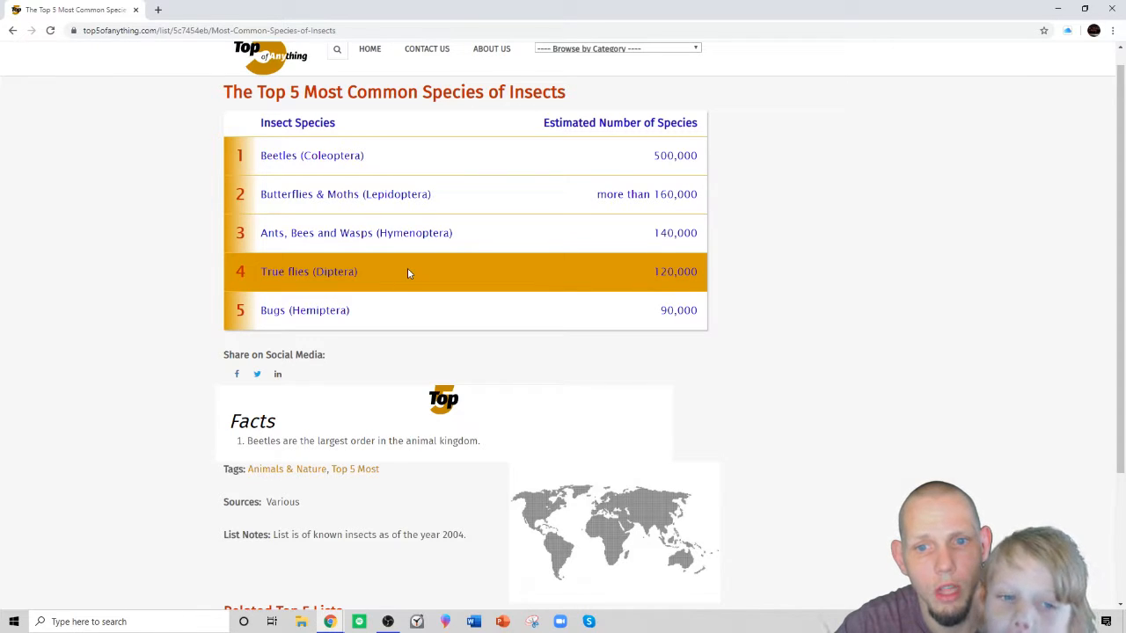
pyautogui.moveTo(359, 309)
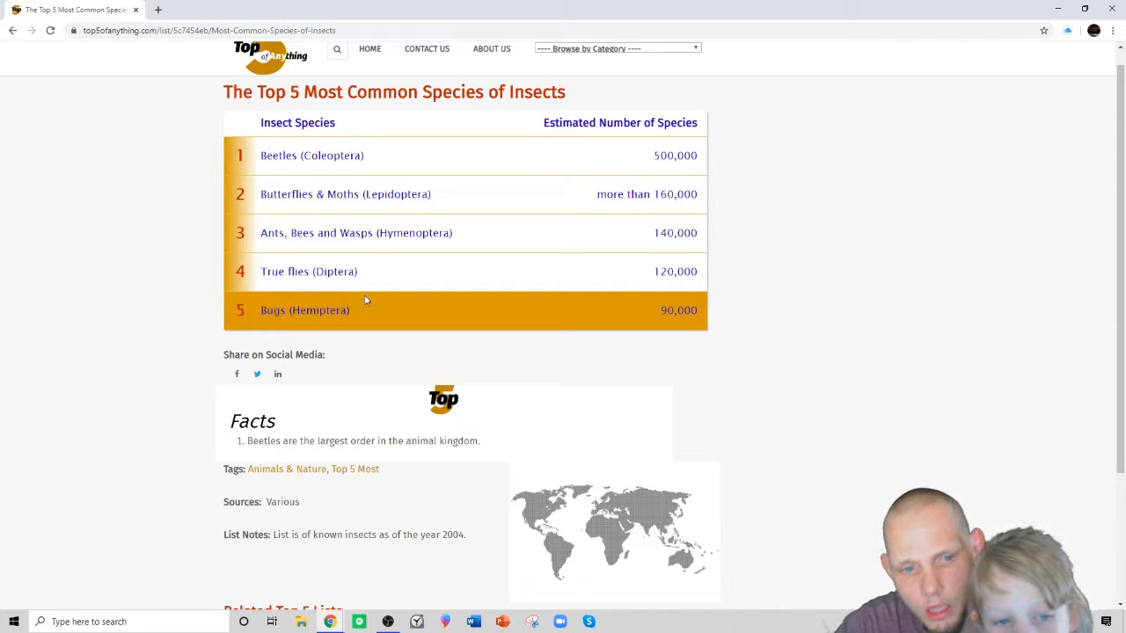
pyautogui.moveTo(385, 310)
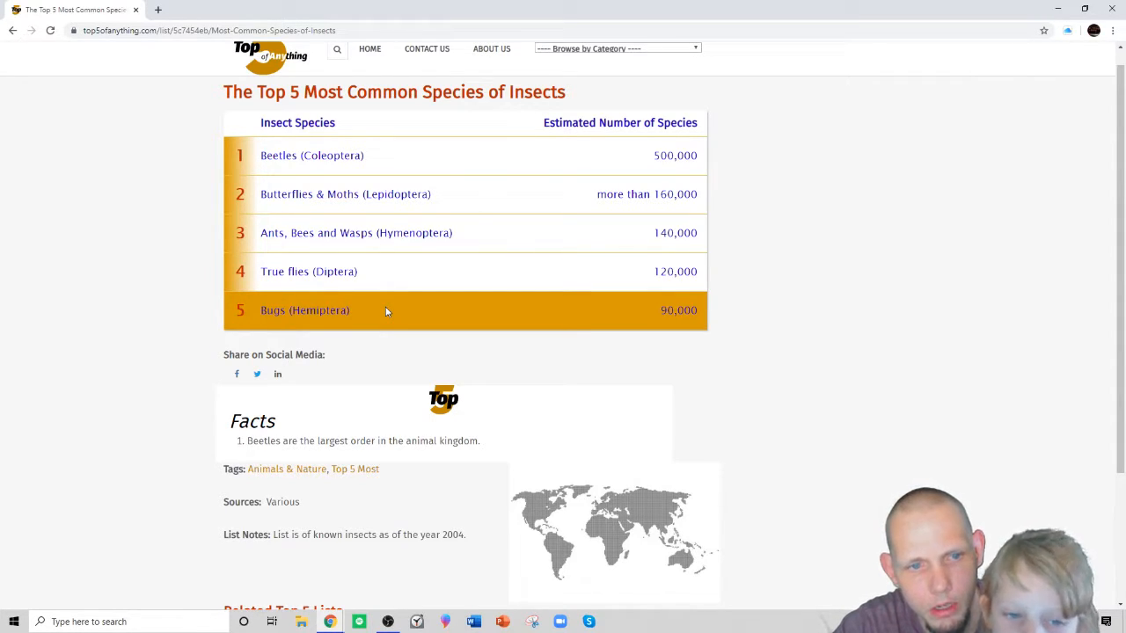
pyautogui.scroll(-3)
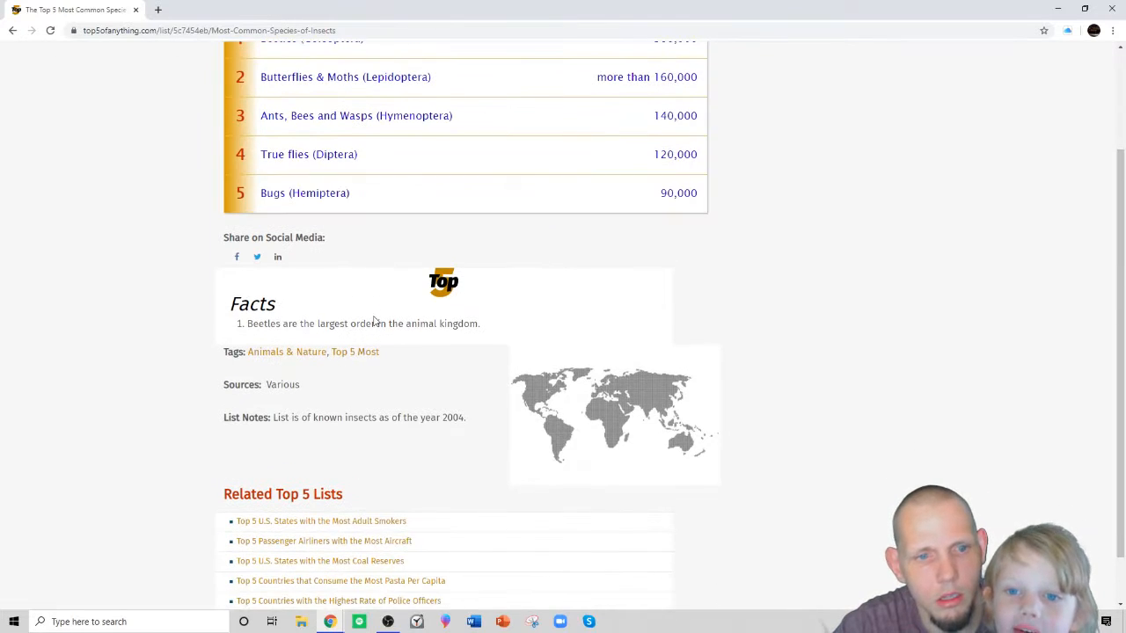
pyautogui.scroll(-3)
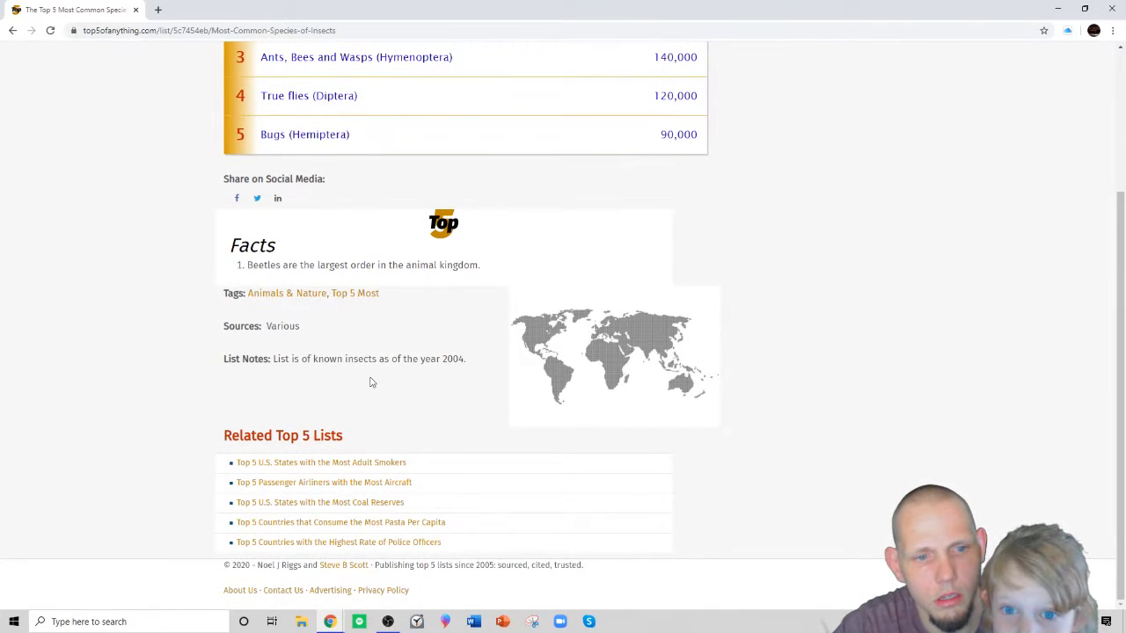
pyautogui.moveTo(665, 134)
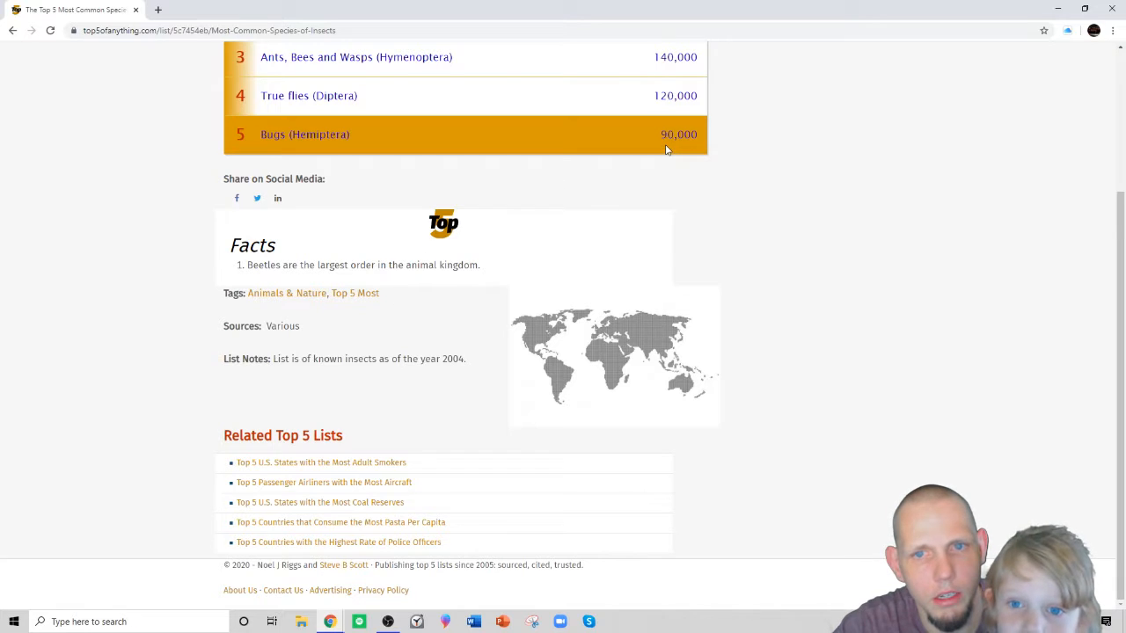
pyautogui.moveTo(549, 211)
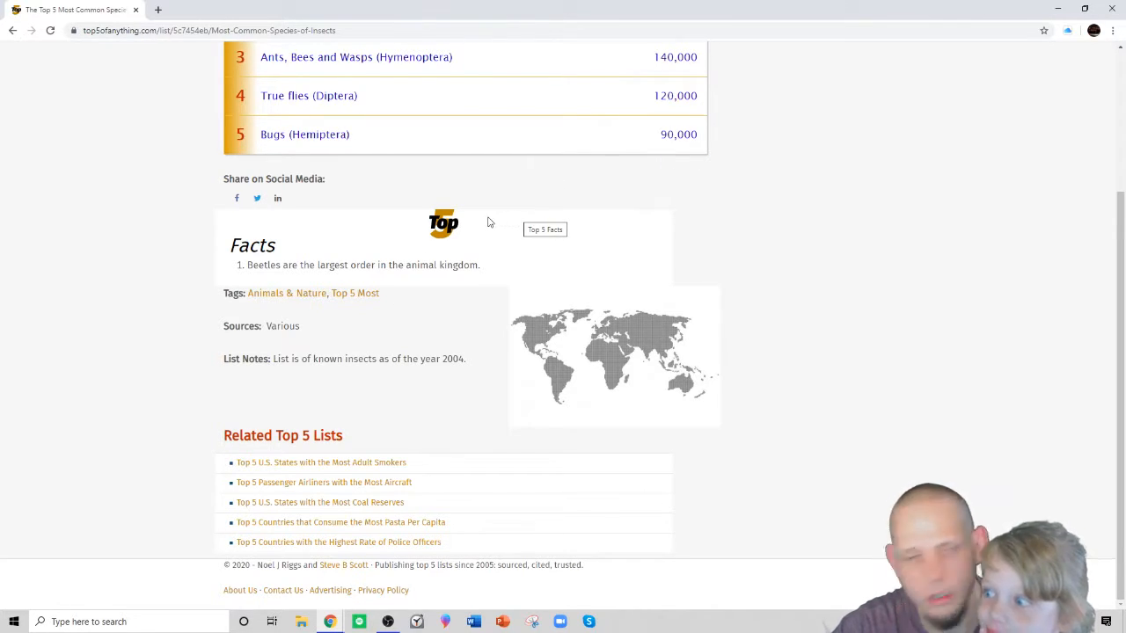
pyautogui.scroll(3)
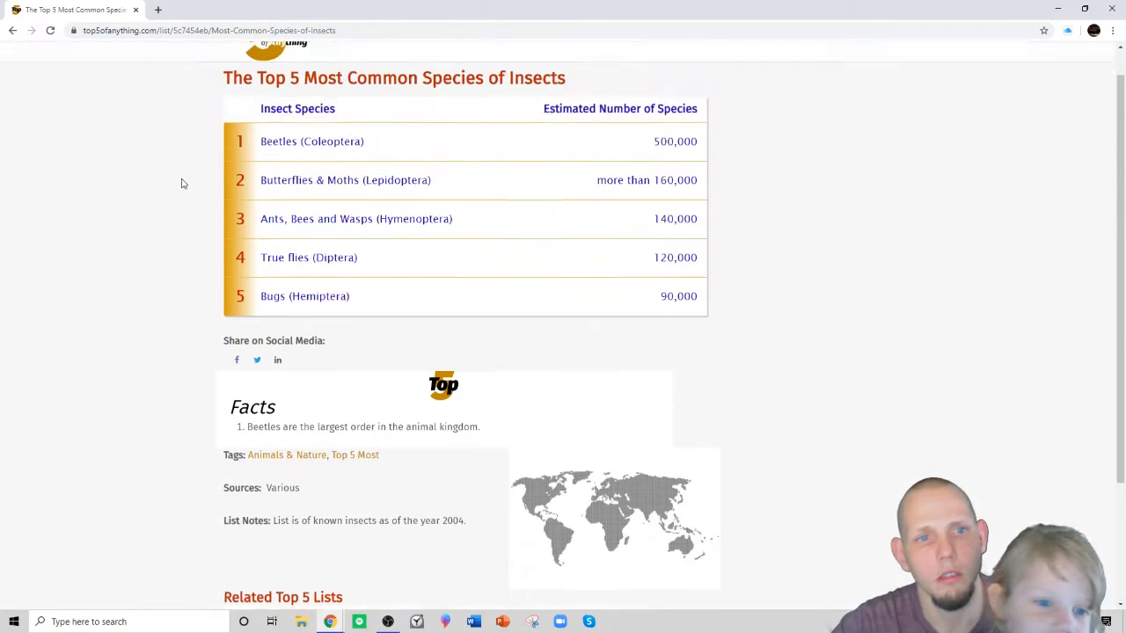
pyautogui.scroll(3)
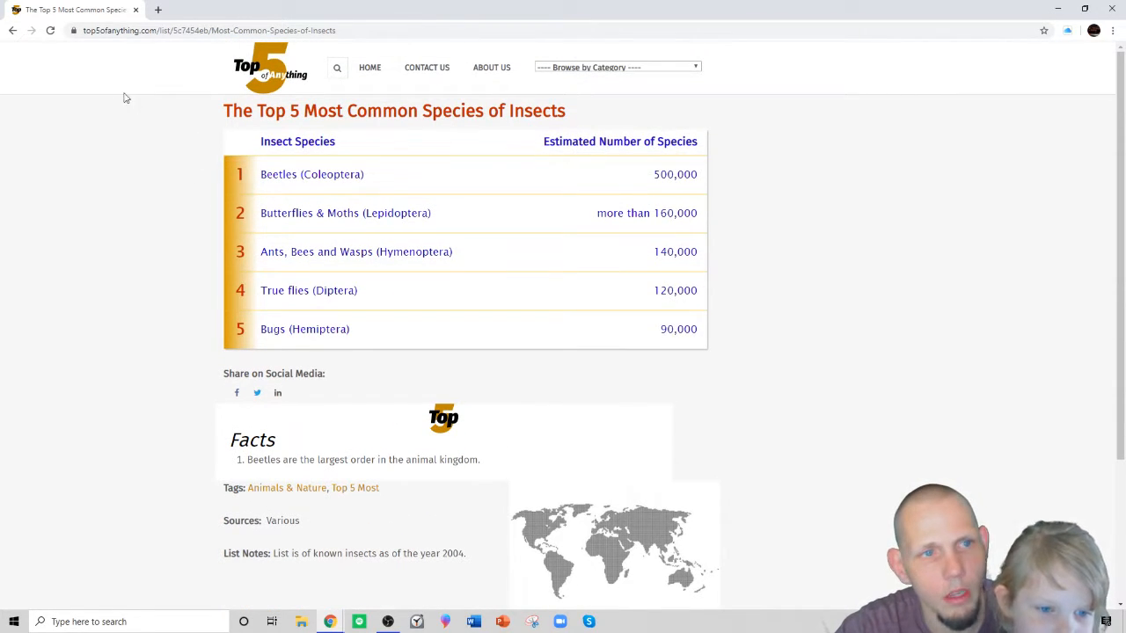
pyautogui.moveTo(14, 30)
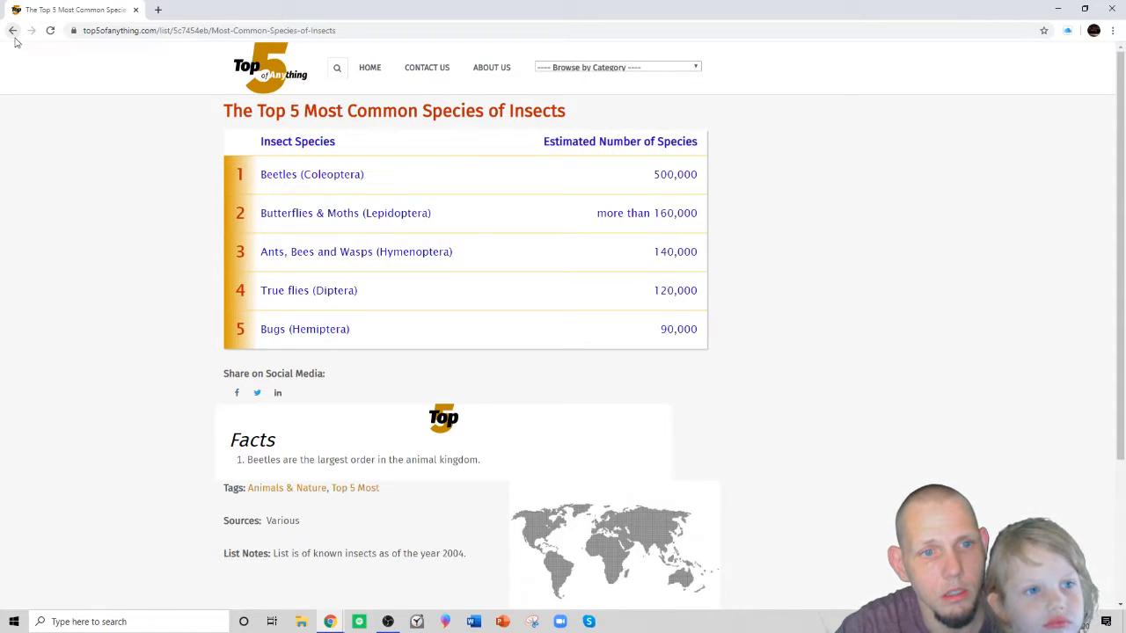
# Return to the 'variety of bugs' results and read the common-insect and two-insect-types answers.
pyautogui.click(14, 29)
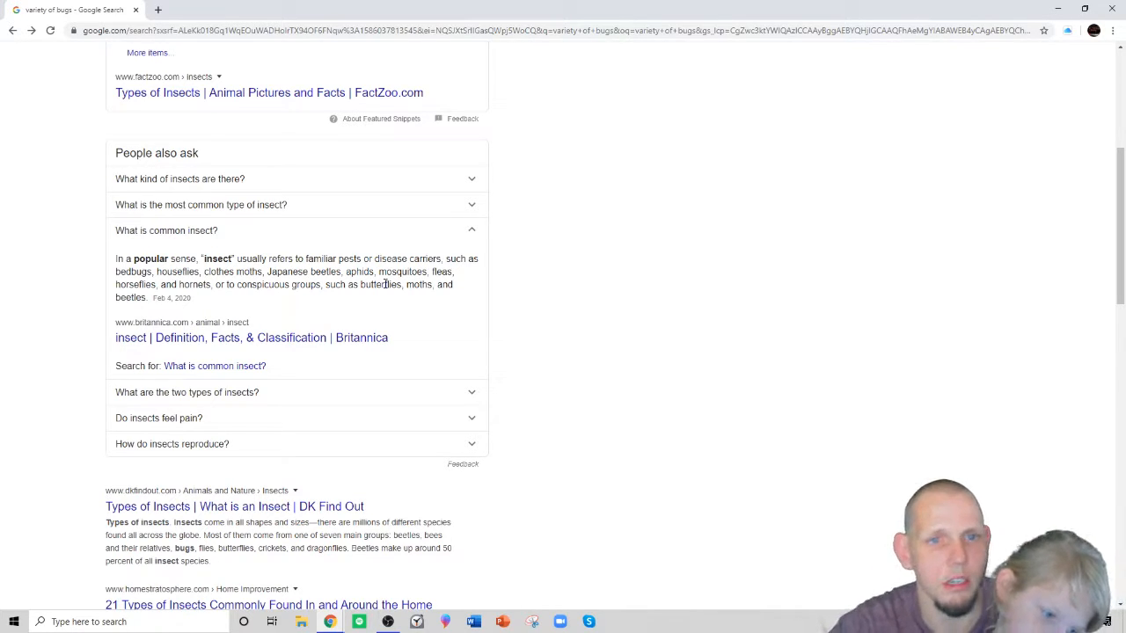
pyautogui.moveTo(250, 338)
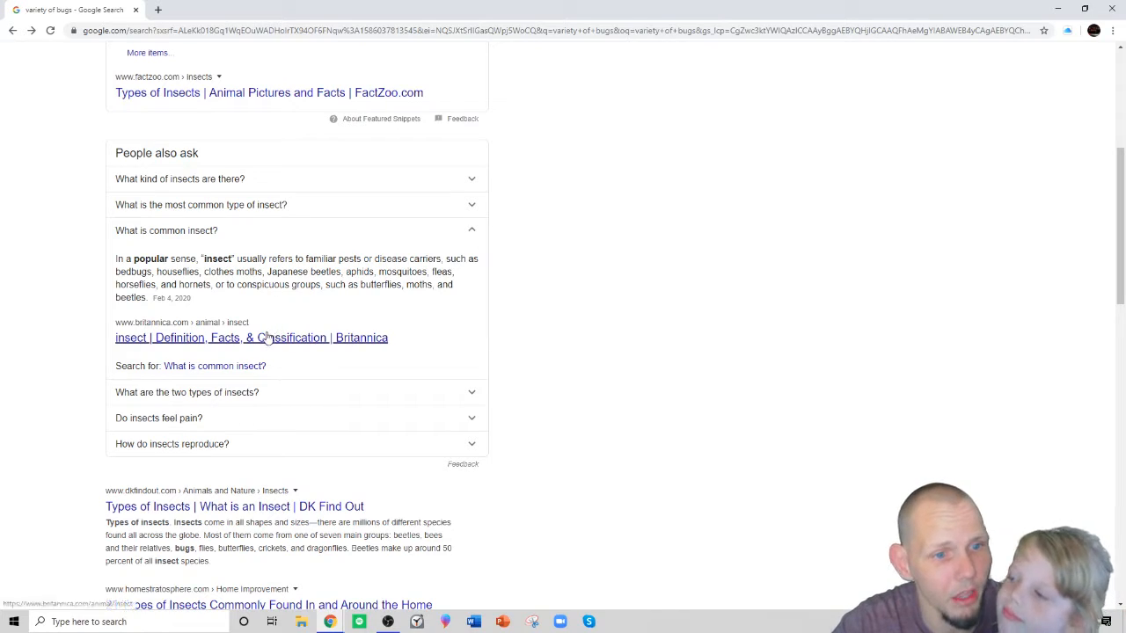
pyautogui.scroll(-3)
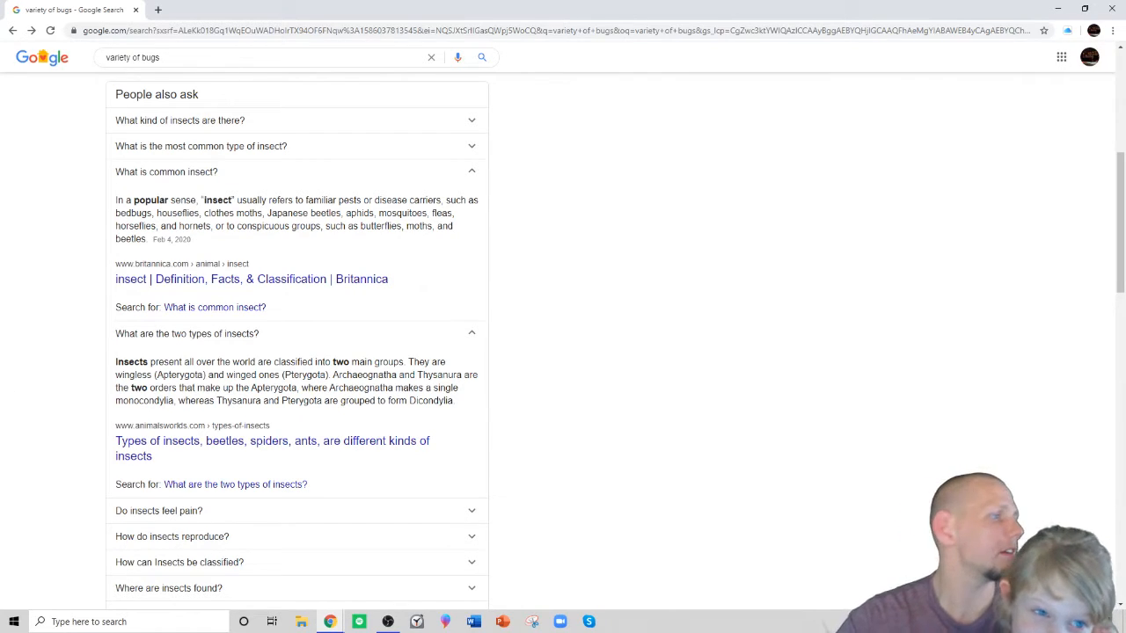
pyautogui.moveTo(538, 383)
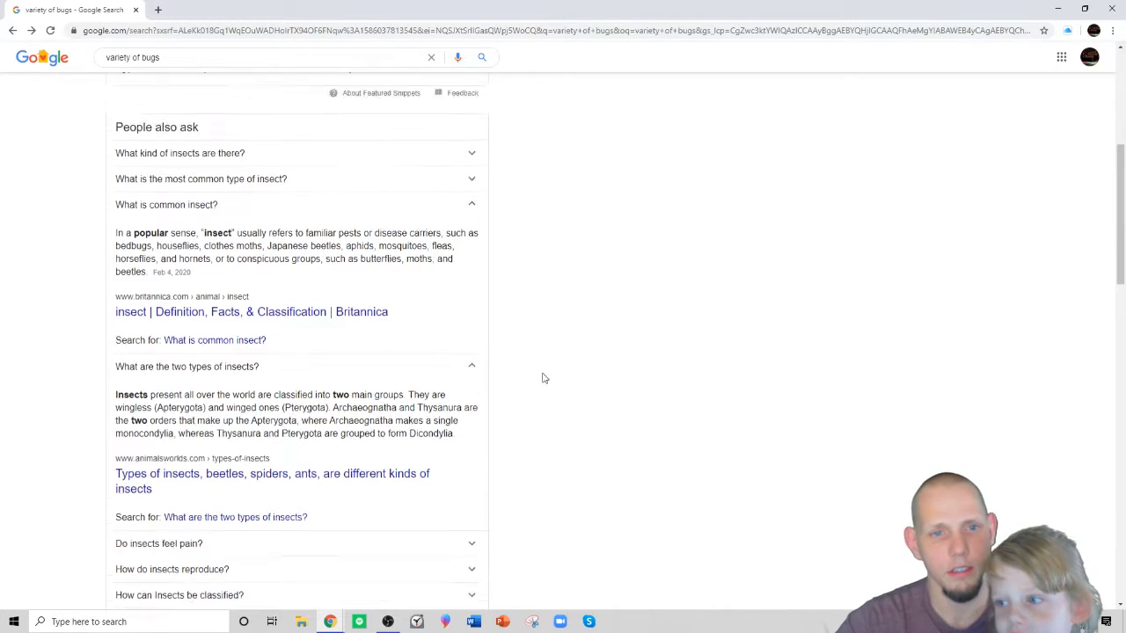
# Expand the 'Do insects feel pain?' answer among the insect questions.
pyautogui.scroll(-3)
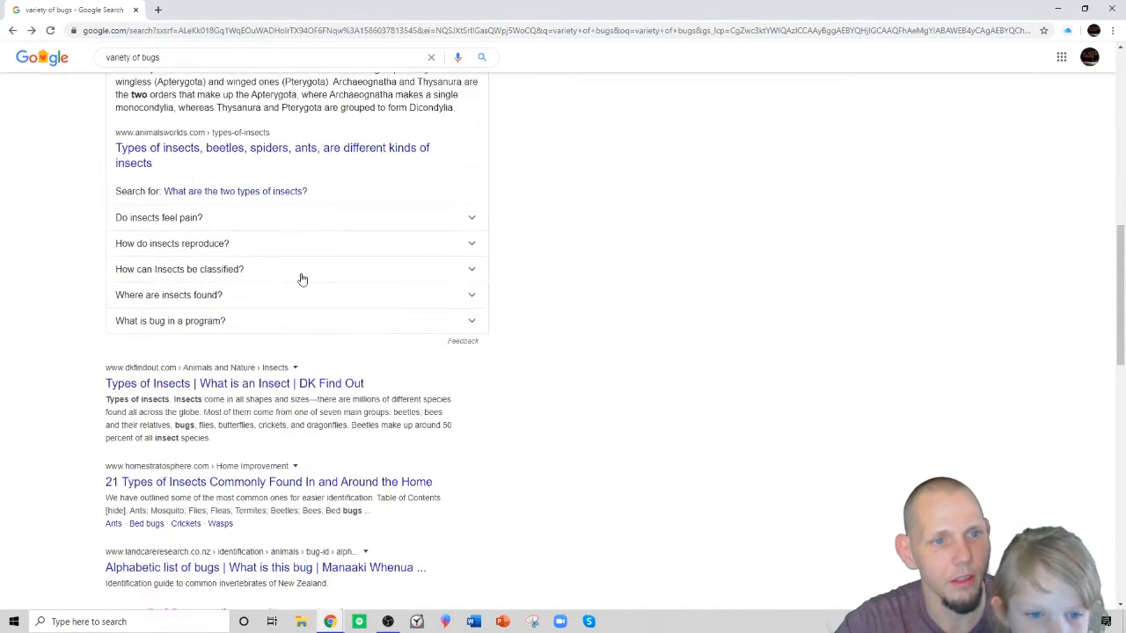
pyautogui.click(158, 218)
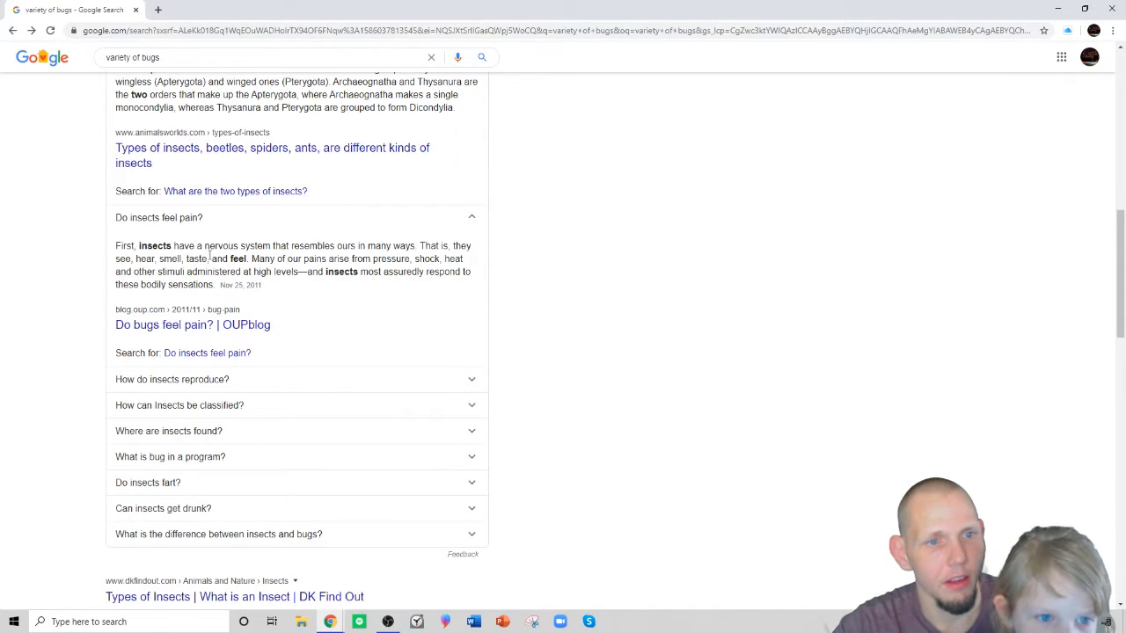
pyautogui.moveTo(288, 271)
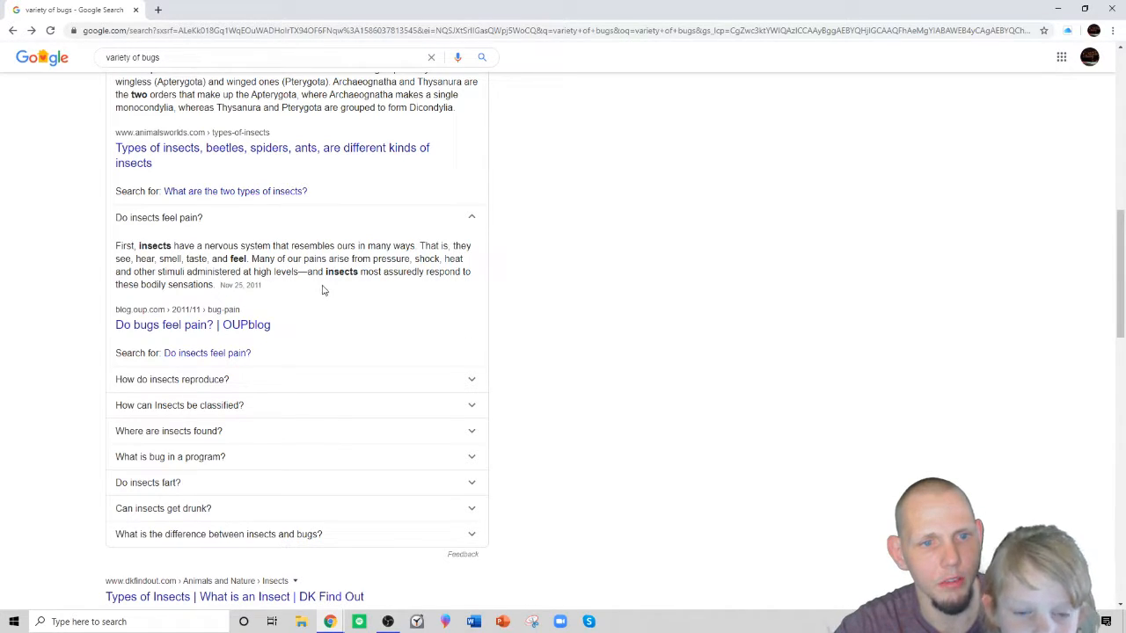
pyautogui.moveTo(408, 285)
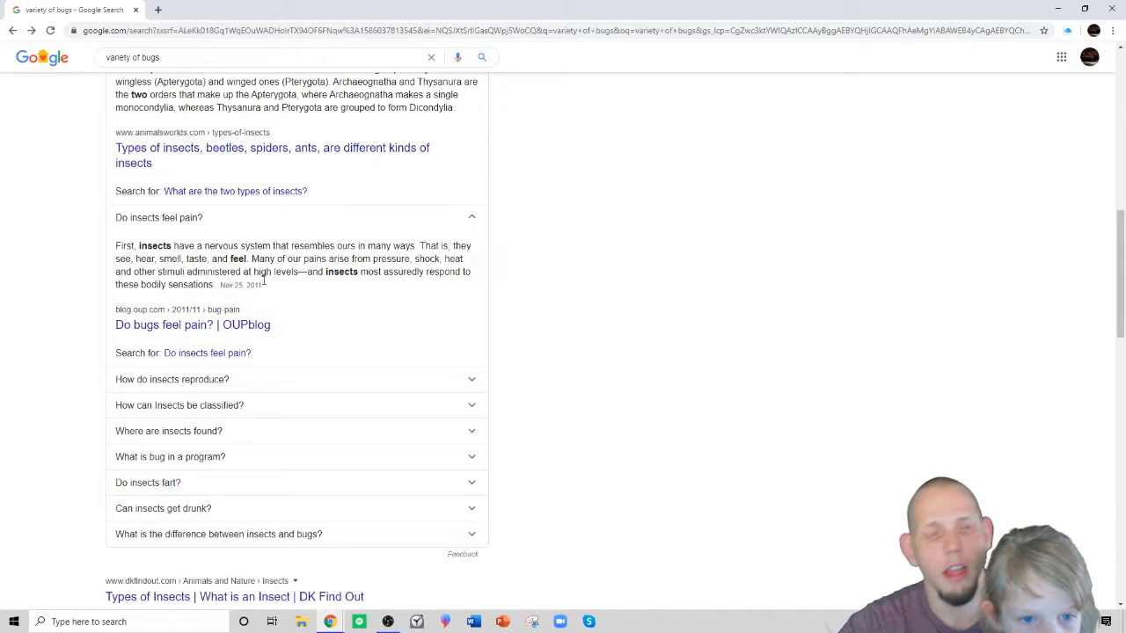
pyautogui.scroll(3)
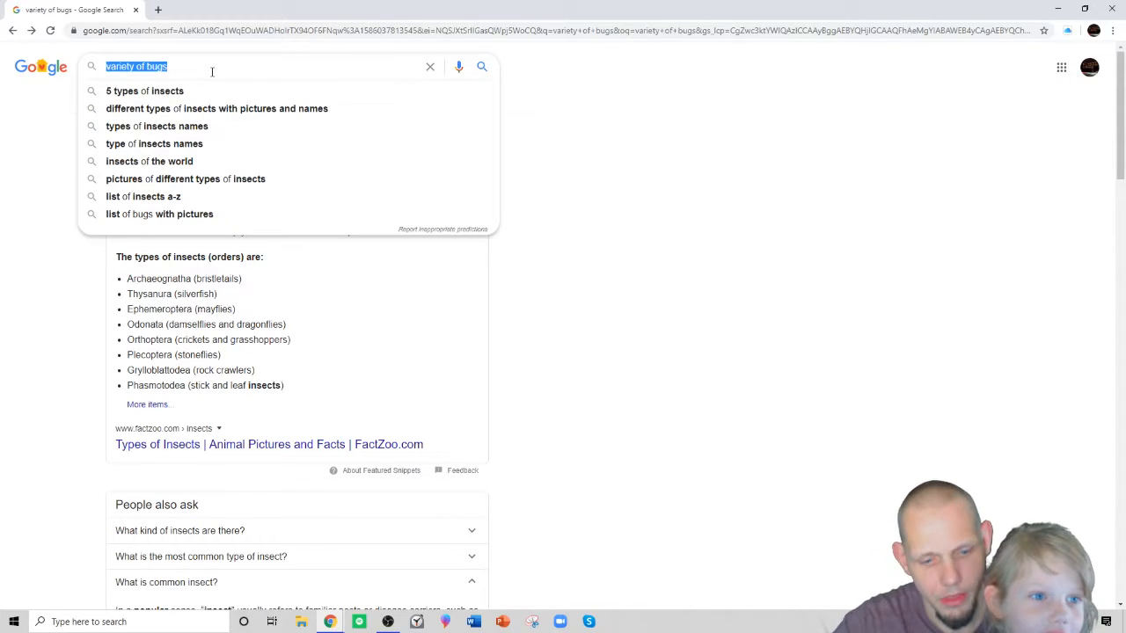
# Search 'how many species of butterfly are there' and get the 20,000 species answer.
pyautogui.write('how many speci')
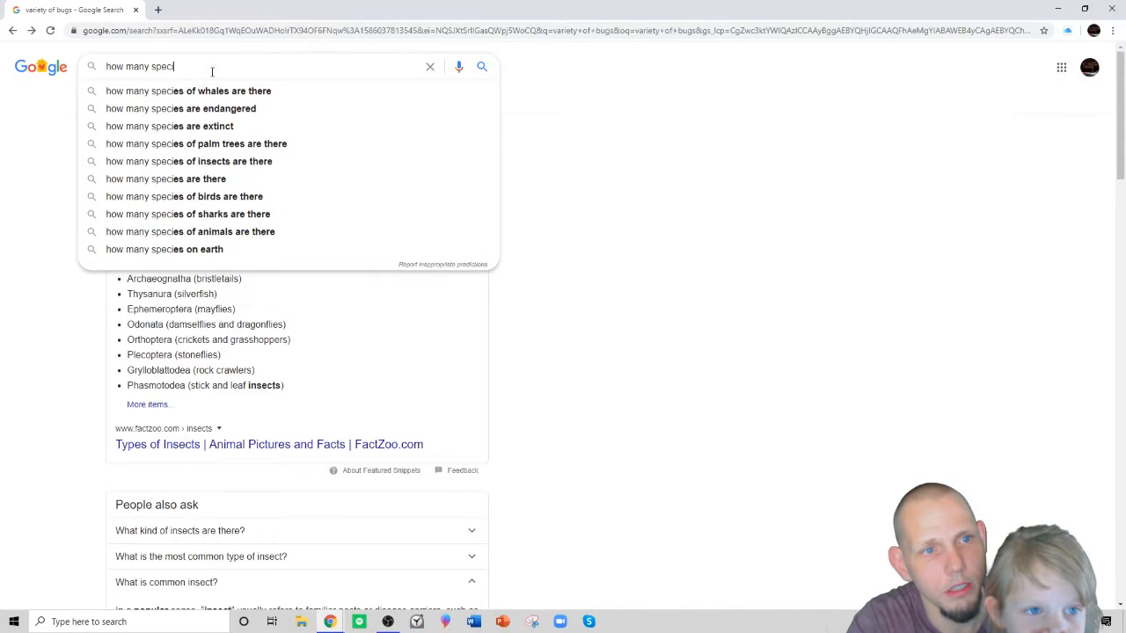
pyautogui.write('es of')
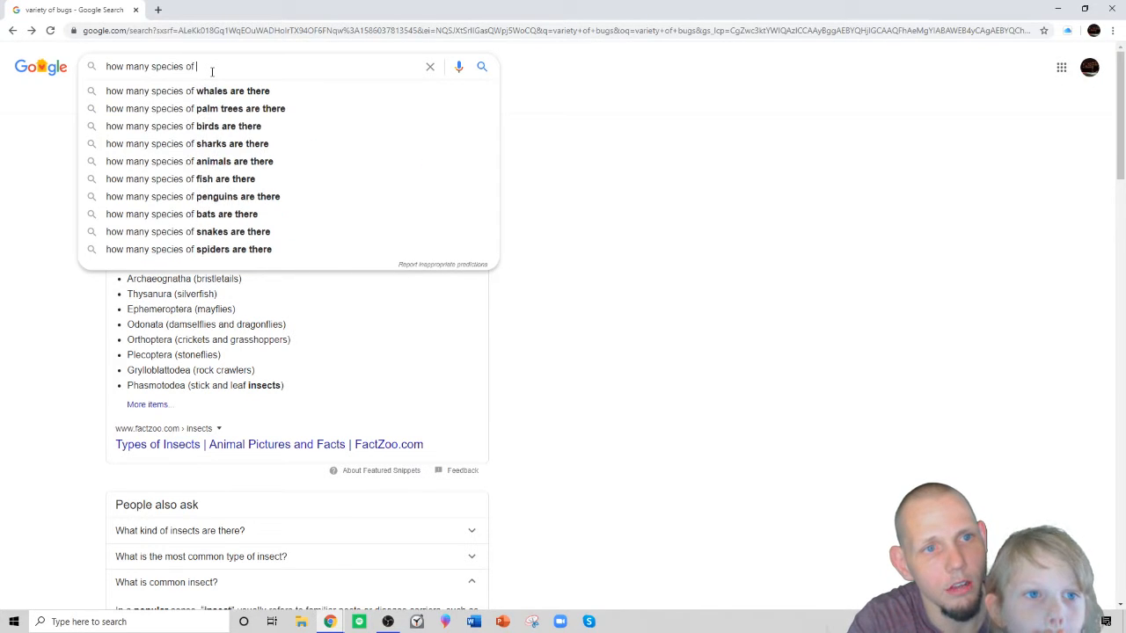
pyautogui.write('butterl')
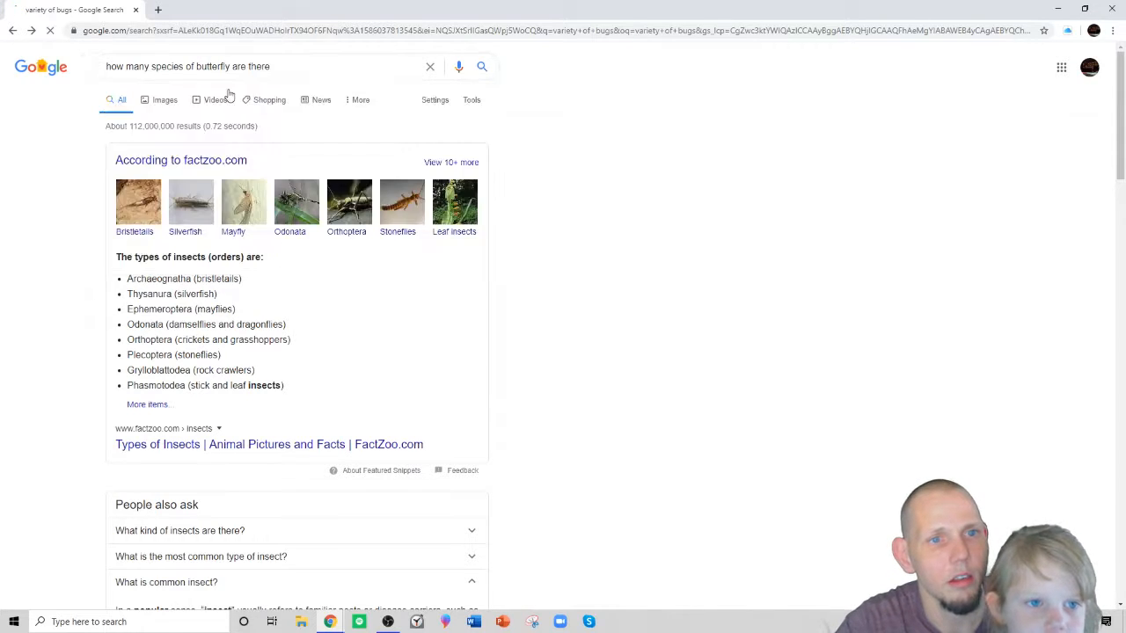
pyautogui.press('Return')
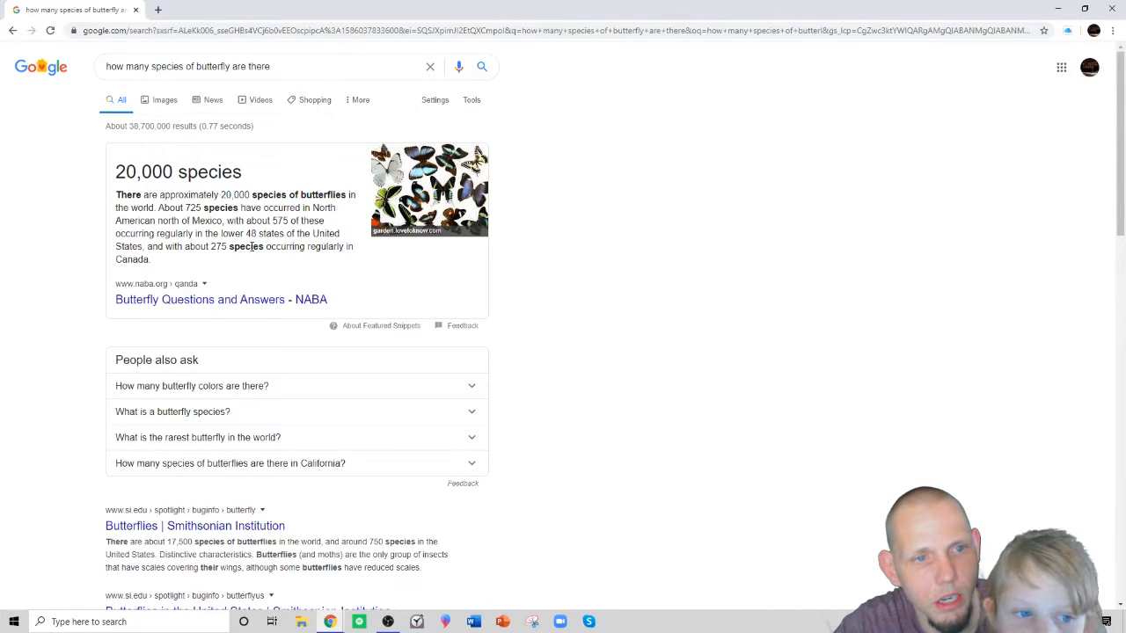
pyautogui.moveTo(277, 265)
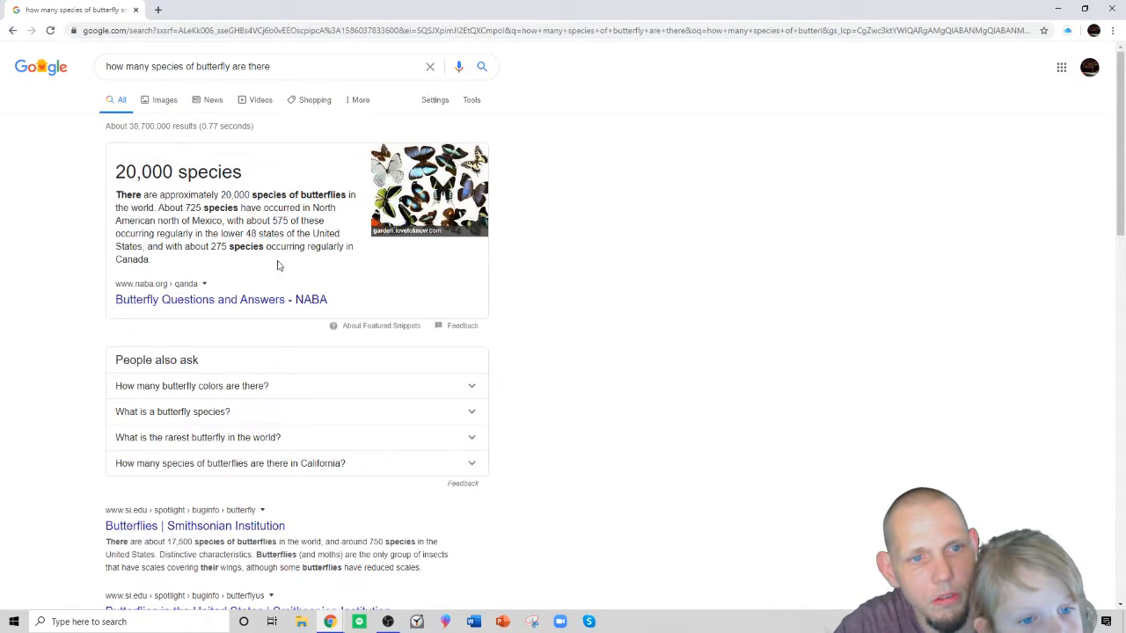
pyautogui.moveTo(302, 257)
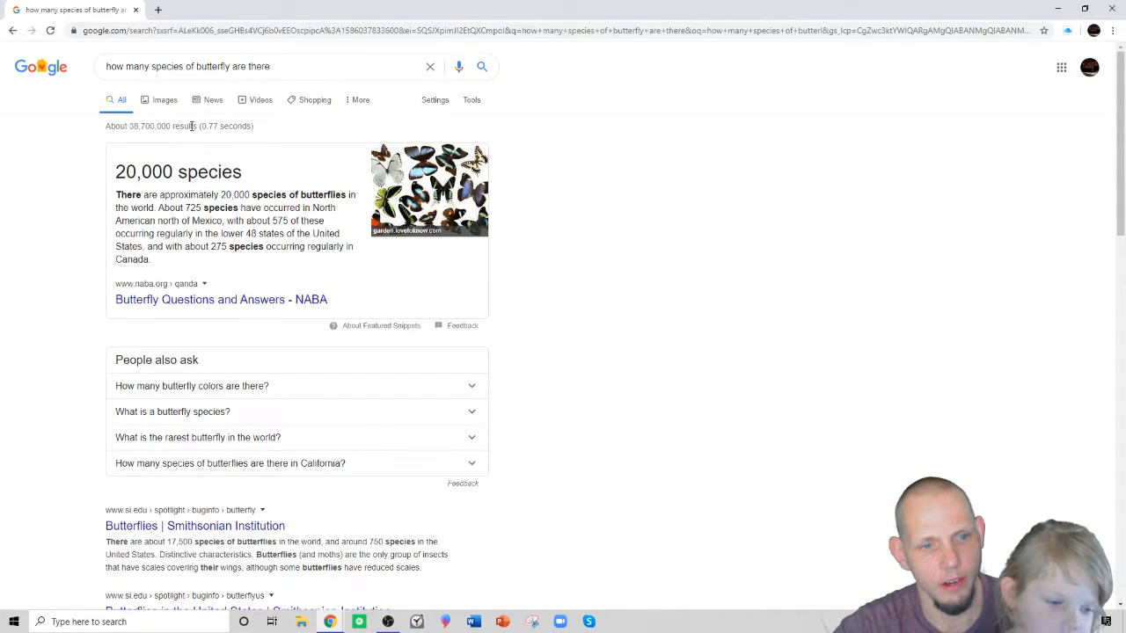
pyautogui.moveTo(211, 327)
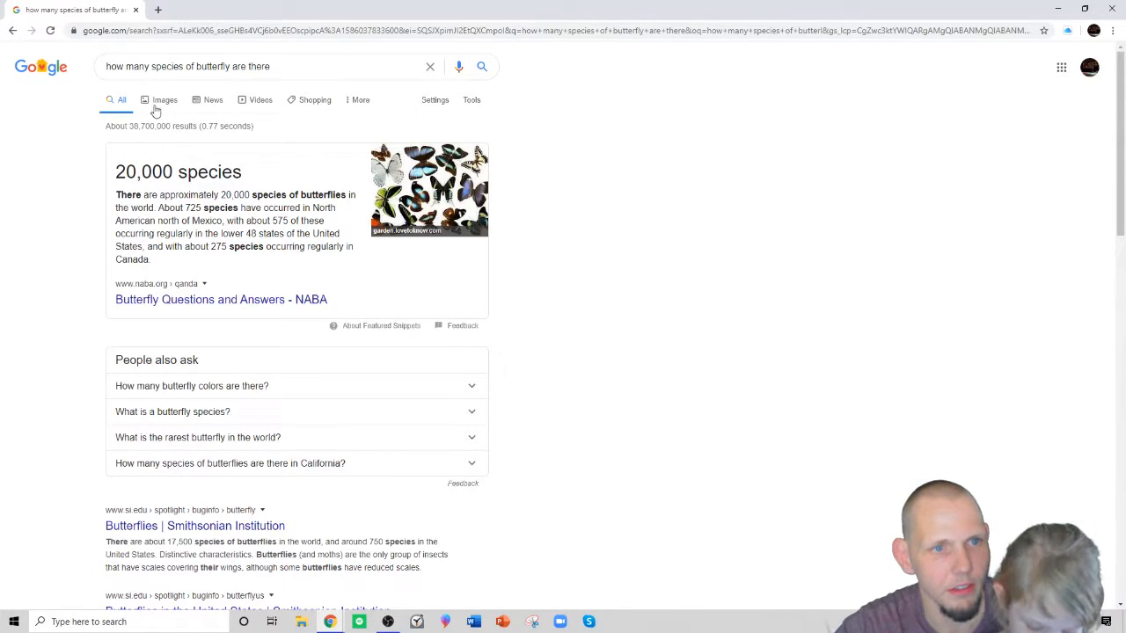
# Browse the butterfly photo results in Google Images and return toward the top.
pyautogui.click(165, 99)
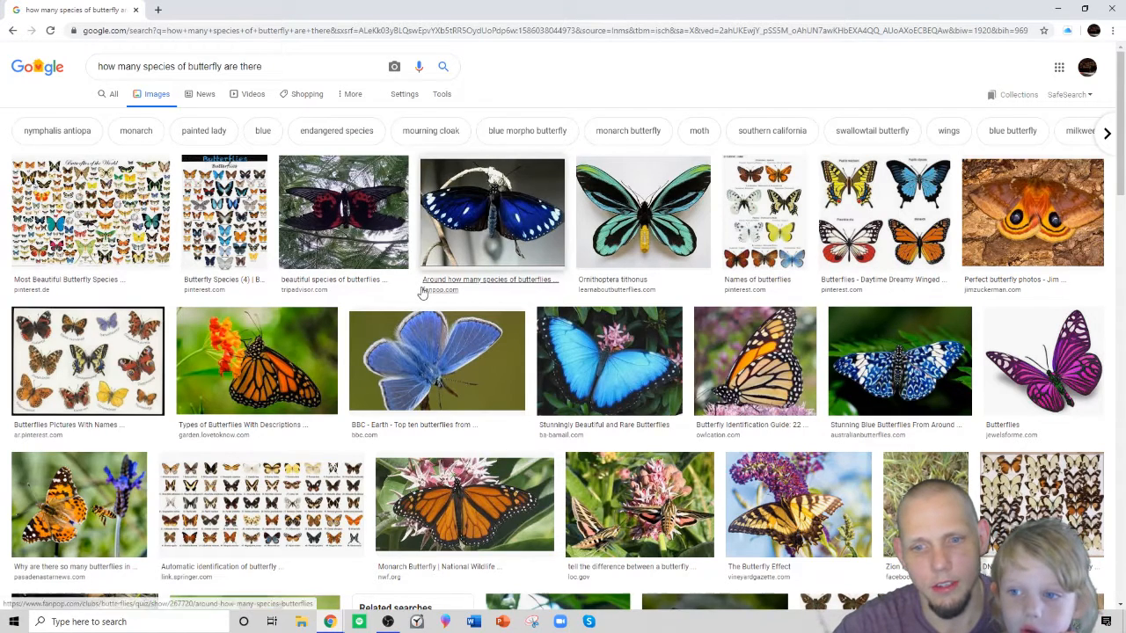
pyautogui.moveTo(904, 271)
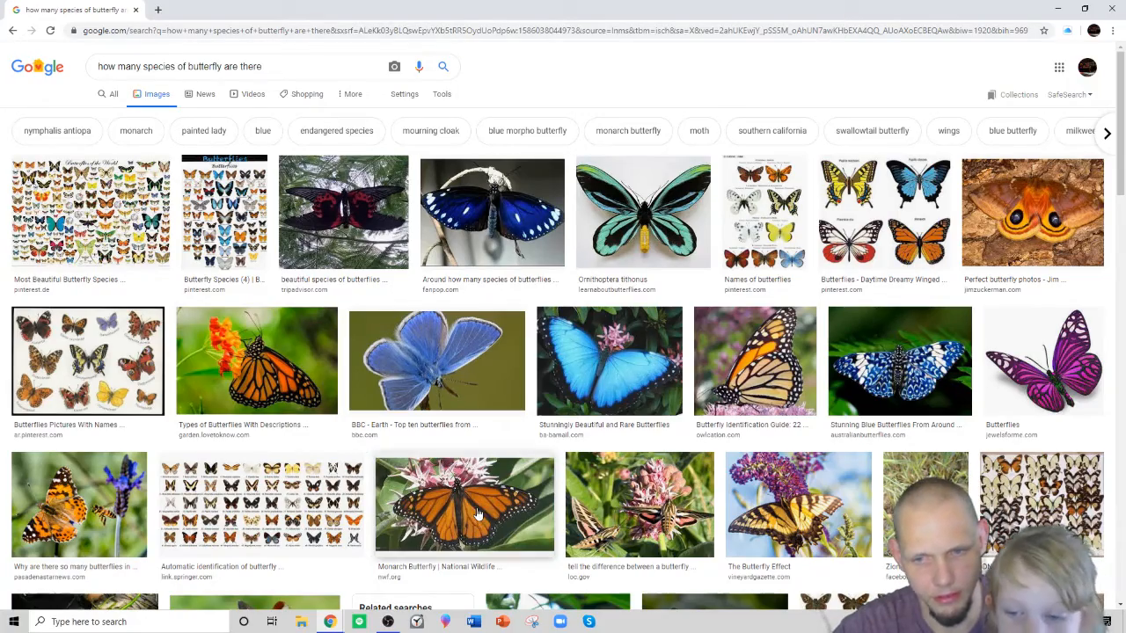
pyautogui.scroll(-3)
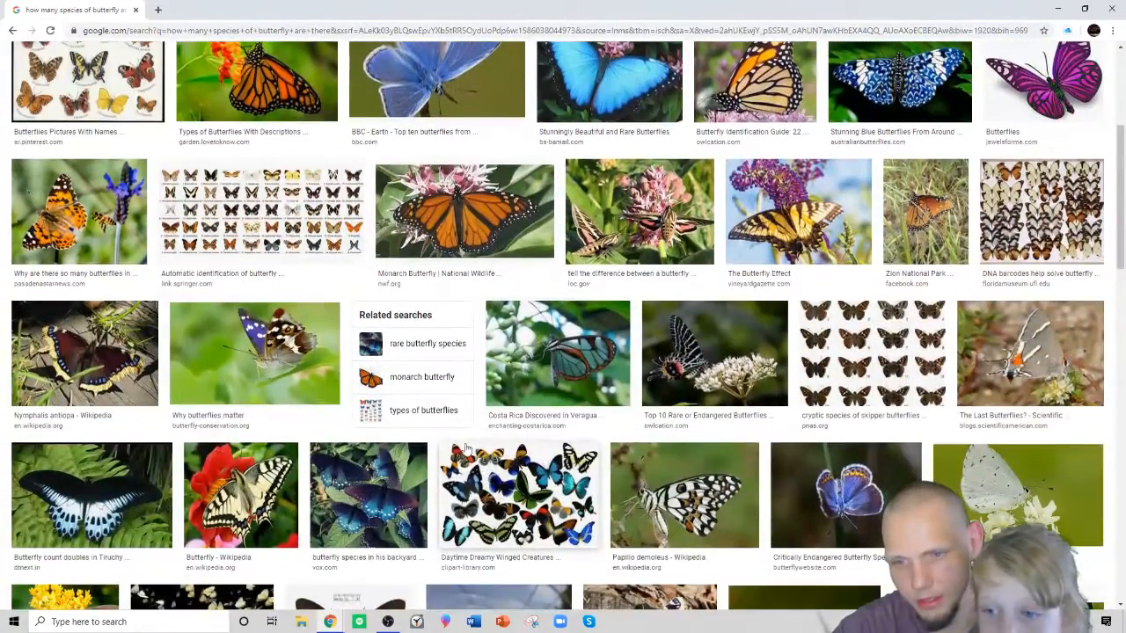
pyautogui.scroll(-3)
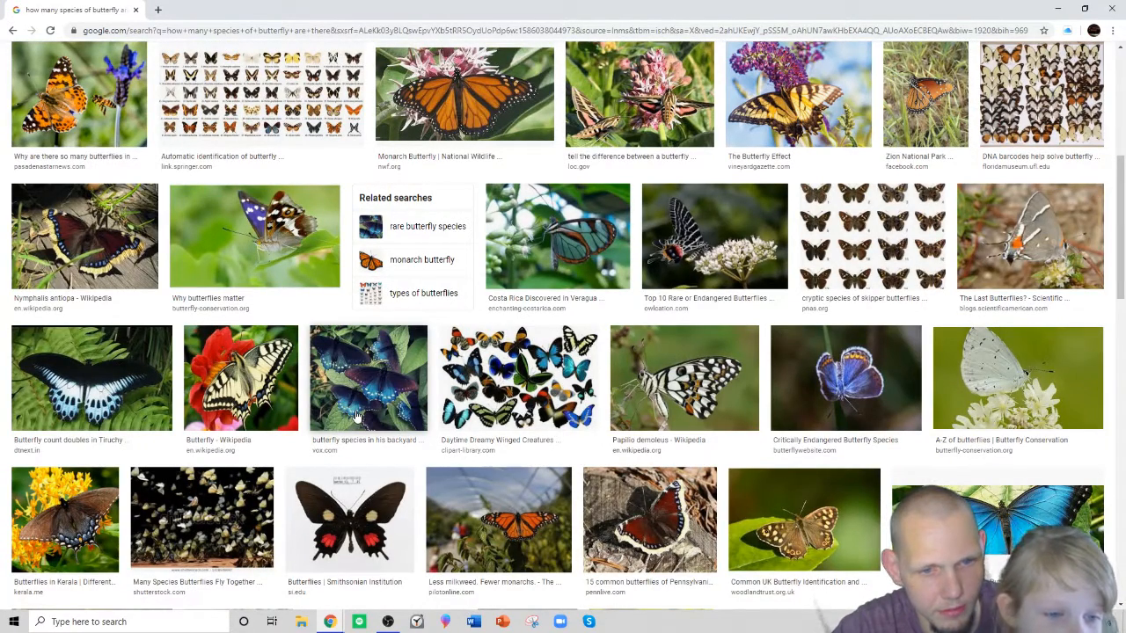
pyautogui.scroll(-3)
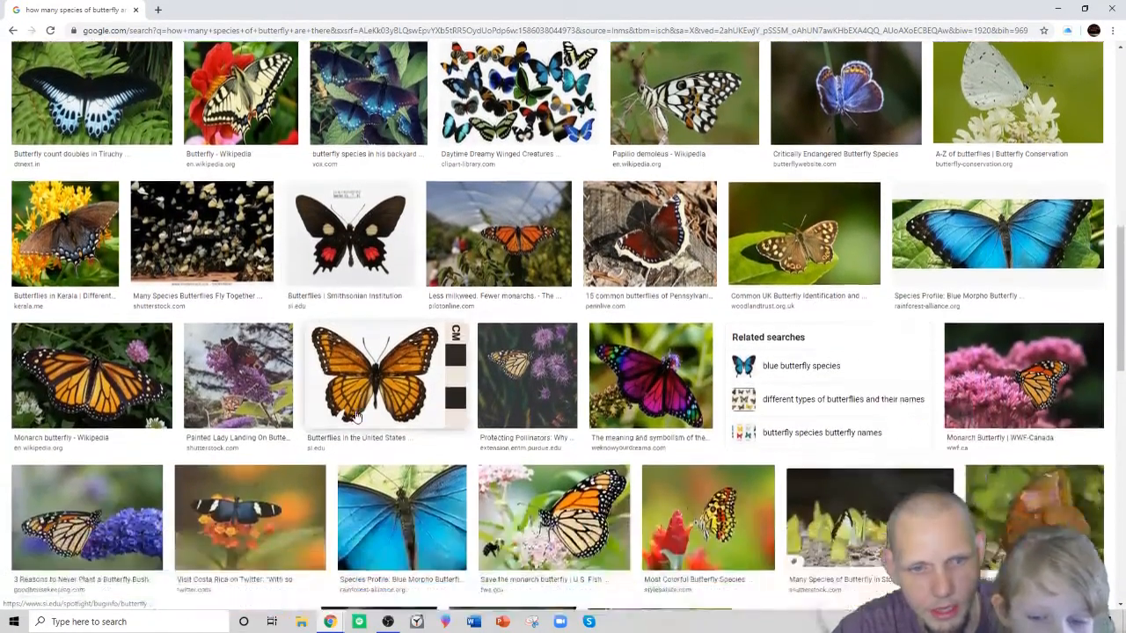
pyautogui.scroll(-3)
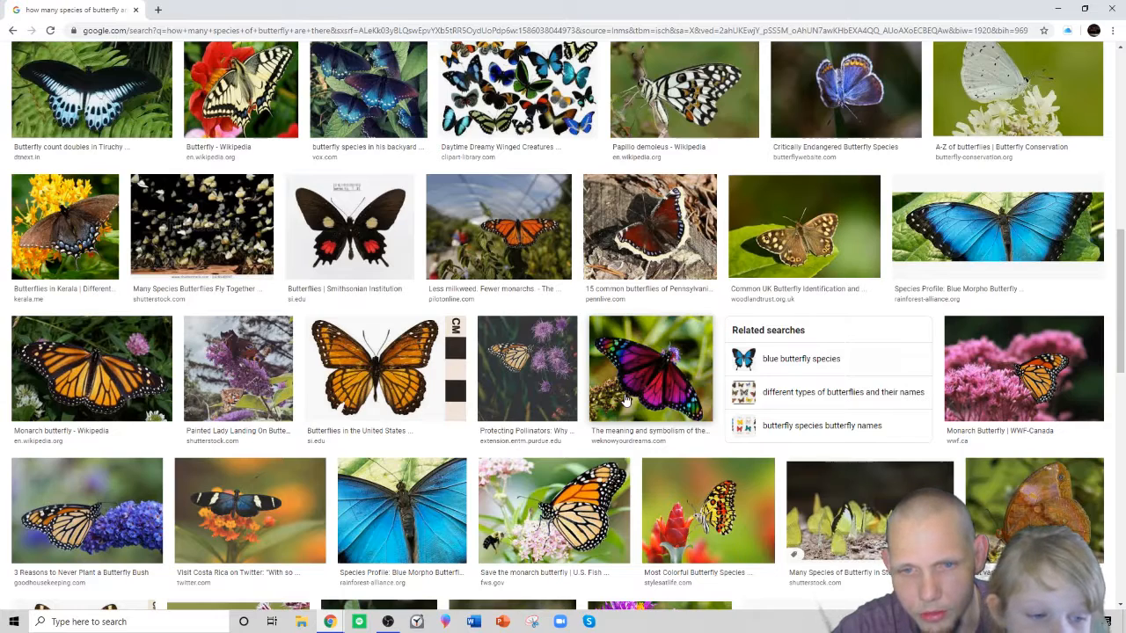
pyautogui.scroll(-3)
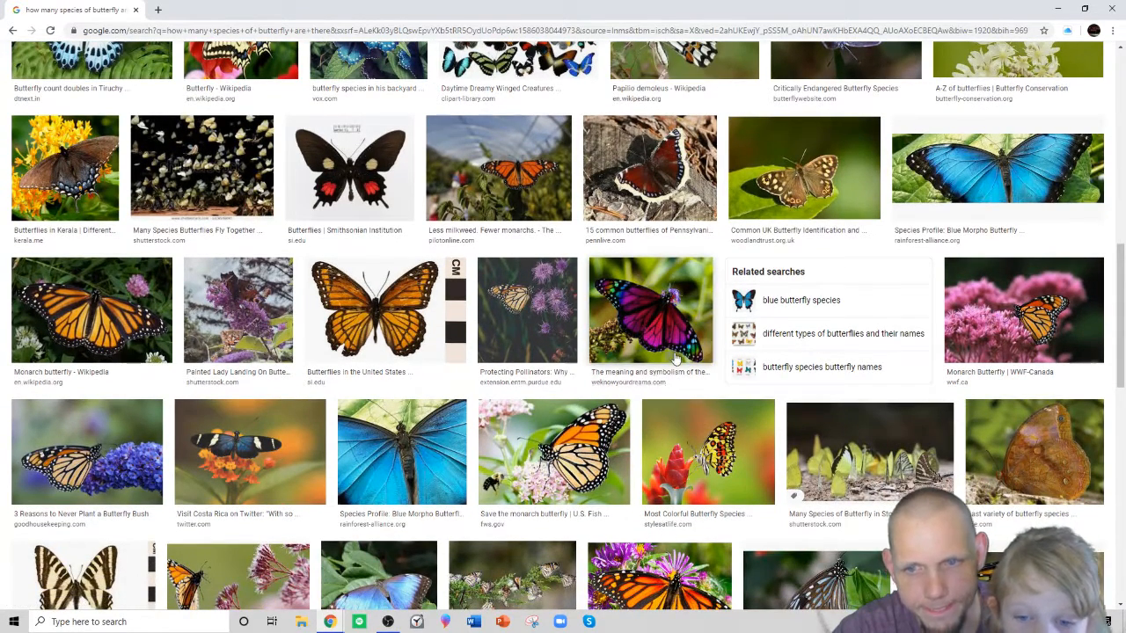
pyautogui.scroll(-3)
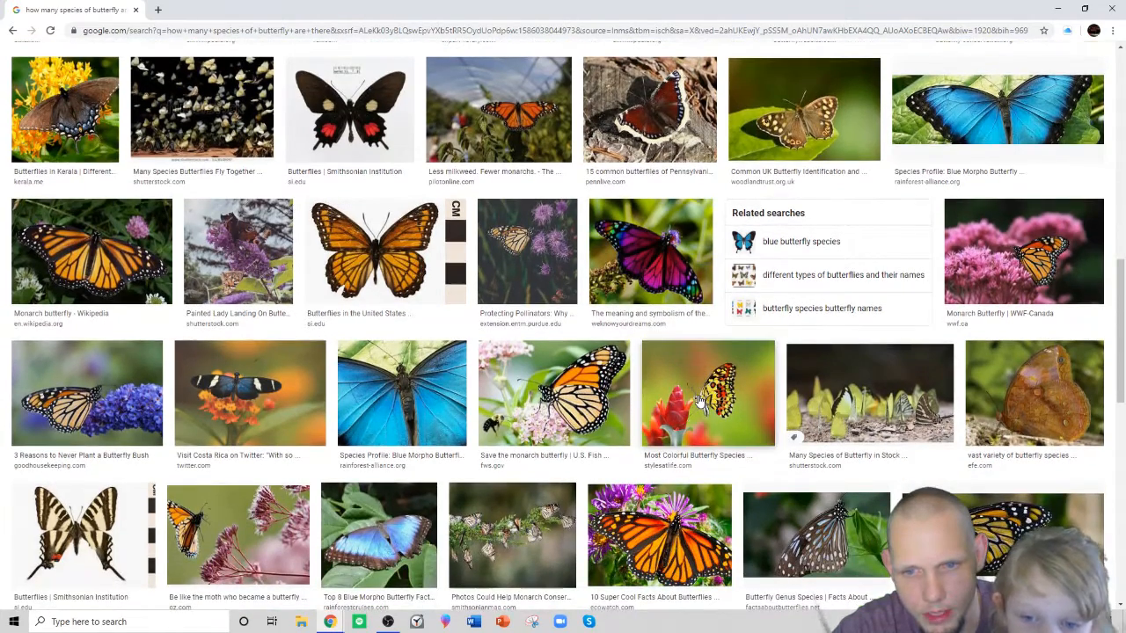
pyautogui.scroll(-3)
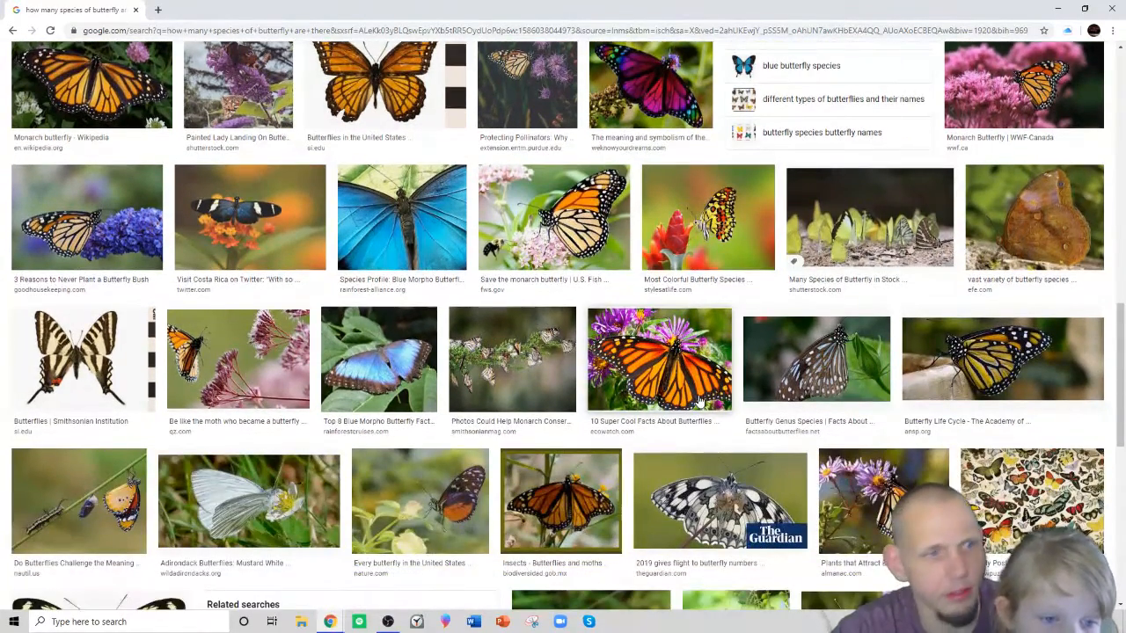
pyautogui.scroll(-3)
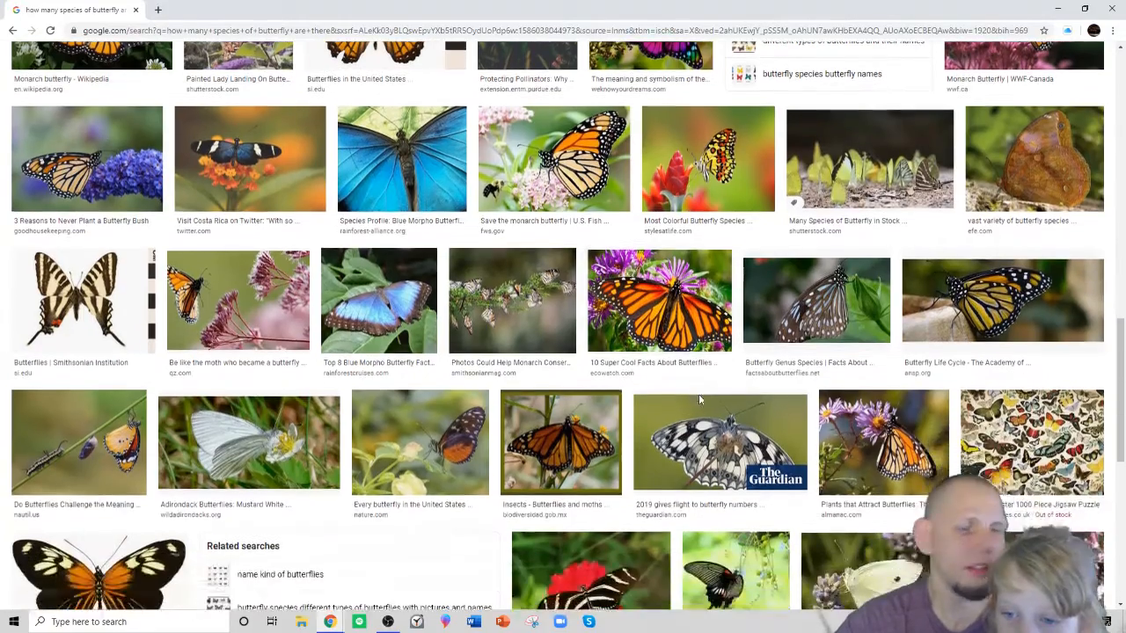
pyautogui.scroll(-3)
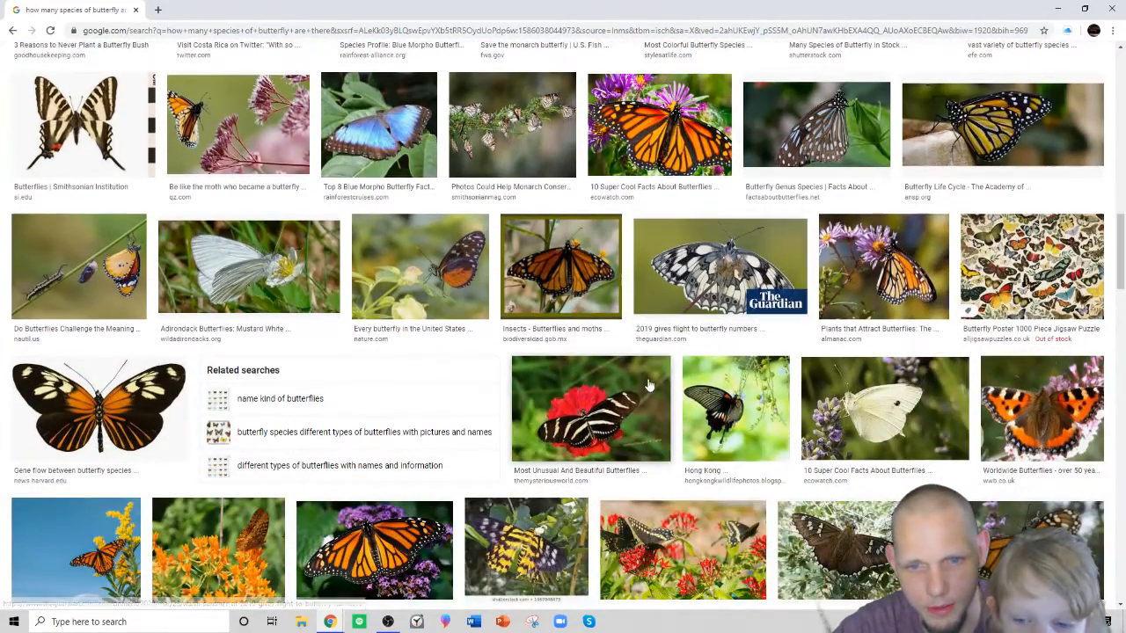
pyautogui.scroll(-3)
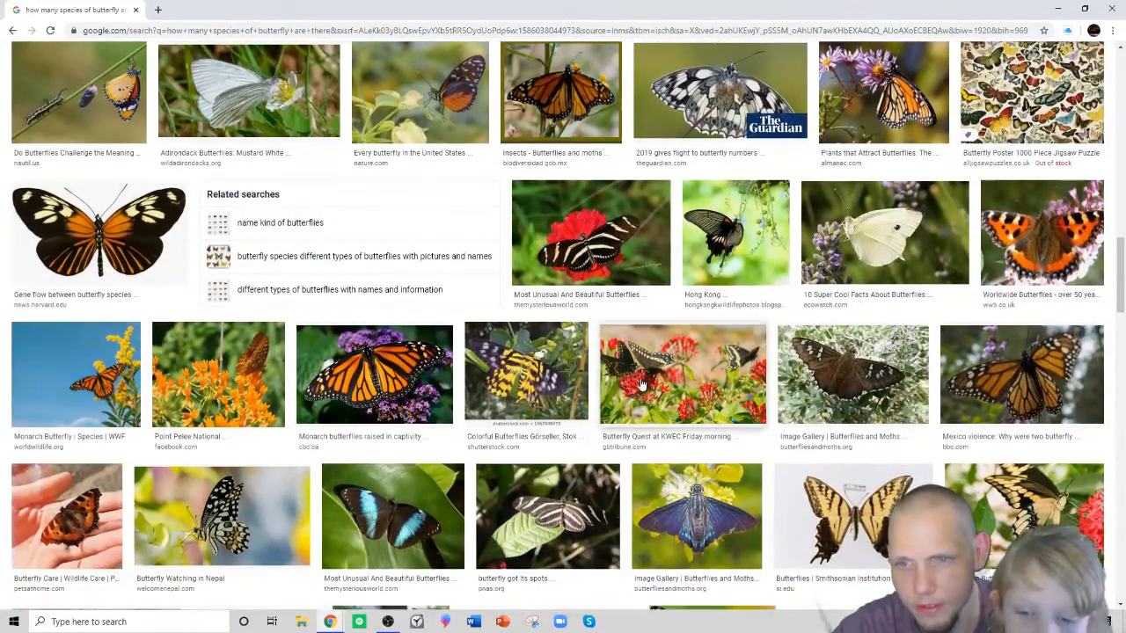
pyautogui.scroll(-3)
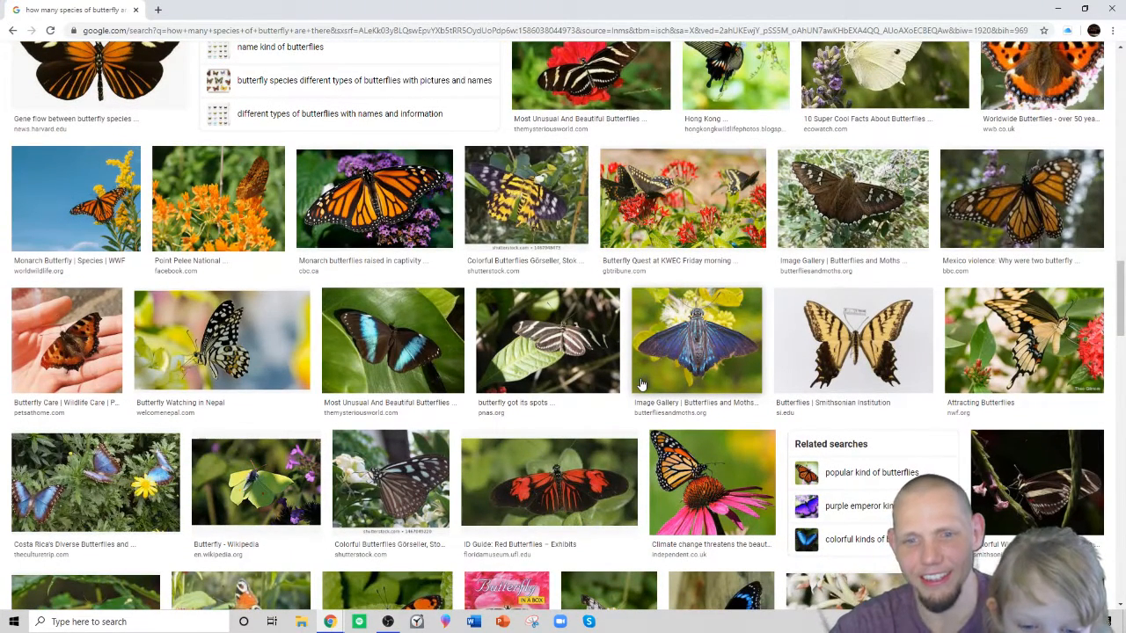
pyautogui.scroll(-3)
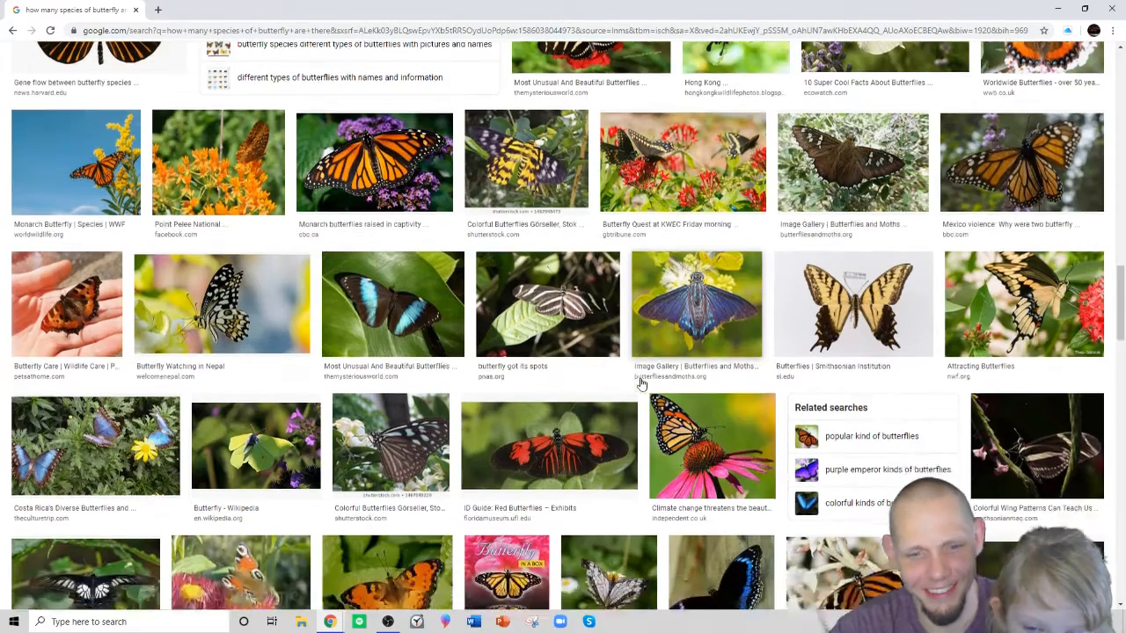
pyautogui.scroll(-3)
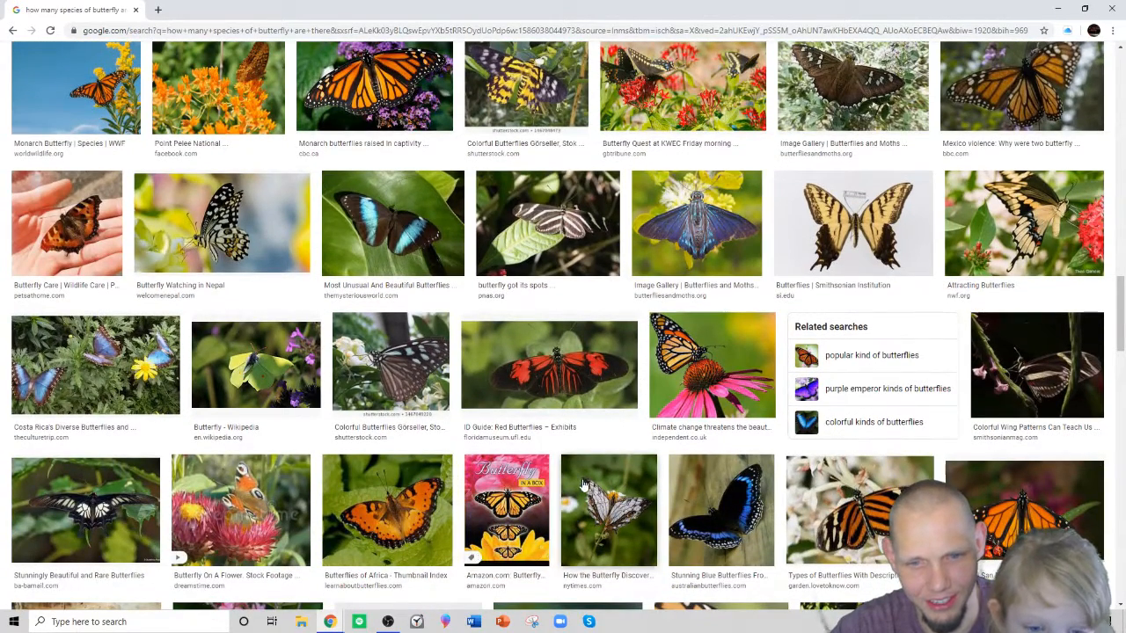
pyautogui.scroll(-3)
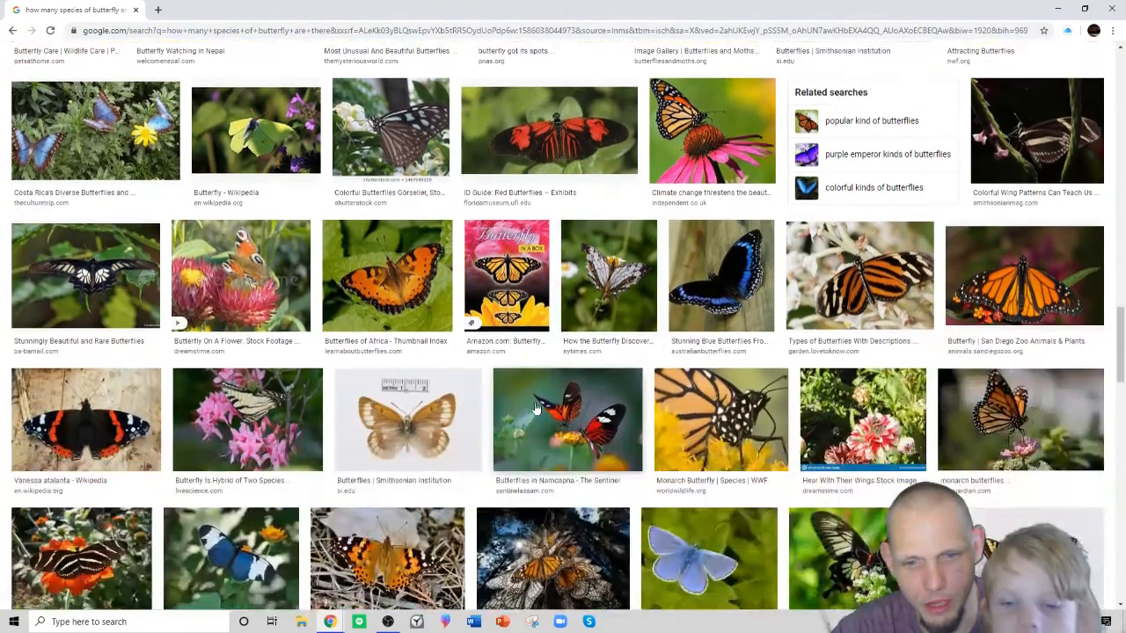
pyautogui.moveTo(520, 394)
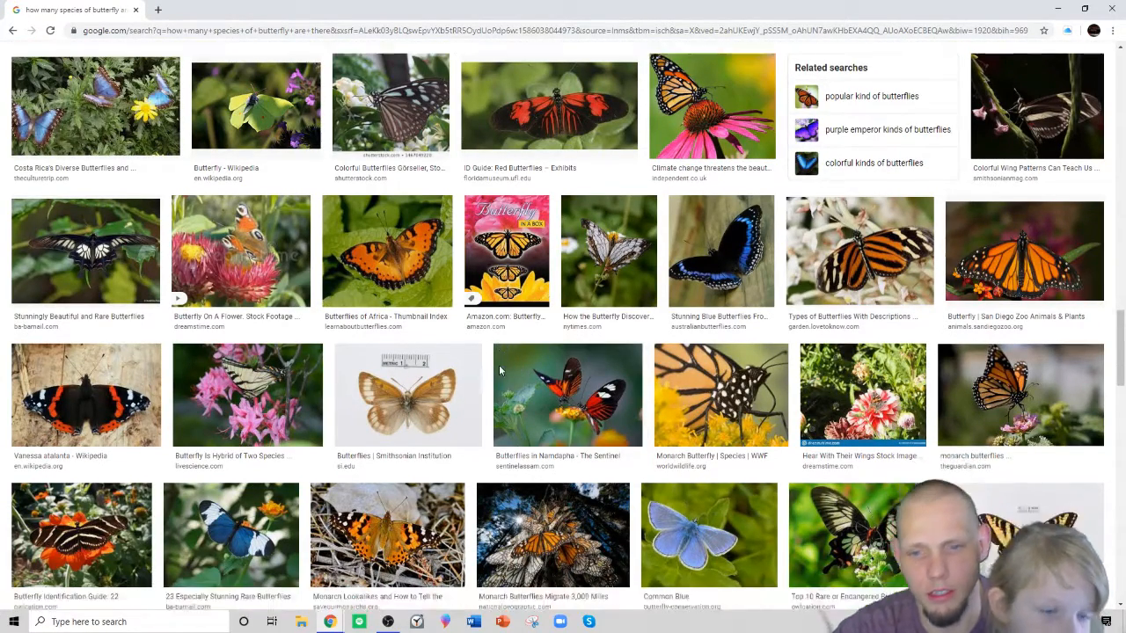
pyautogui.scroll(-3)
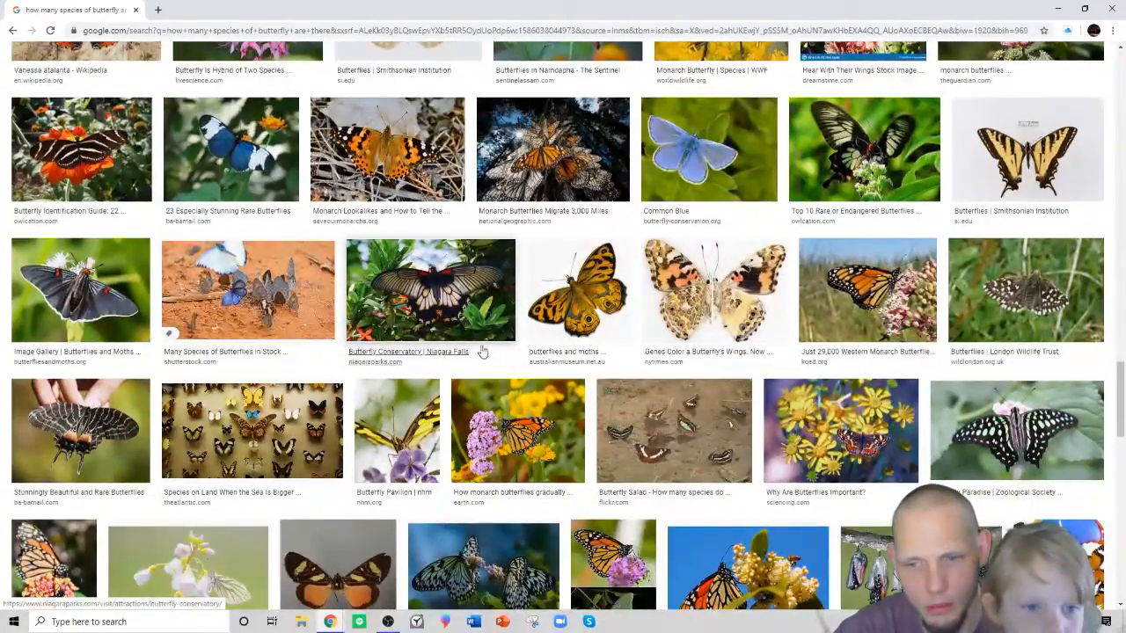
pyautogui.scroll(-3)
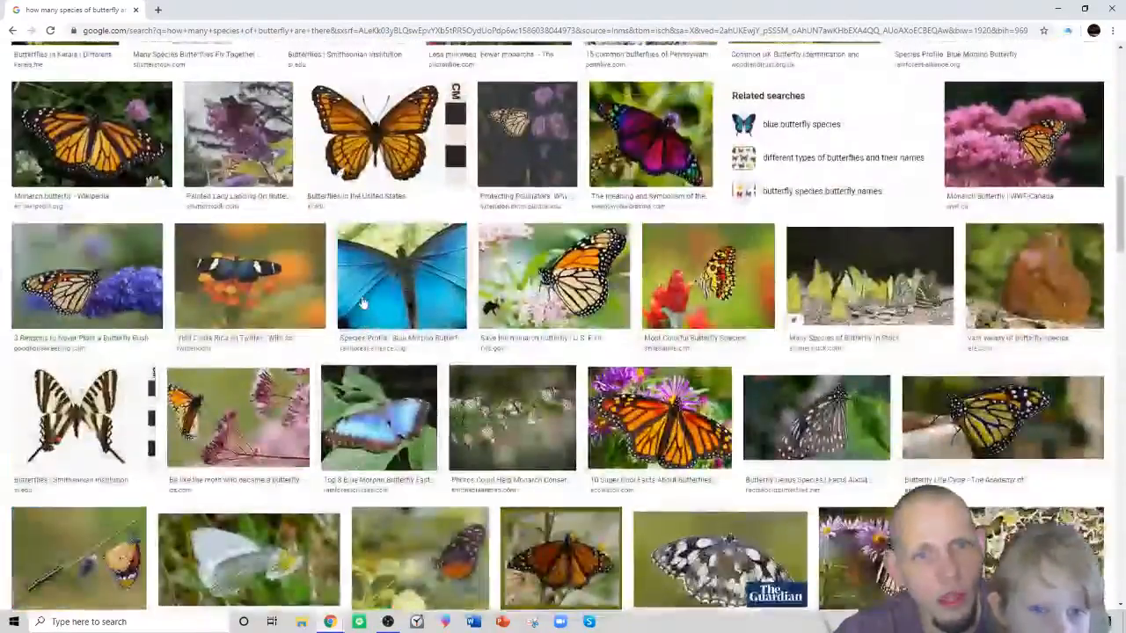
pyautogui.scroll(3)
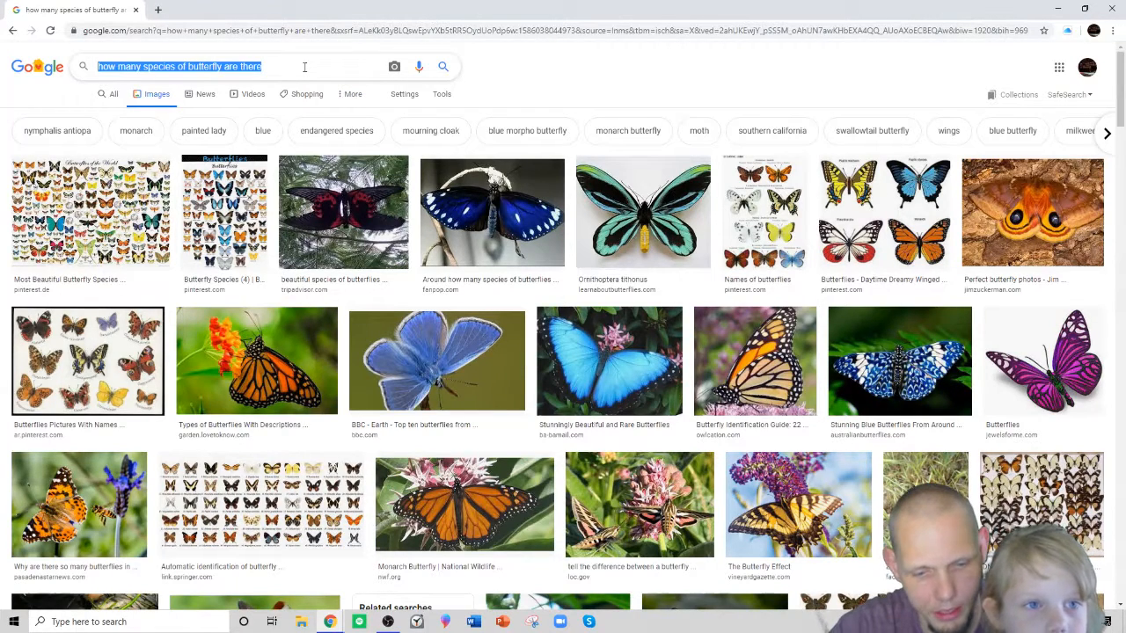
# Get image results for 'what kind of plants do butterflies like'.
pyautogui.write('what')
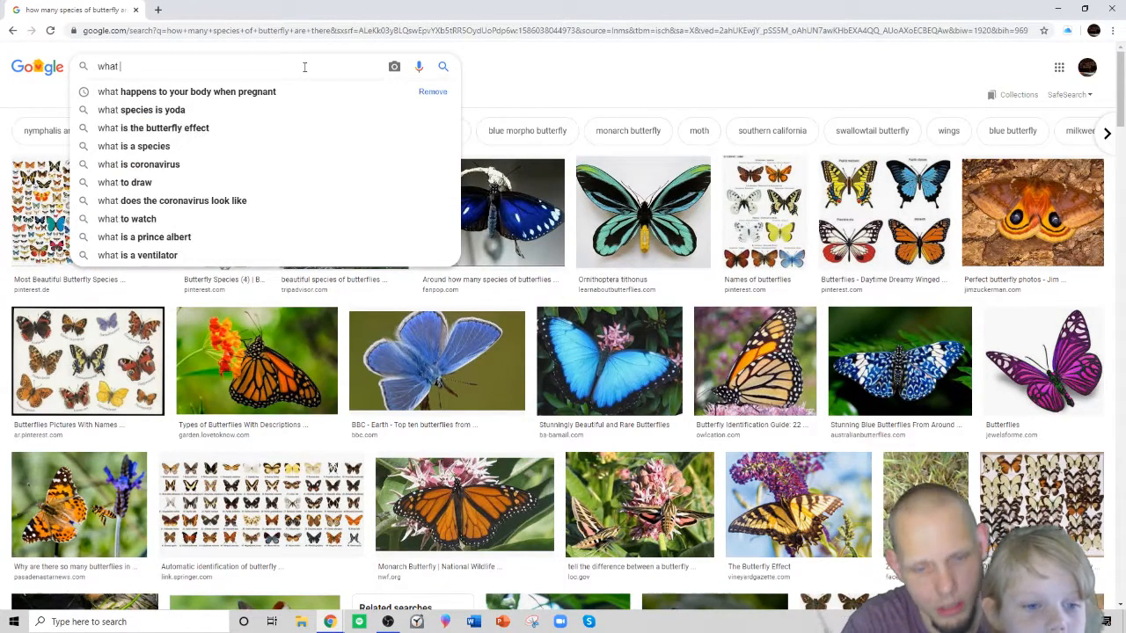
pyautogui.write('kind of pl')
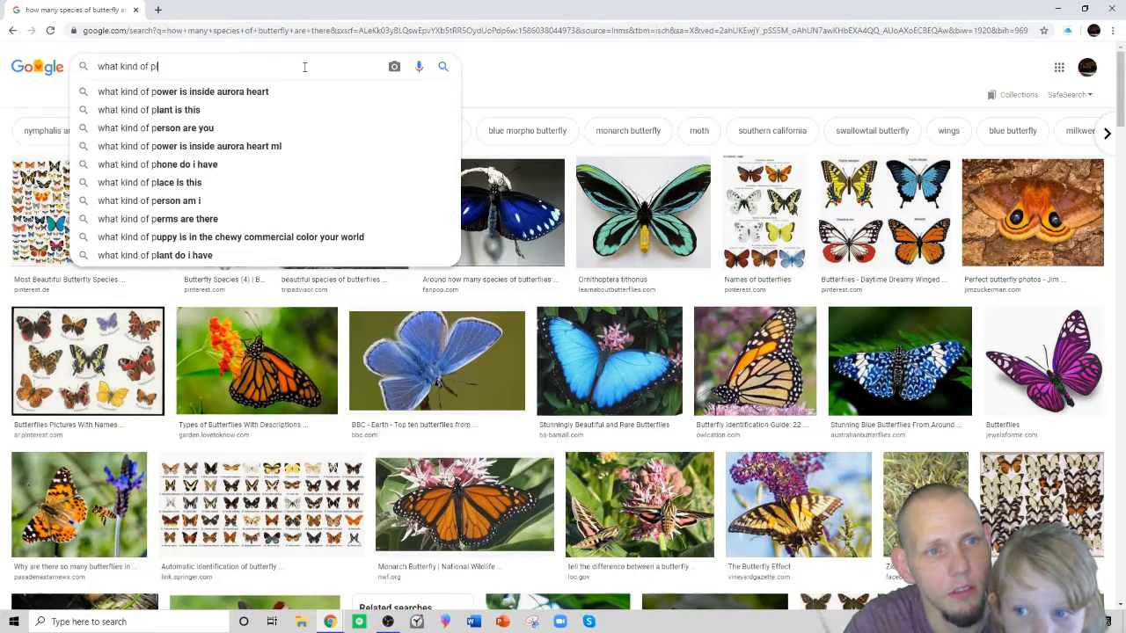
pyautogui.write('ants do')
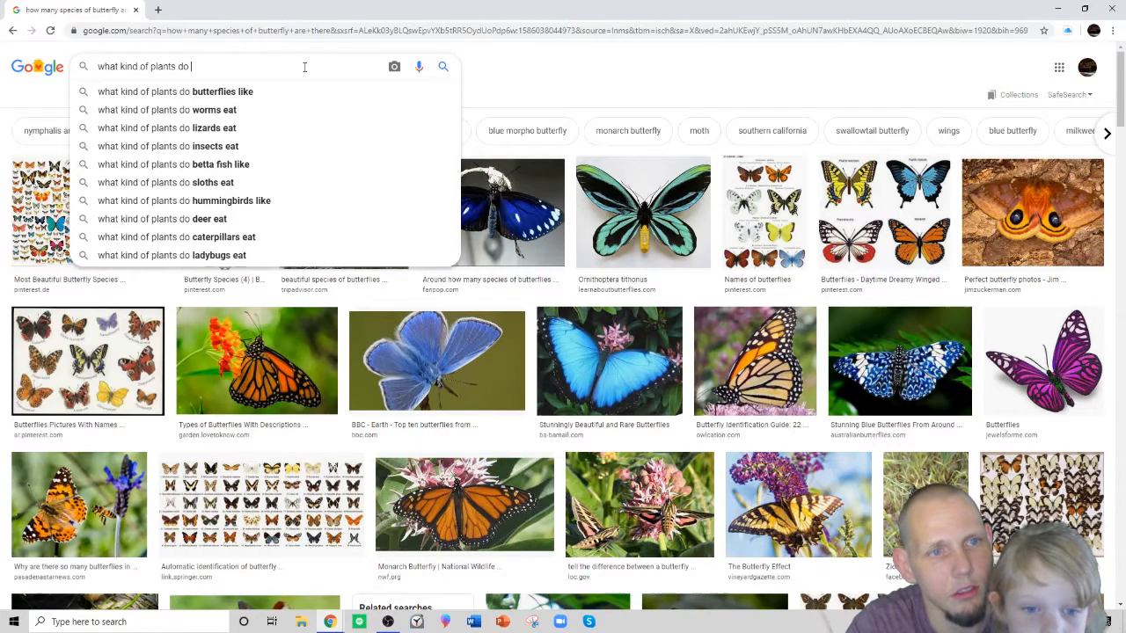
pyautogui.moveTo(296, 91)
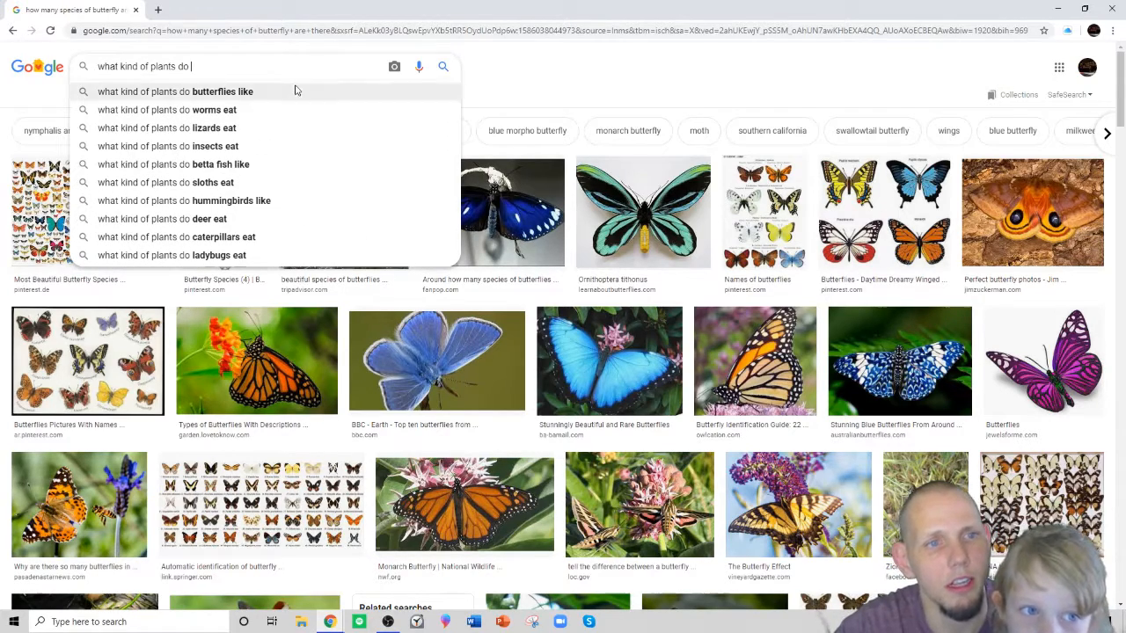
pyautogui.click(176, 91)
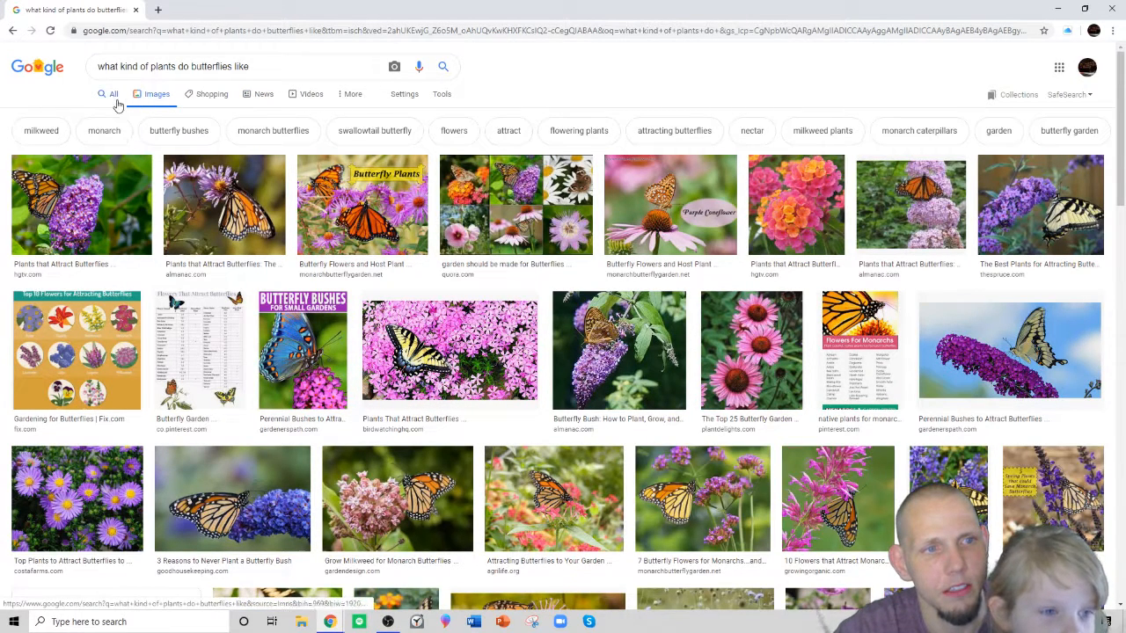
# Switch to All web results and read almanac.com's snippet on butterfly-attracting plants.
pyautogui.click(112, 95)
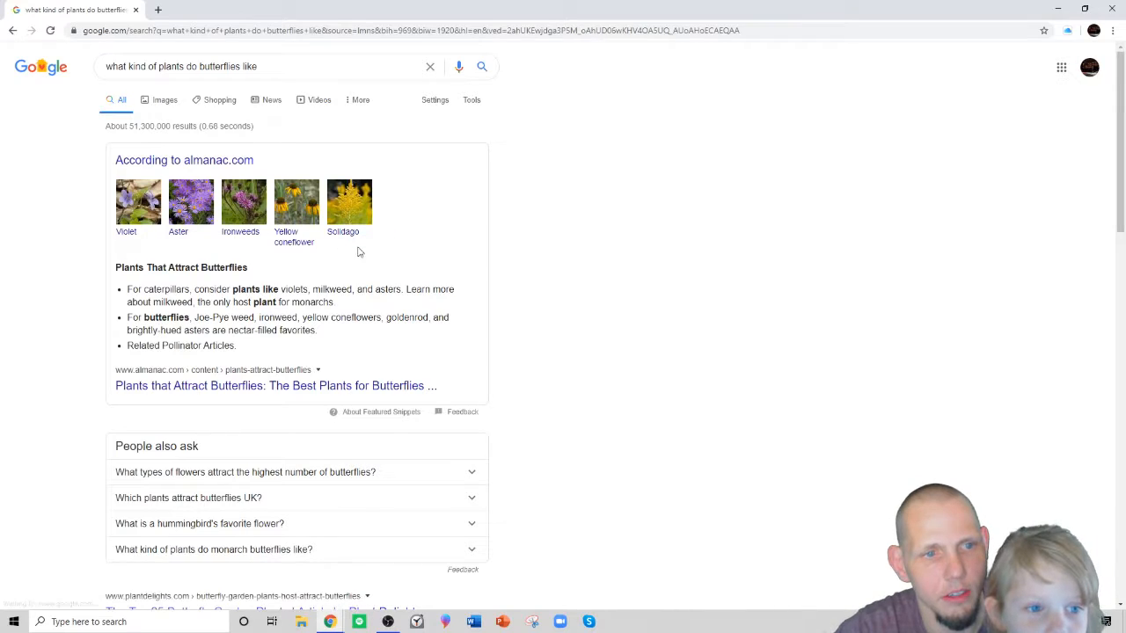
pyautogui.scroll(-3)
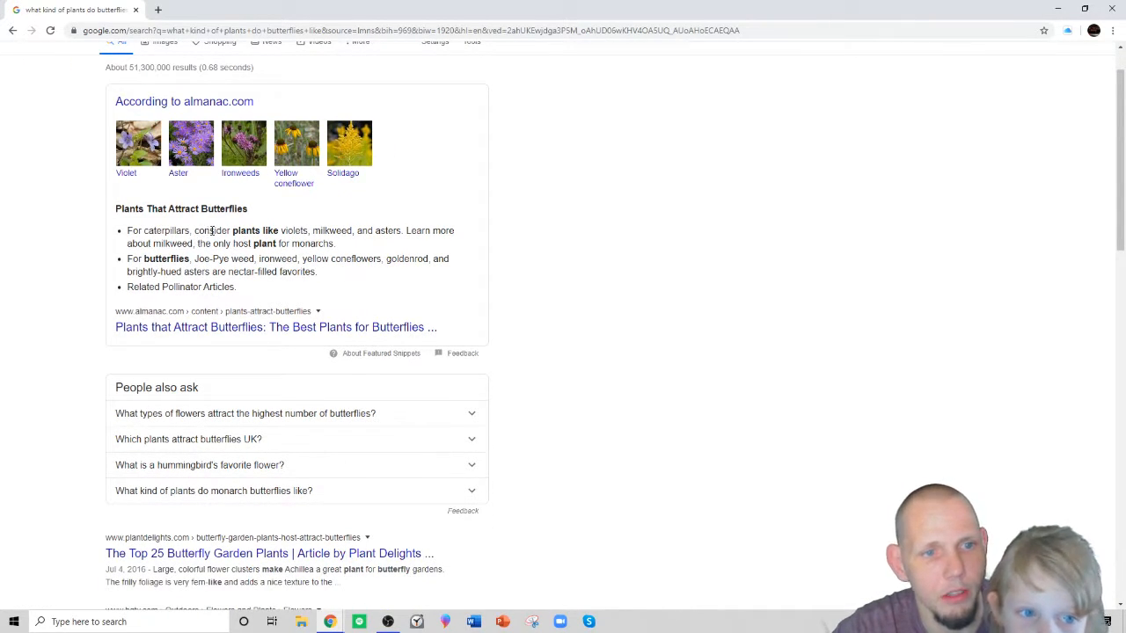
pyautogui.moveTo(415, 239)
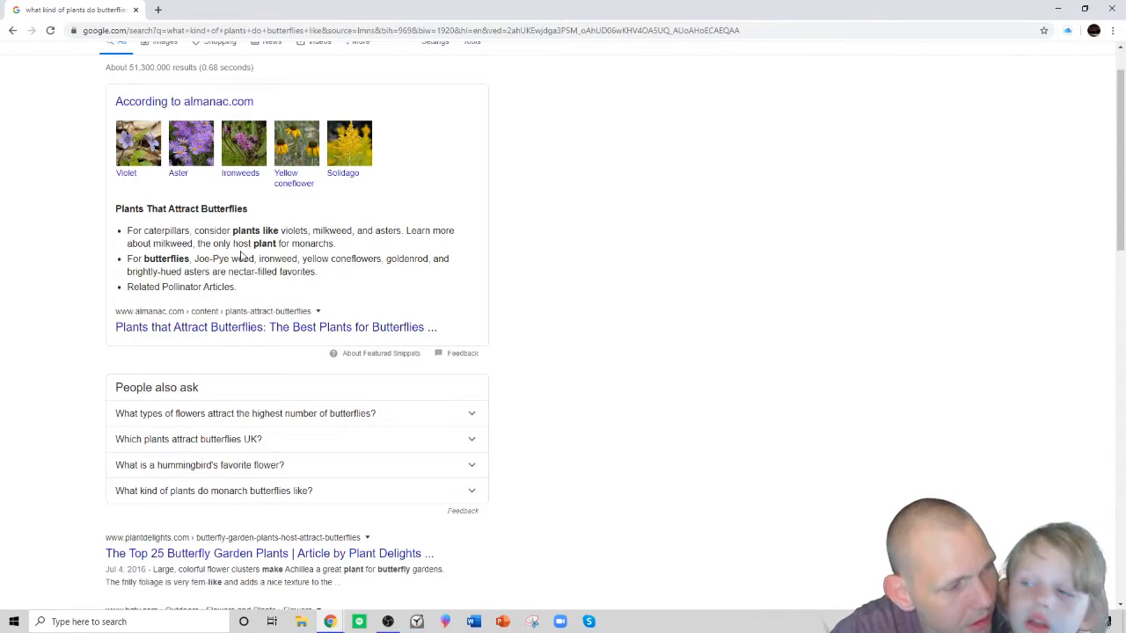
pyautogui.moveTo(187, 271)
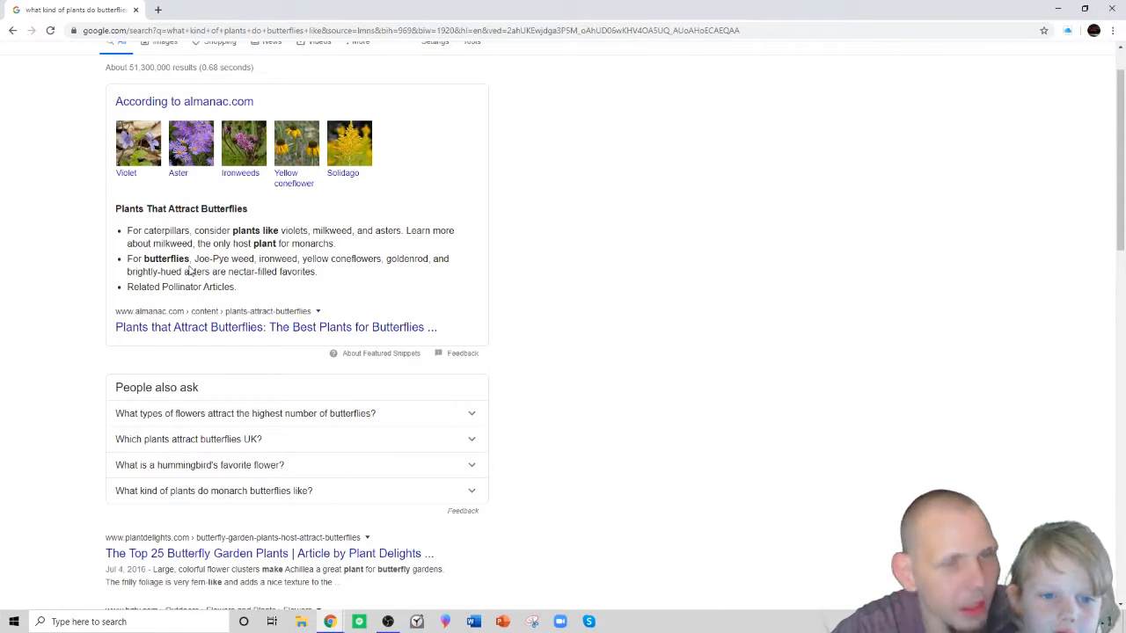
pyautogui.moveTo(369, 272)
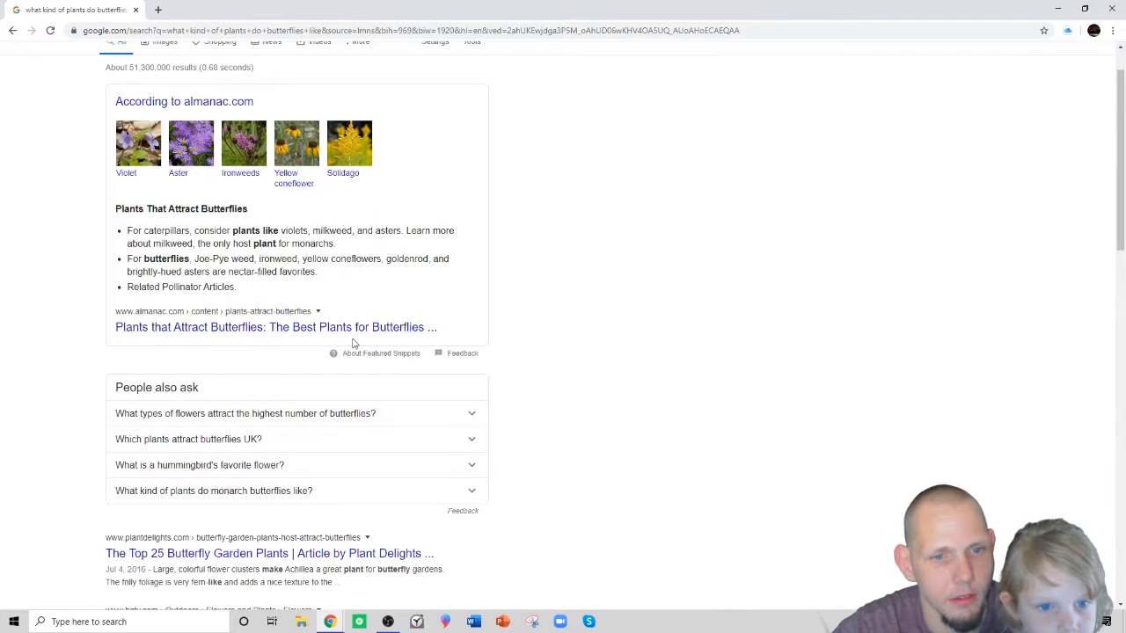
pyautogui.moveTo(331, 357)
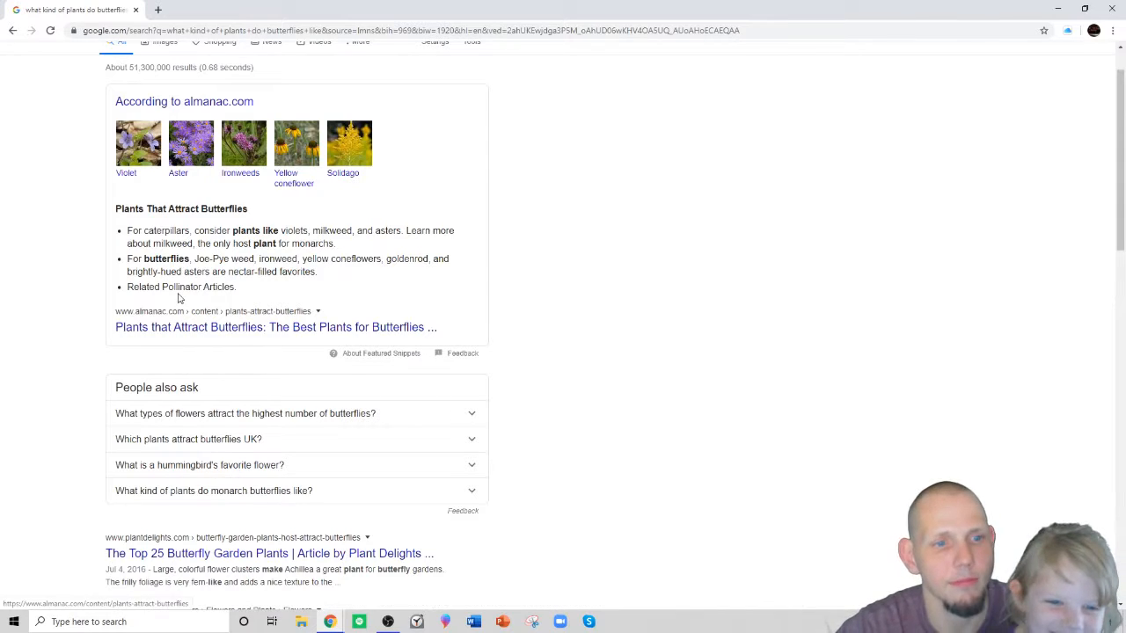
pyautogui.moveTo(236, 348)
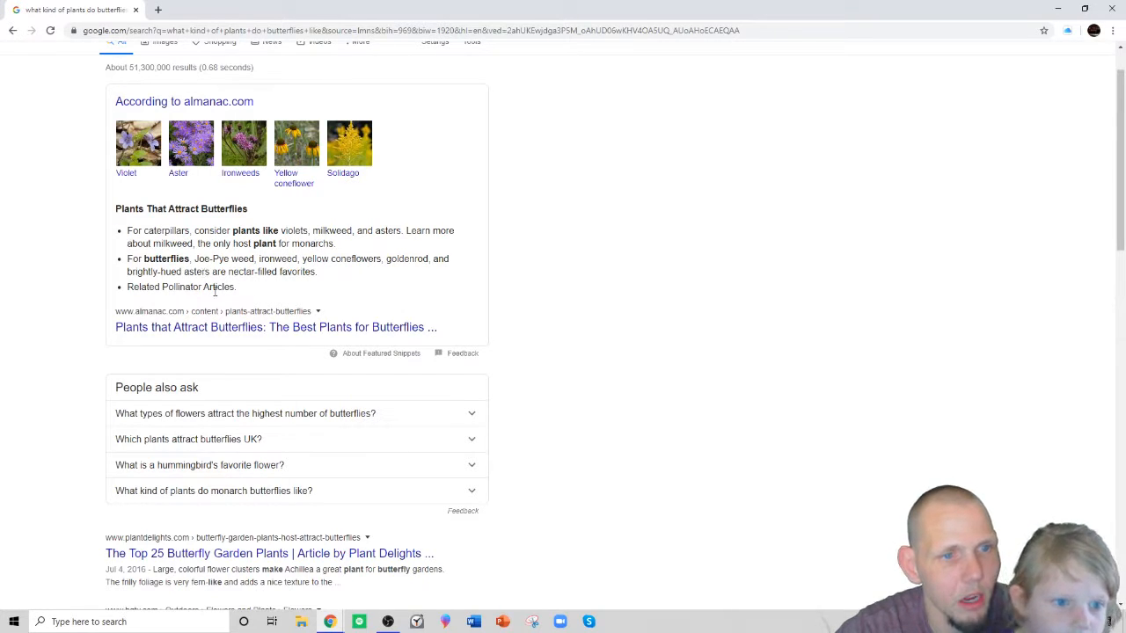
pyautogui.moveTo(239, 335)
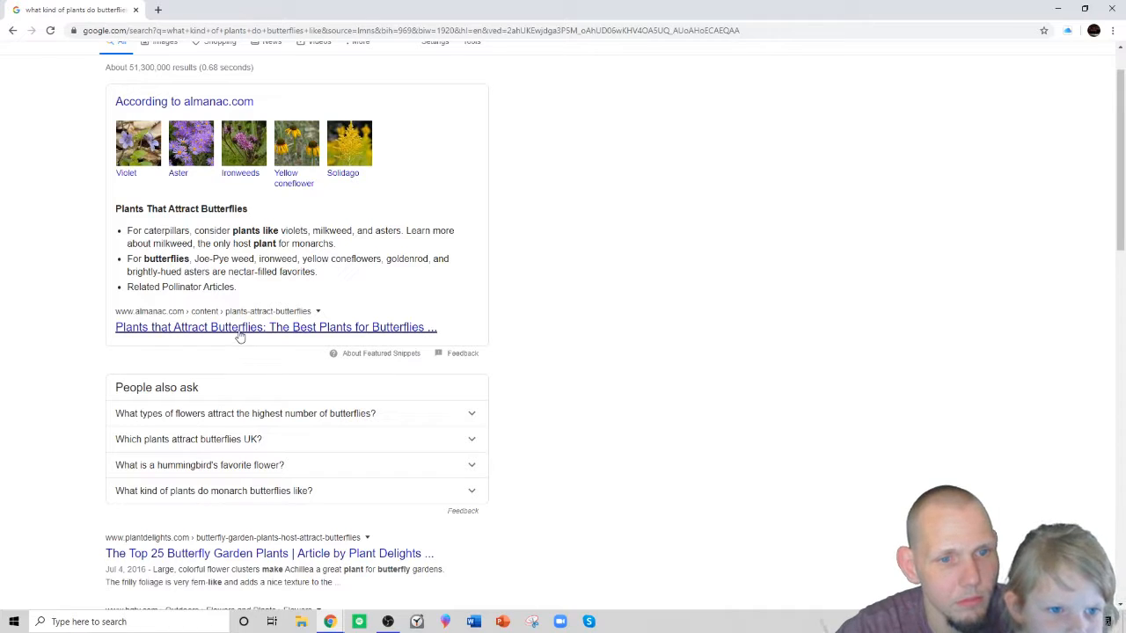
# Read the almanac.com butterfly-plants article from its introduction down to the garden tips.
pyautogui.click(274, 325)
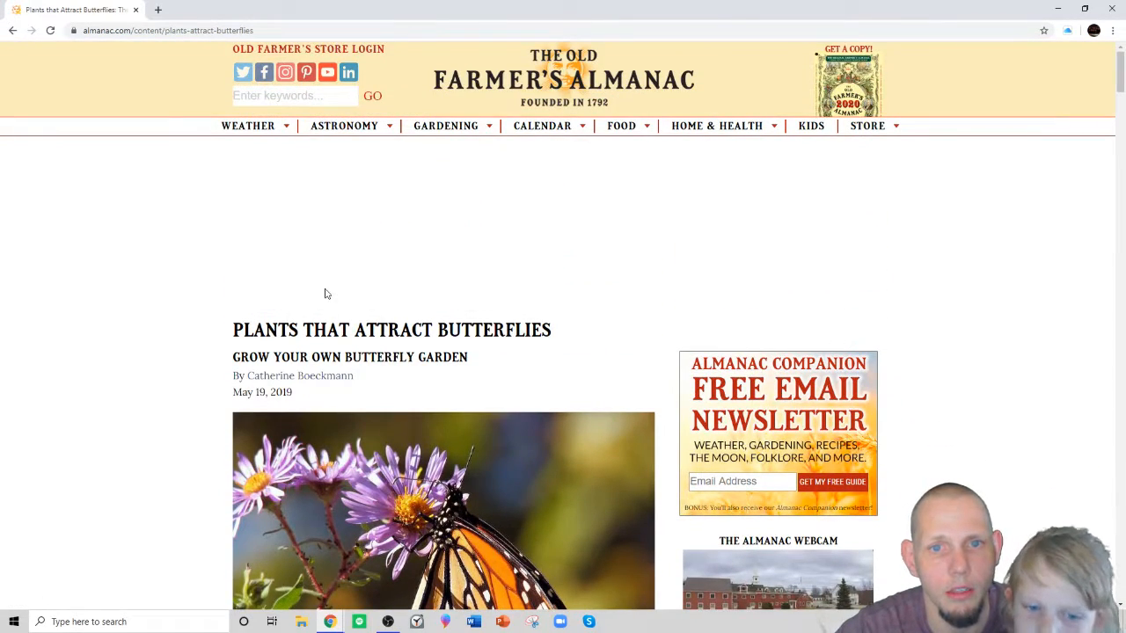
pyautogui.scroll(-3)
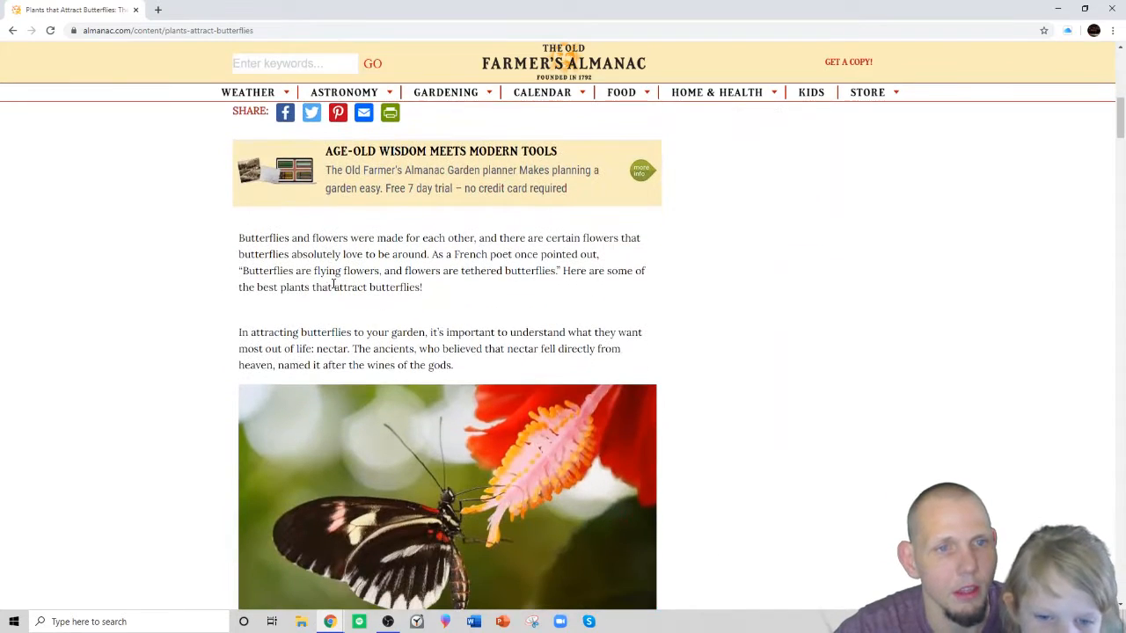
pyautogui.scroll(-3)
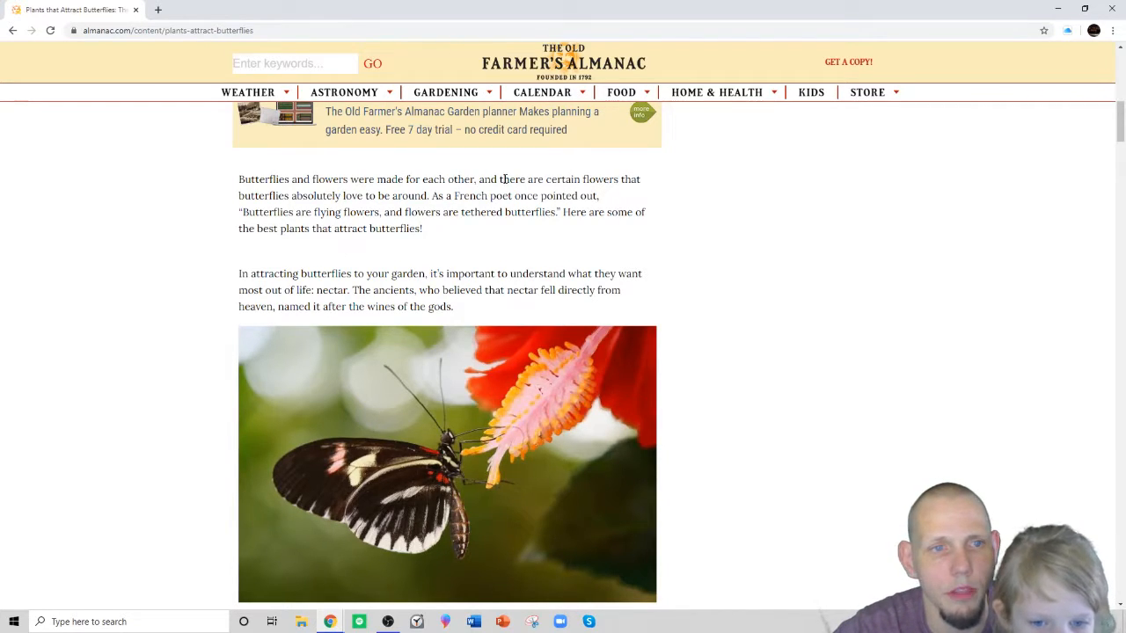
pyautogui.moveTo(401, 196)
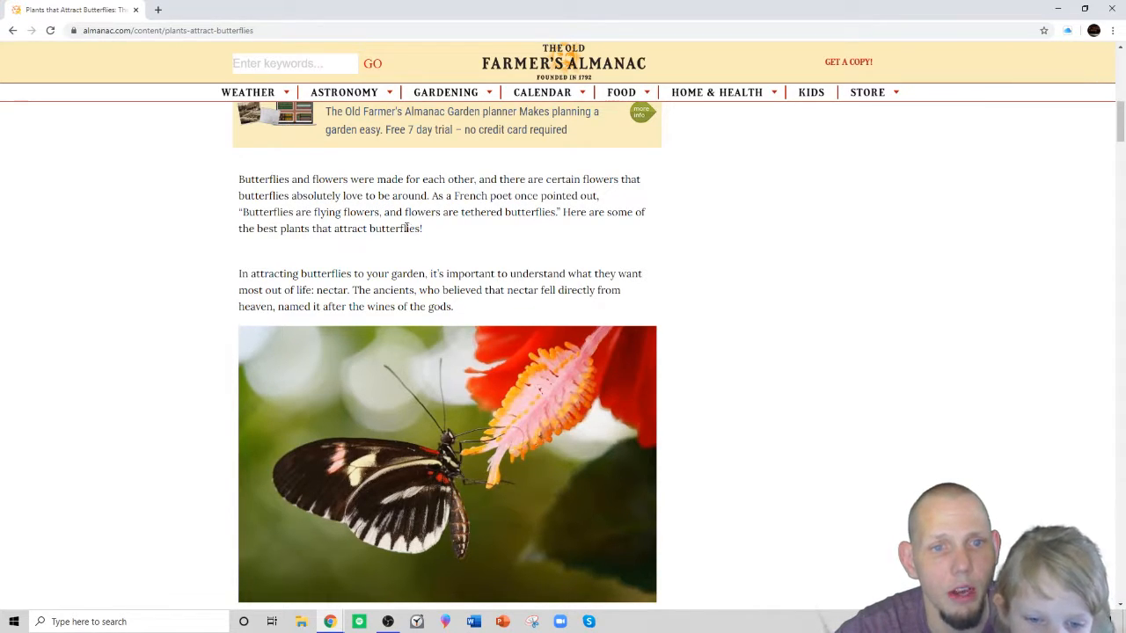
pyautogui.moveTo(501, 225)
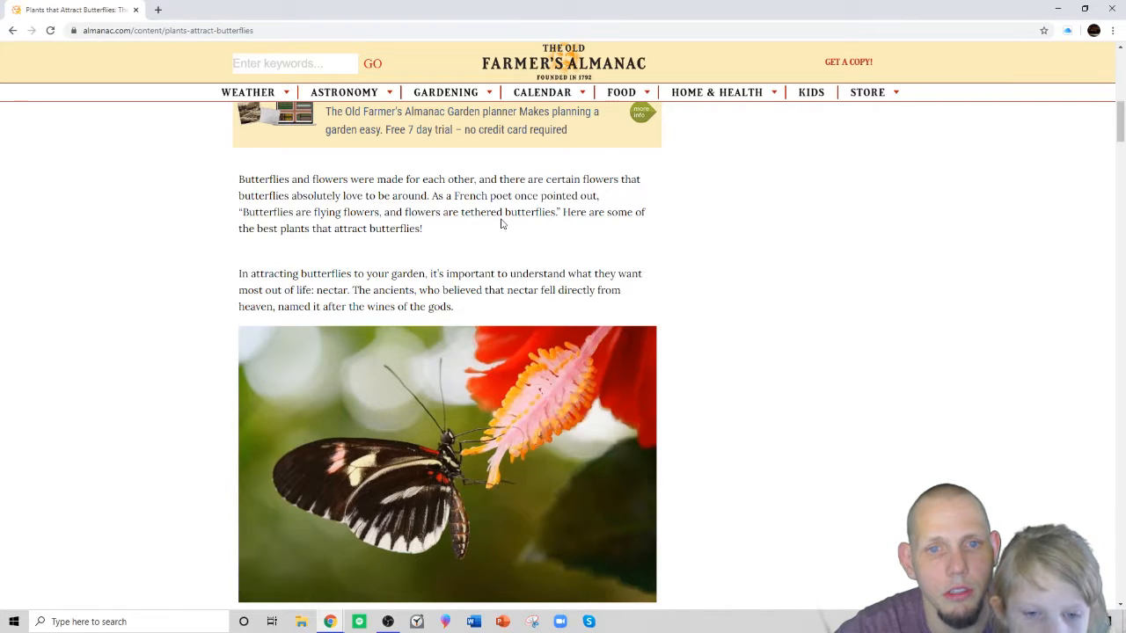
pyautogui.moveTo(572, 215)
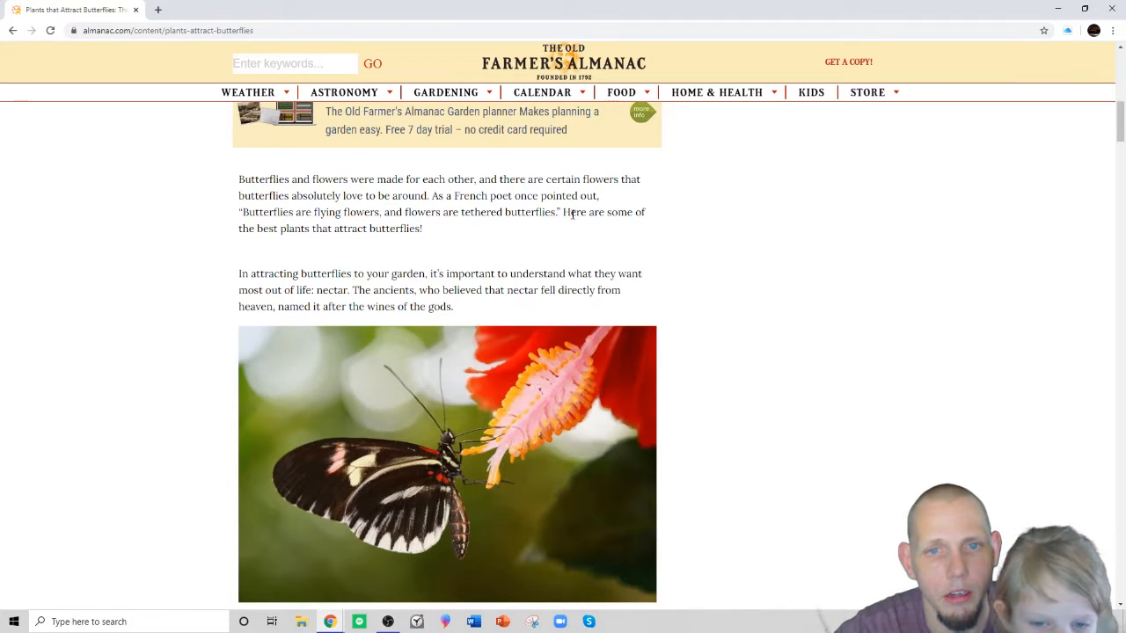
pyautogui.moveTo(377, 243)
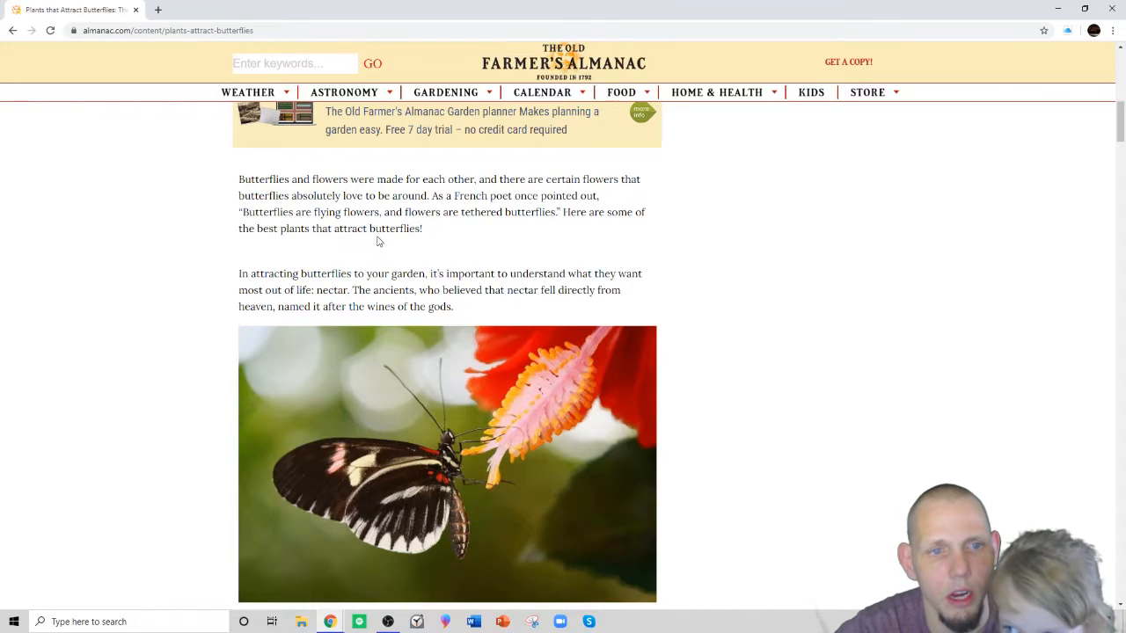
pyautogui.scroll(-3)
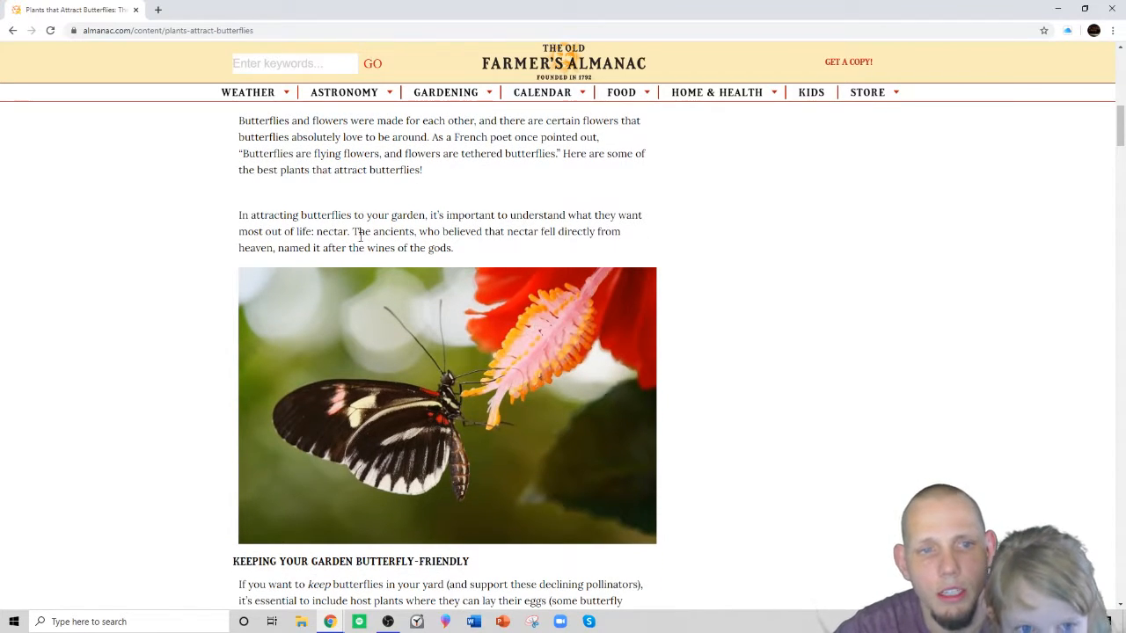
pyautogui.moveTo(521, 228)
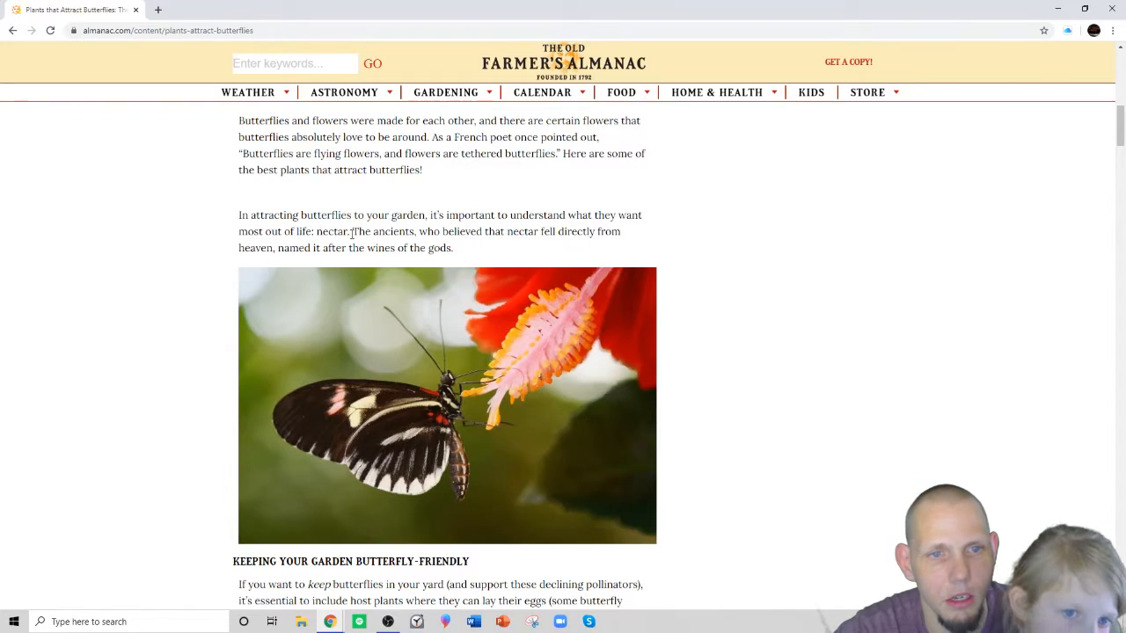
pyautogui.moveTo(478, 250)
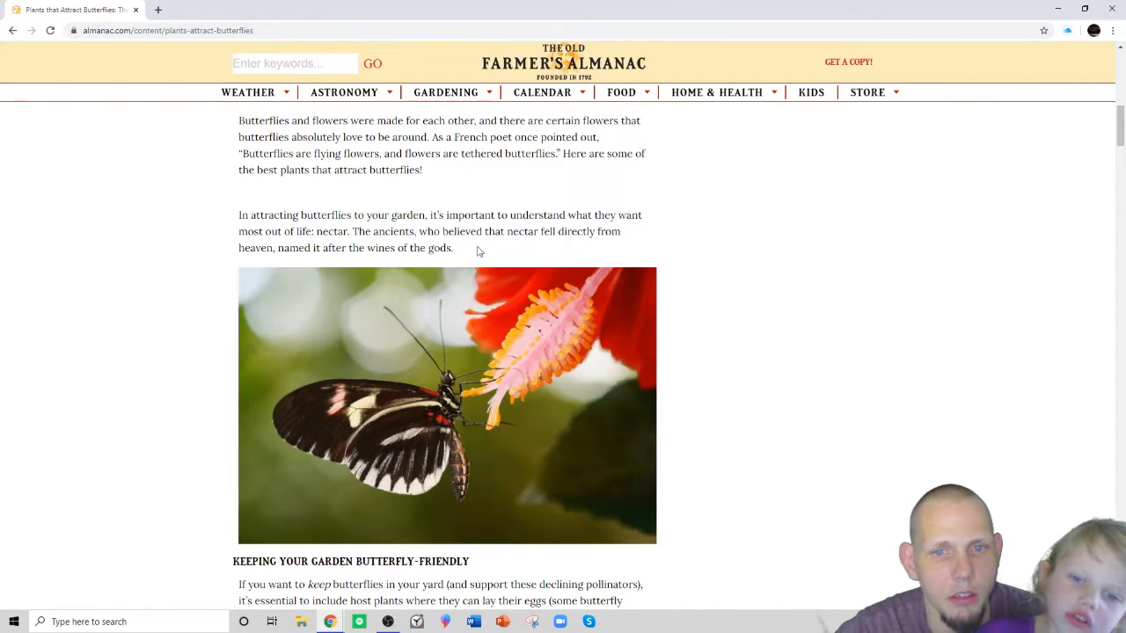
pyautogui.moveTo(372, 261)
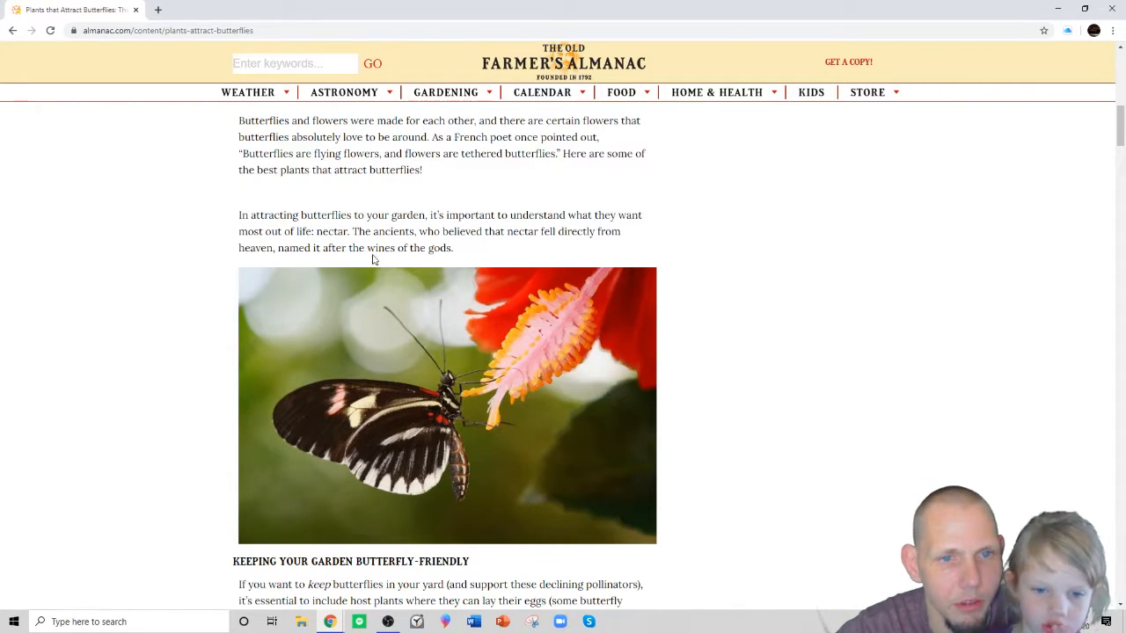
pyautogui.scroll(-3)
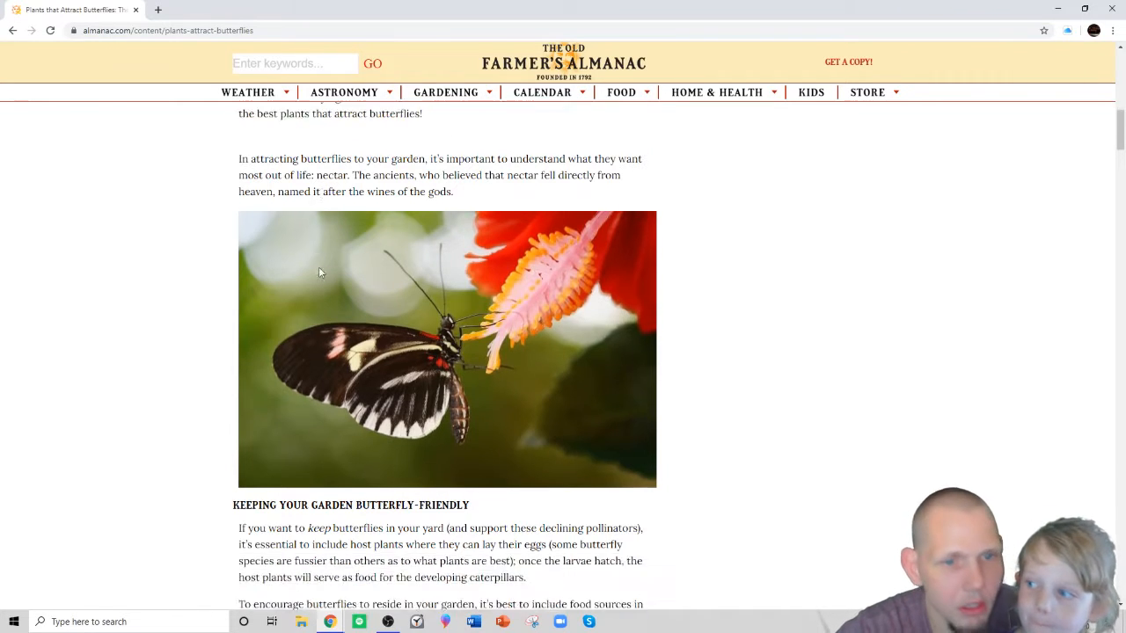
pyautogui.scroll(-3)
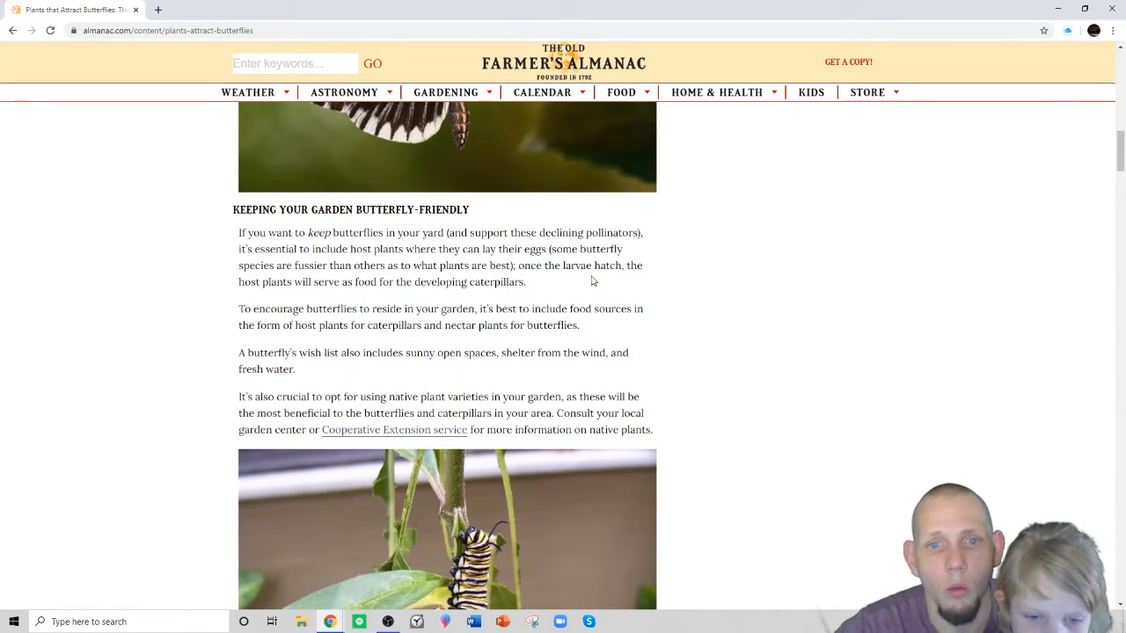
pyautogui.moveTo(316, 299)
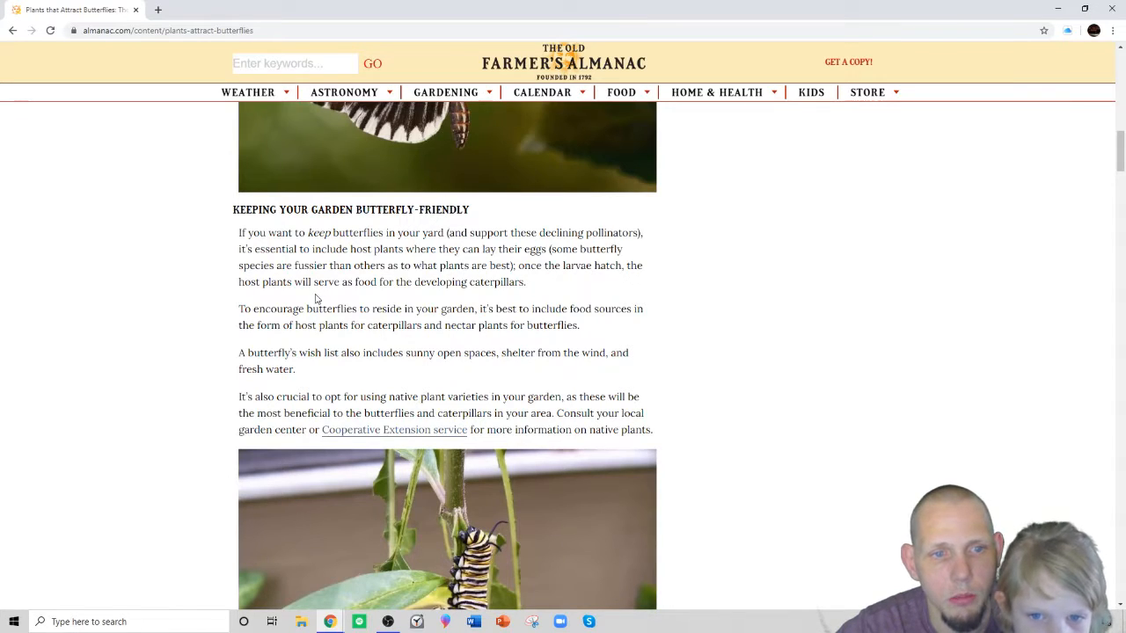
pyautogui.moveTo(408, 297)
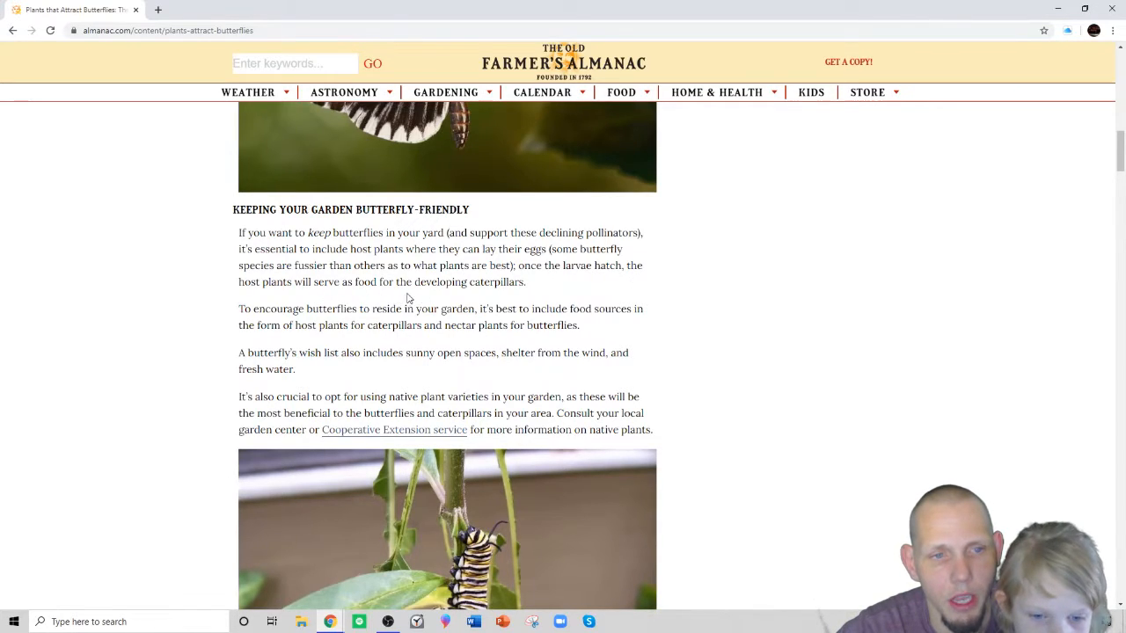
pyautogui.moveTo(376, 313)
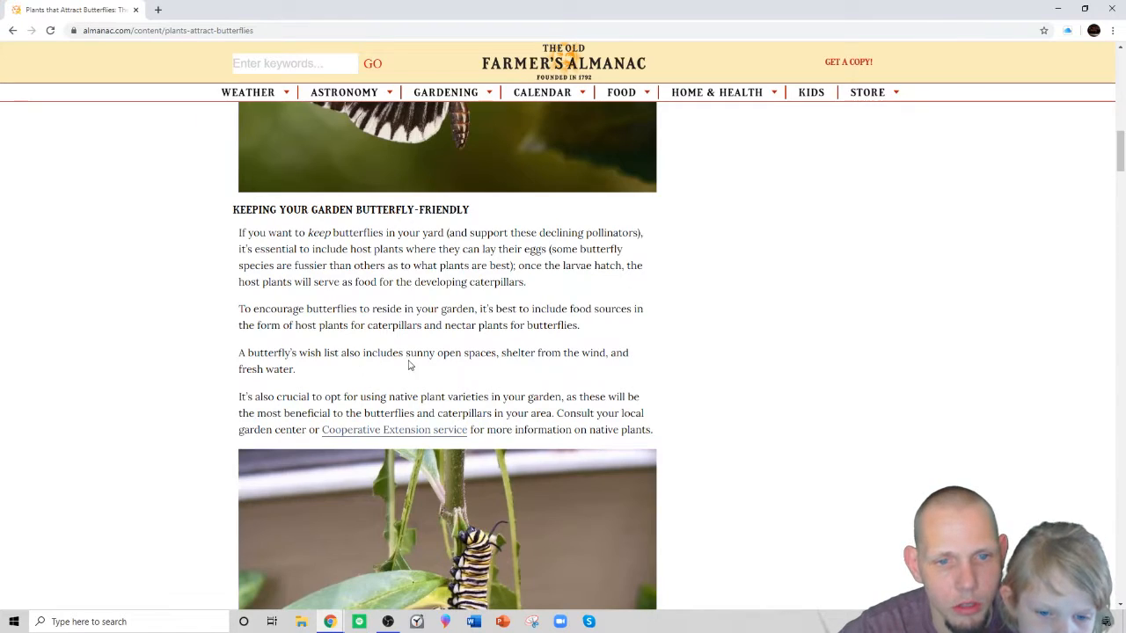
pyautogui.moveTo(500, 366)
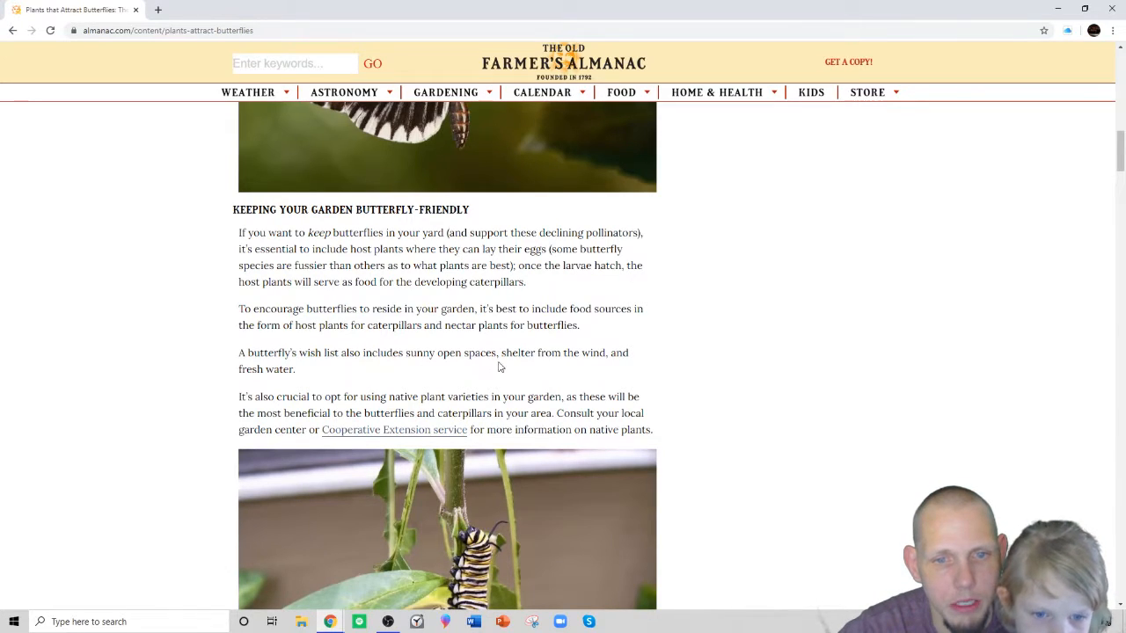
pyautogui.moveTo(267, 389)
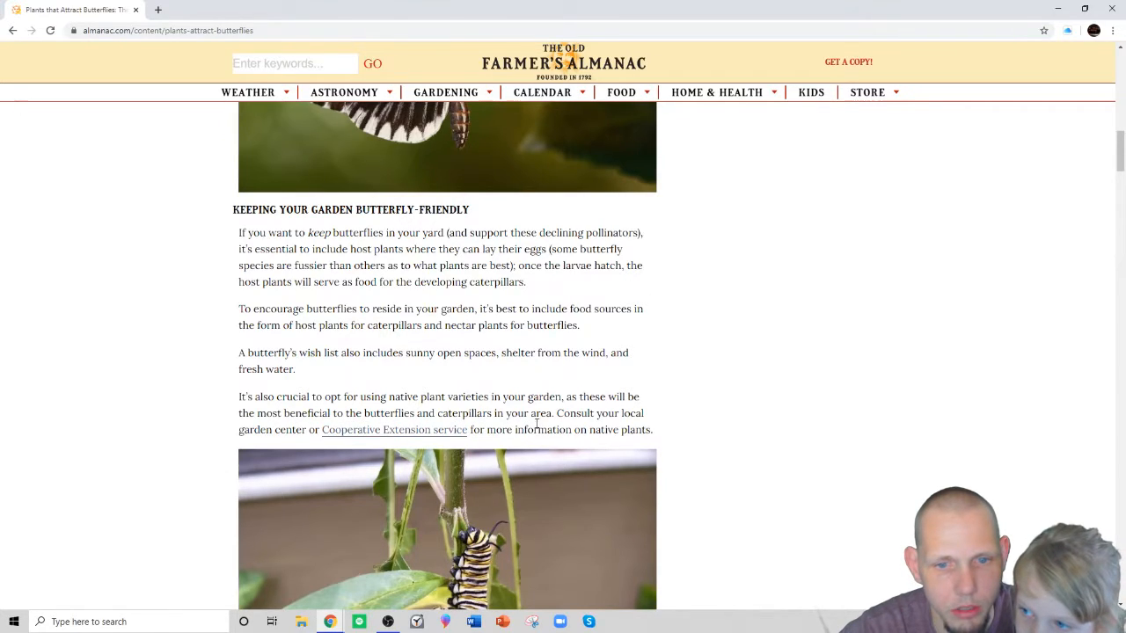
pyautogui.moveTo(406, 424)
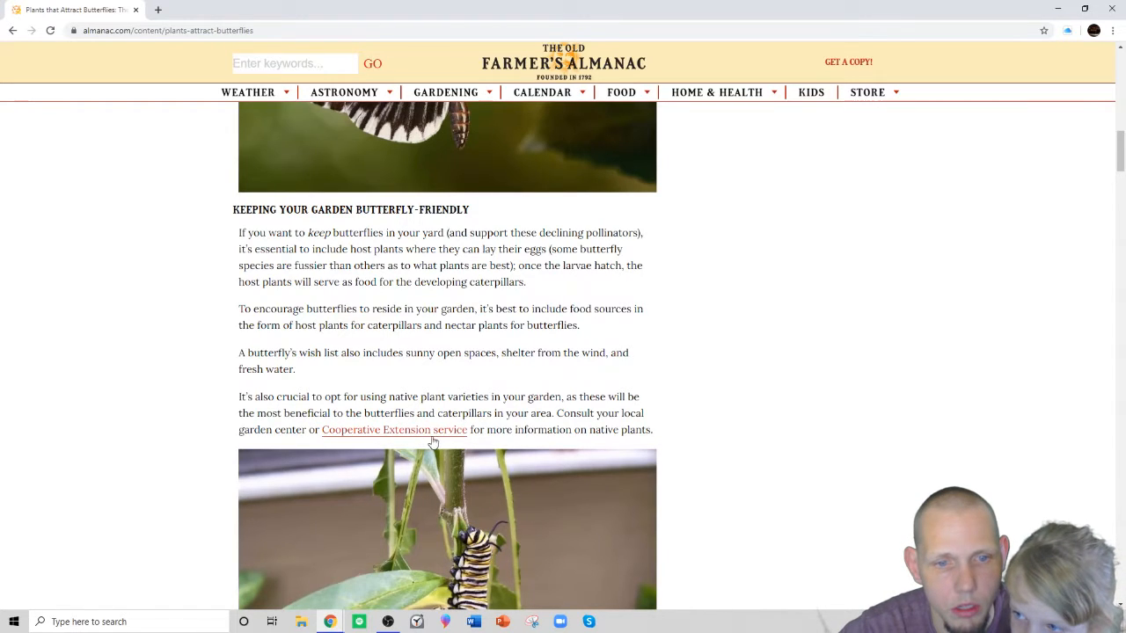
pyautogui.moveTo(532, 445)
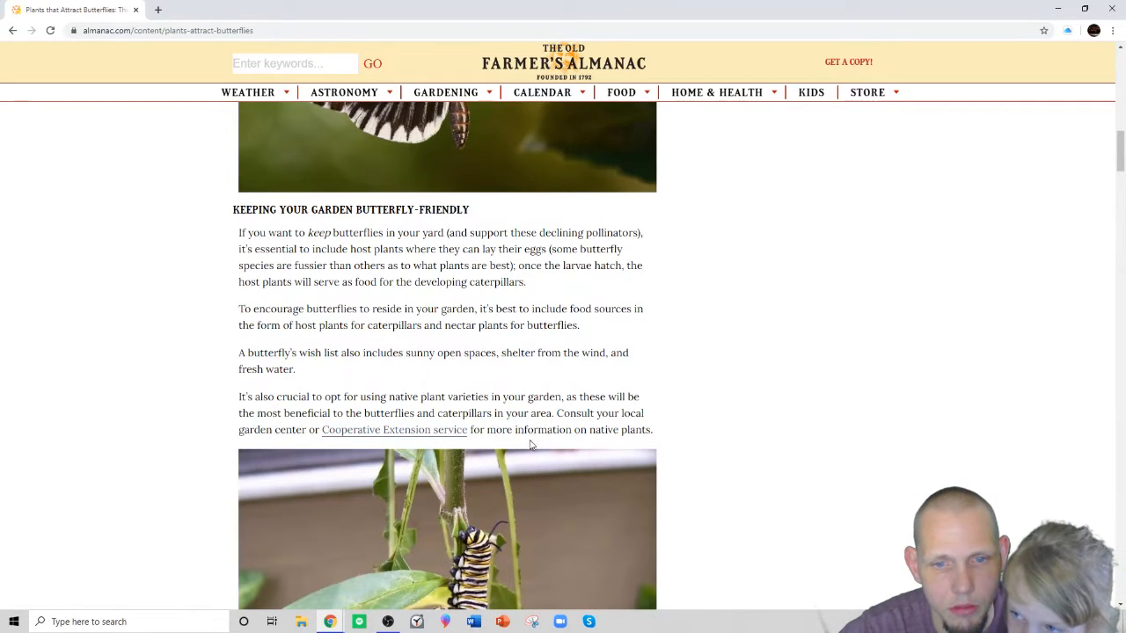
pyautogui.moveTo(422, 458)
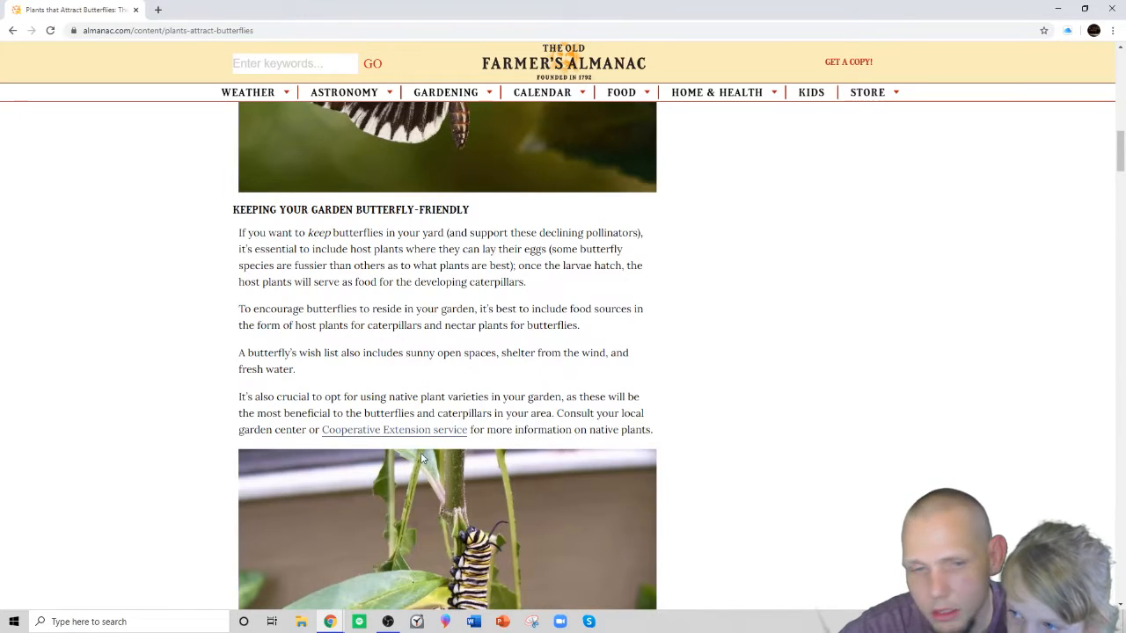
# Scroll to the 'Keeping Your Garden Butterfly-Friendly' section and the milkweed notes.
pyautogui.scroll(-3)
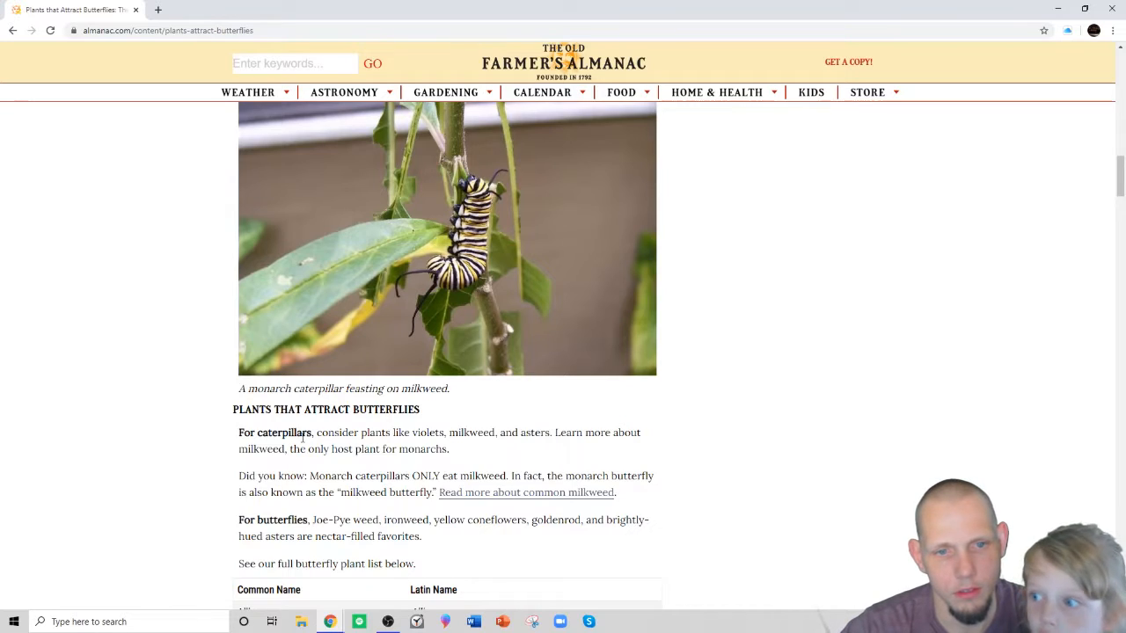
# Scroll past the monarch caterpillar photo to the plant table starting with Allium.
pyautogui.scroll(3)
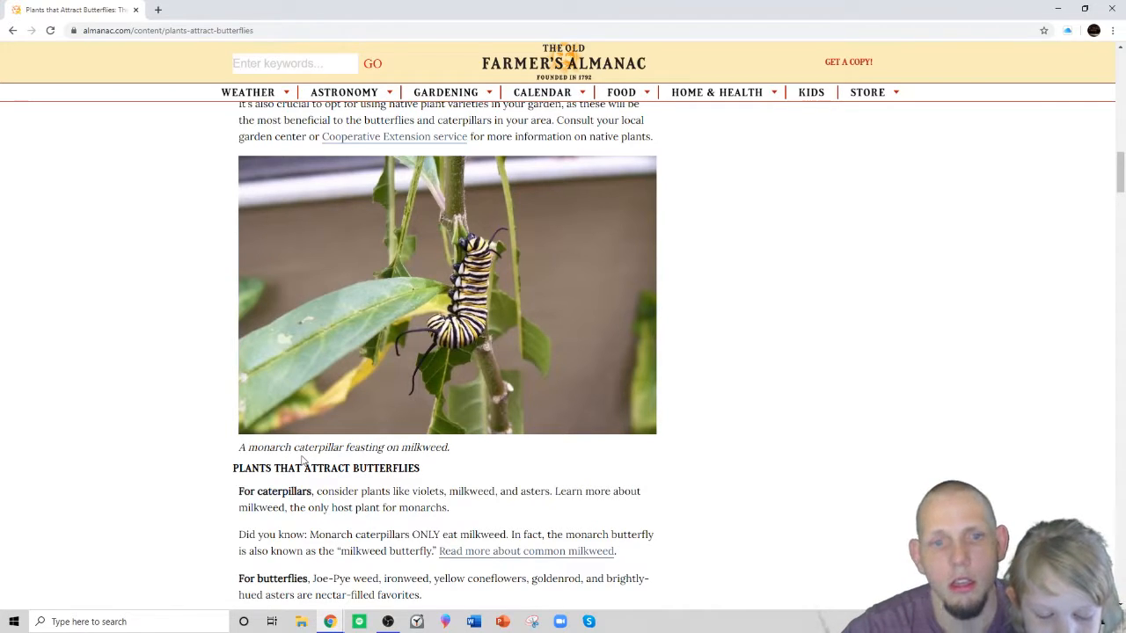
pyautogui.moveTo(404, 404)
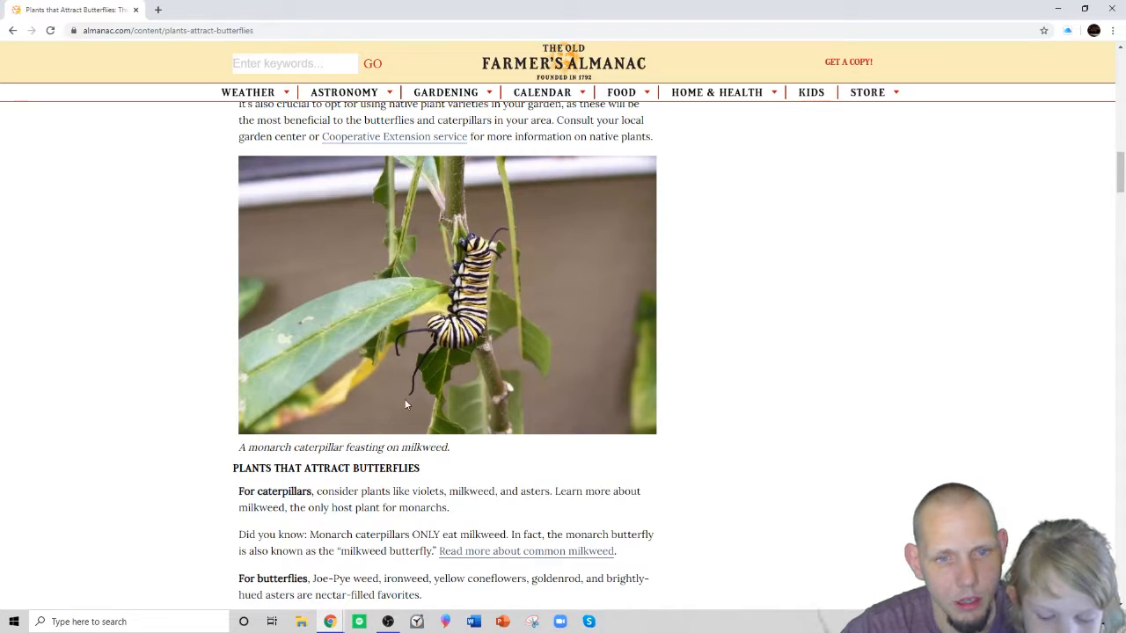
pyautogui.moveTo(478, 271)
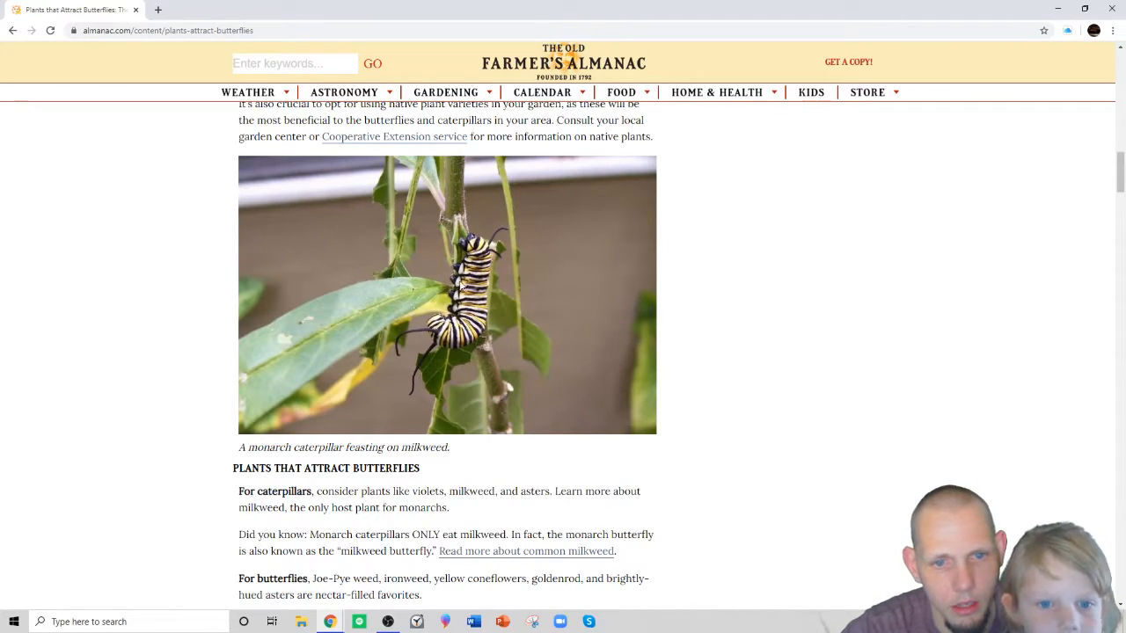
pyautogui.moveTo(531, 355)
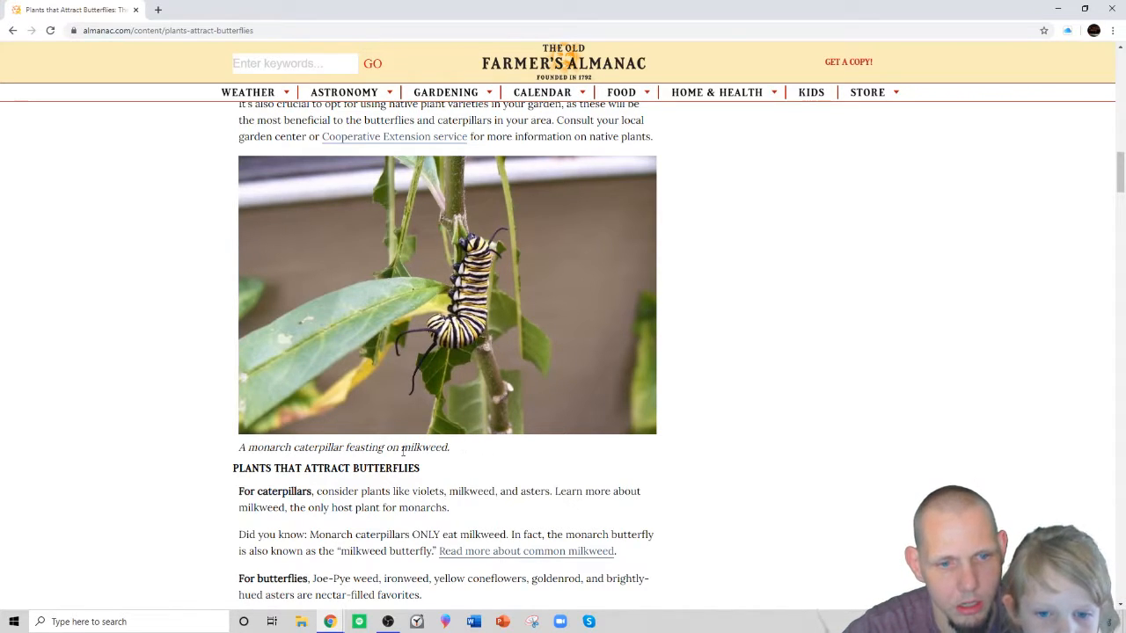
pyautogui.moveTo(384, 409)
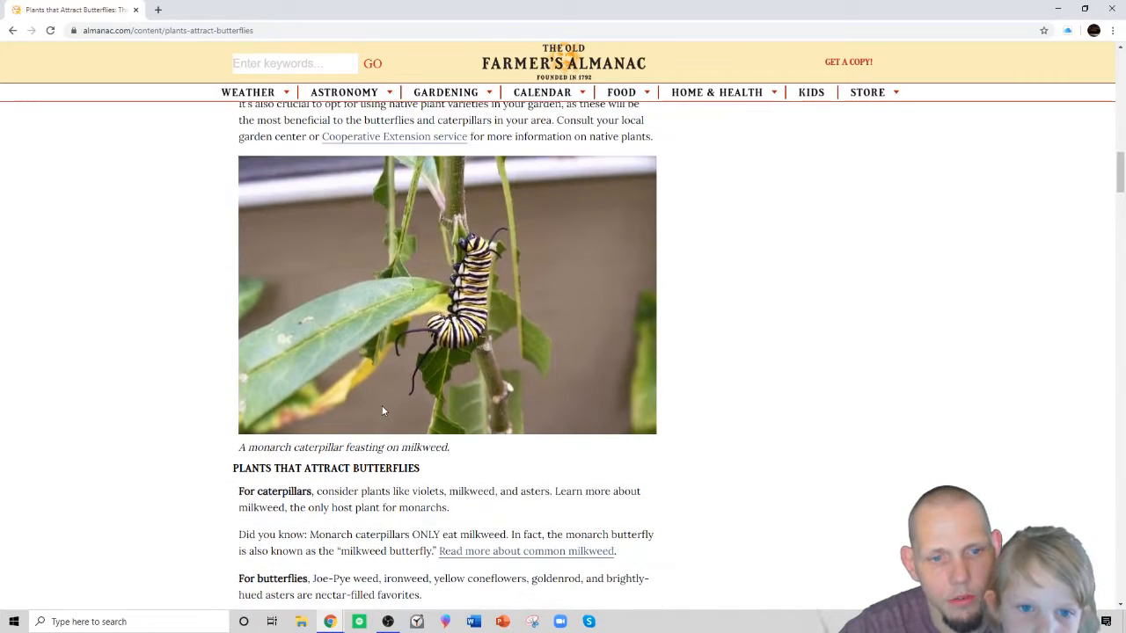
pyautogui.scroll(-3)
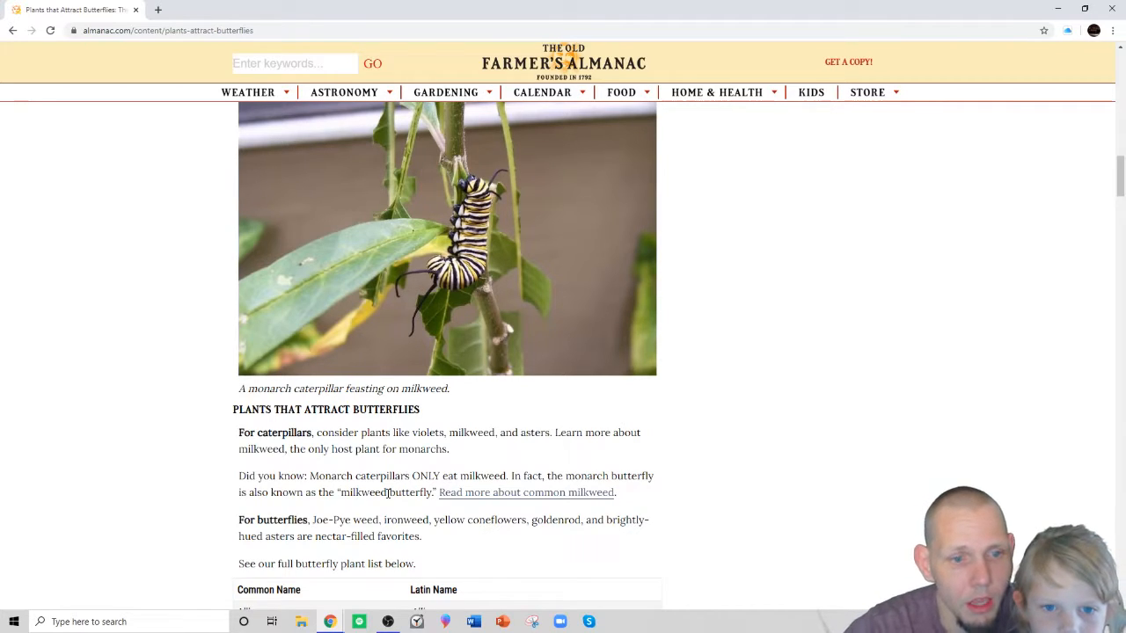
pyautogui.moveTo(450, 507)
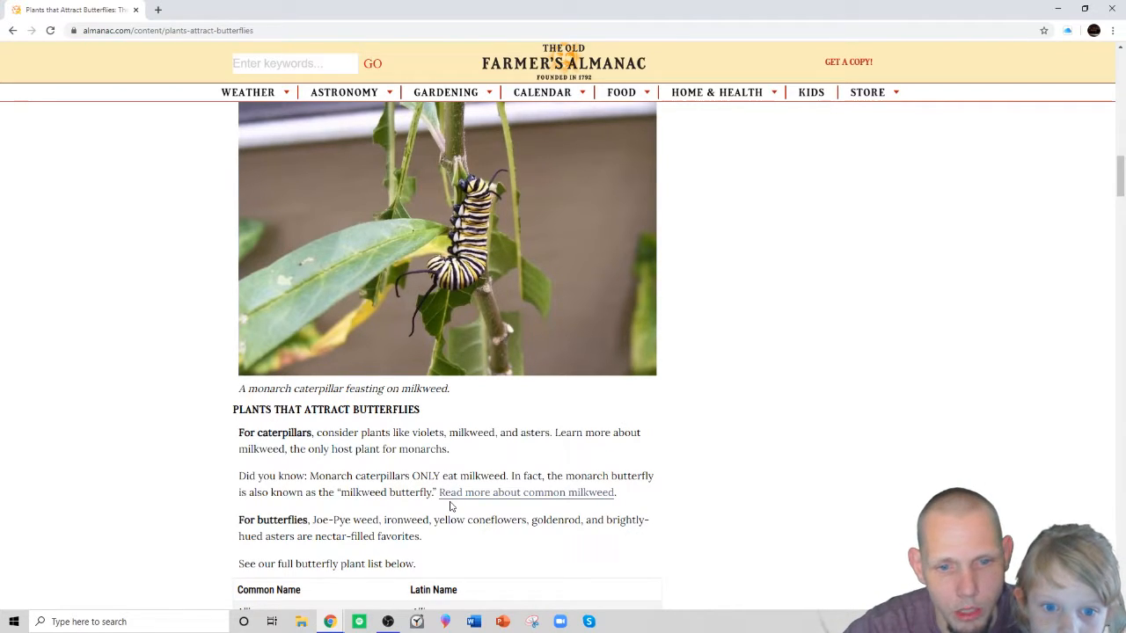
pyautogui.moveTo(394, 475)
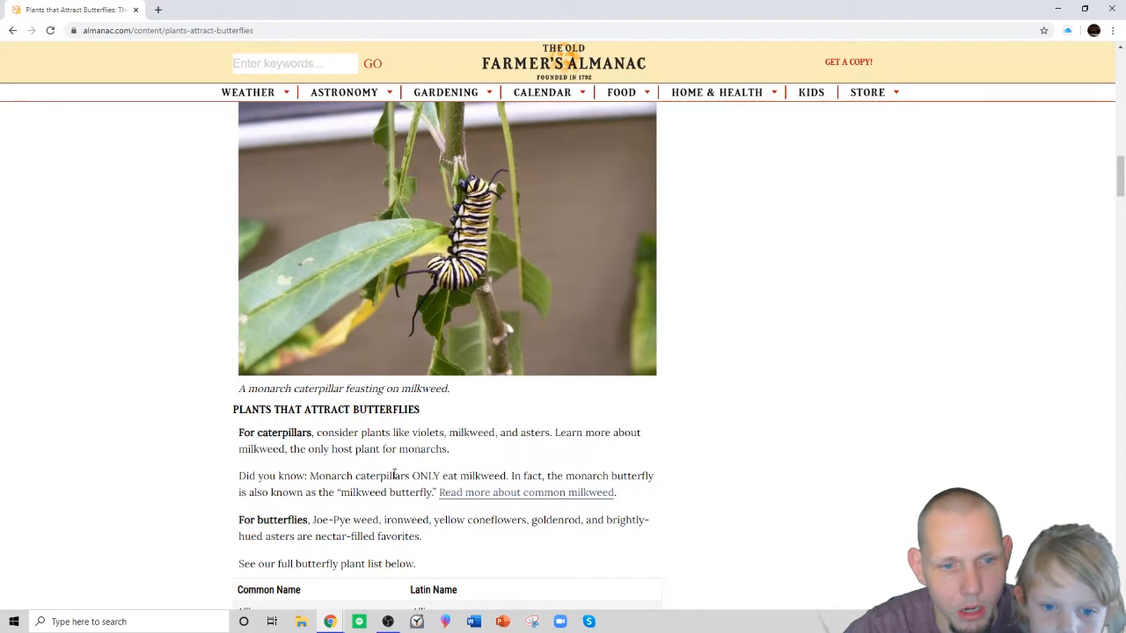
pyautogui.moveTo(401, 510)
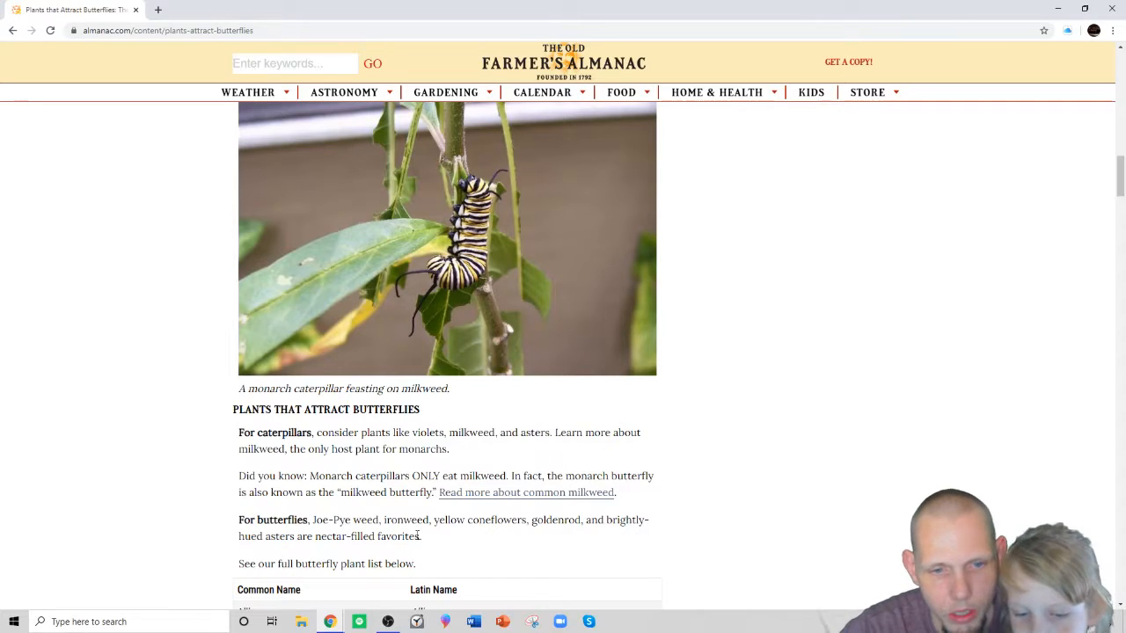
pyautogui.moveTo(578, 537)
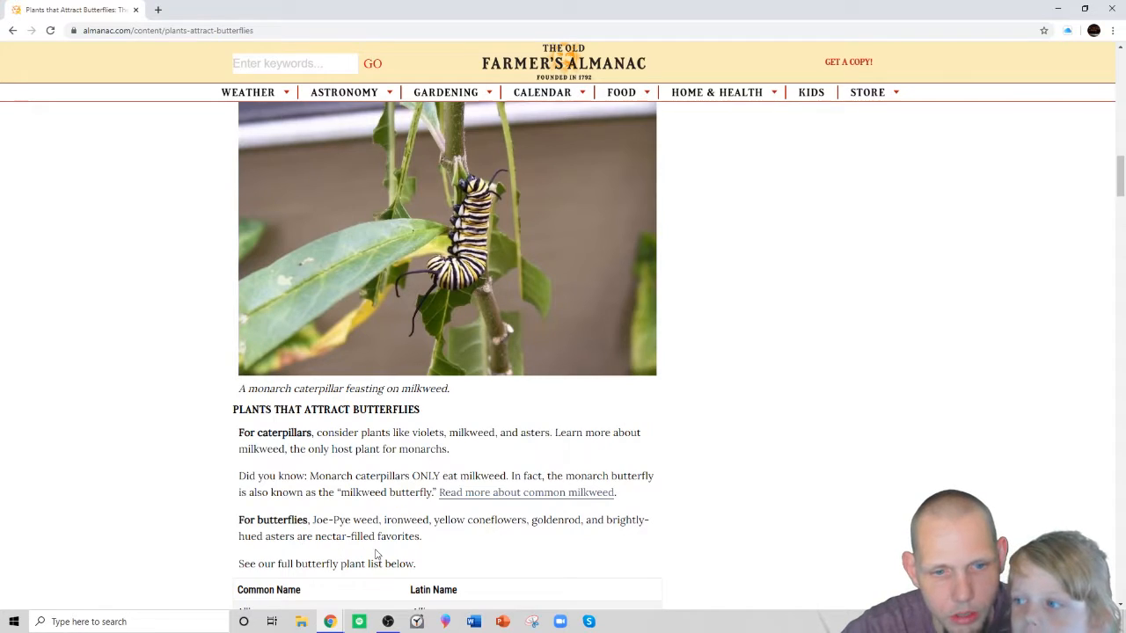
pyautogui.scroll(-3)
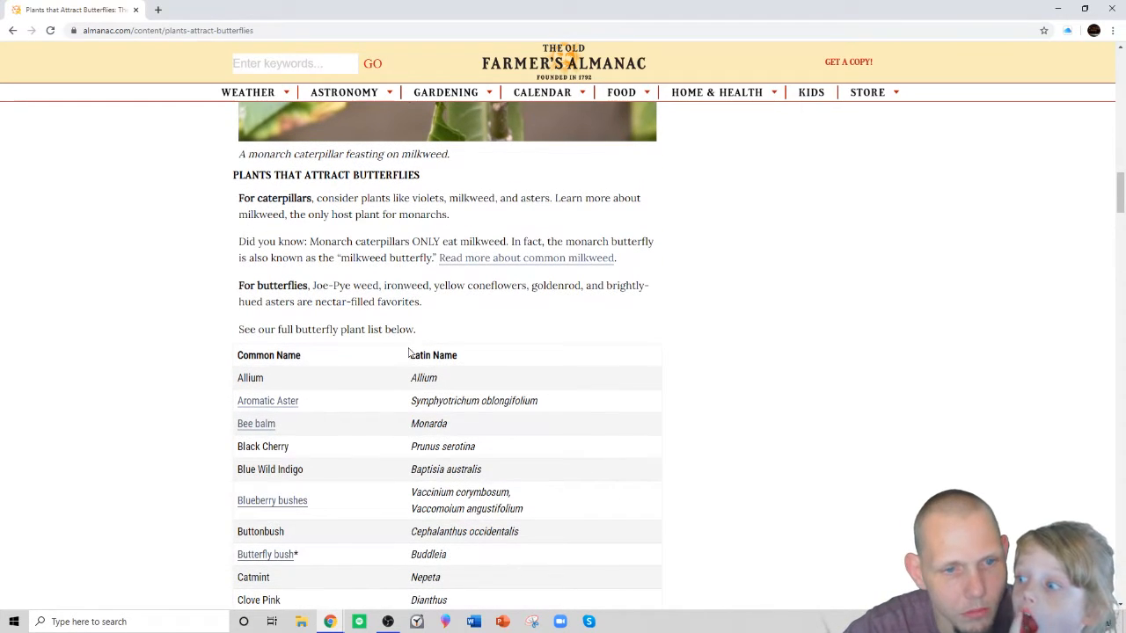
pyautogui.moveTo(408, 331)
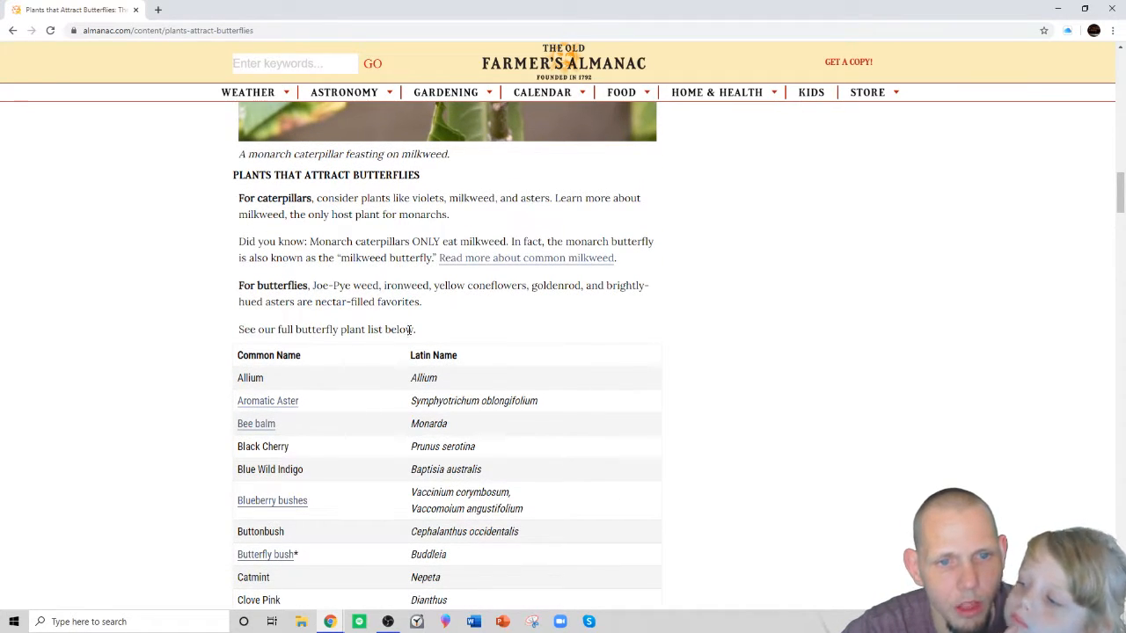
# Scroll the plant table and choose the 'Butterfly bush' entry in the Common Name column.
pyautogui.scroll(-3)
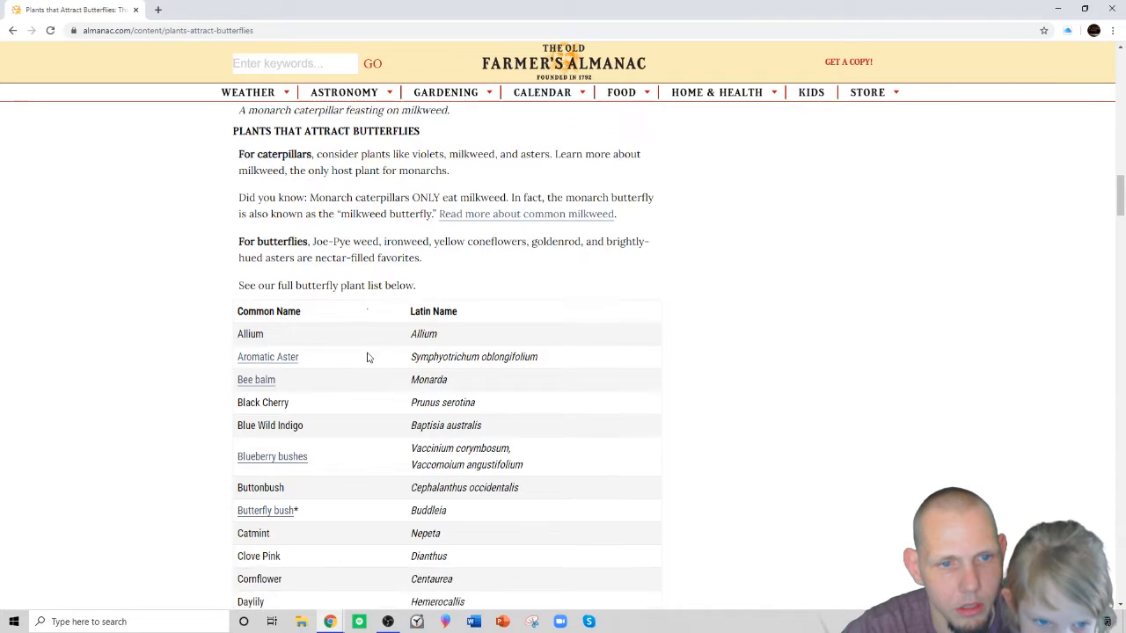
pyautogui.scroll(-3)
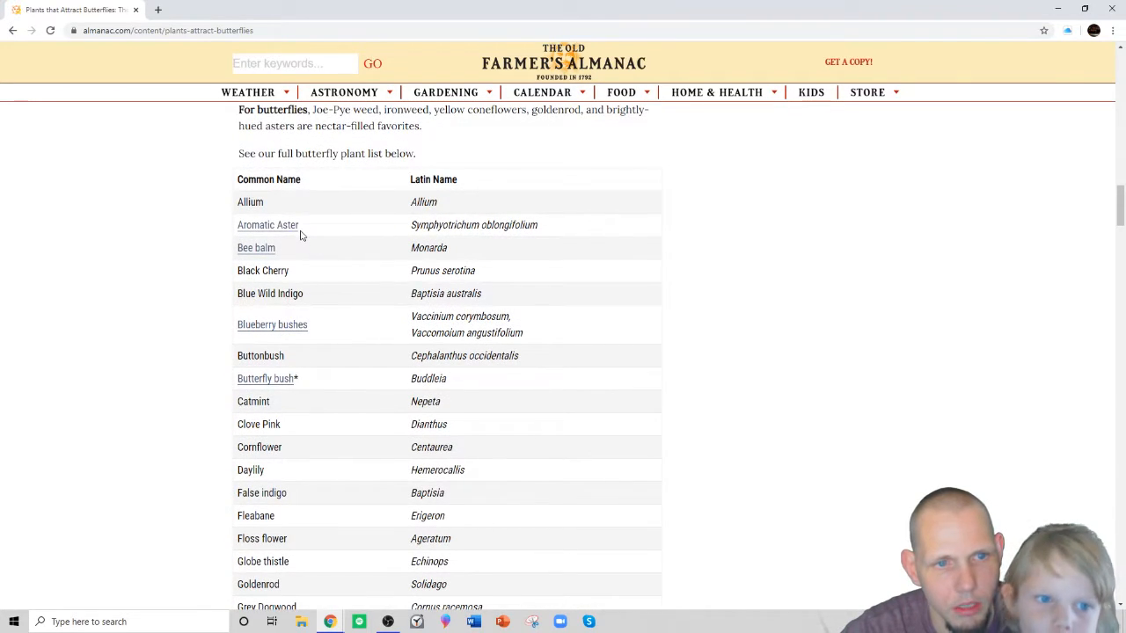
pyautogui.moveTo(296, 266)
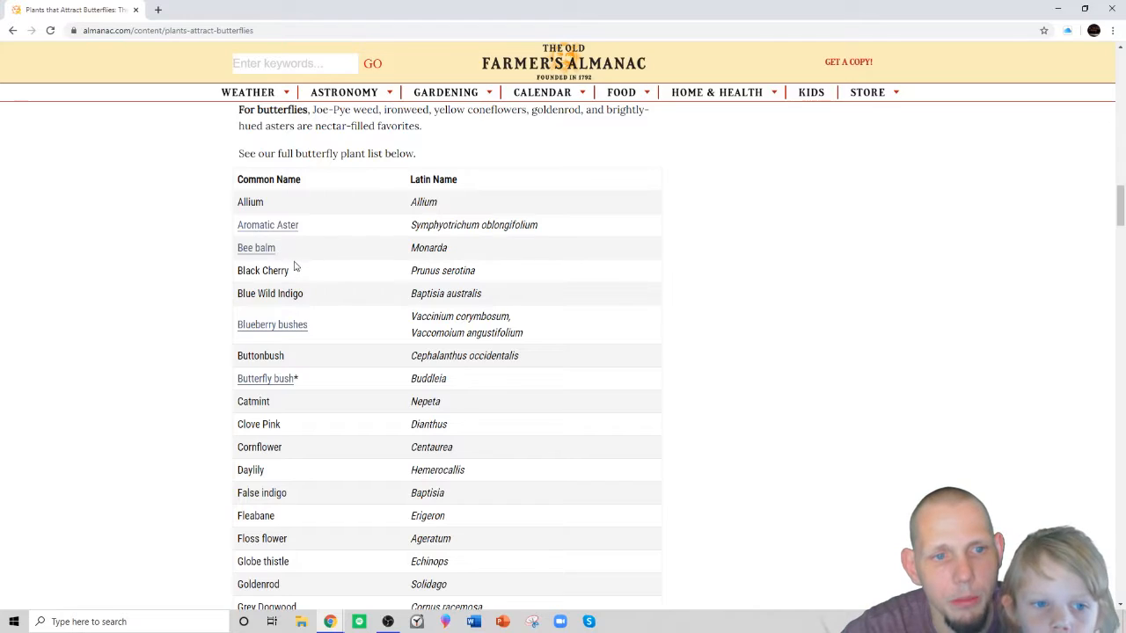
pyautogui.moveTo(306, 308)
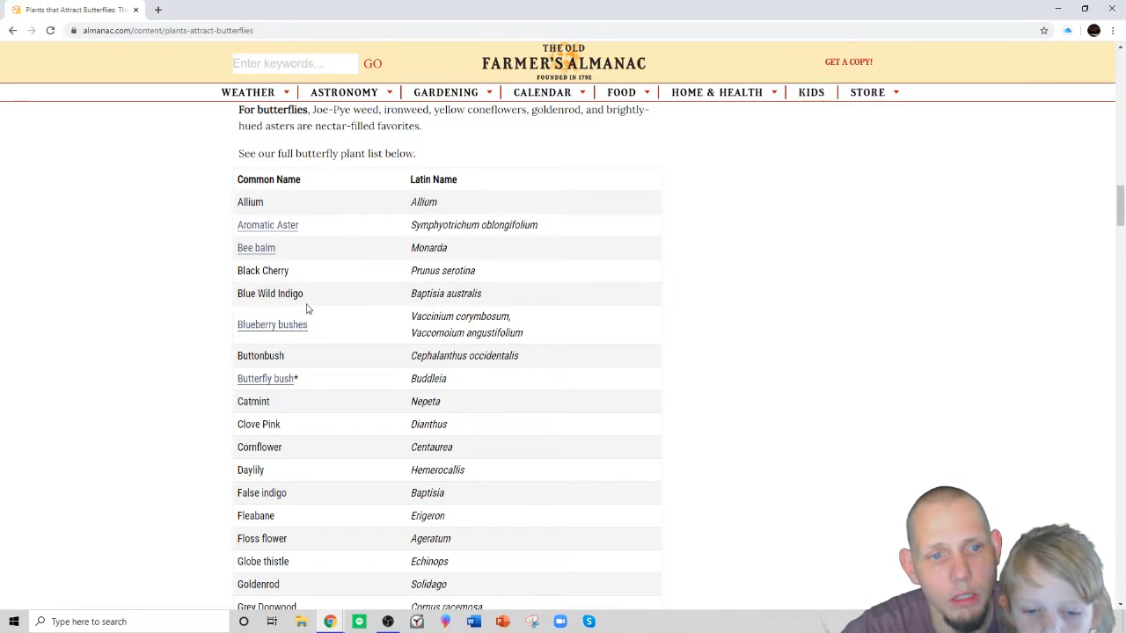
pyautogui.moveTo(249, 340)
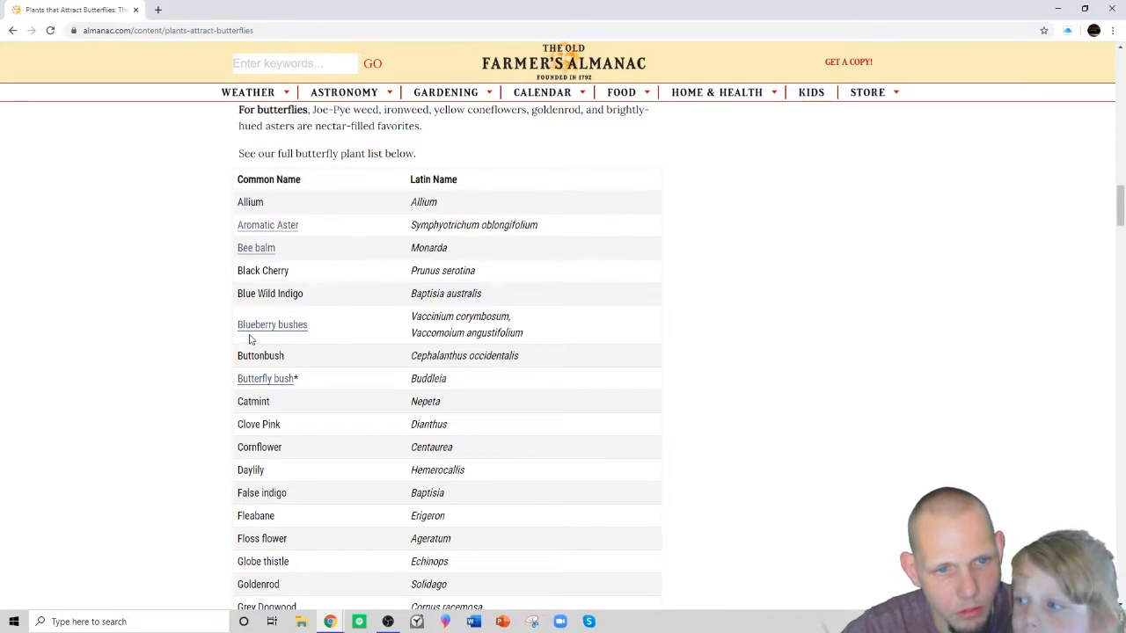
pyautogui.moveTo(278, 288)
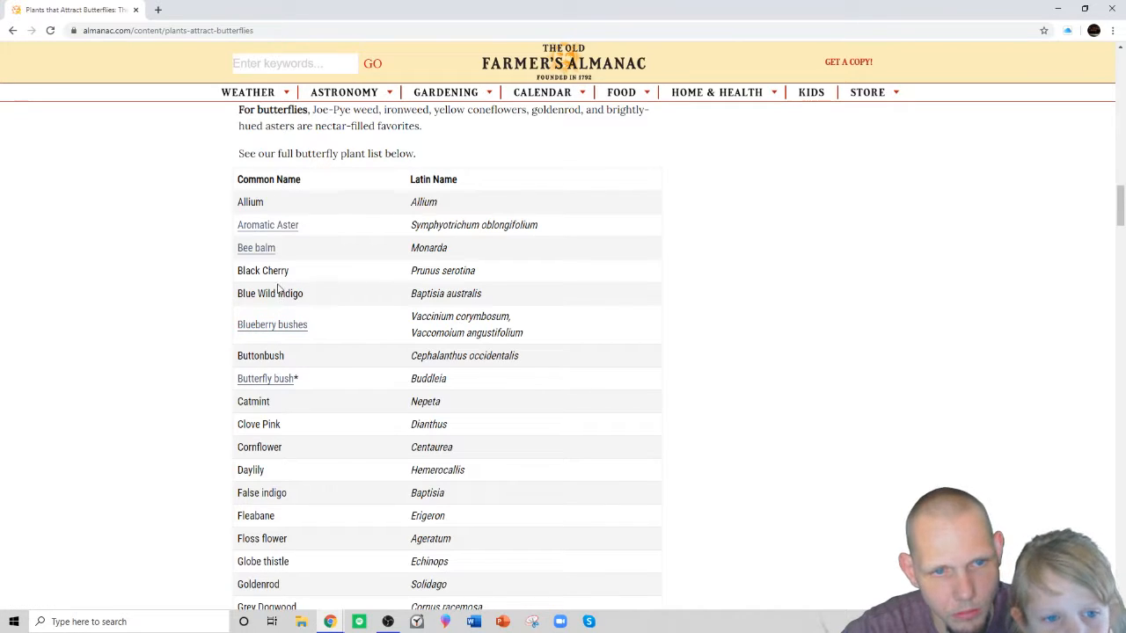
pyautogui.moveTo(263, 290)
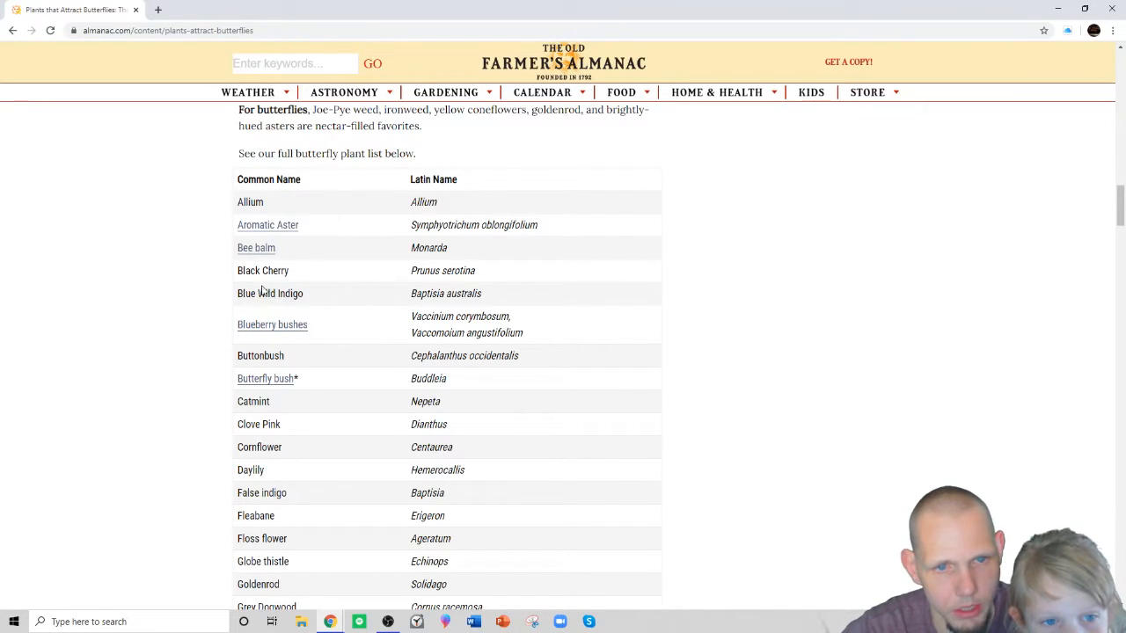
pyautogui.moveTo(261, 306)
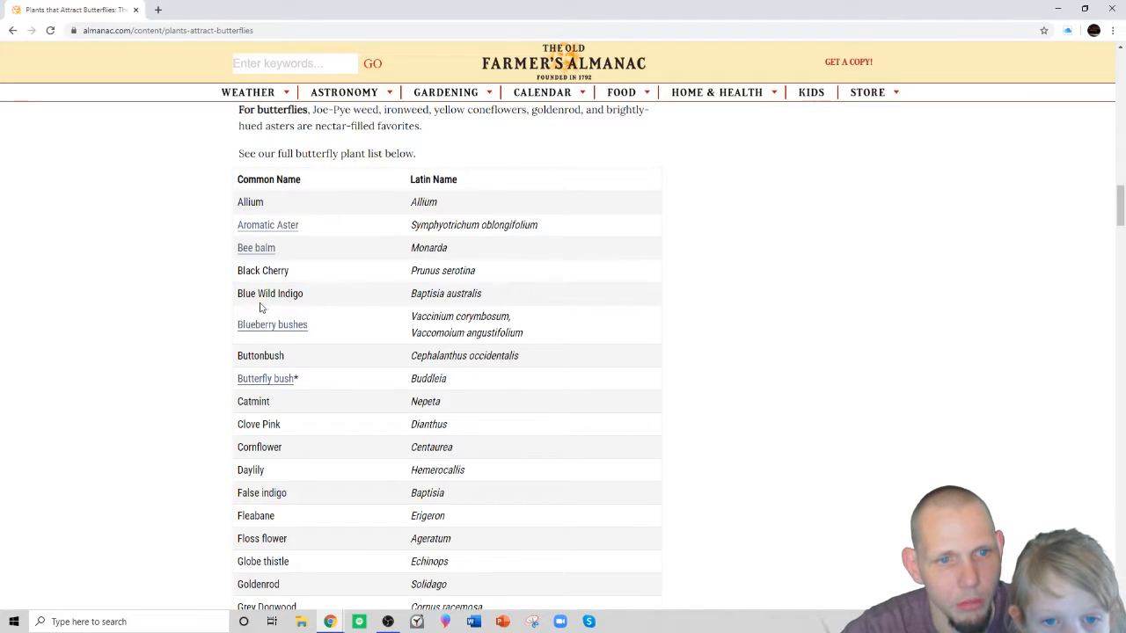
pyautogui.moveTo(296, 346)
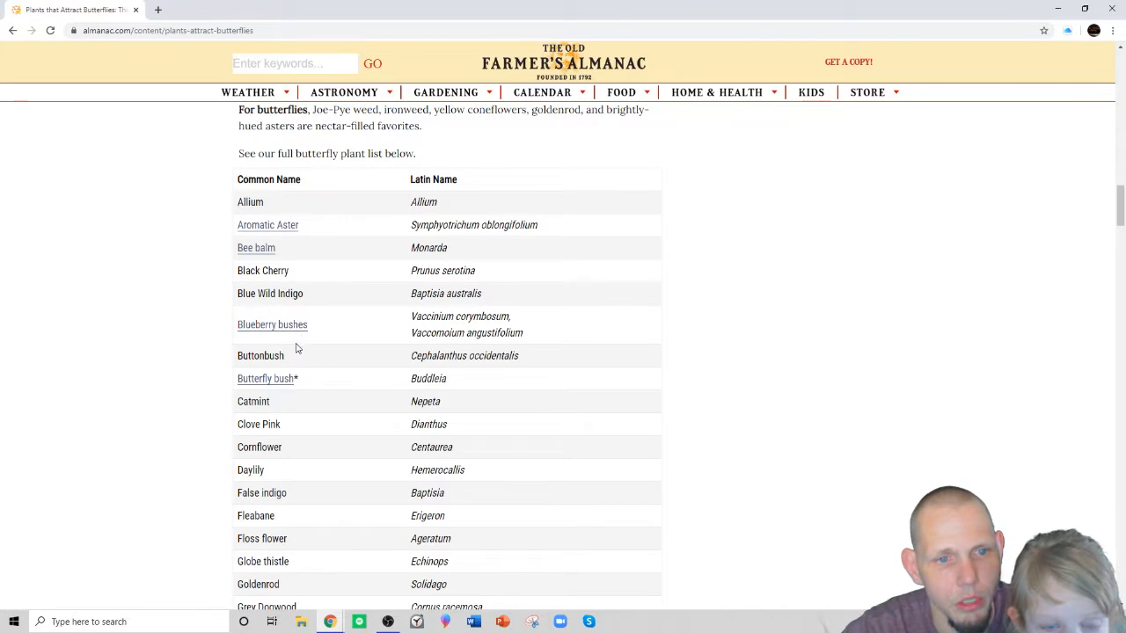
pyautogui.moveTo(275, 394)
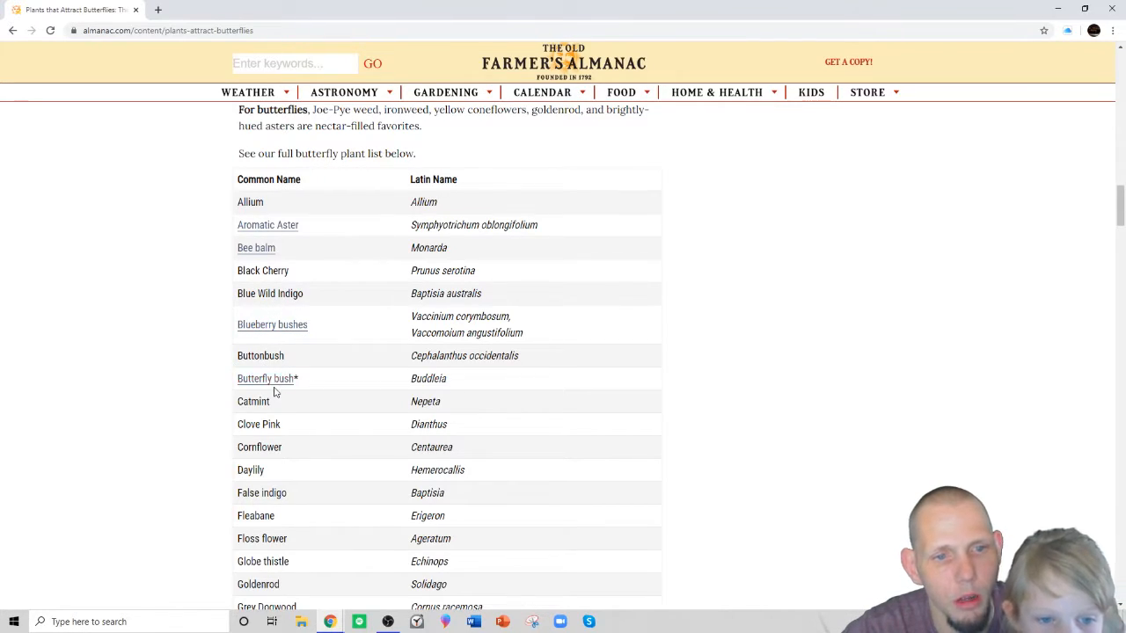
pyautogui.moveTo(278, 422)
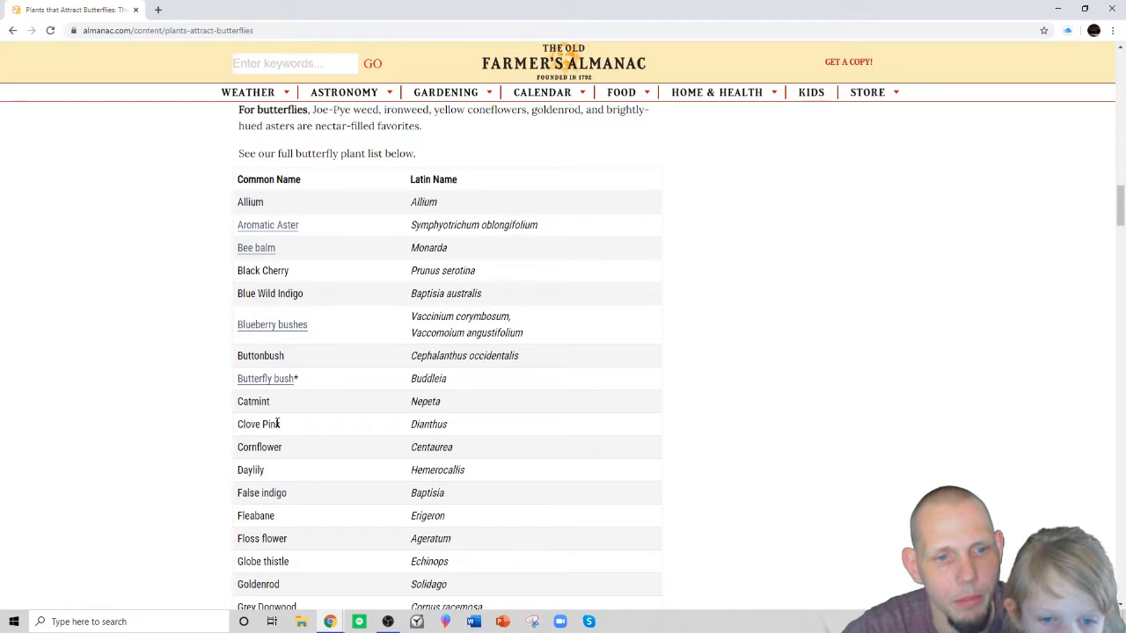
pyautogui.moveTo(261, 401)
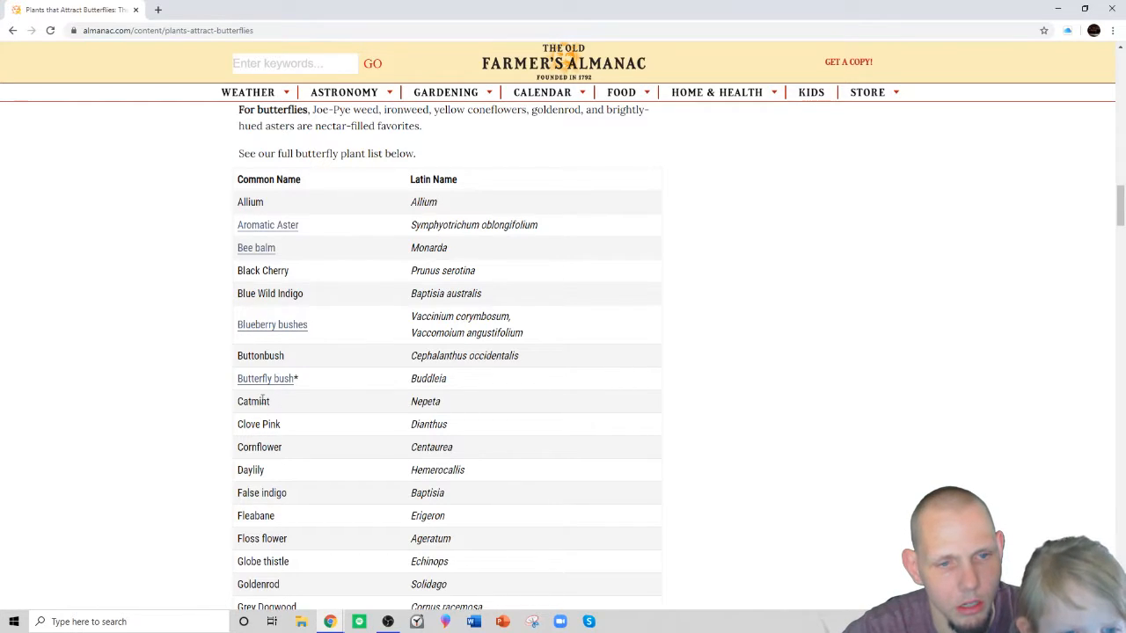
pyautogui.click(264, 378)
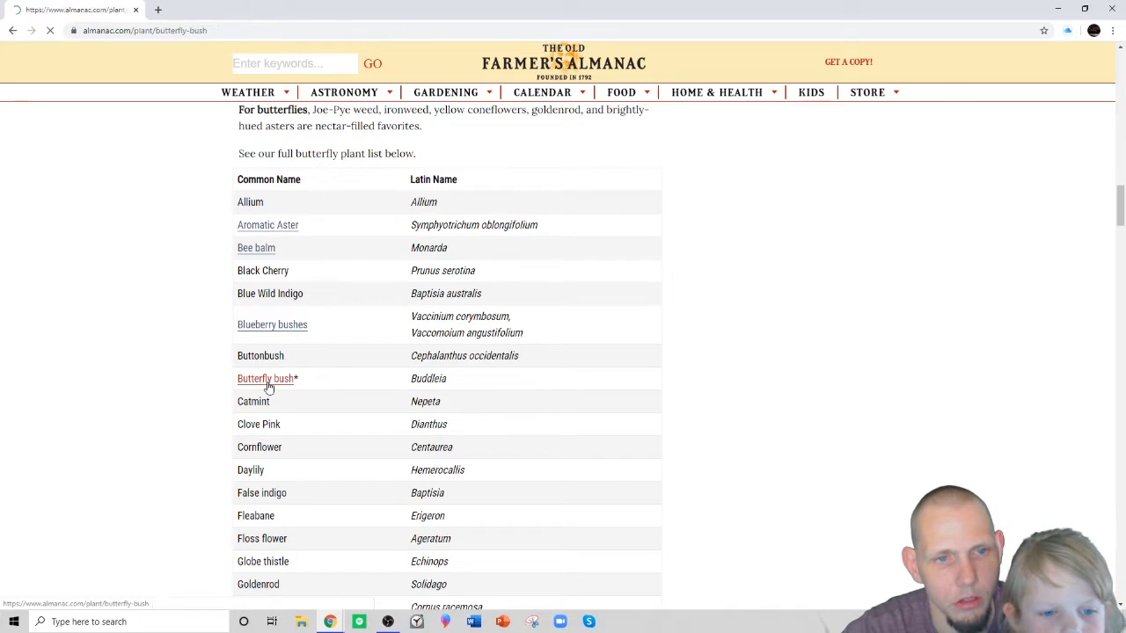
# Read the Growing Butterfly Bush guide's fact table and its planting and care advice.
pyautogui.click(263, 378)
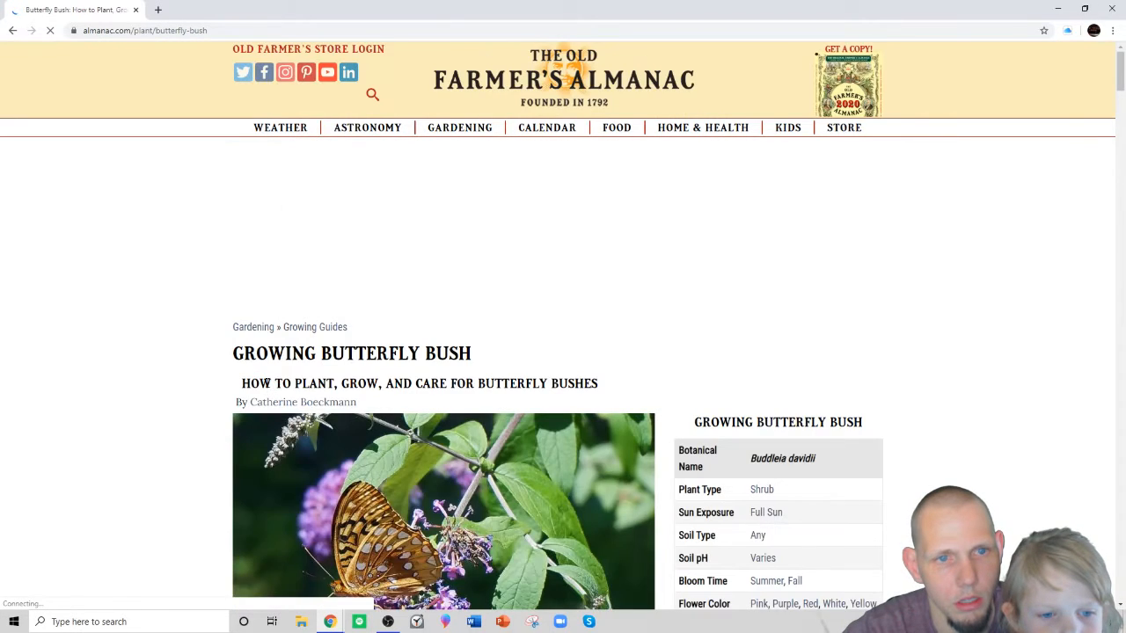
pyautogui.scroll(-3)
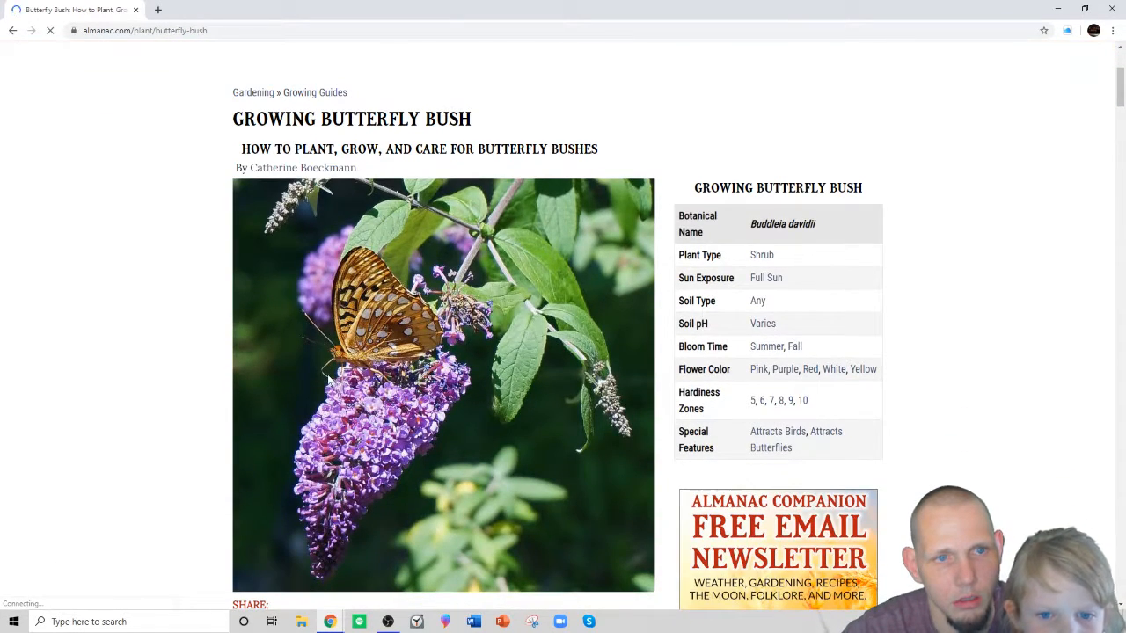
pyautogui.scroll(-3)
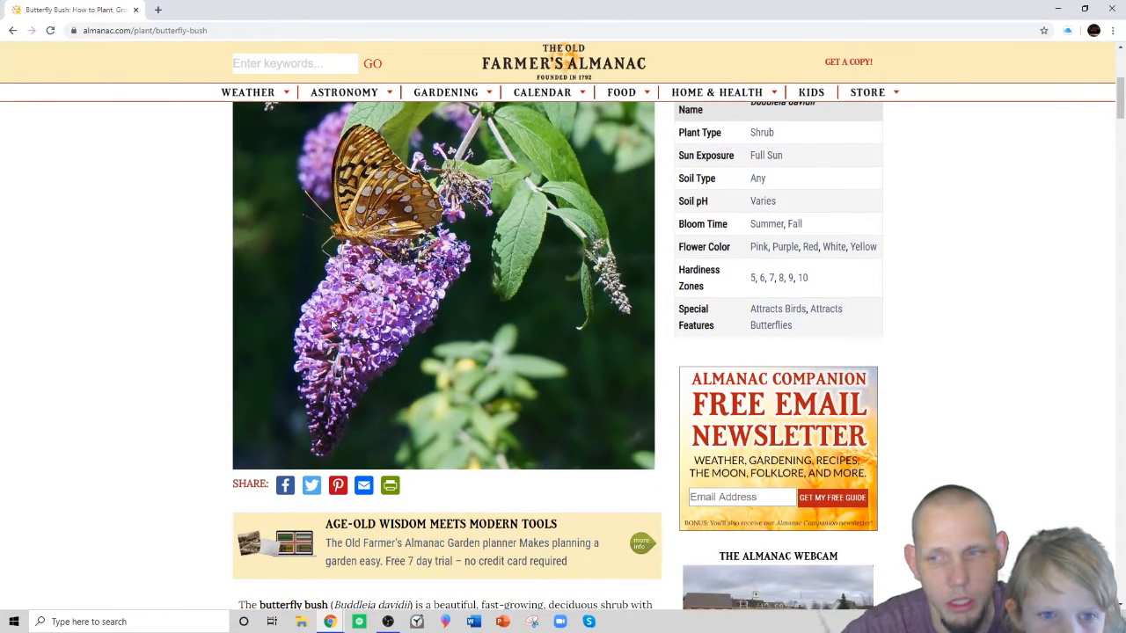
pyautogui.scroll(3)
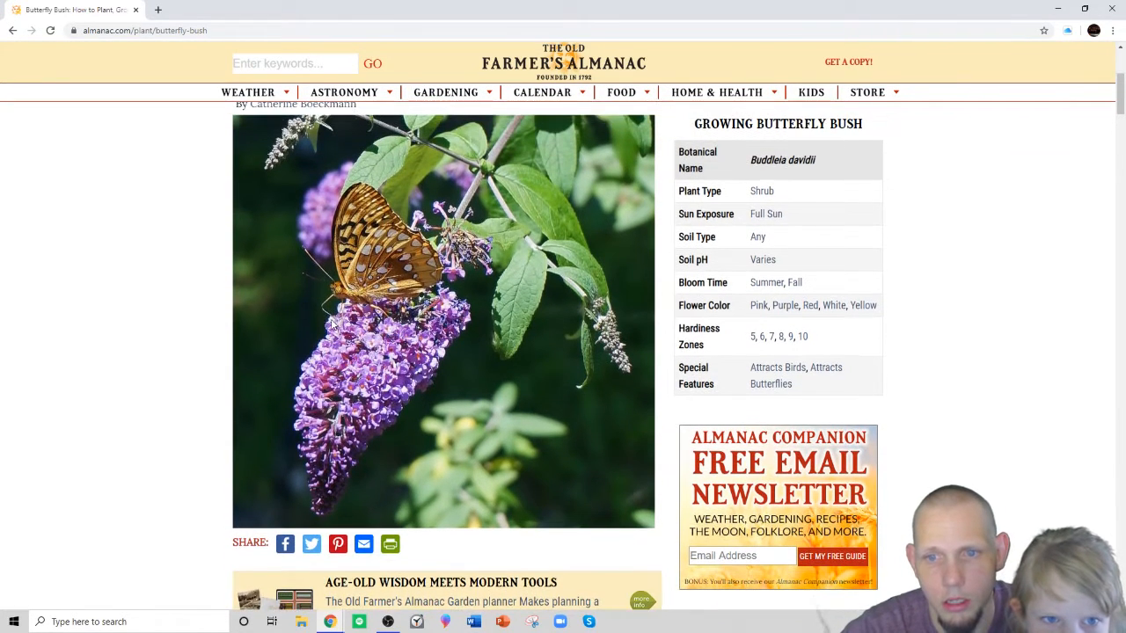
pyautogui.scroll(3)
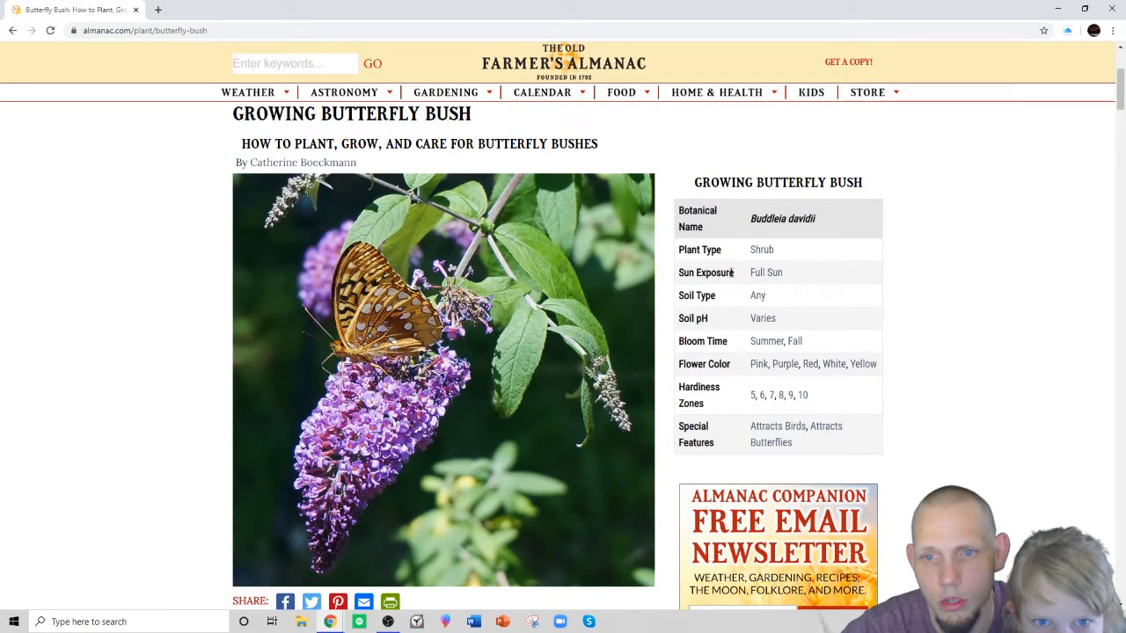
pyautogui.moveTo(753, 306)
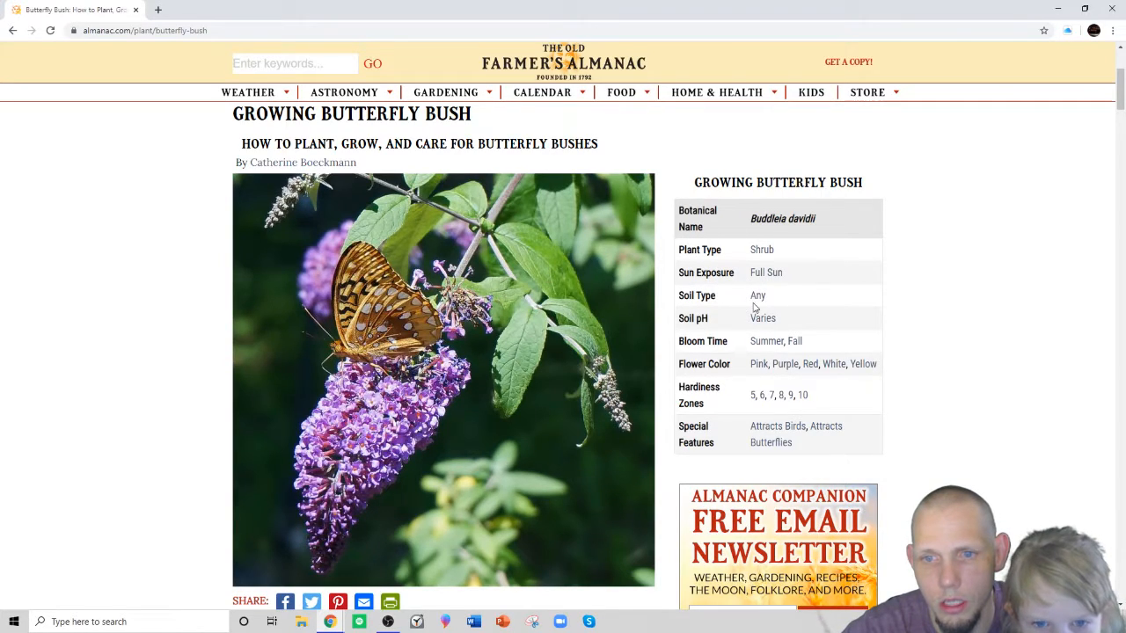
pyautogui.moveTo(806, 369)
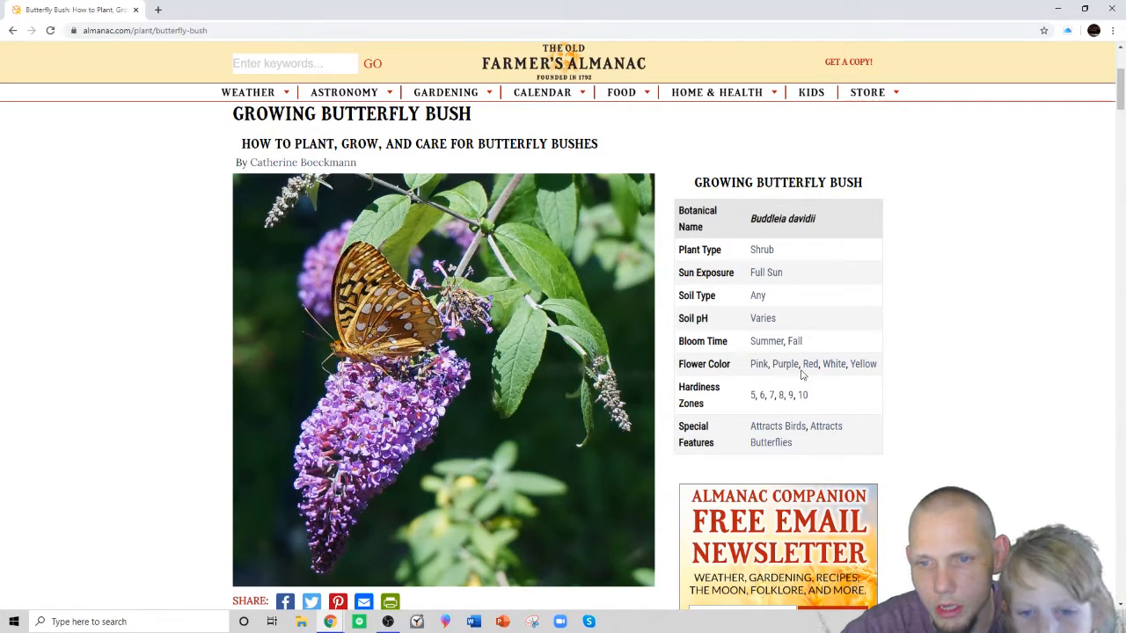
pyautogui.moveTo(901, 383)
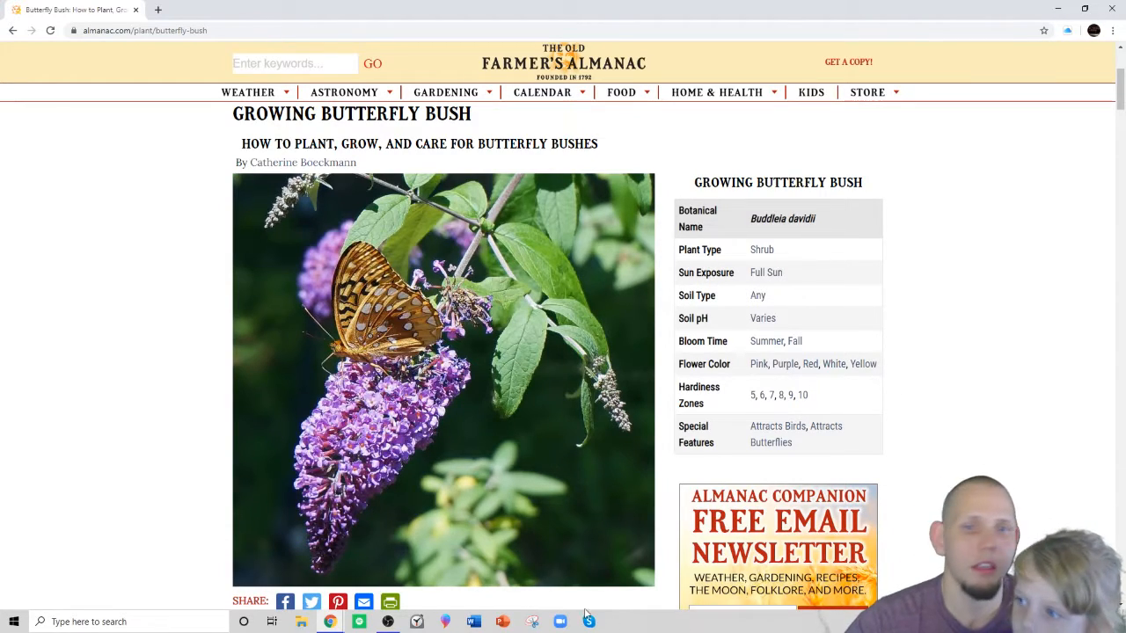
pyautogui.moveTo(403, 499)
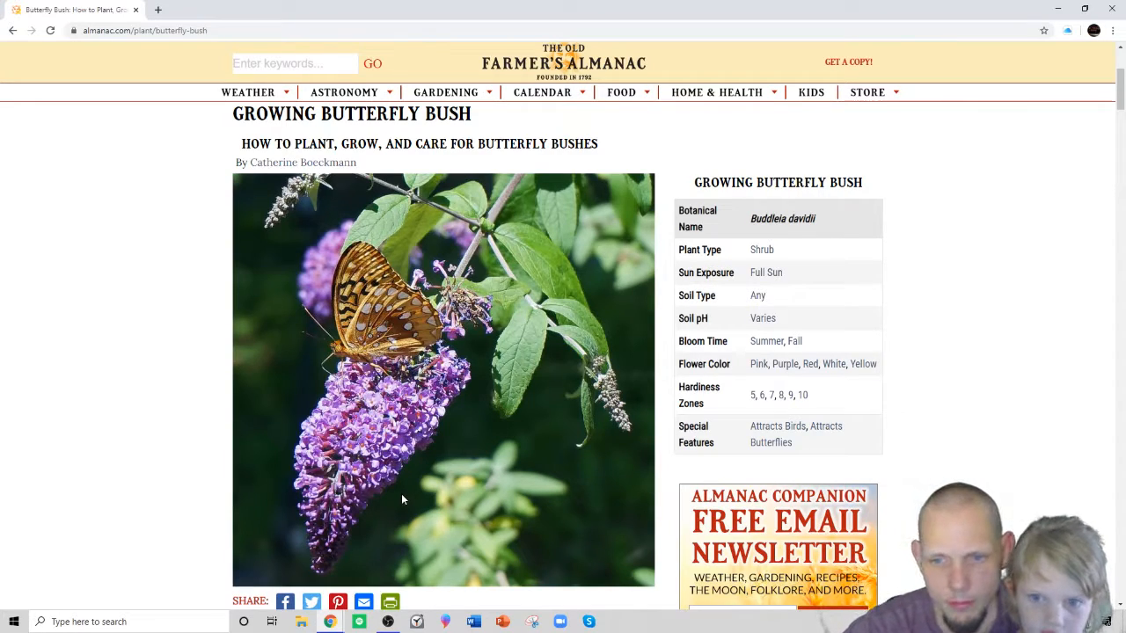
pyautogui.moveTo(506, 468)
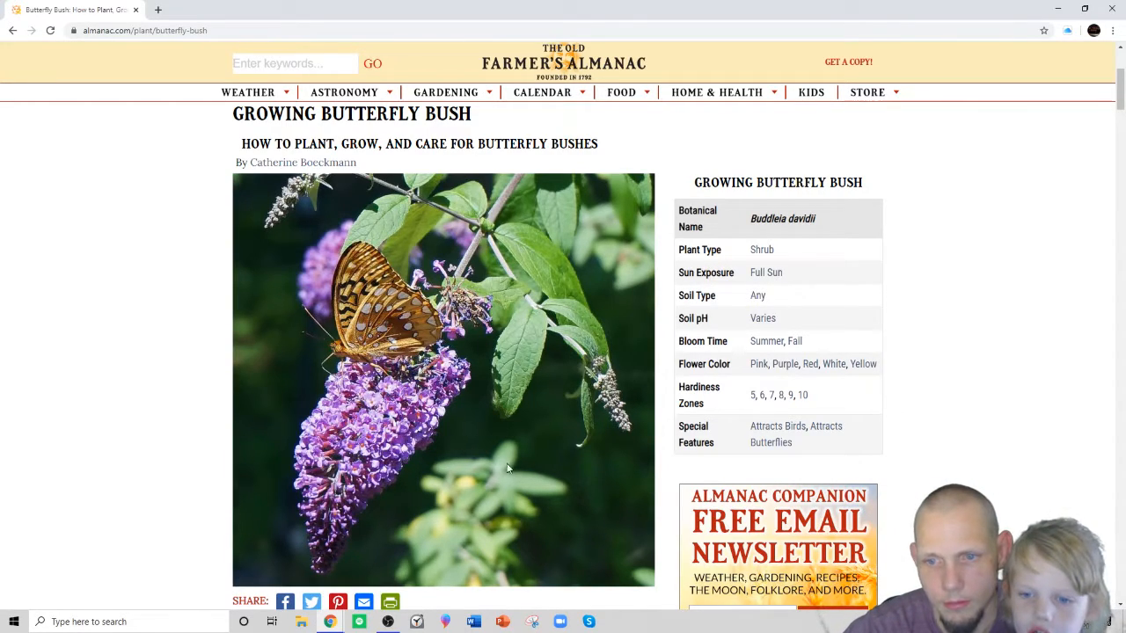
pyautogui.moveTo(573, 454)
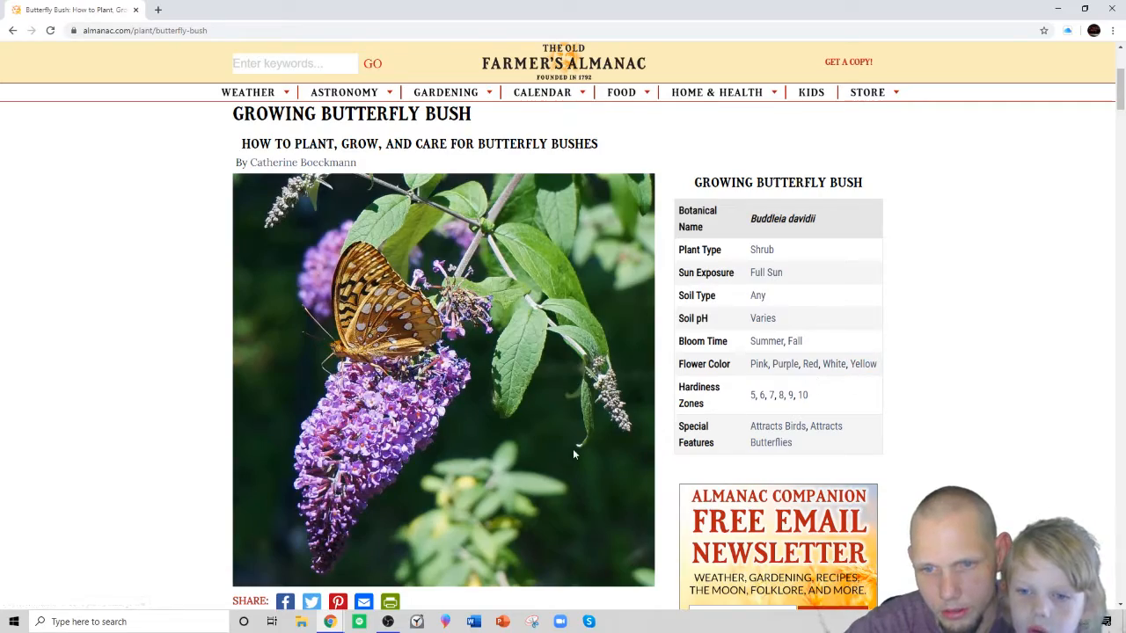
pyautogui.scroll(-3)
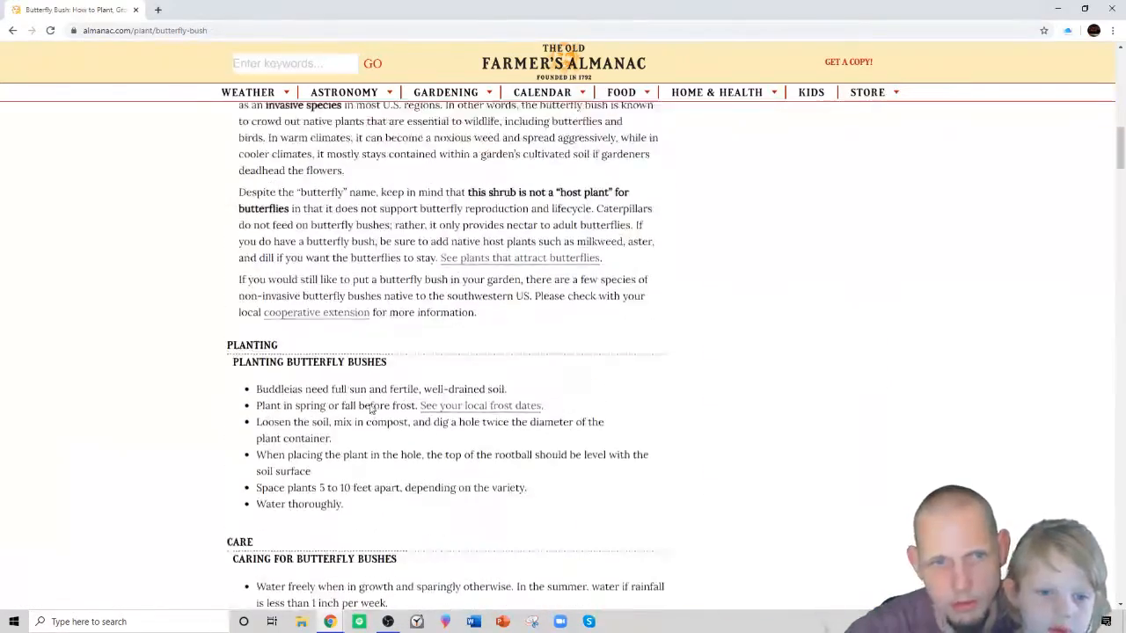
# Reread the Invasive Concerns and Planting sections, then go back to the butterfly plant list.
pyautogui.scroll(3)
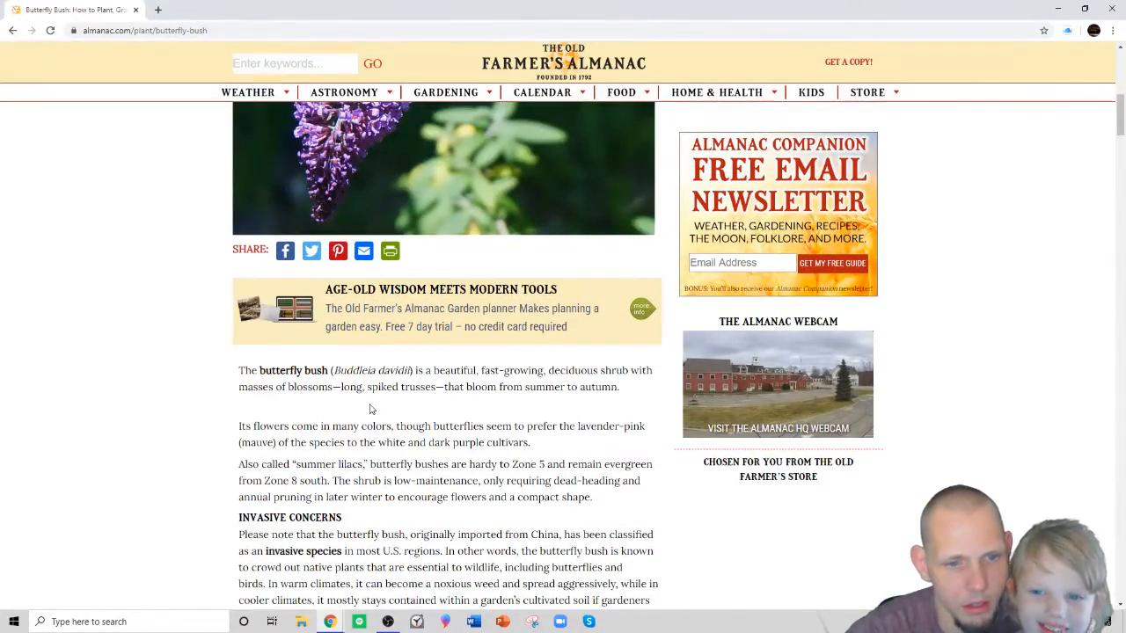
pyautogui.scroll(-3)
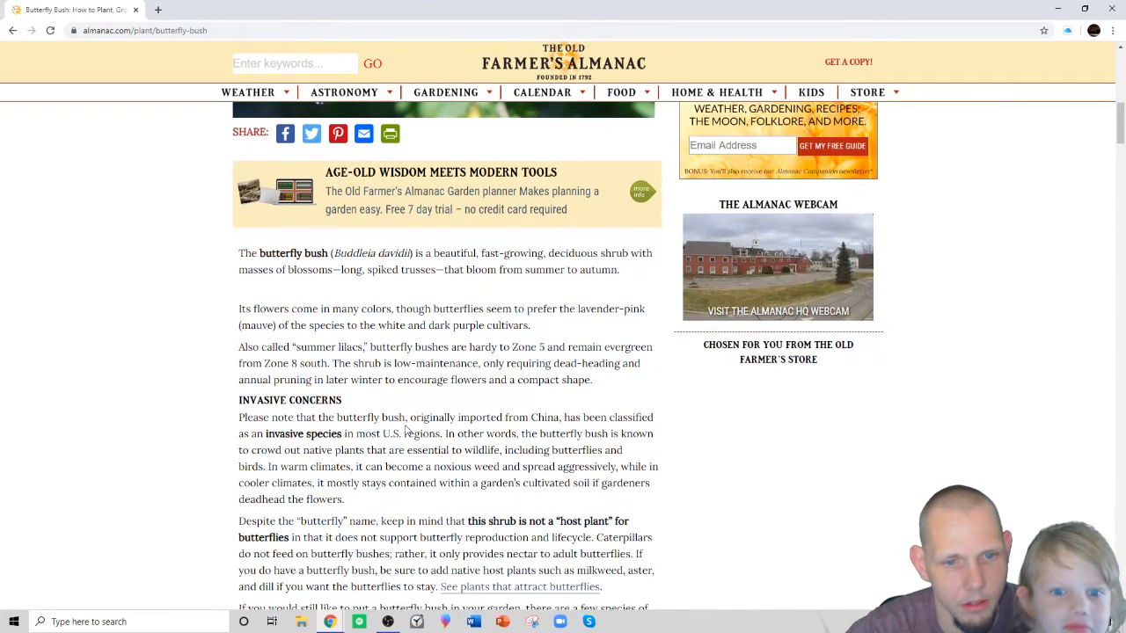
pyautogui.scroll(-3)
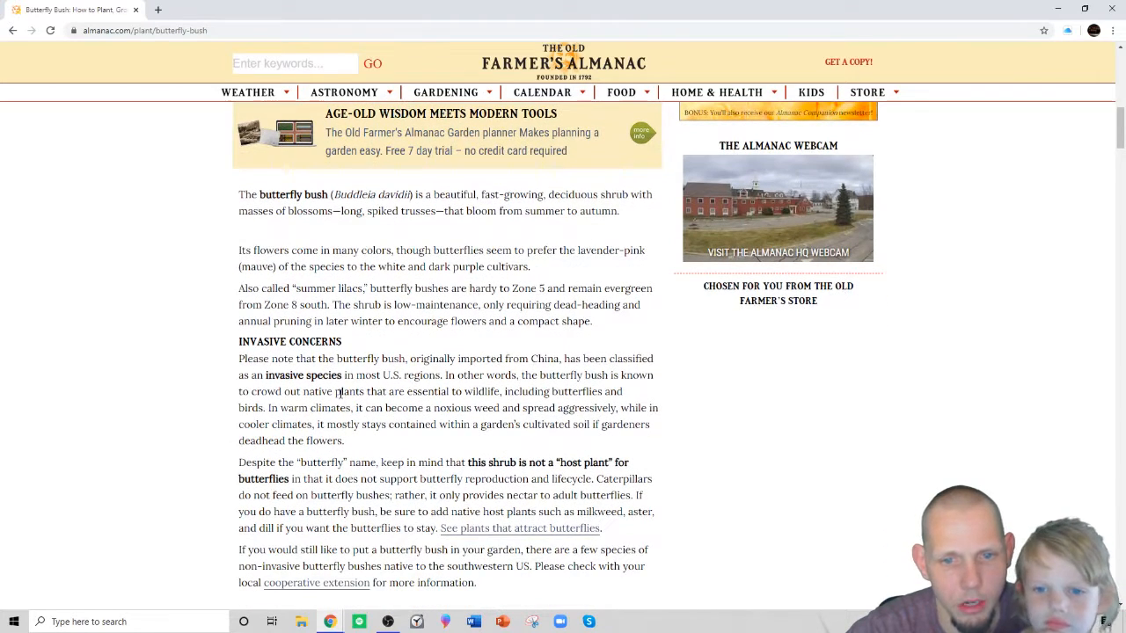
pyautogui.moveTo(355, 418)
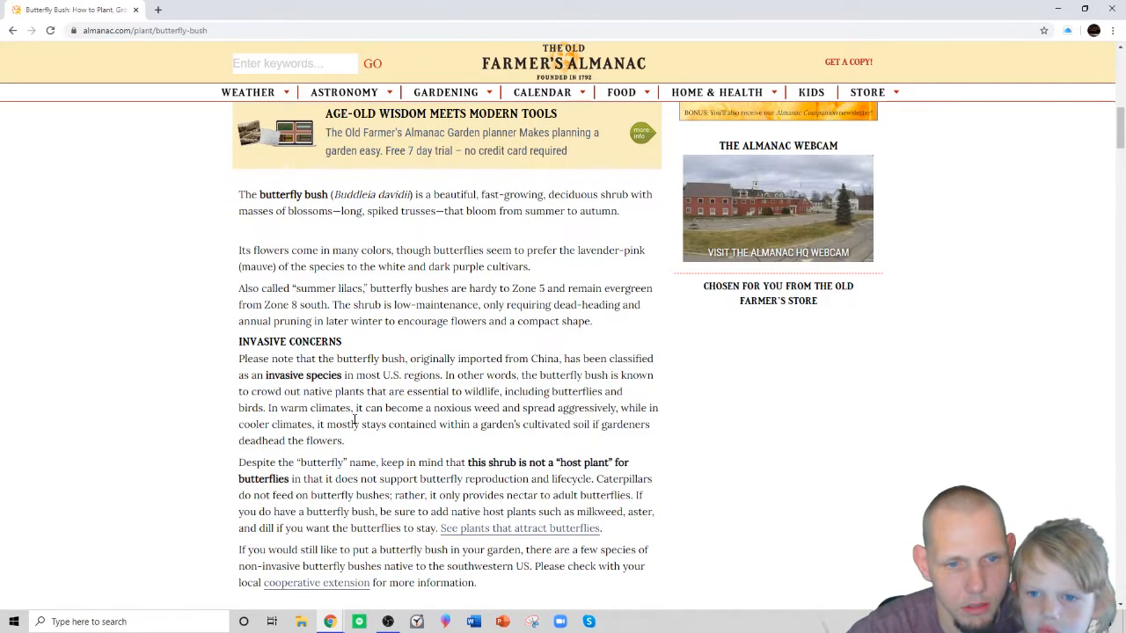
pyautogui.scroll(-3)
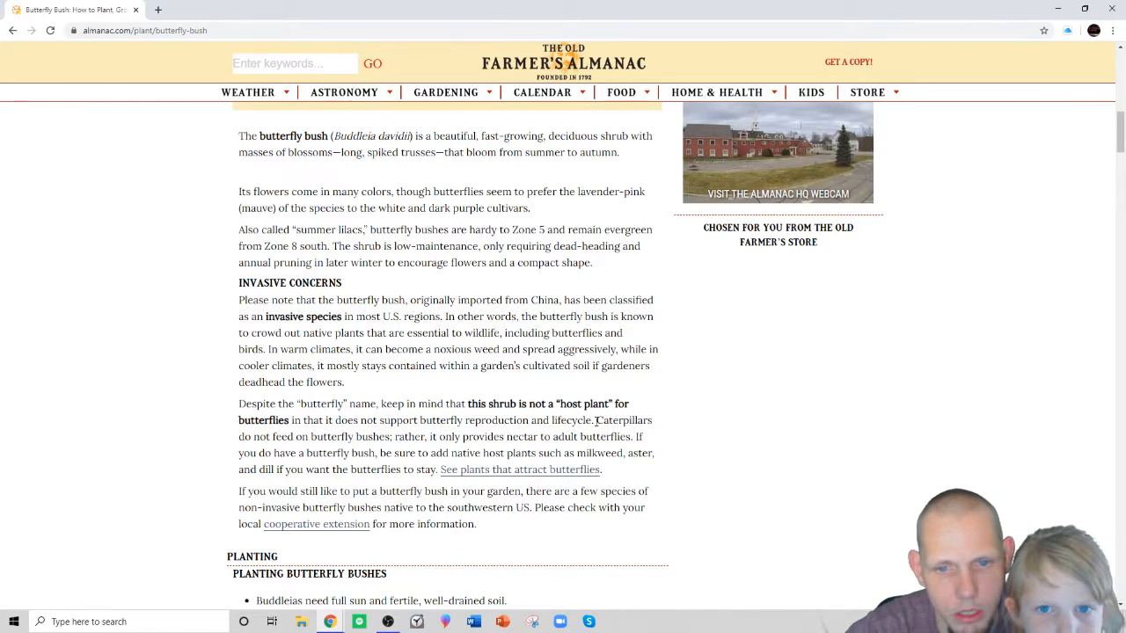
pyautogui.scroll(3)
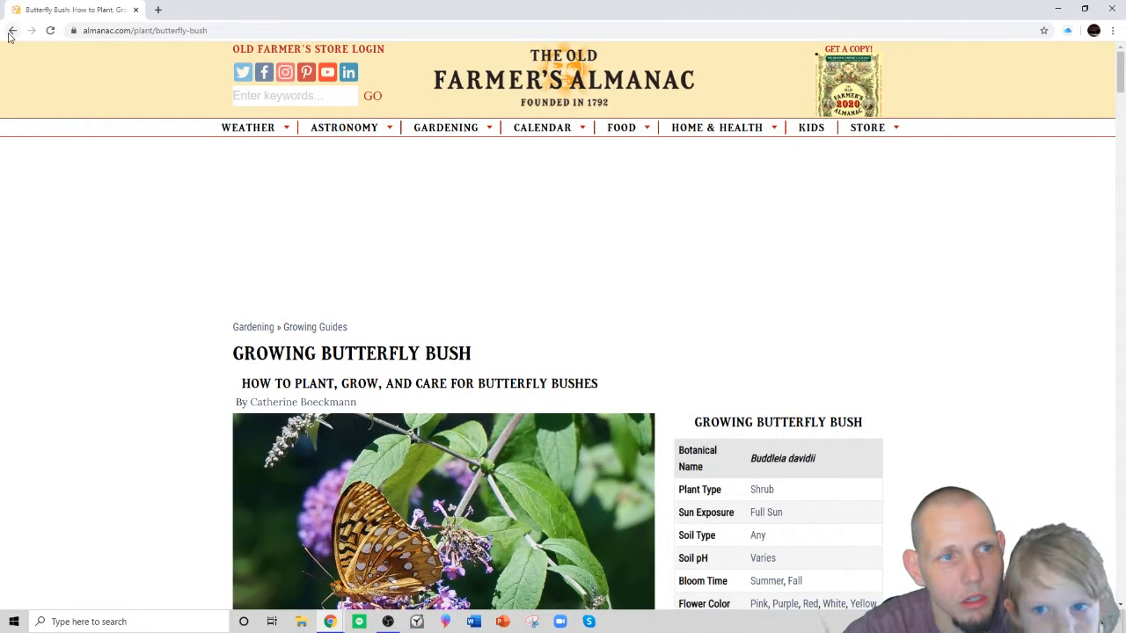
pyautogui.click(12, 30)
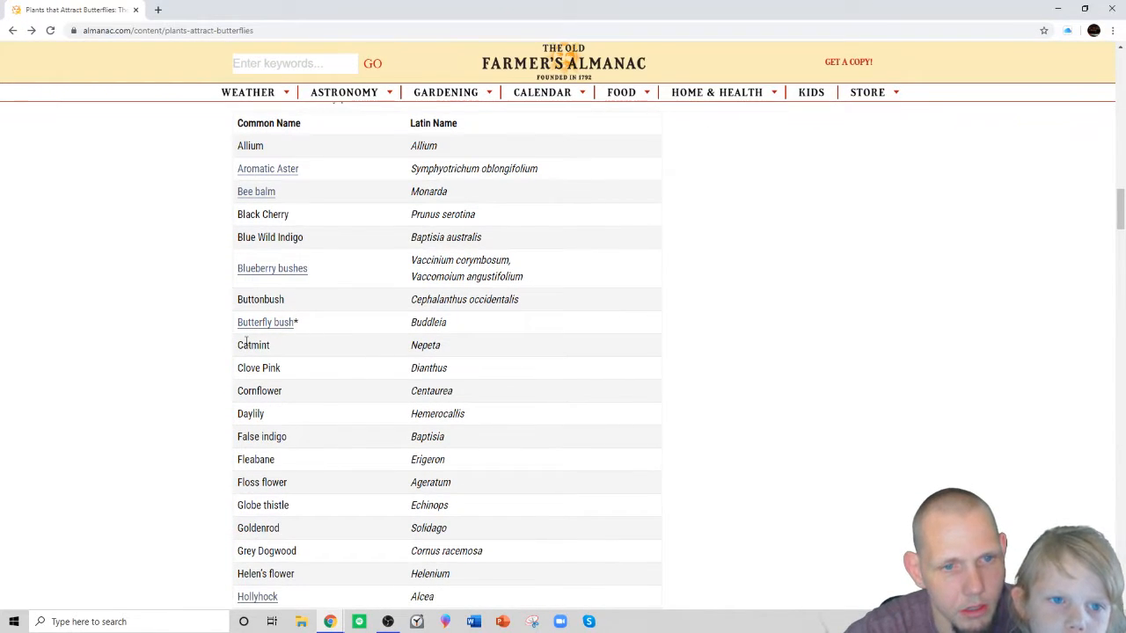
pyautogui.moveTo(260, 414)
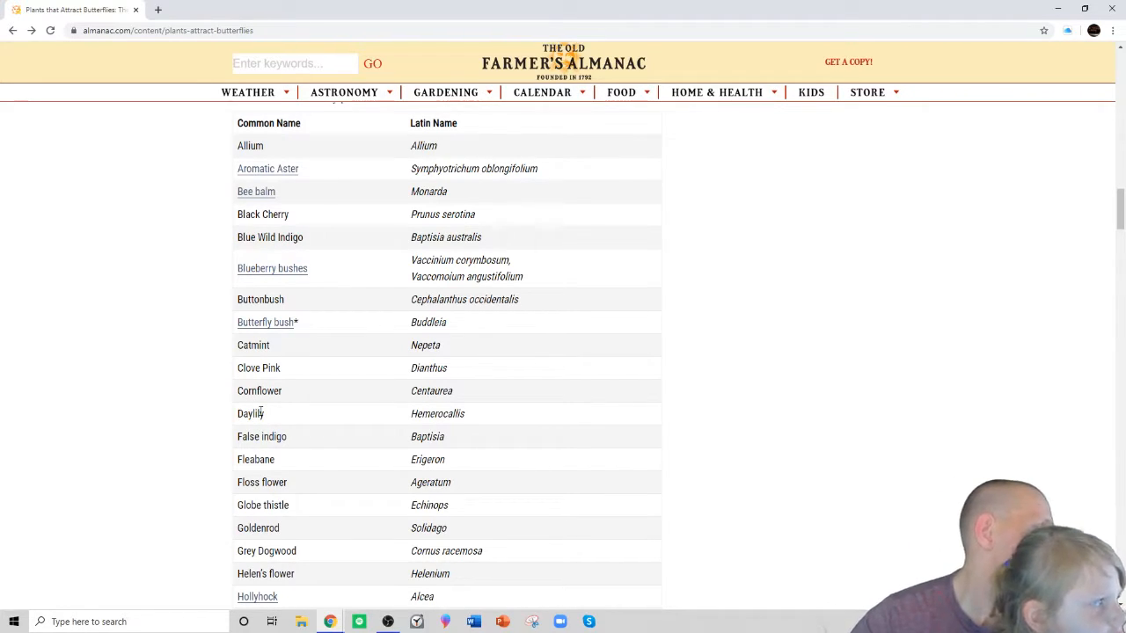
pyautogui.moveTo(672, 274)
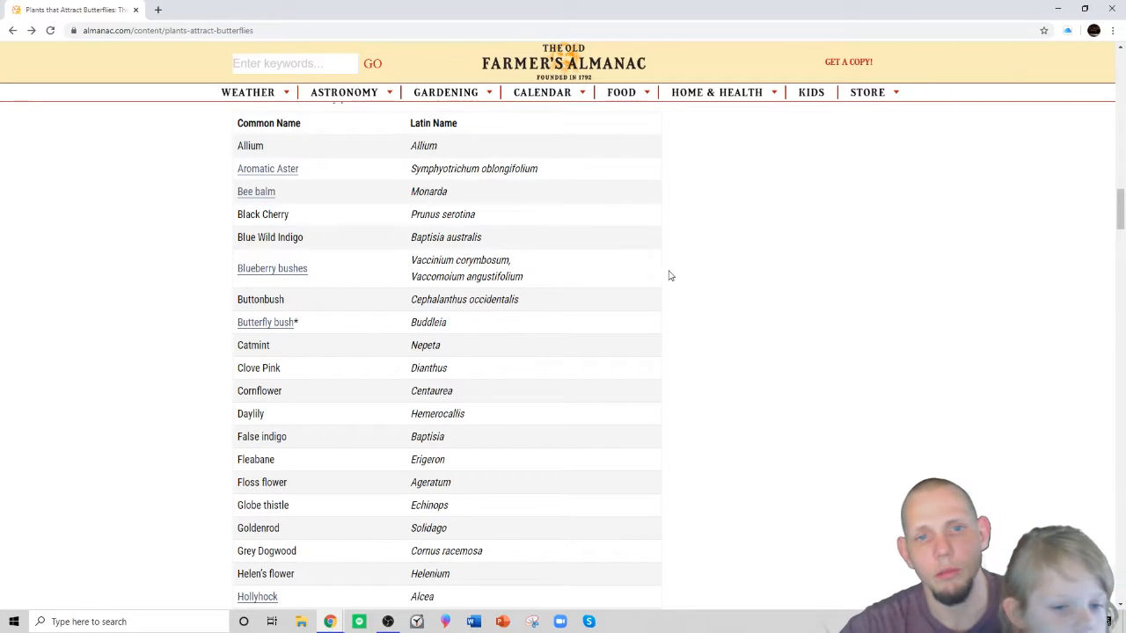
# Scroll back up through the plant table to the article's introduction.
pyautogui.scroll(3)
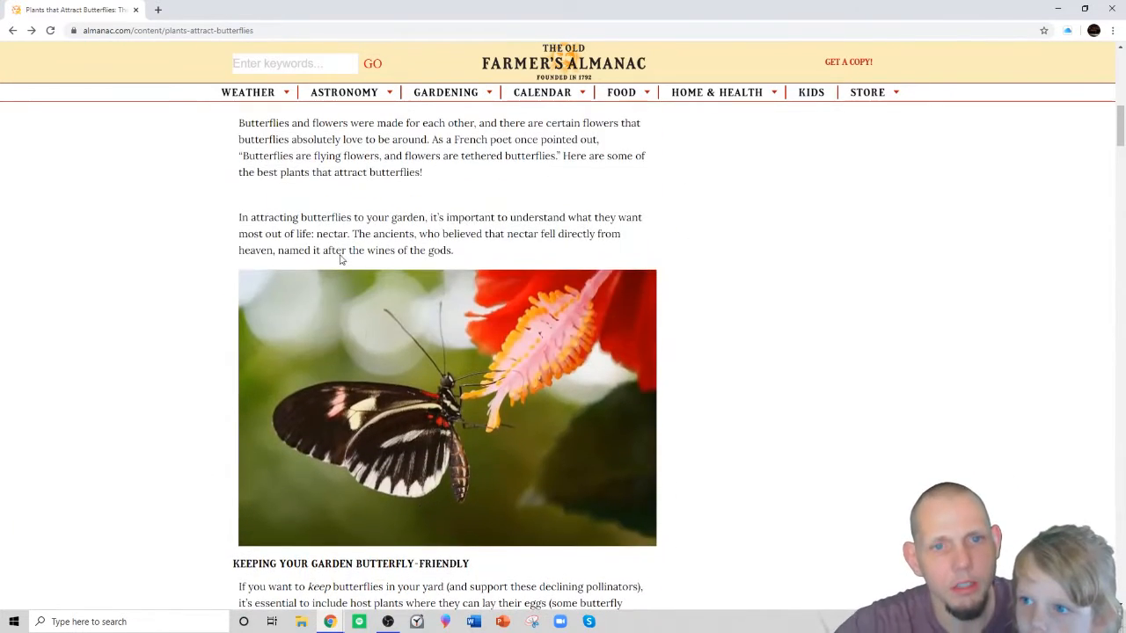
pyautogui.scroll(3)
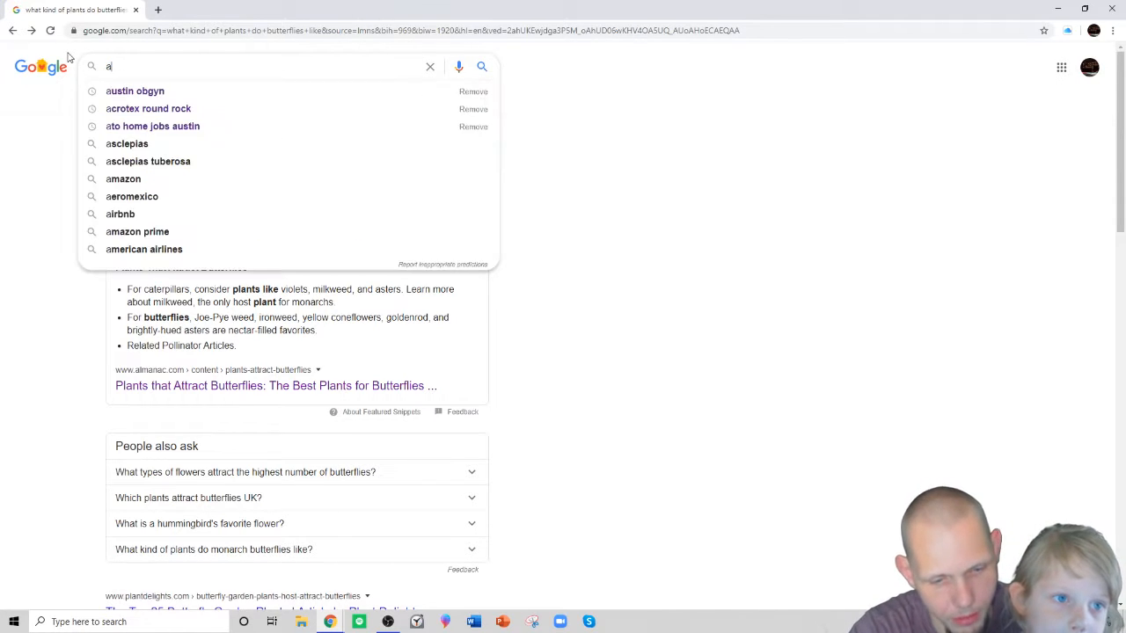
# Search Google for 'are there poisonous butterflies' via the matching suggestion.
pyautogui.write('are there')
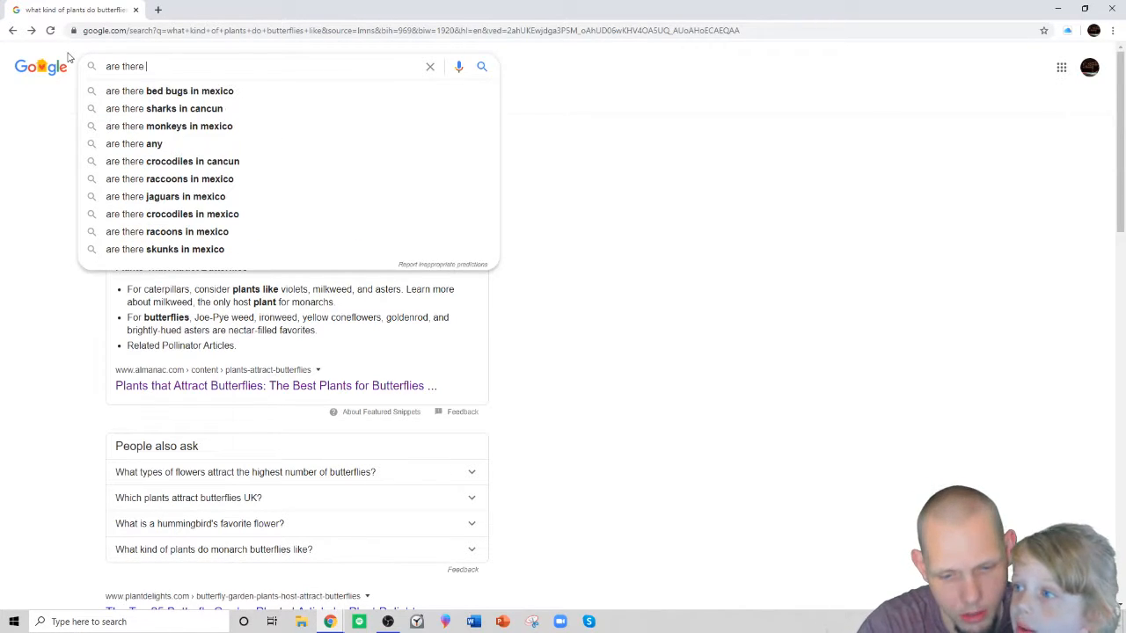
pyautogui.write('po')
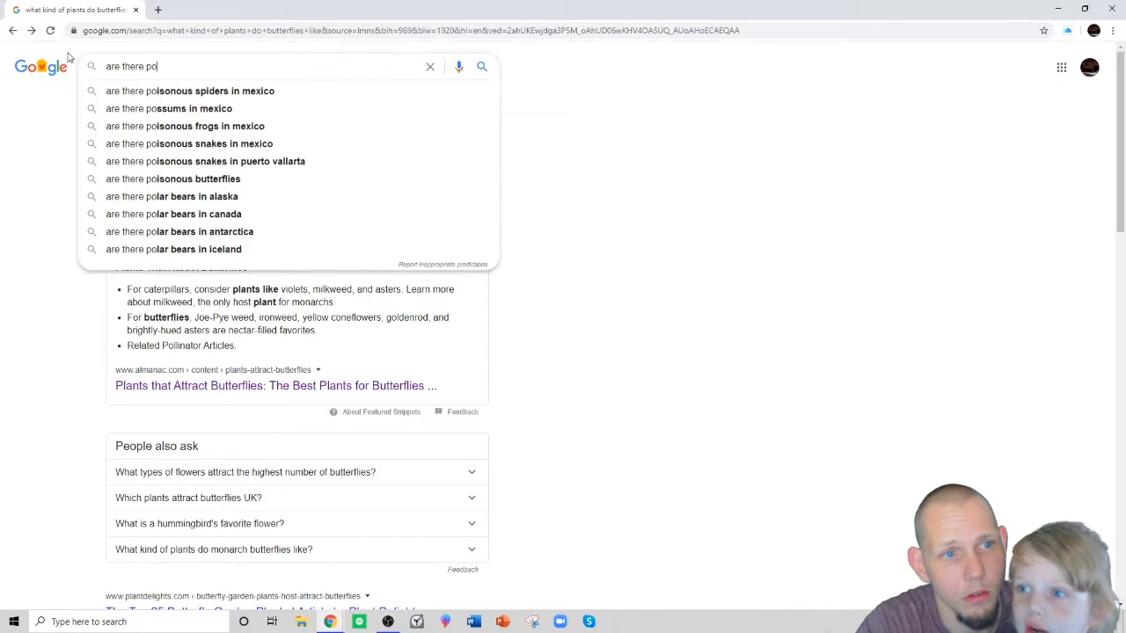
pyautogui.write('sio')
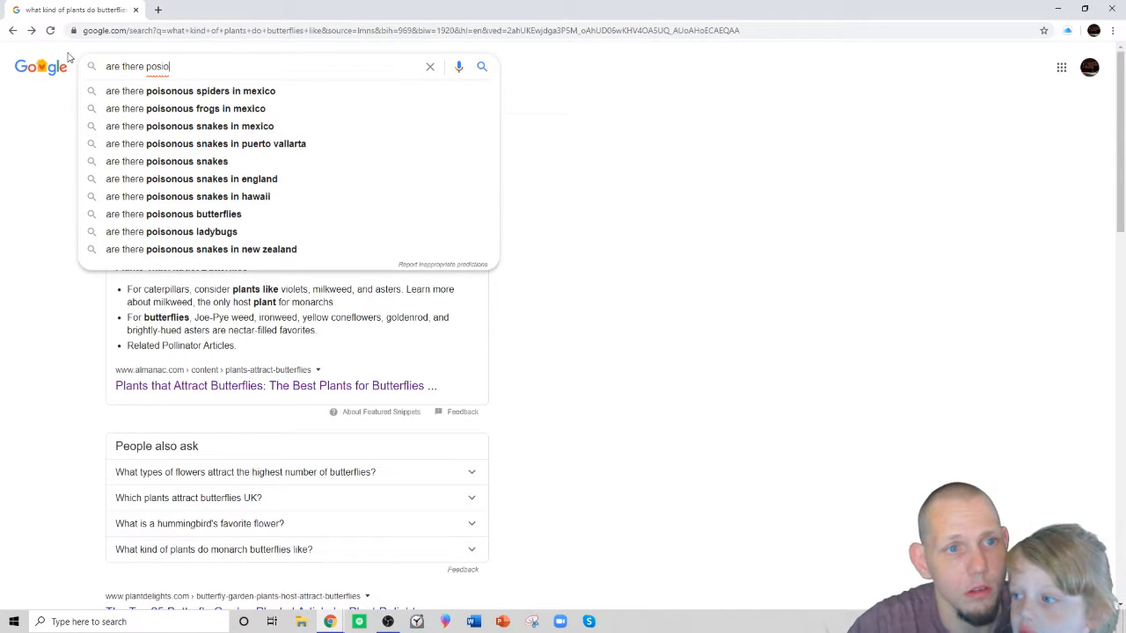
pyautogui.moveTo(69, 84)
pyautogui.write('isonou')
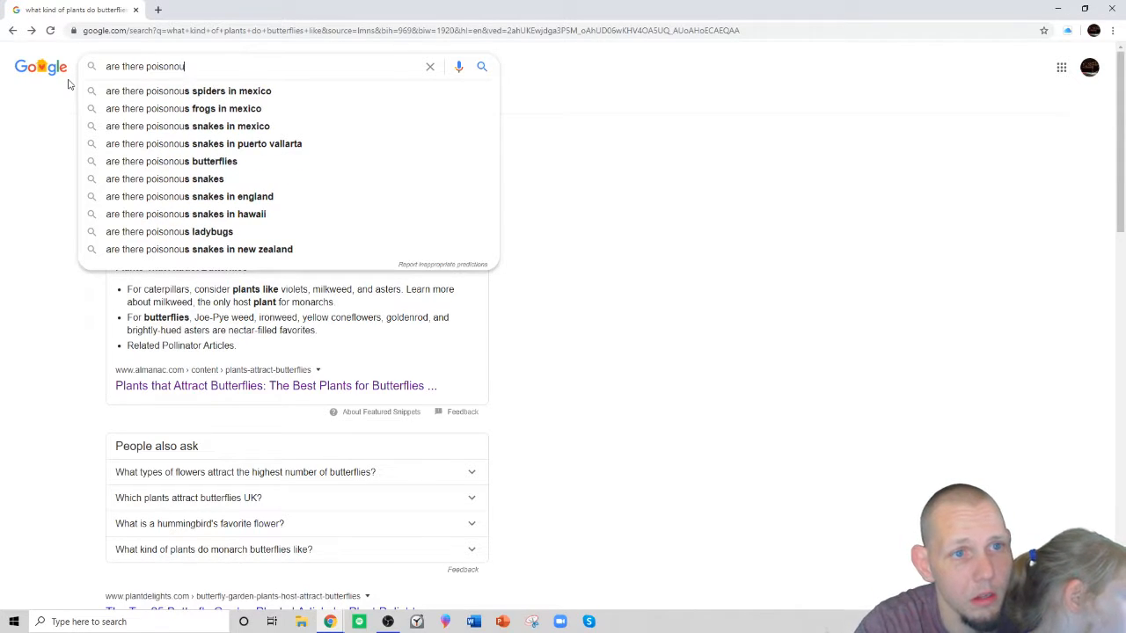
pyautogui.write('bu')
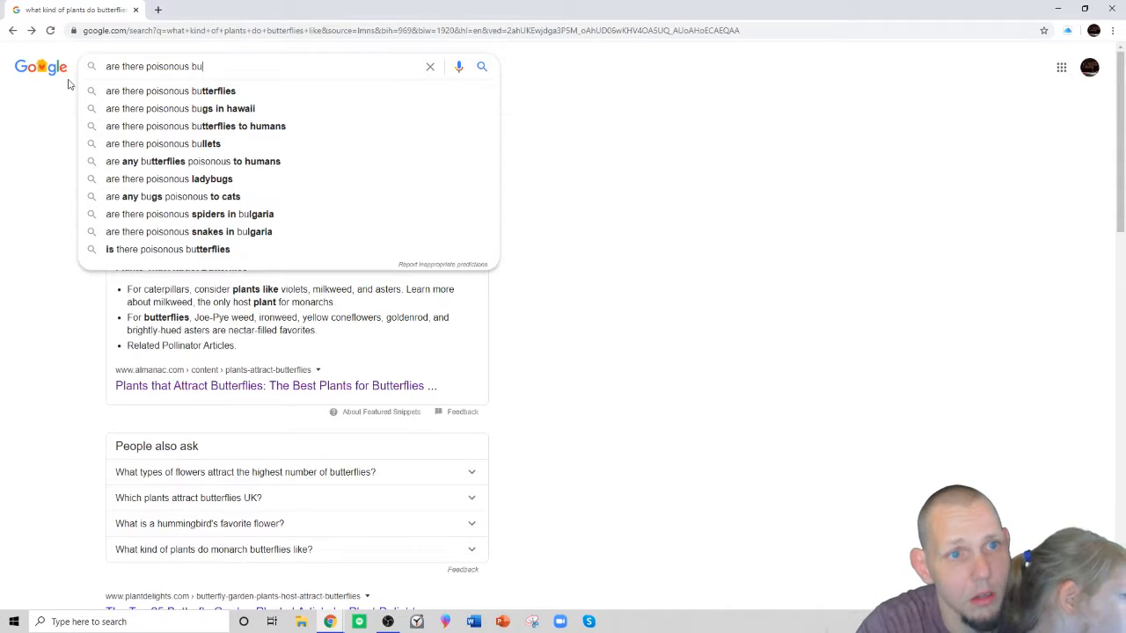
pyautogui.moveTo(224, 99)
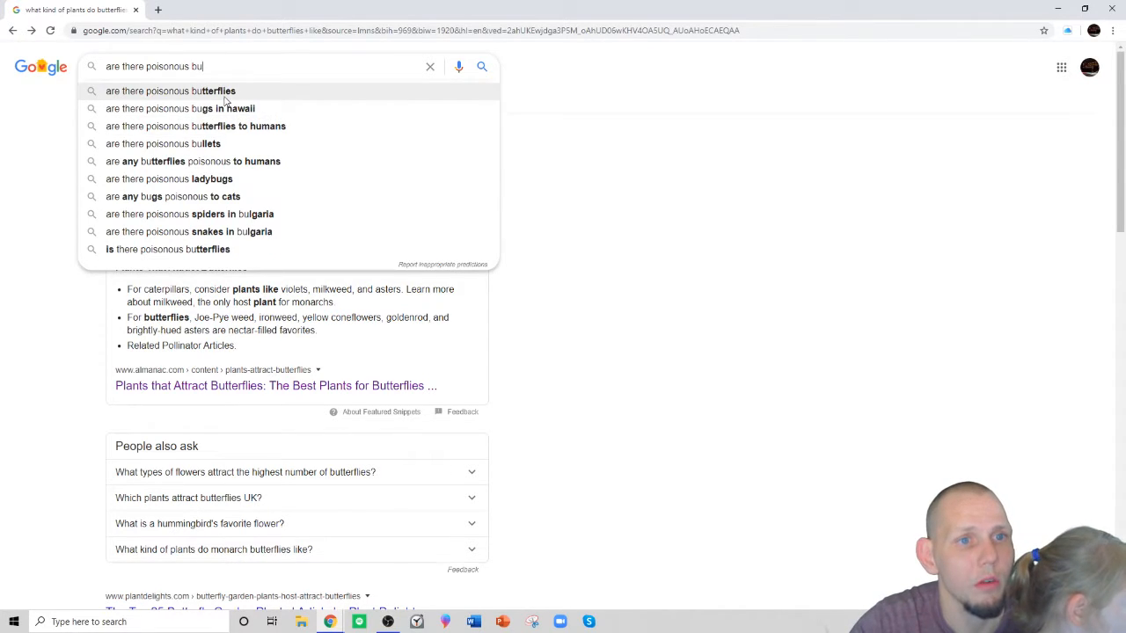
pyautogui.click(171, 91)
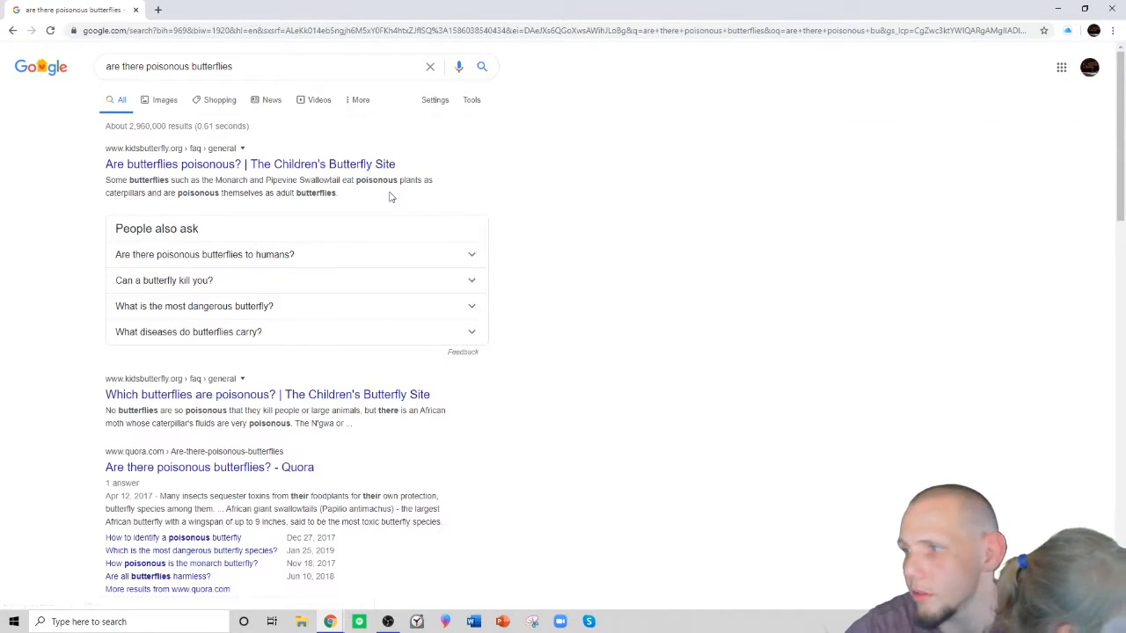
pyautogui.moveTo(377, 141)
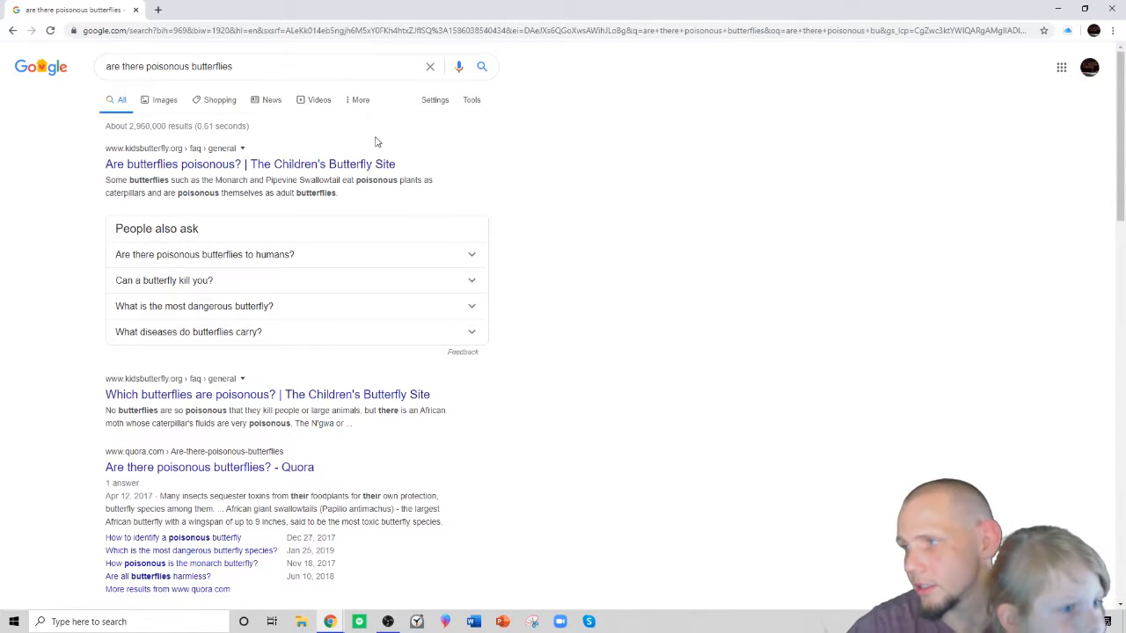
pyautogui.moveTo(364, 116)
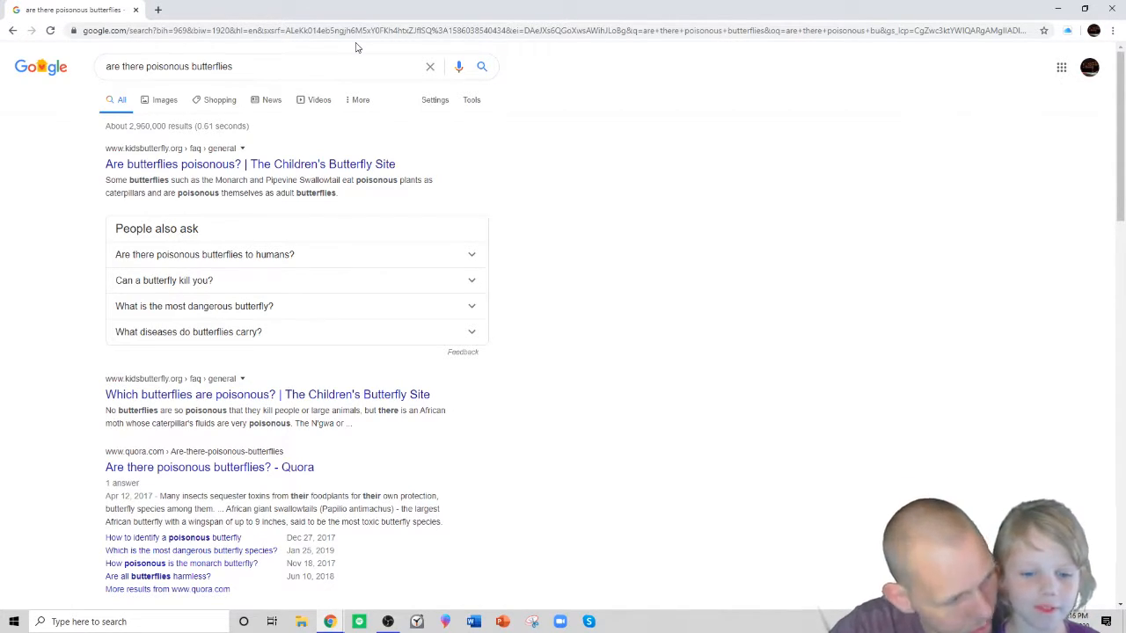
pyautogui.moveTo(334, 60)
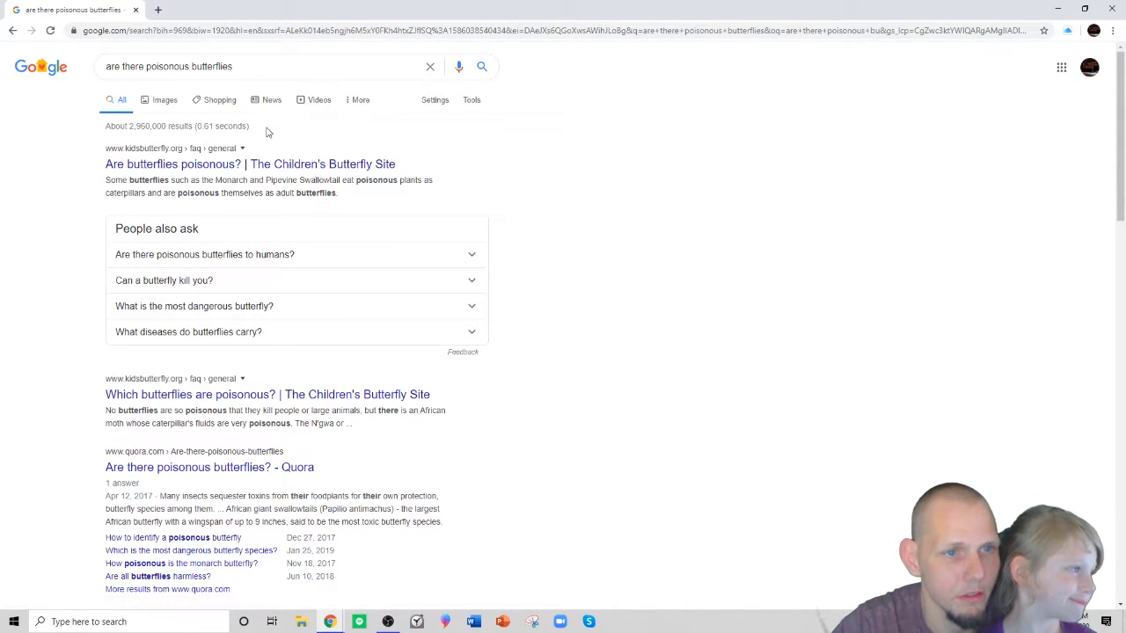
pyautogui.moveTo(255, 267)
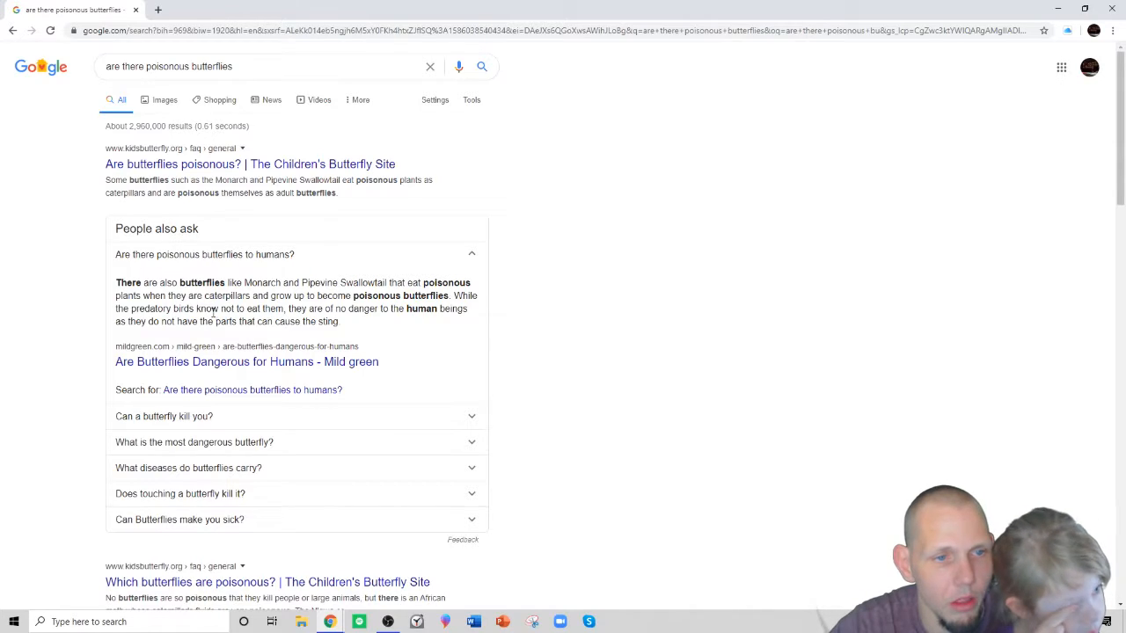
pyautogui.moveTo(278, 316)
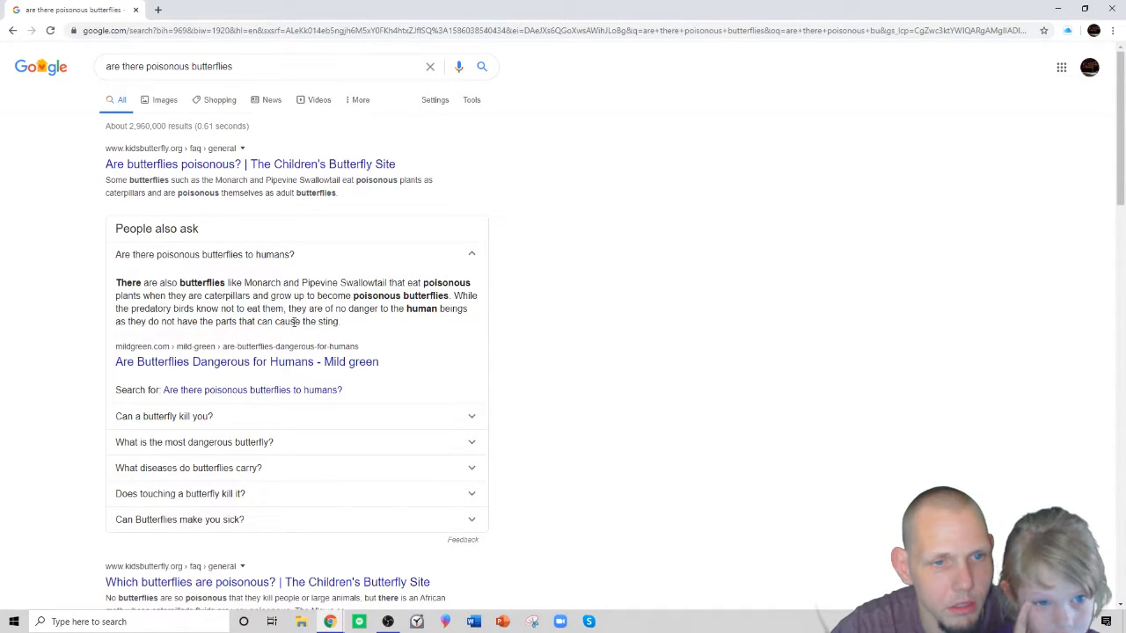
pyautogui.moveTo(295, 317)
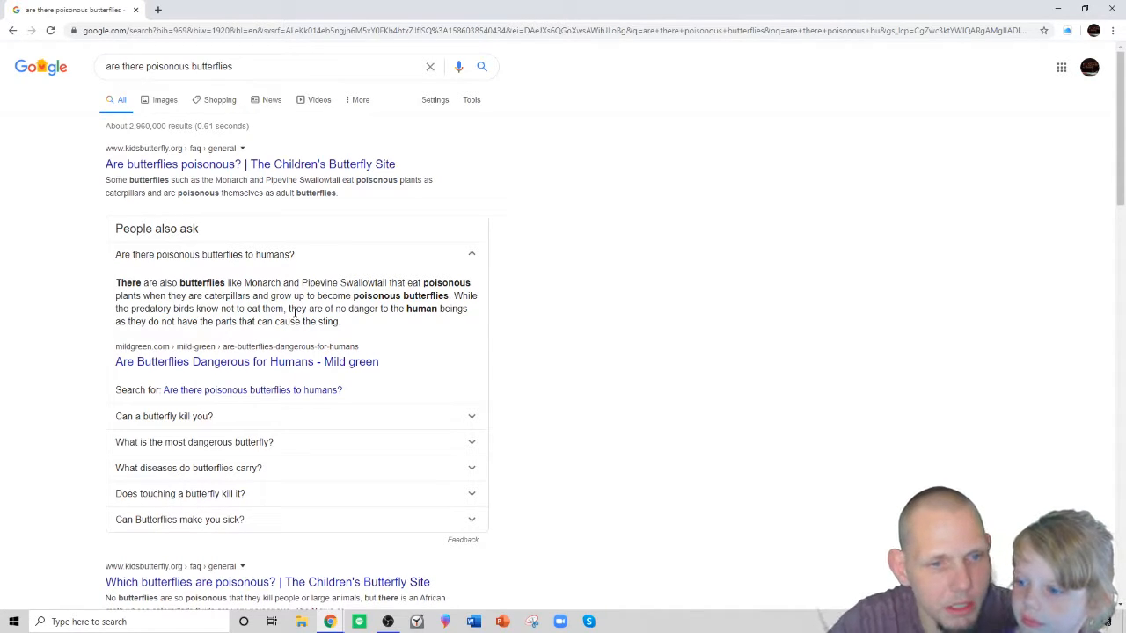
pyautogui.moveTo(221, 431)
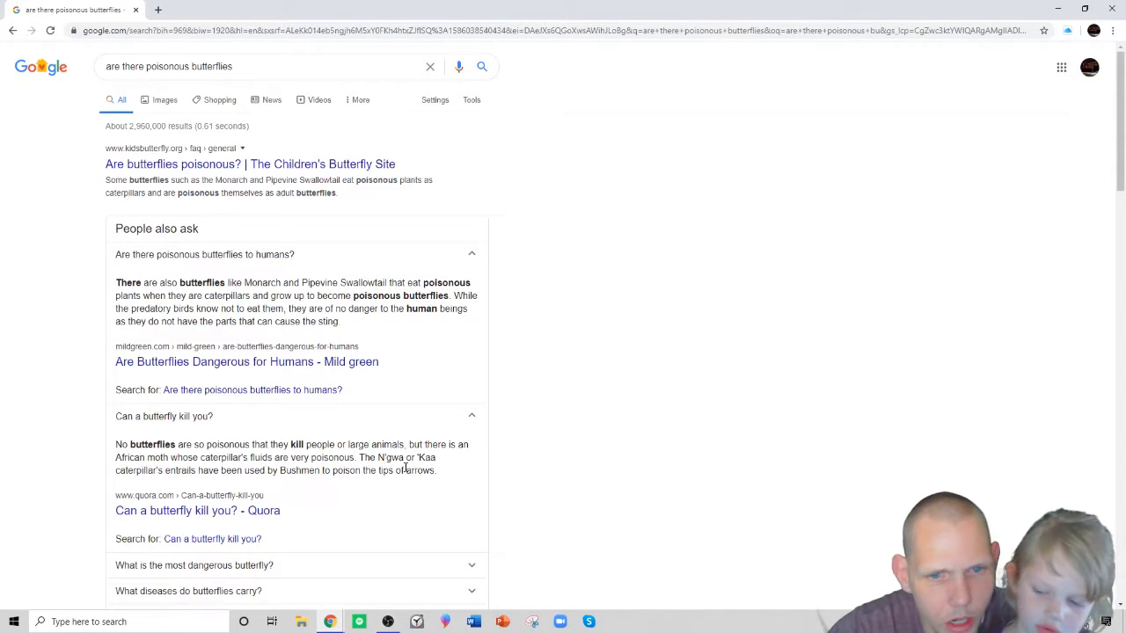
pyautogui.moveTo(261, 486)
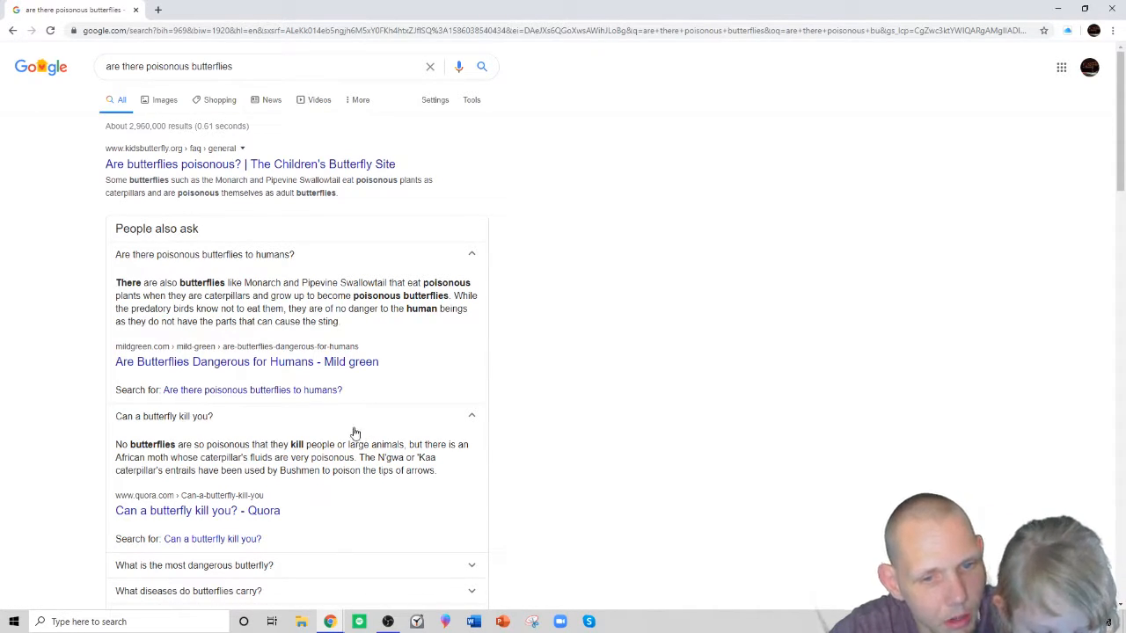
pyautogui.moveTo(378, 432)
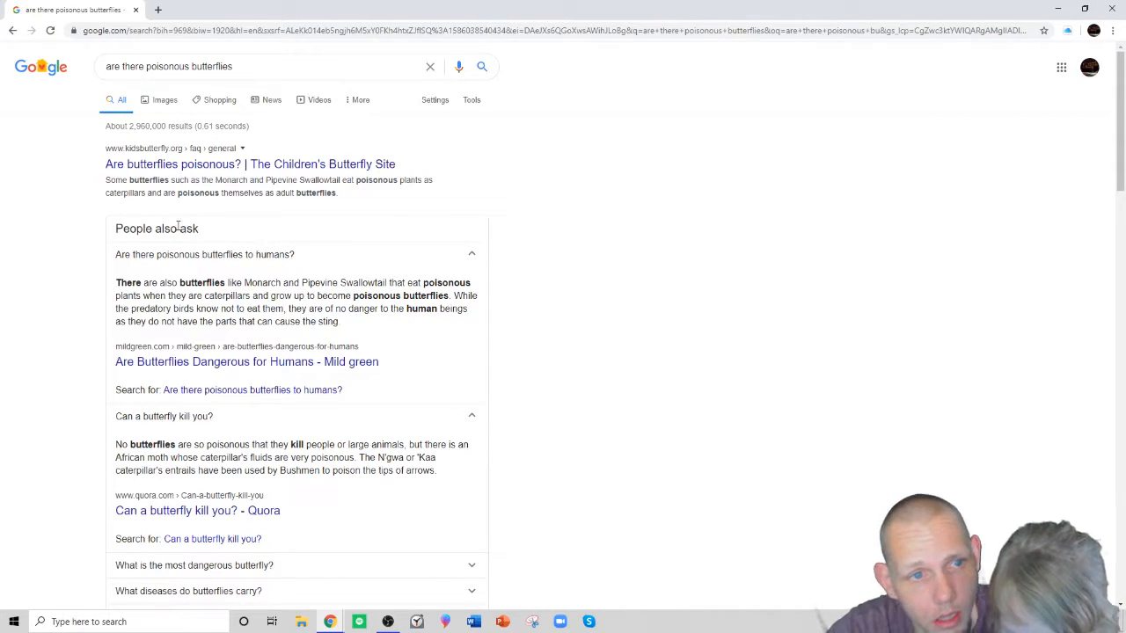
pyautogui.moveTo(250, 163)
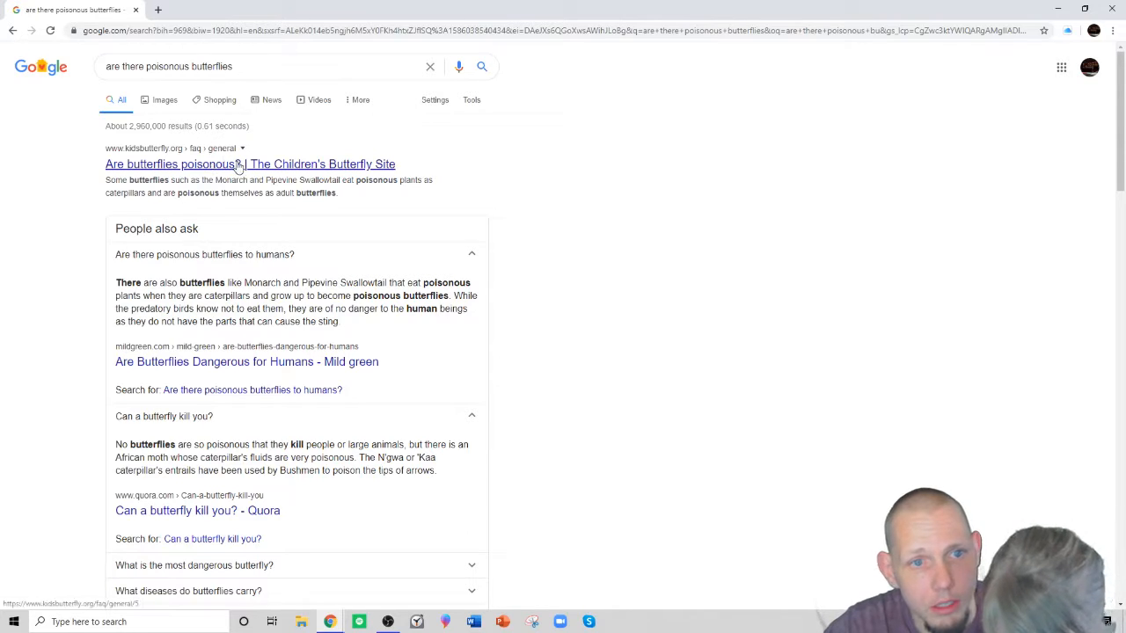
# Scroll down to the expanded 'Can a butterfly kill you?' Quora answer.
pyautogui.scroll(-3)
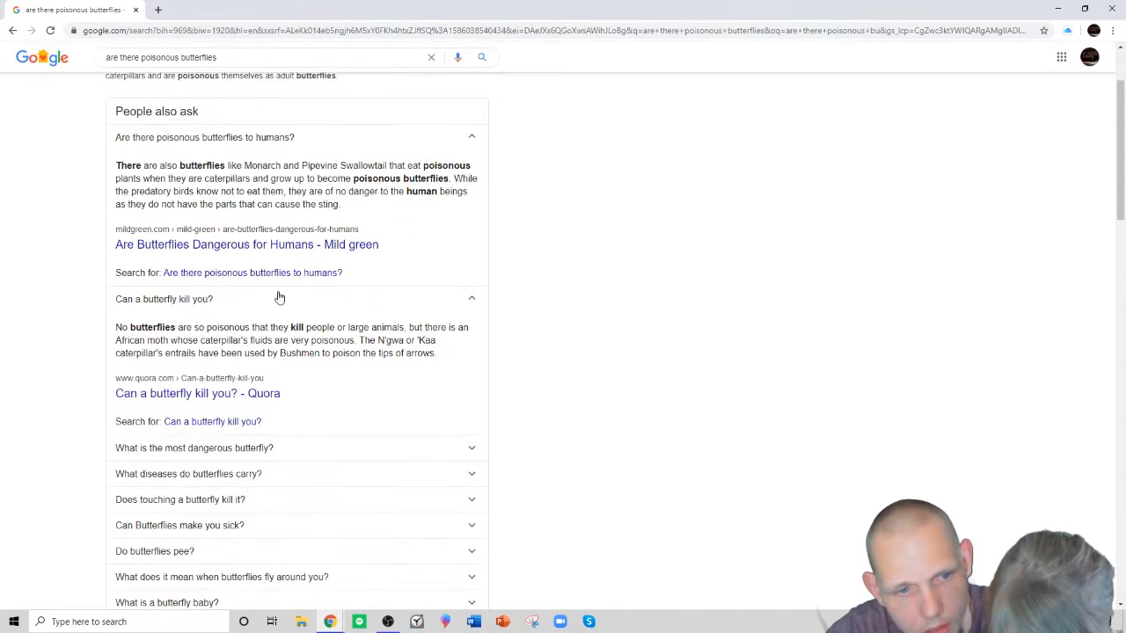
# View the Papilio antimachus answer, then return to the search box for a new query.
pyautogui.scroll(-3)
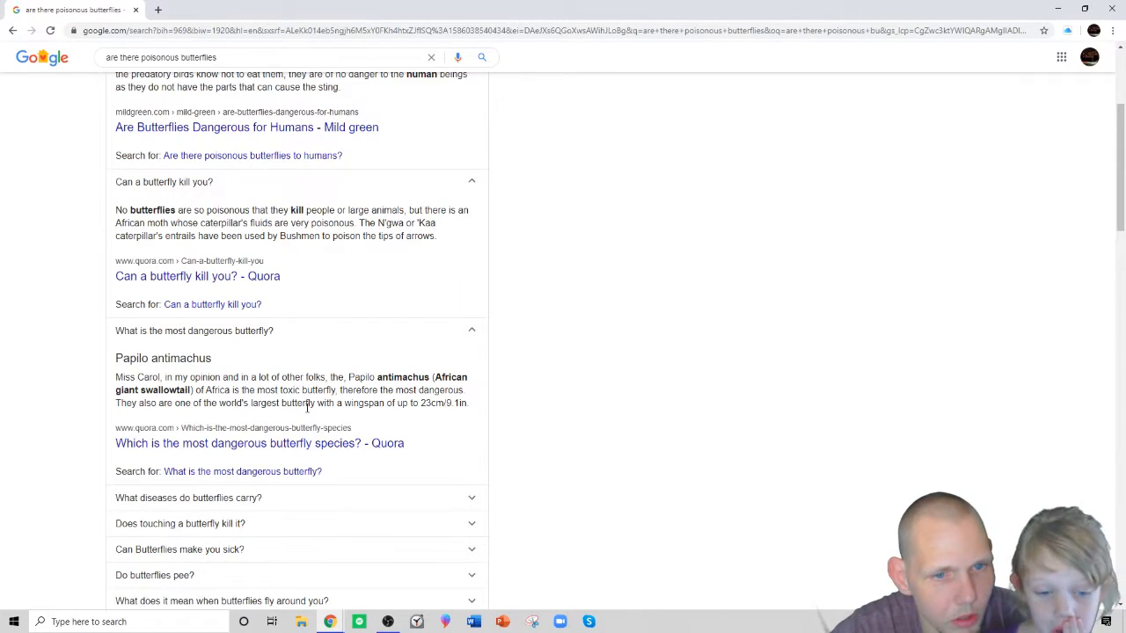
pyautogui.moveTo(324, 415)
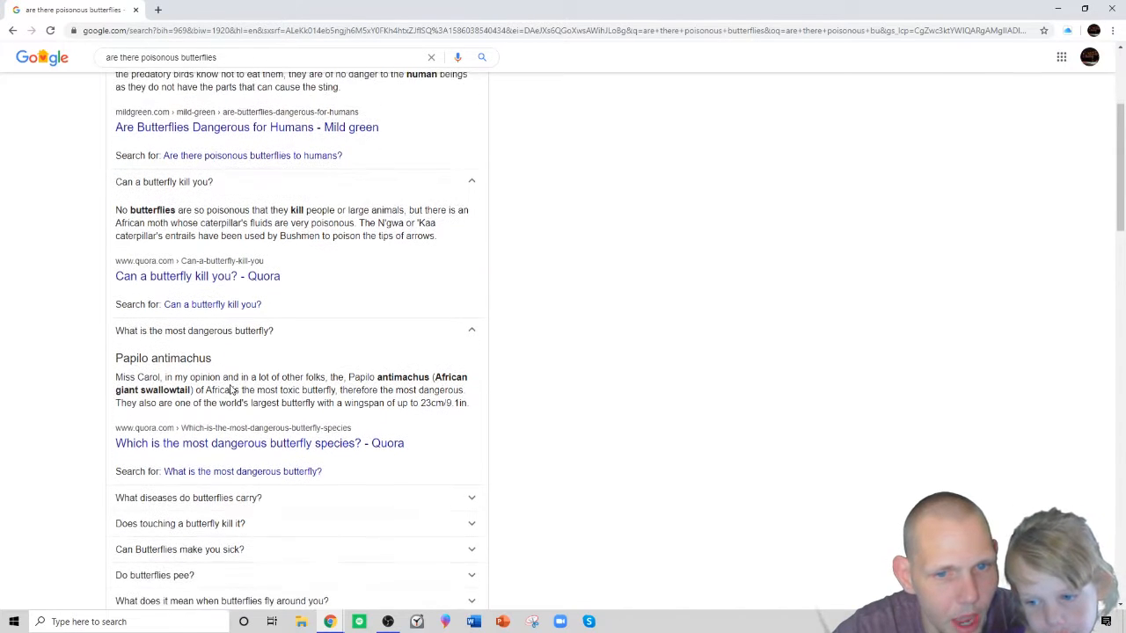
pyautogui.scroll(3)
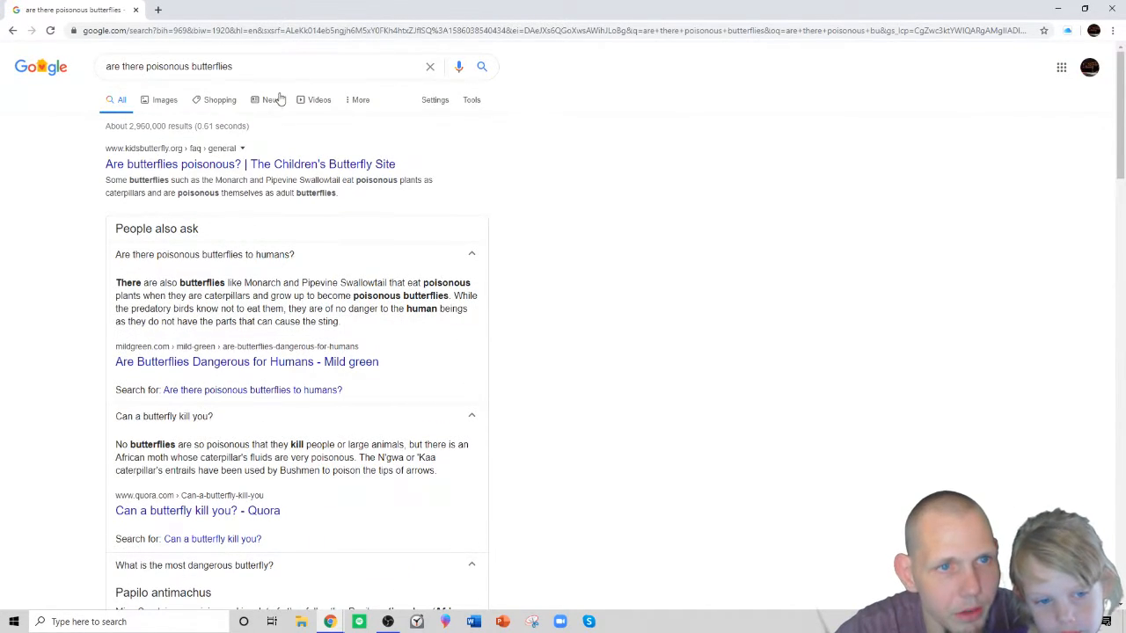
pyautogui.click(264, 67)
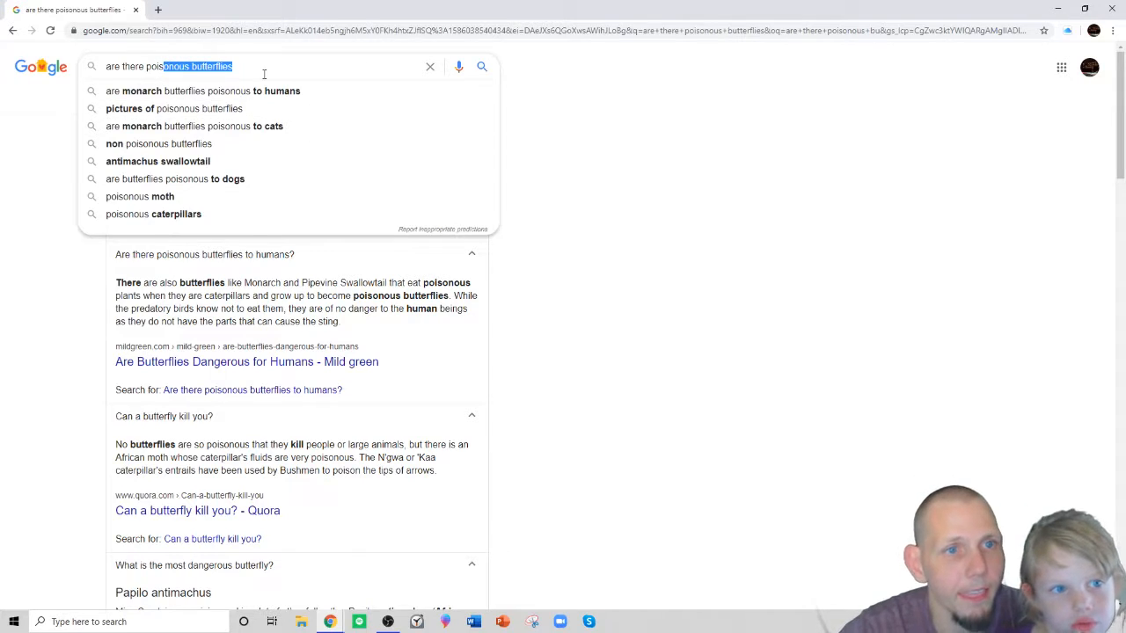
# Search Google for 'african giant swallowtail butterfly' via the typed 'african giant sw' suggestion.
pyautogui.write('af')
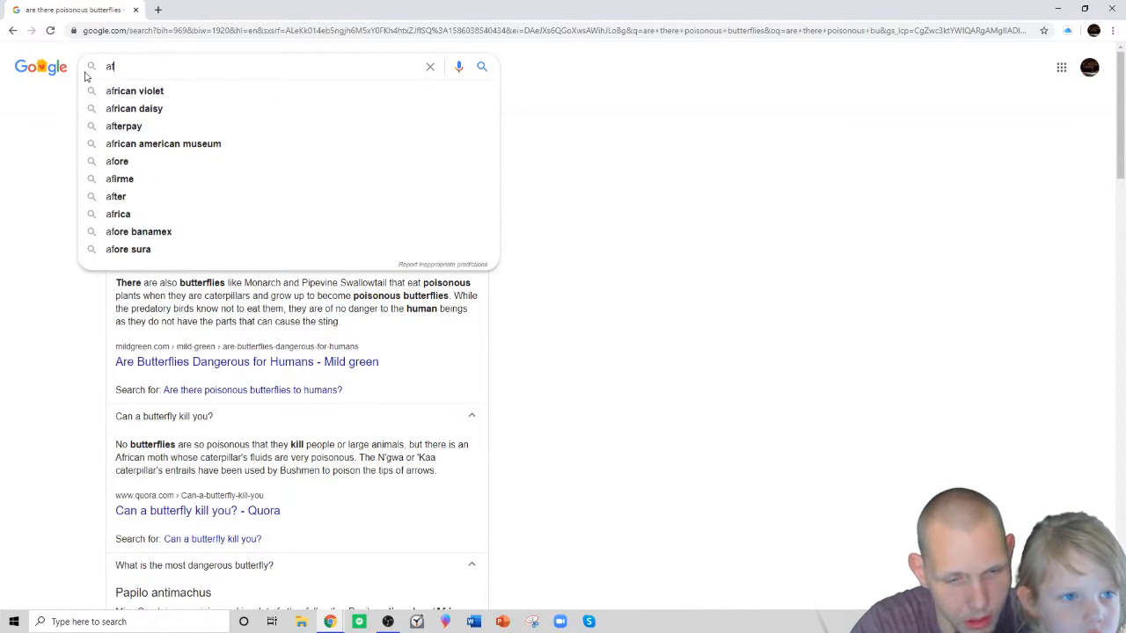
pyautogui.write('frican')
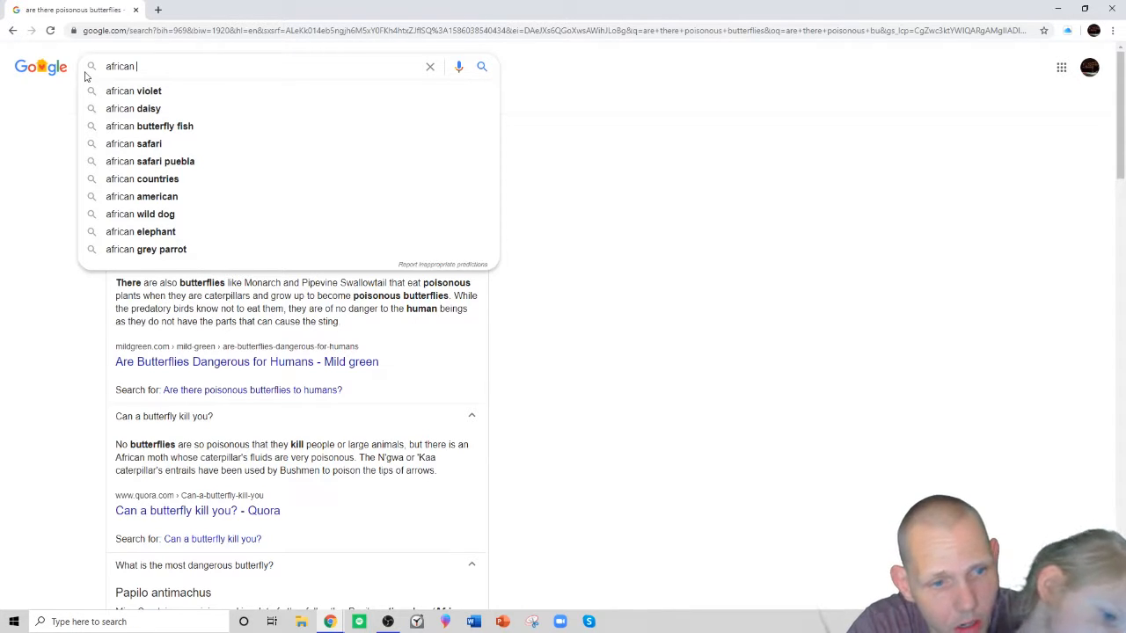
pyautogui.write('giant')
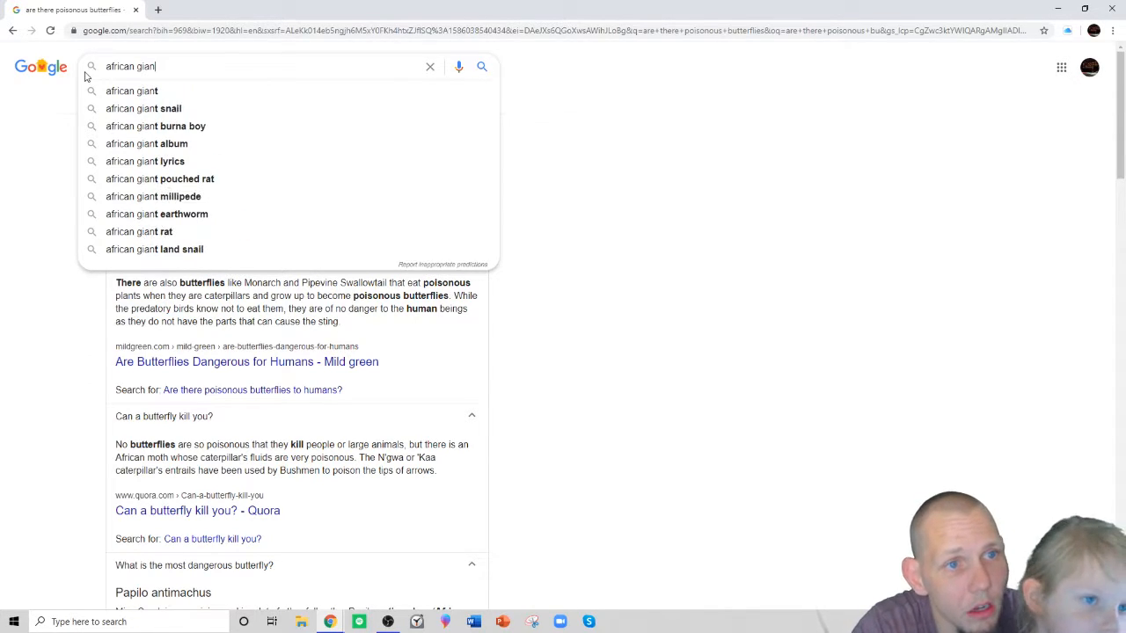
pyautogui.write('sw')
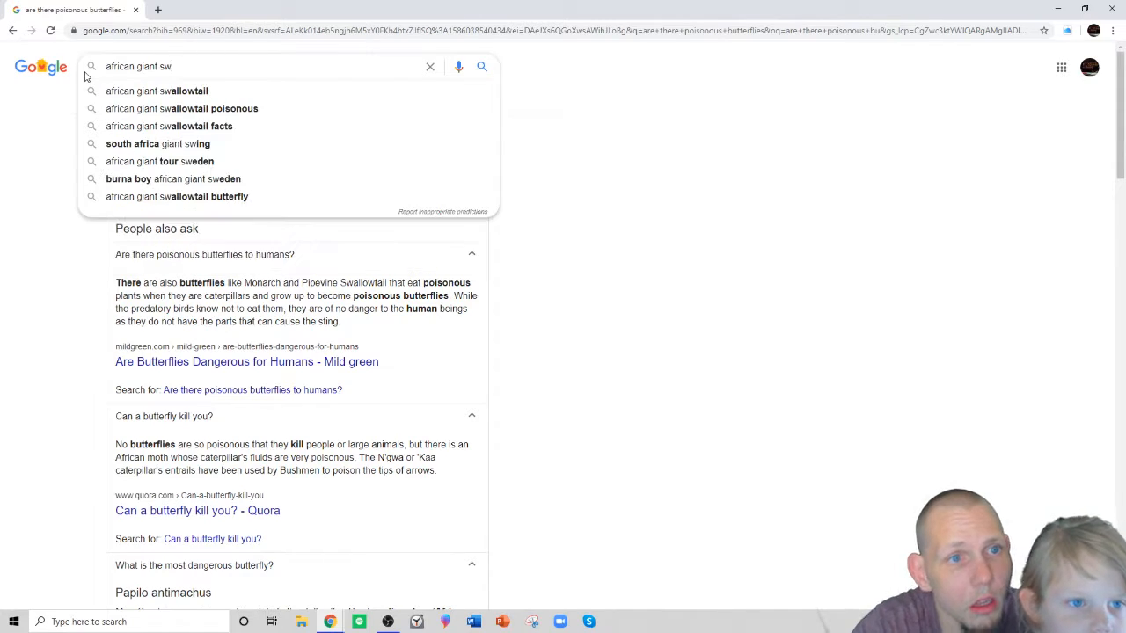
pyautogui.press('Backspace')
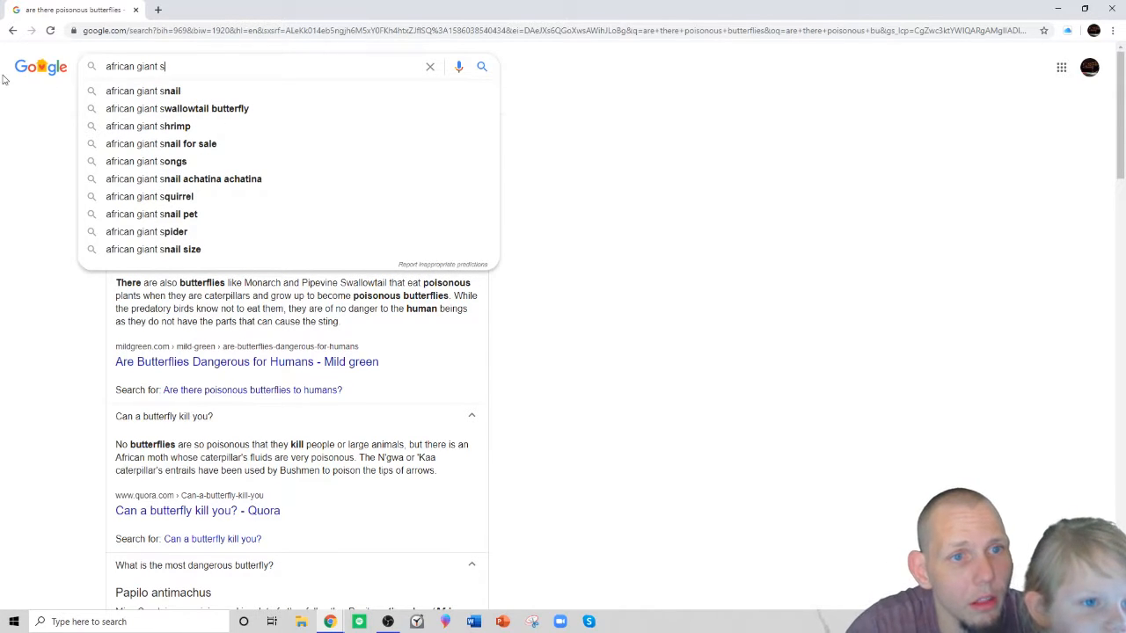
pyautogui.click(176, 109)
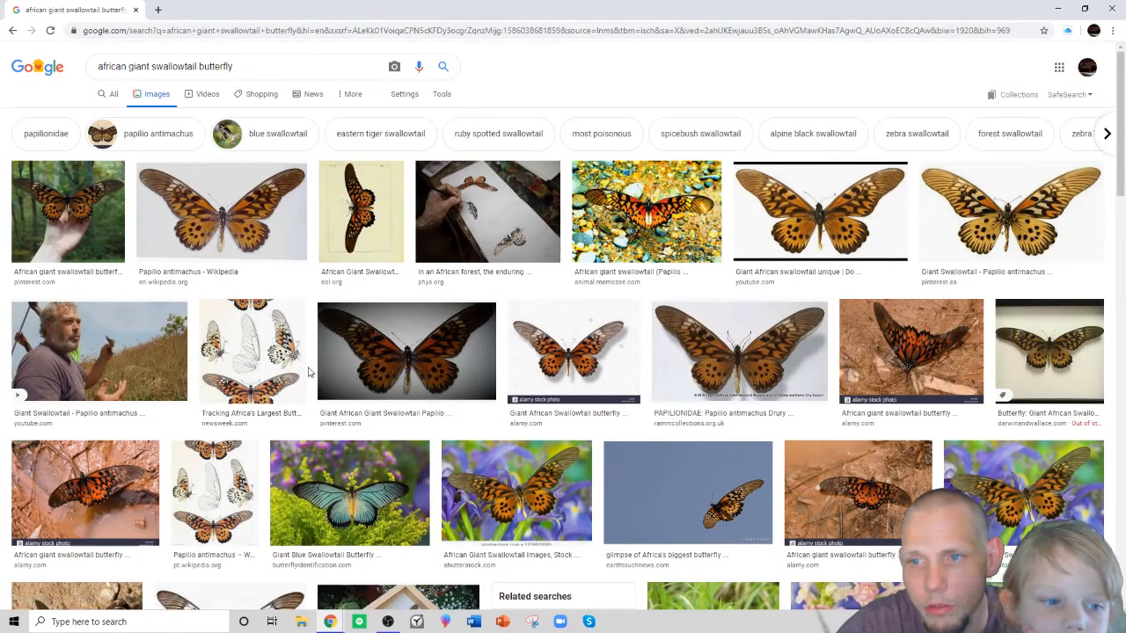
pyautogui.moveTo(661, 310)
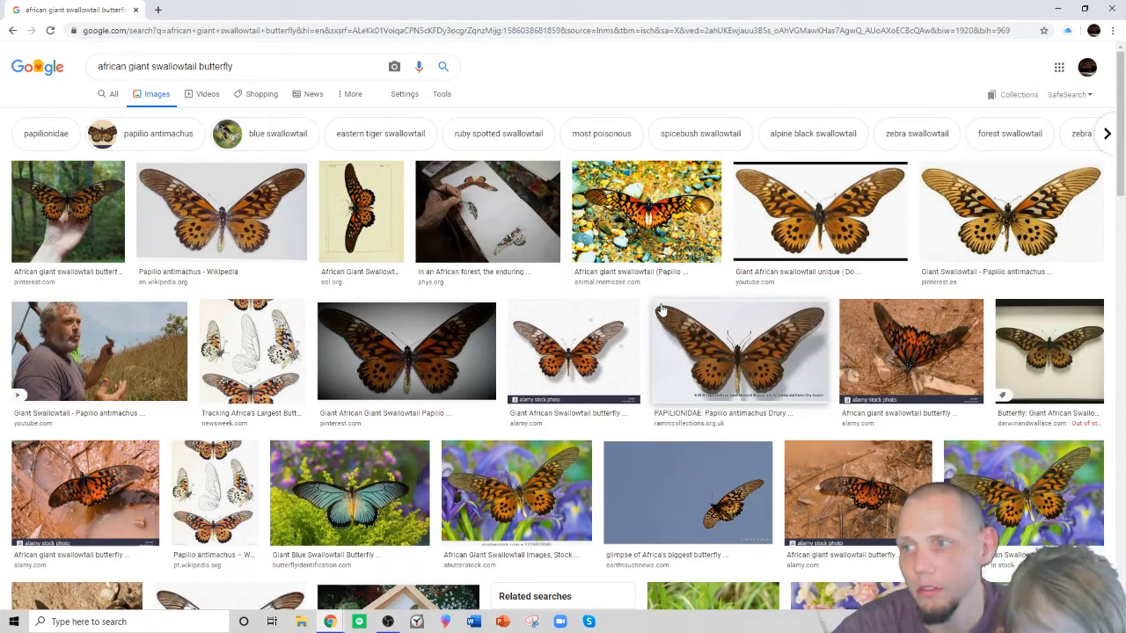
pyautogui.moveTo(678, 334)
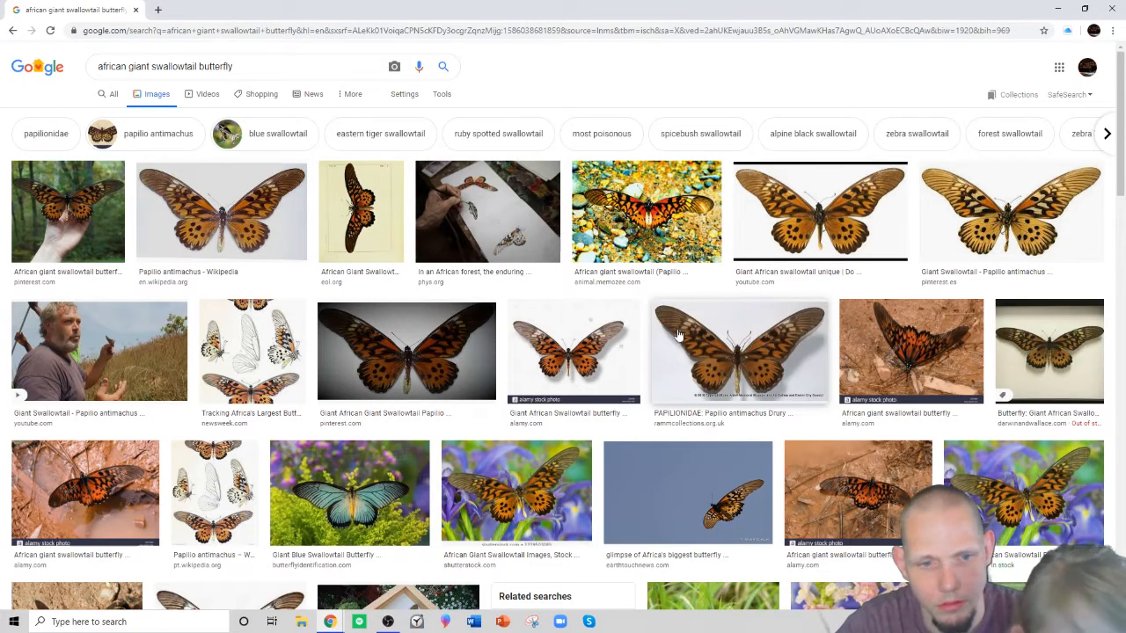
# Scroll the swallowtail image gallery down to the Related searches panel.
pyautogui.scroll(-3)
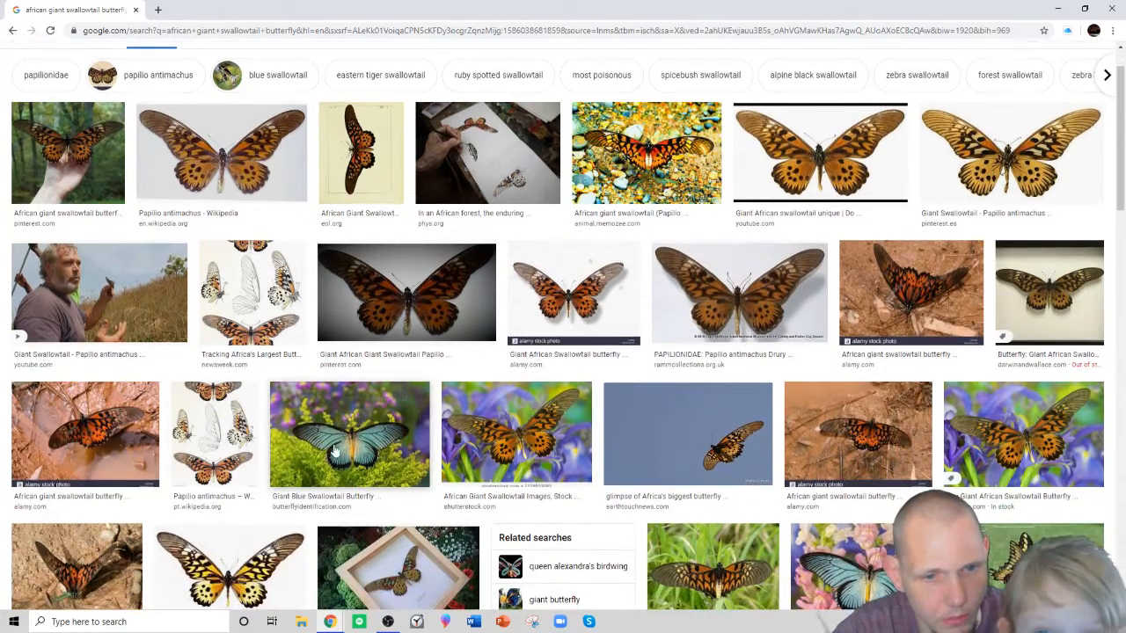
pyautogui.moveTo(394, 450)
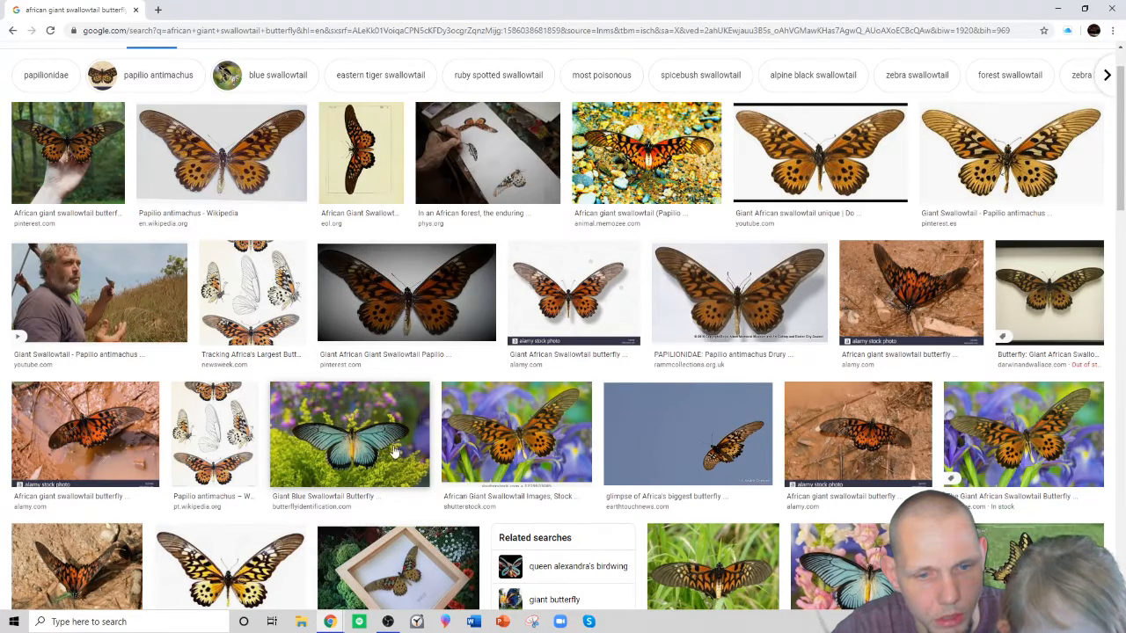
pyautogui.moveTo(345, 447)
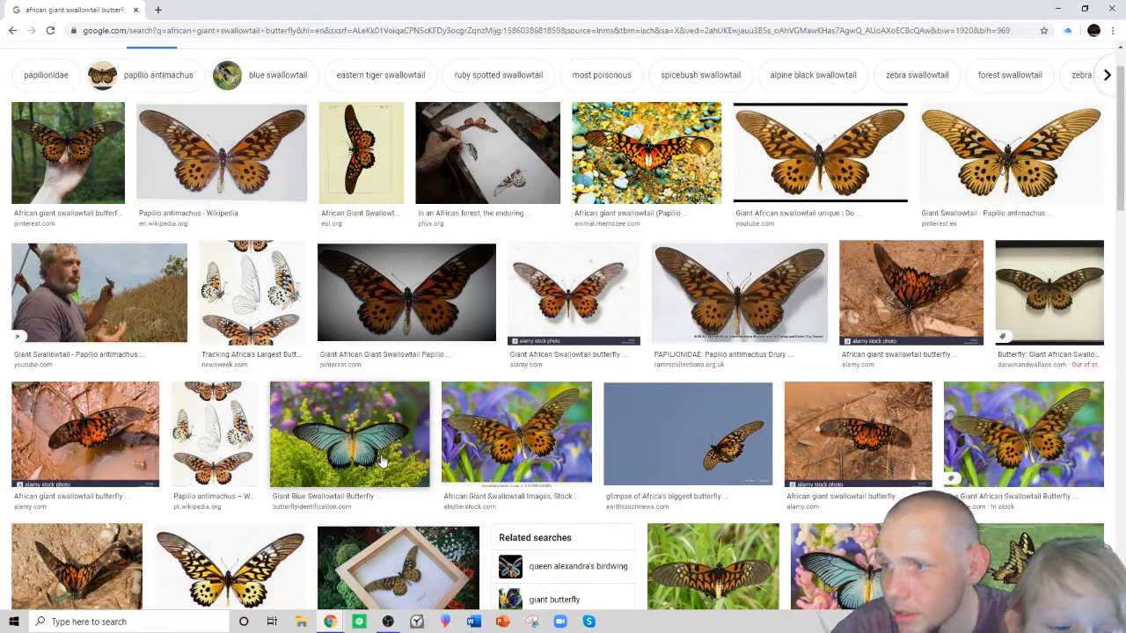
pyautogui.moveTo(376, 460)
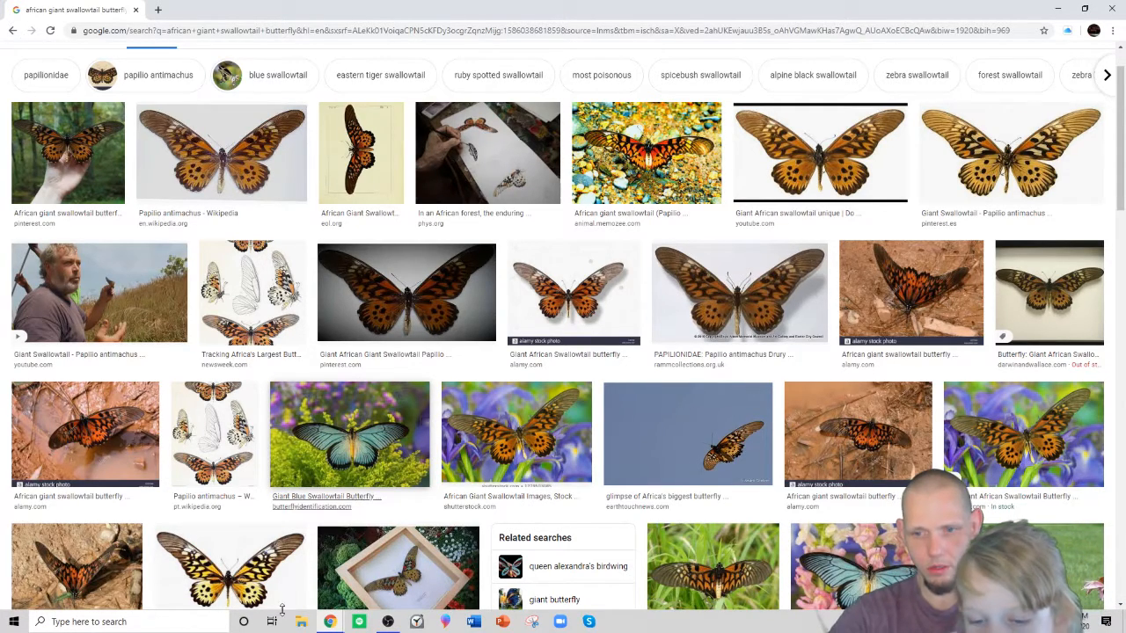
pyautogui.scroll(-3)
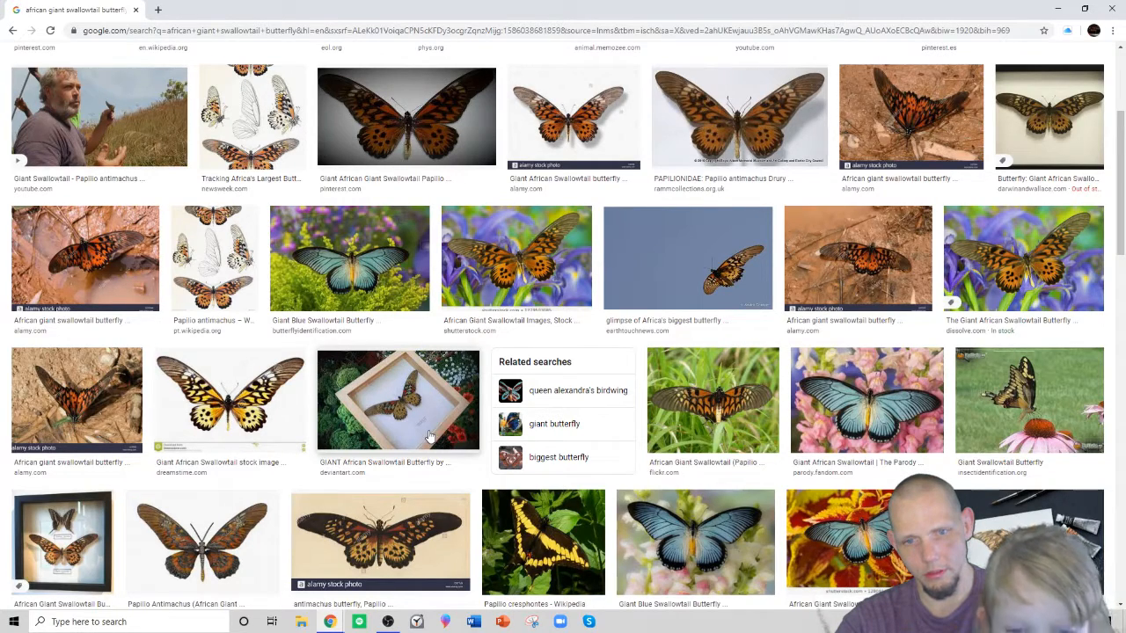
# Show 'queen alexandra's birdwing' image results from Related searches and select the query text.
pyautogui.click(577, 390)
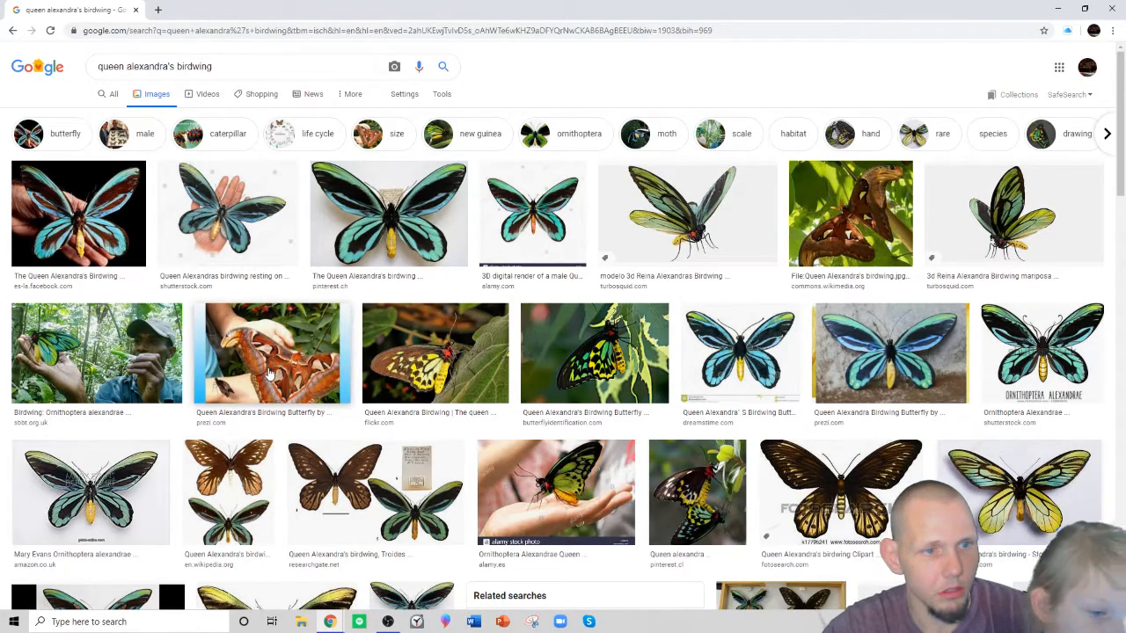
pyautogui.click(317, 133)
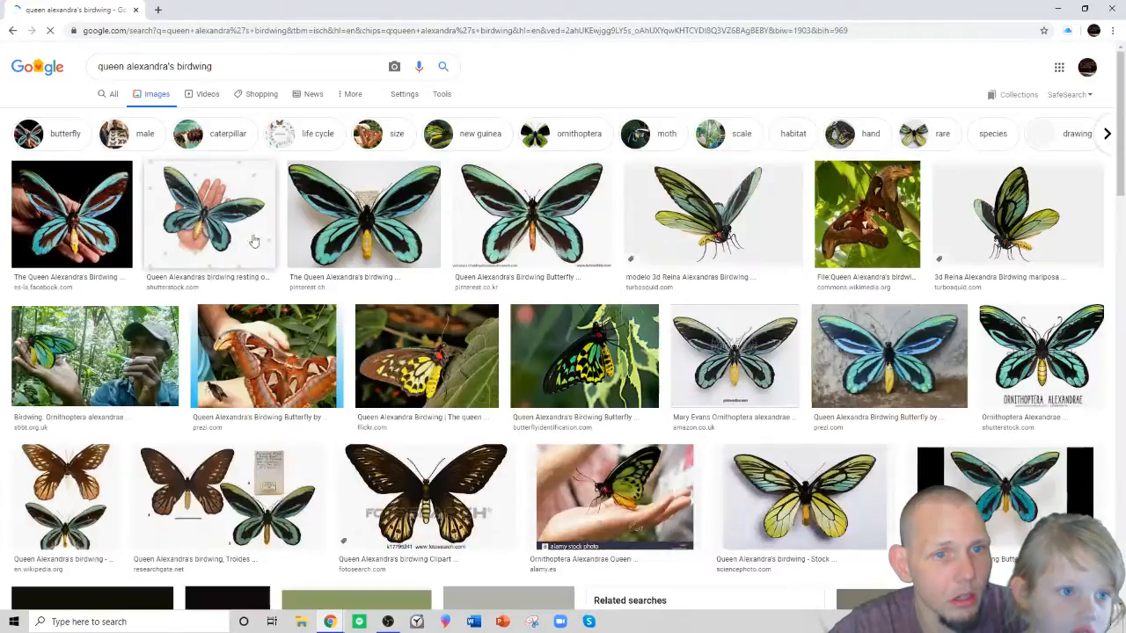
pyautogui.scroll(-3)
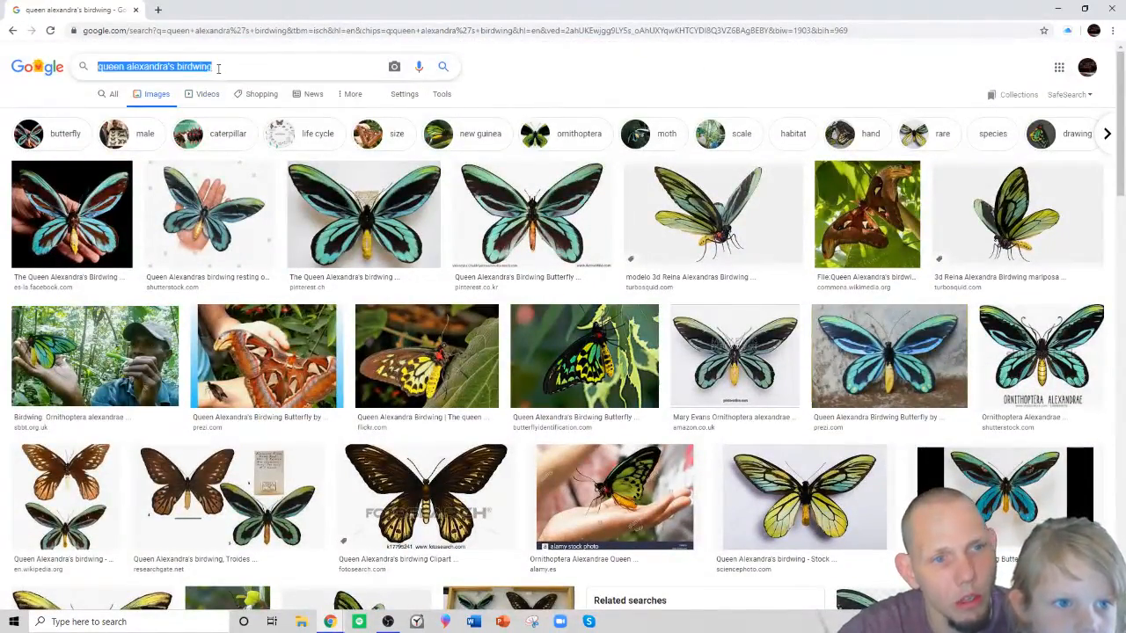
pyautogui.write('lu')
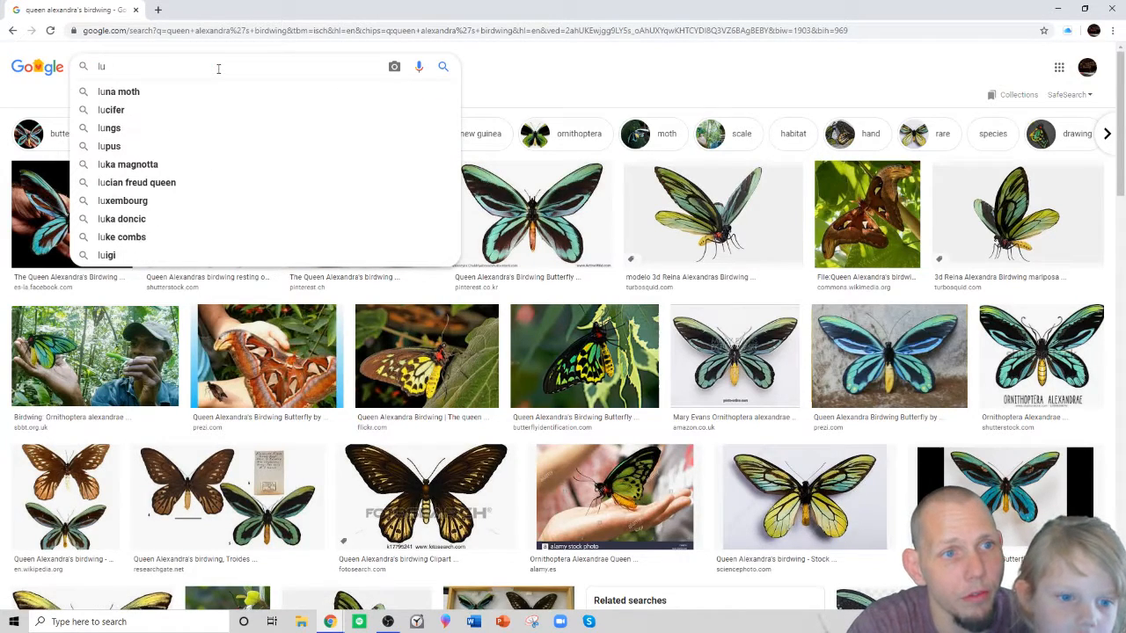
pyautogui.write('life')
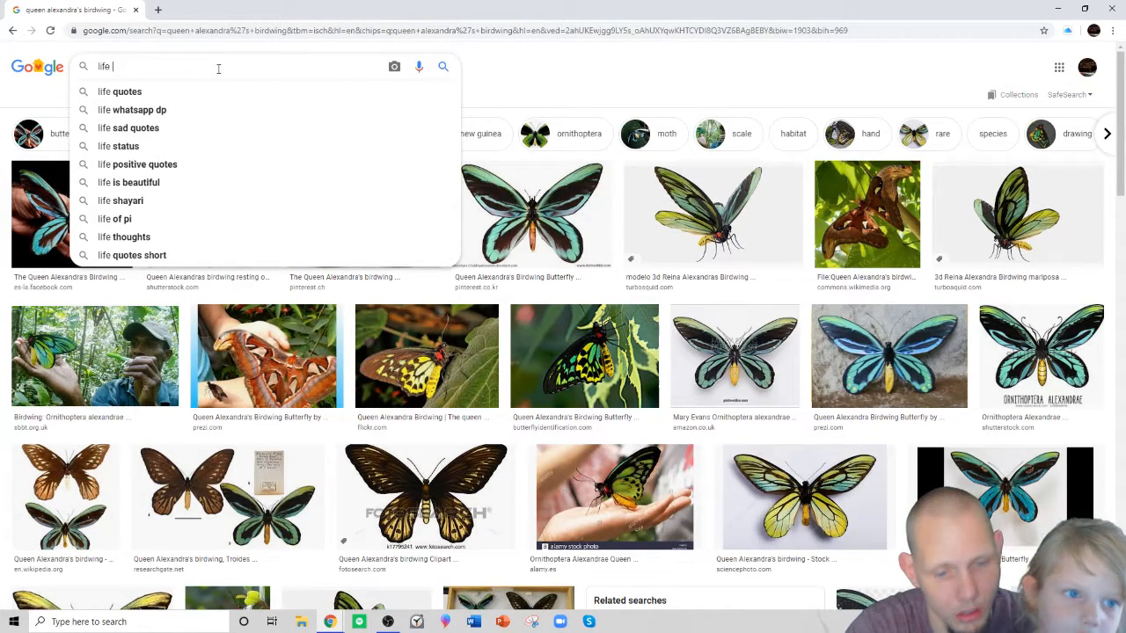
pyautogui.write('cy')
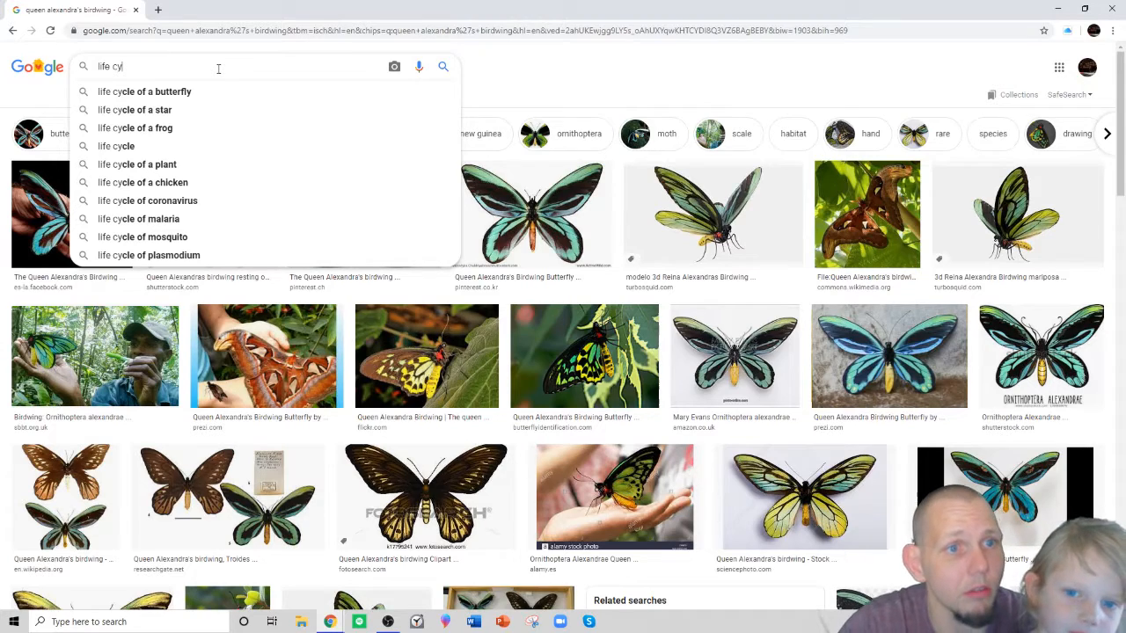
pyautogui.click(144, 91)
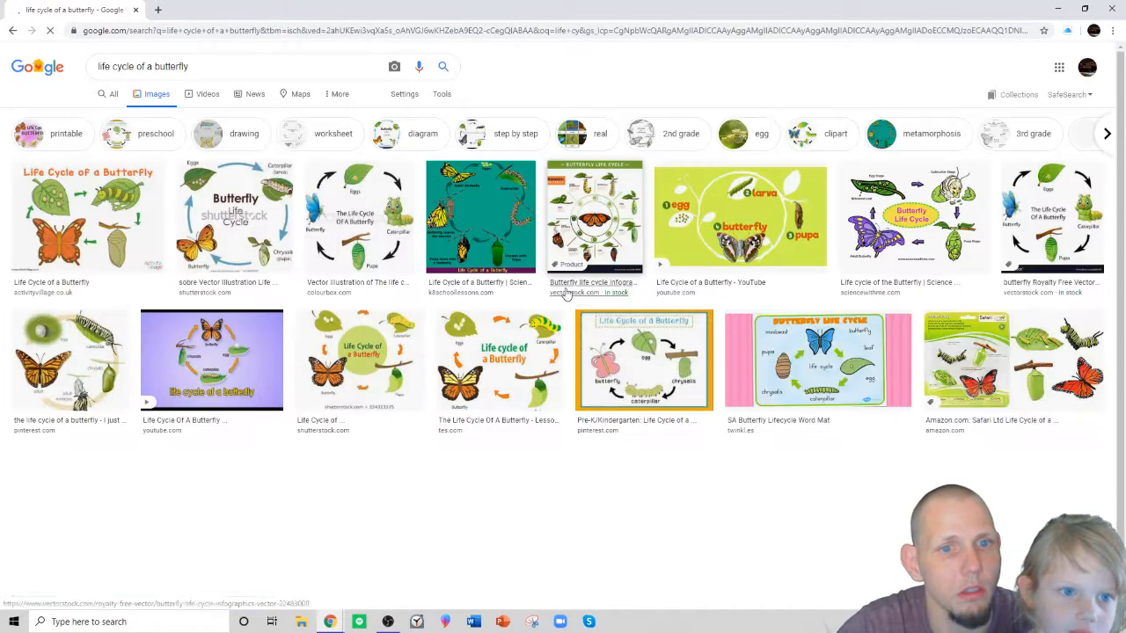
pyautogui.scroll(-3)
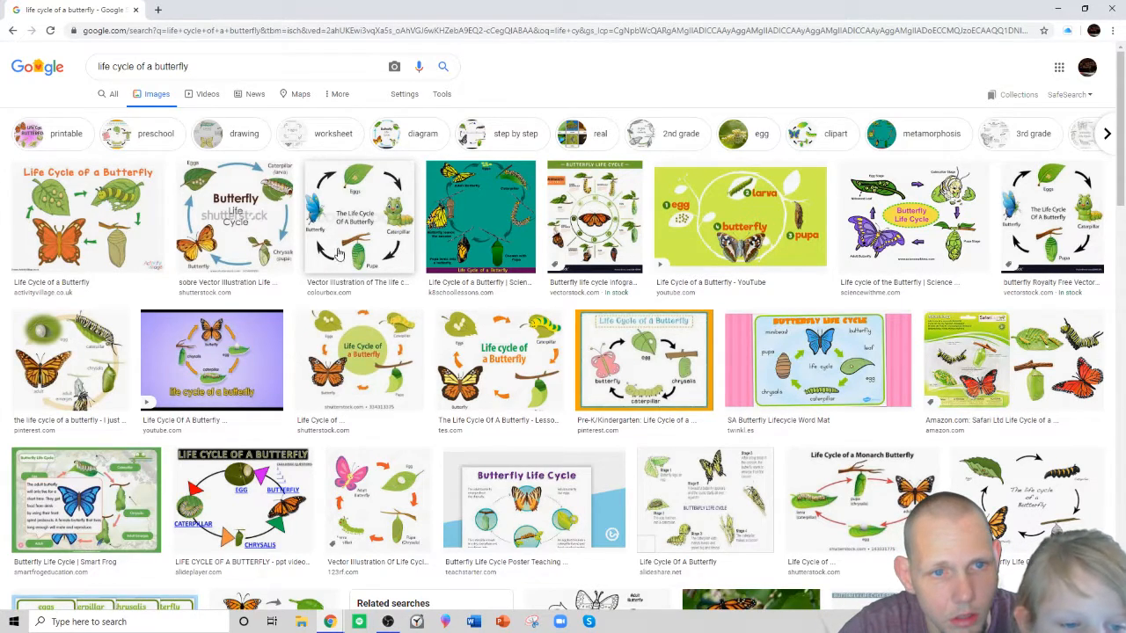
pyautogui.moveTo(605, 231)
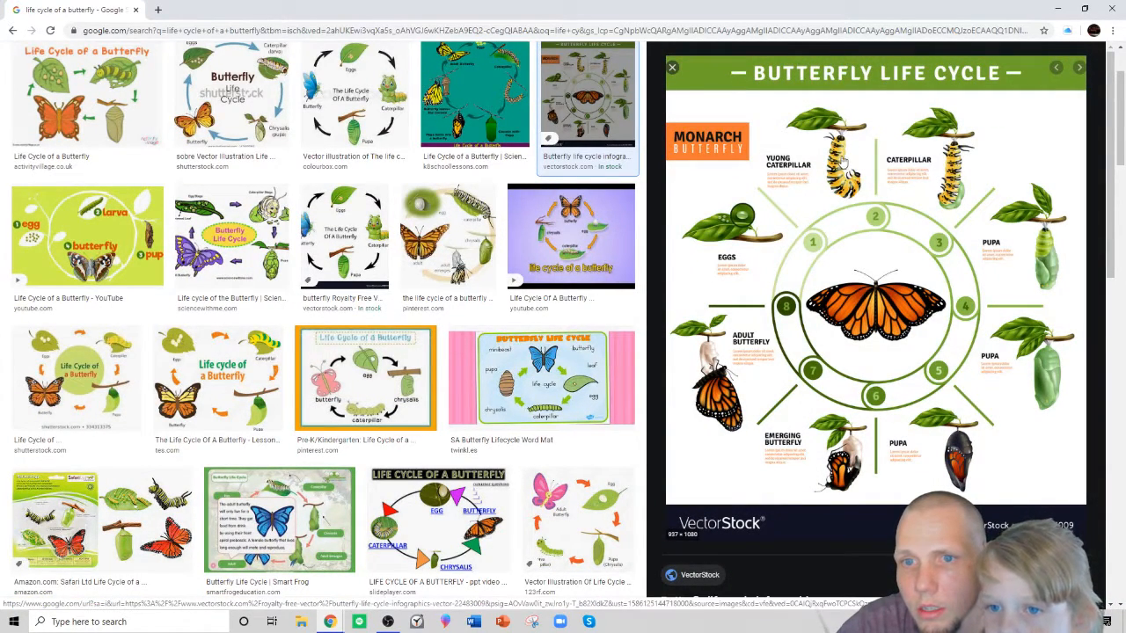
pyautogui.moveTo(1031, 260)
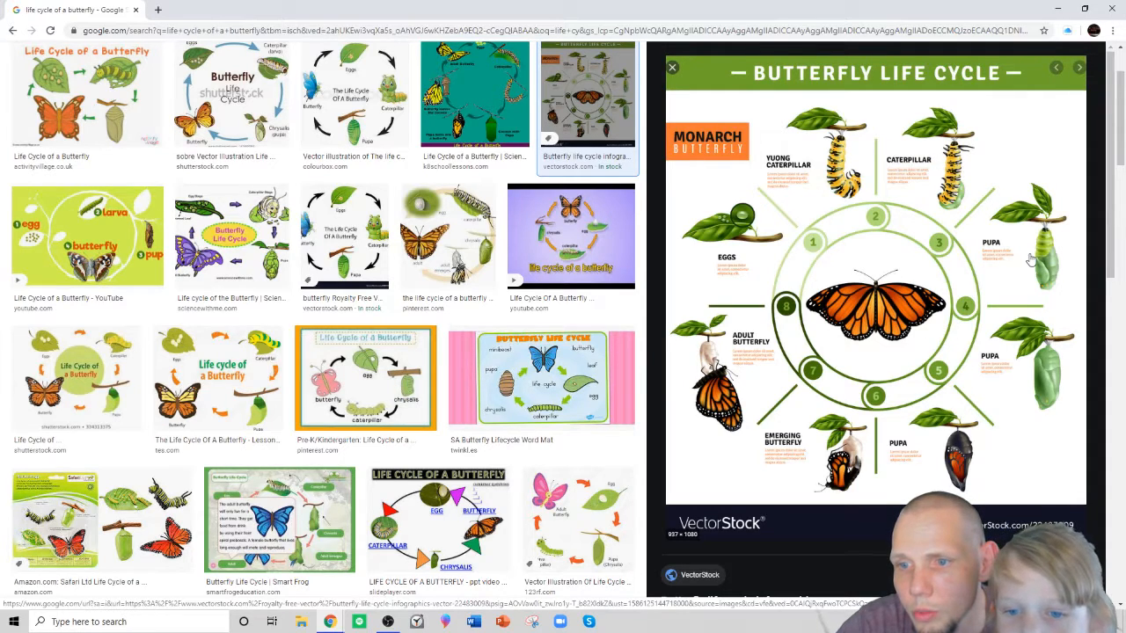
pyautogui.moveTo(861, 454)
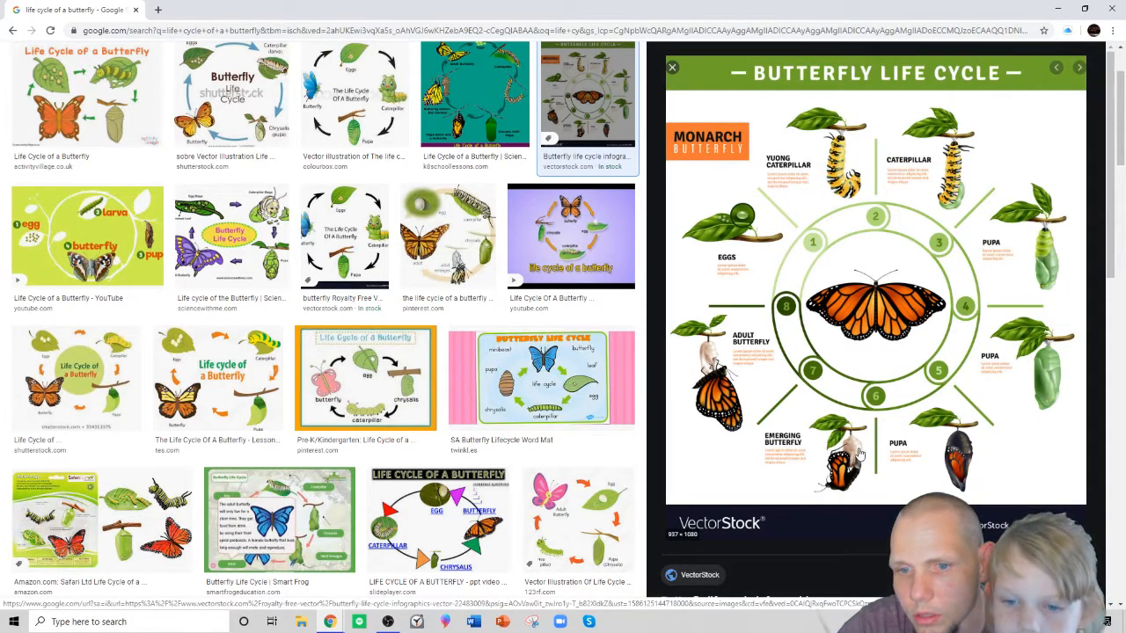
pyautogui.moveTo(735, 255)
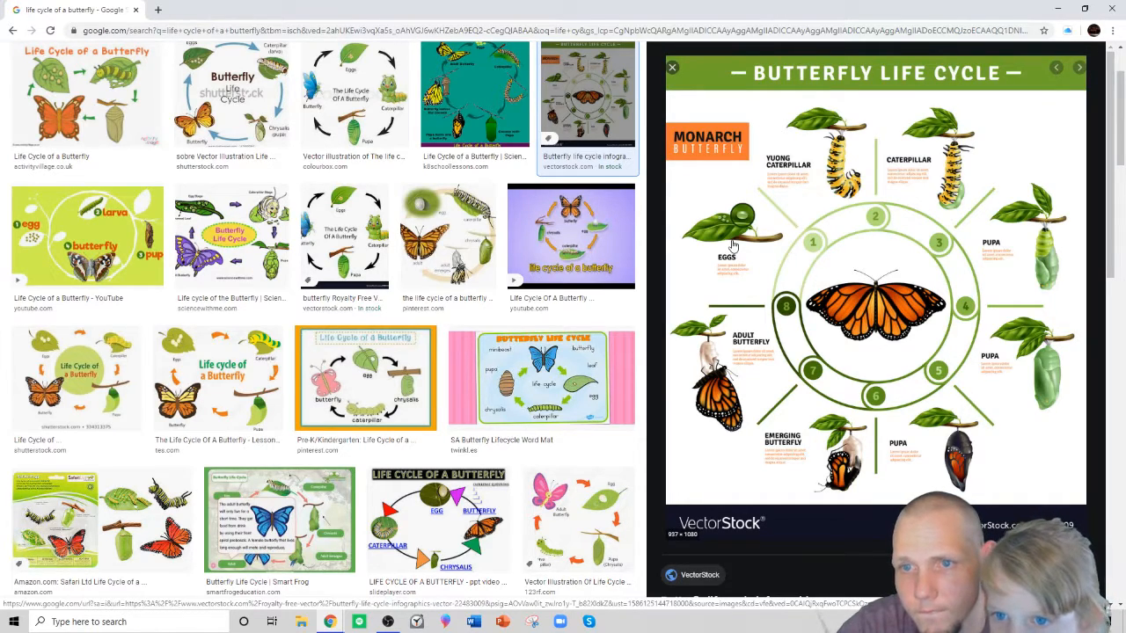
pyautogui.moveTo(733, 202)
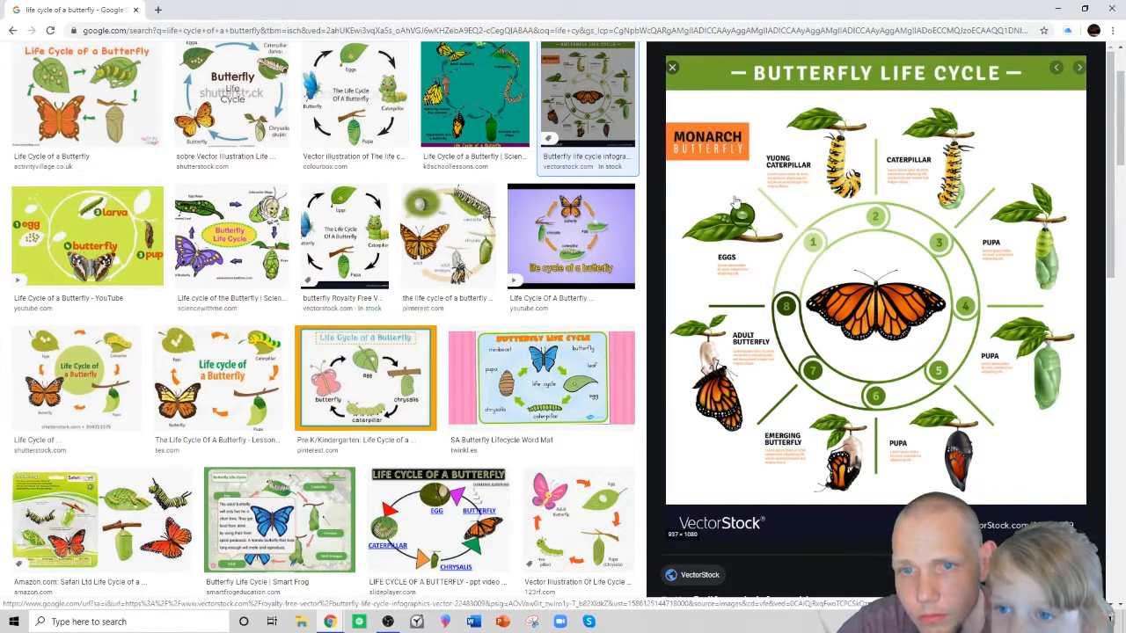
pyautogui.moveTo(771, 176)
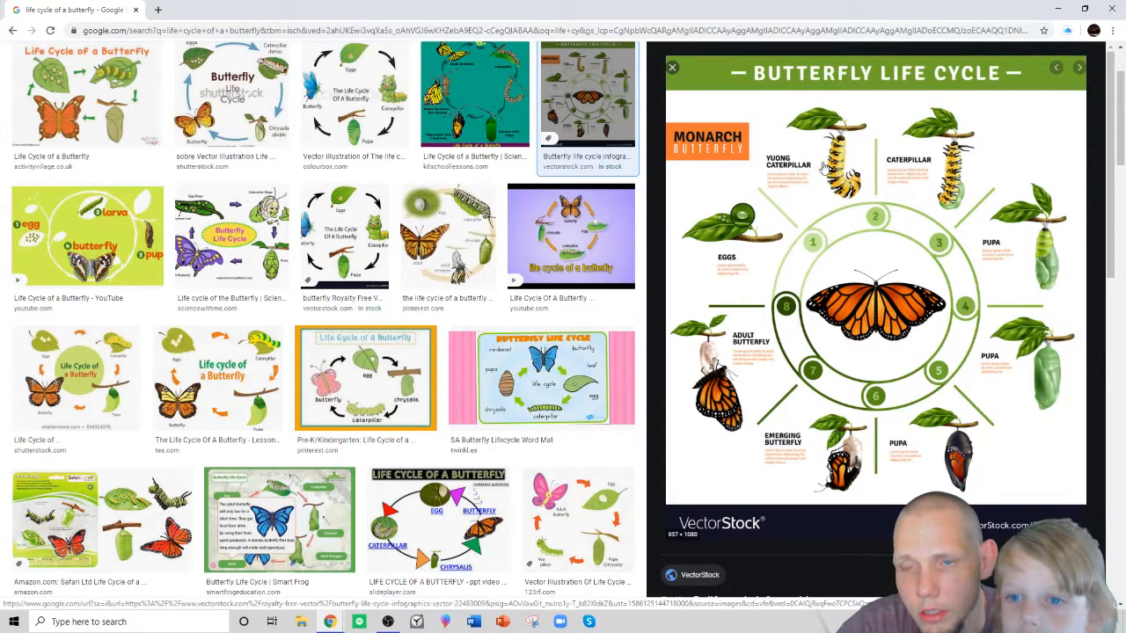
pyautogui.moveTo(925, 150)
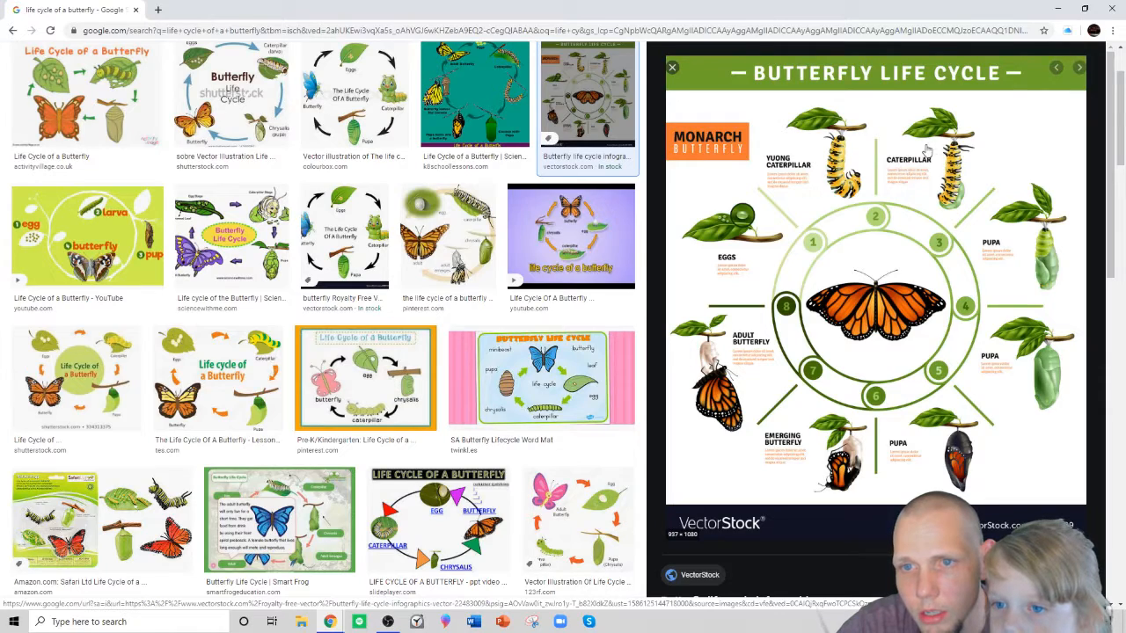
pyautogui.moveTo(985, 275)
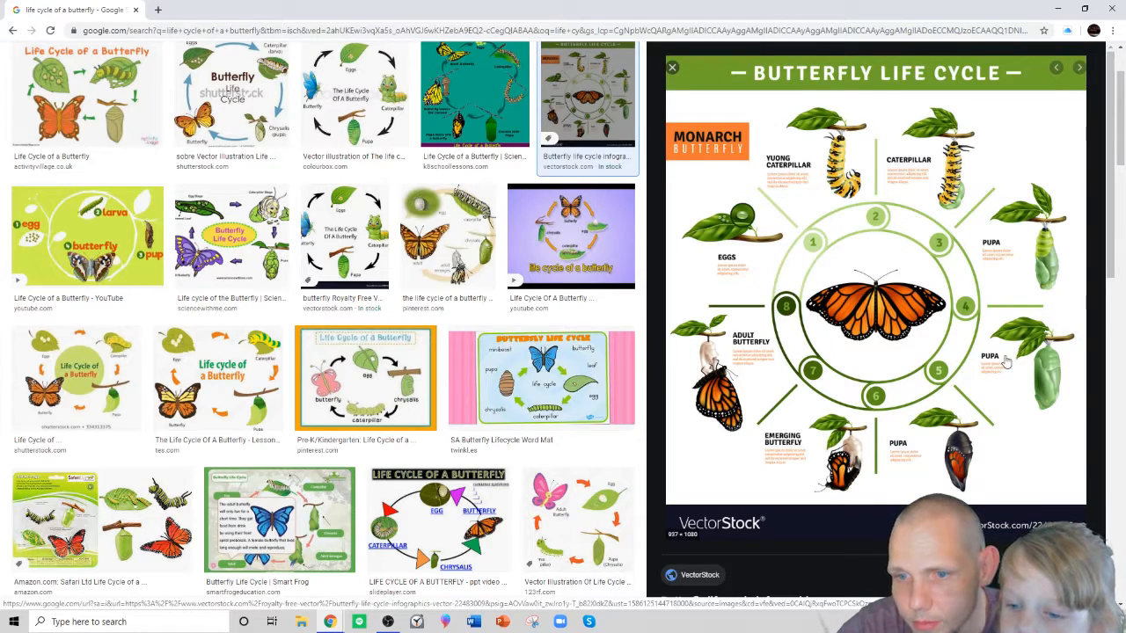
pyautogui.moveTo(1055, 225)
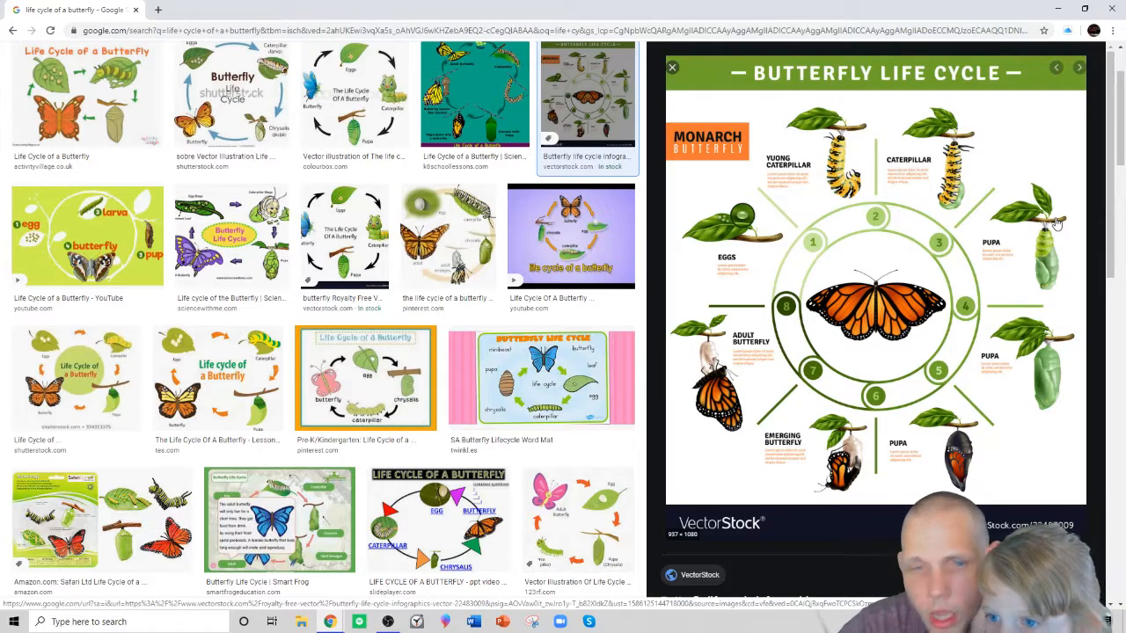
pyautogui.moveTo(1046, 255)
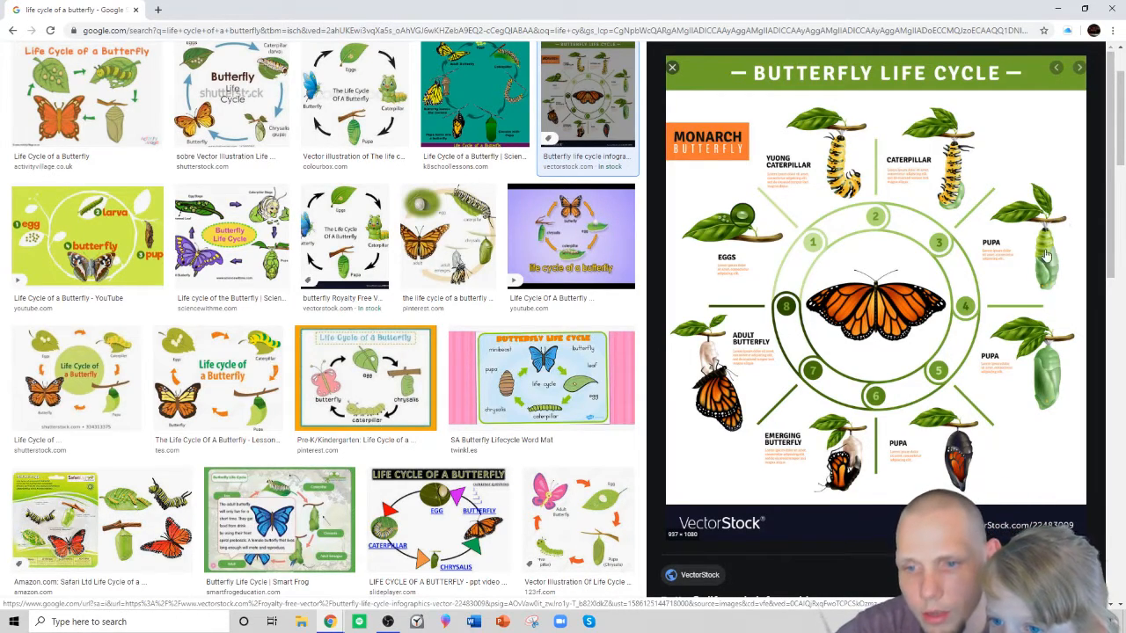
pyautogui.moveTo(858, 371)
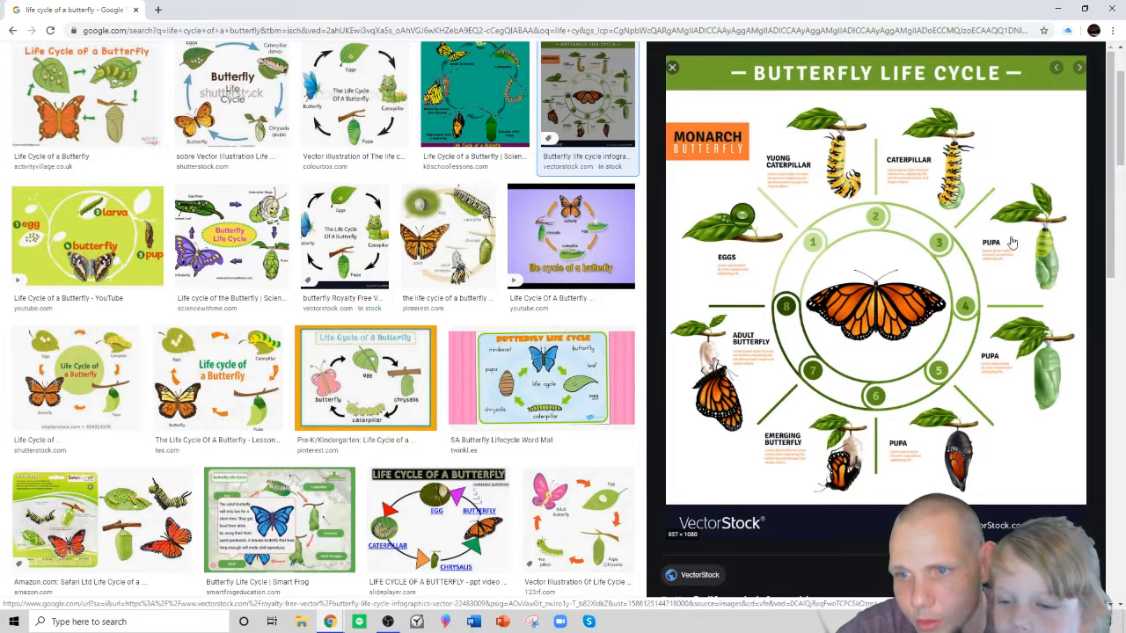
pyautogui.moveTo(1020, 264)
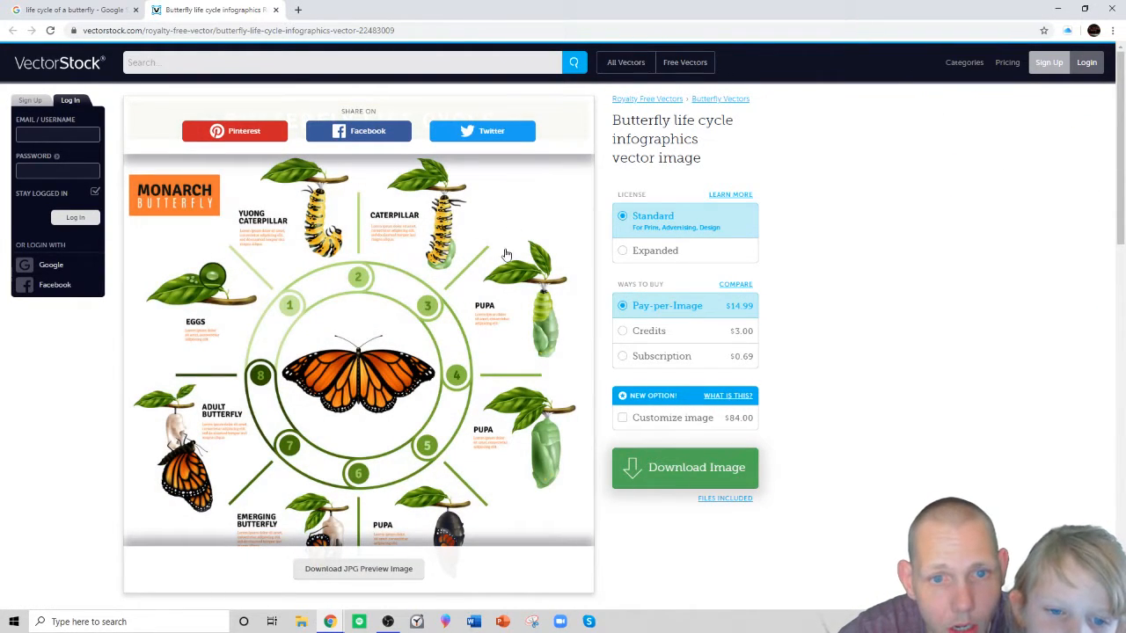
pyautogui.moveTo(529, 299)
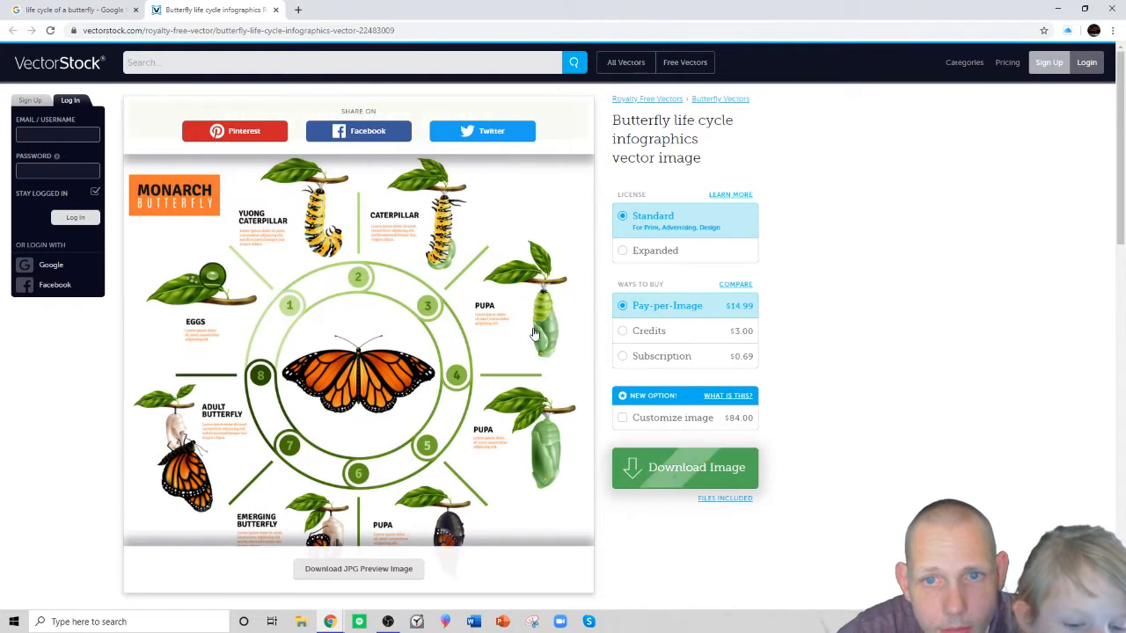
pyautogui.moveTo(457, 356)
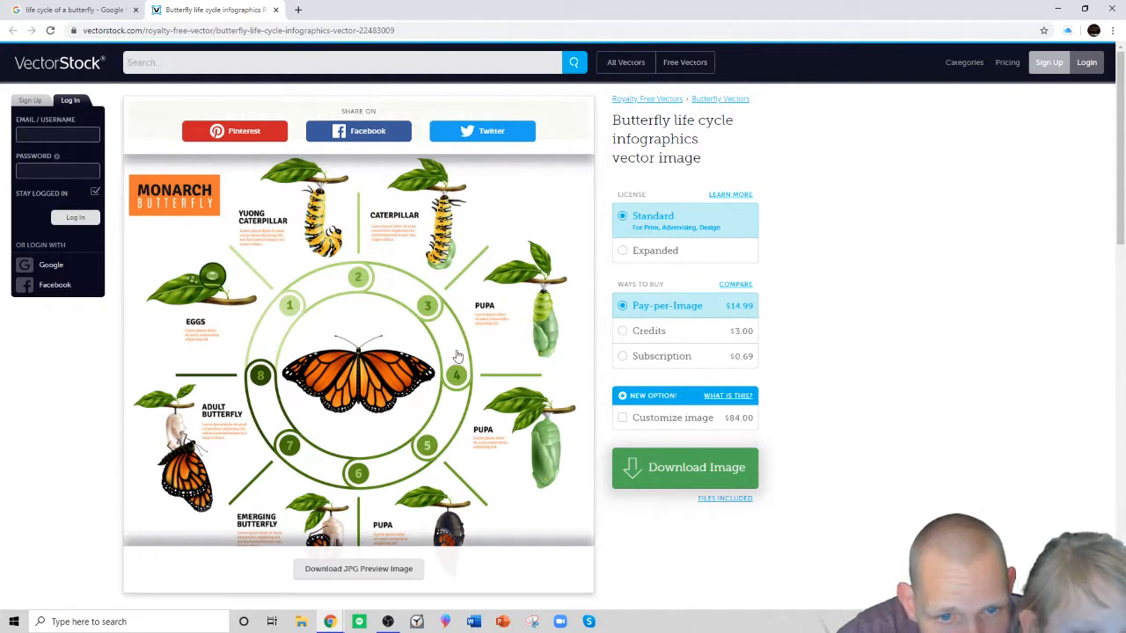
# Scroll to the full monarch life cycle diagram on VectorStock and right-click the image.
pyautogui.scroll(-3)
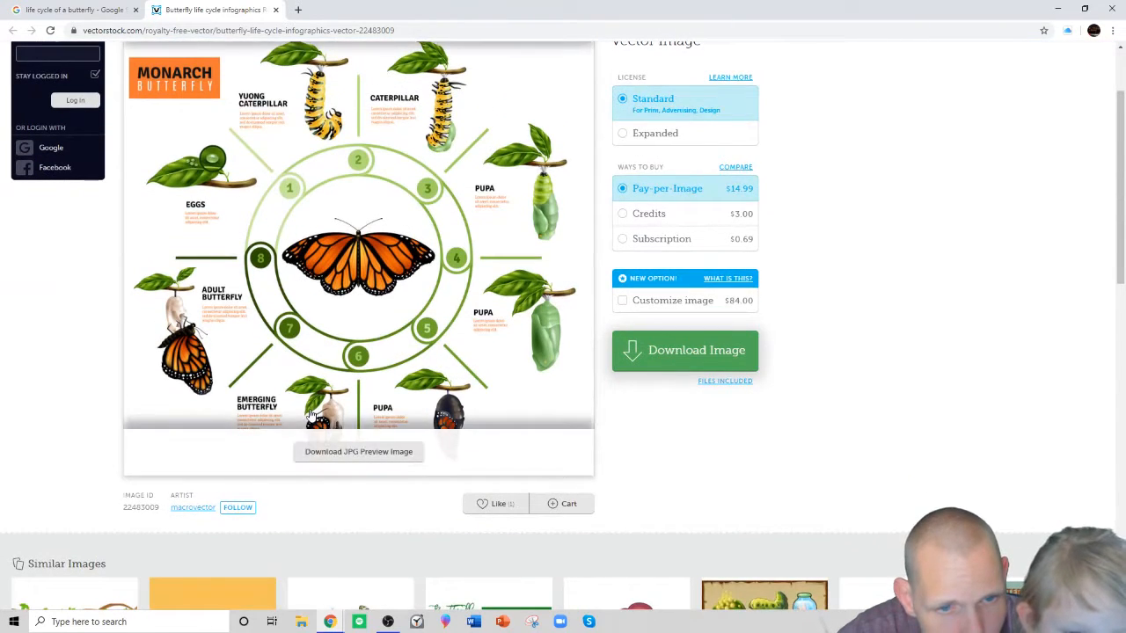
pyautogui.moveTo(299, 504)
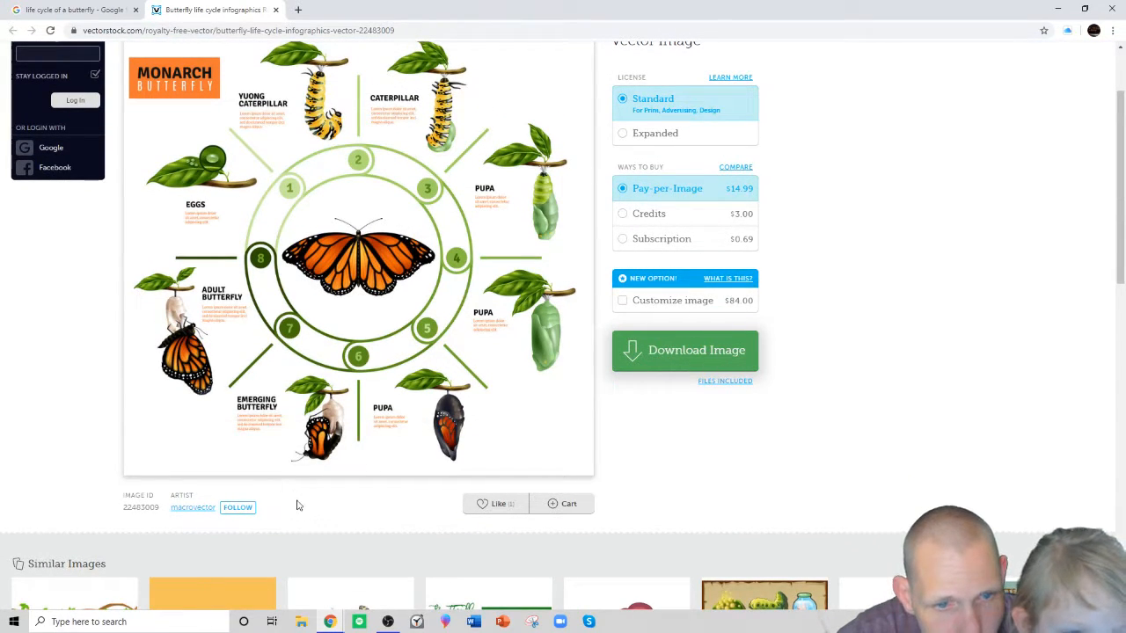
pyautogui.rightClick(359, 341)
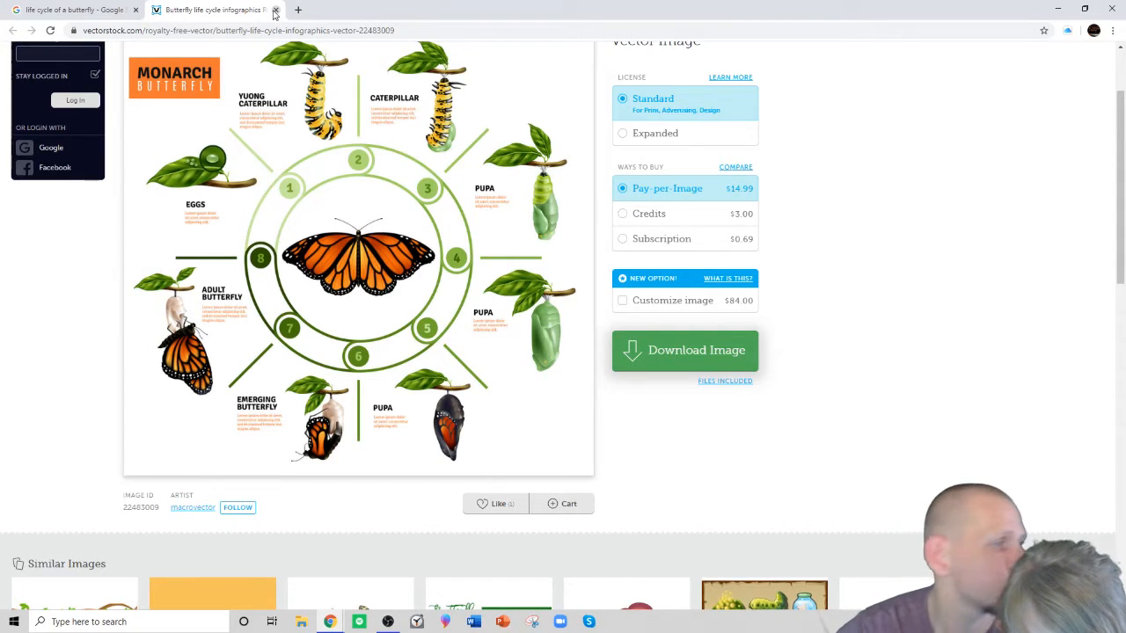
# Return to the 'life cycle of a butterfly' image results, browse them, and select the query text.
pyautogui.click(274, 10)
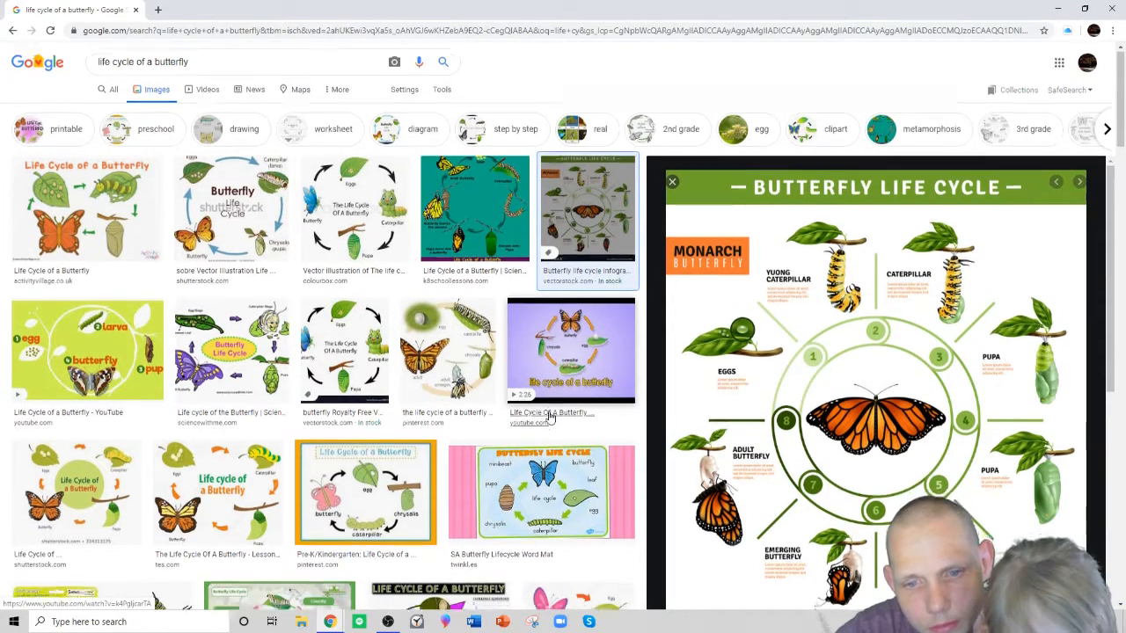
pyautogui.scroll(-3)
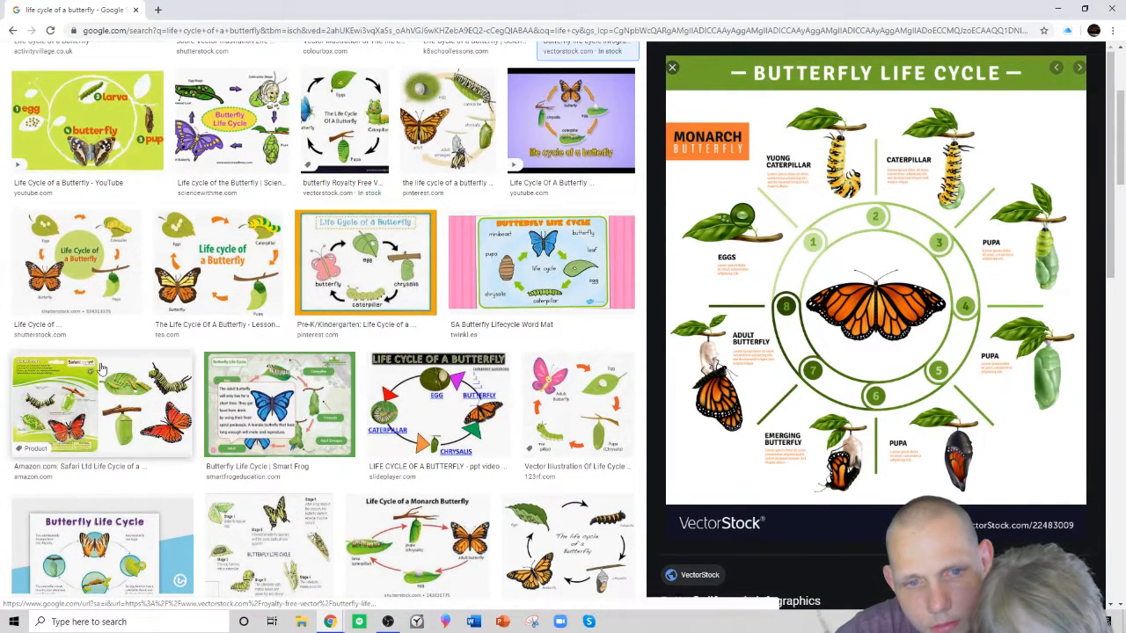
pyautogui.scroll(-3)
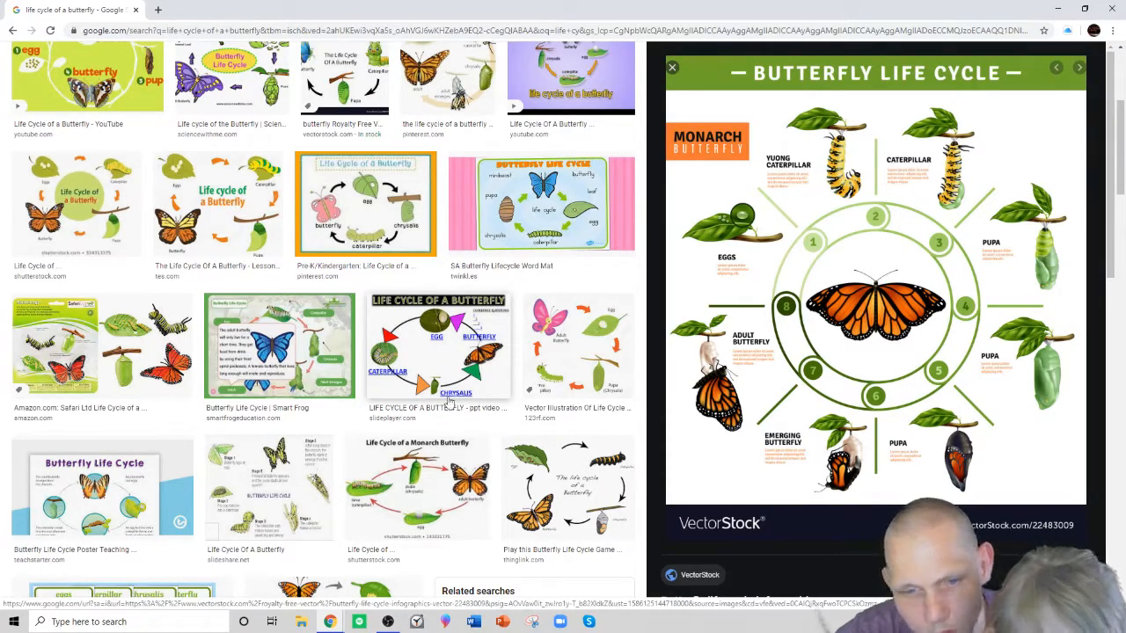
pyautogui.scroll(-3)
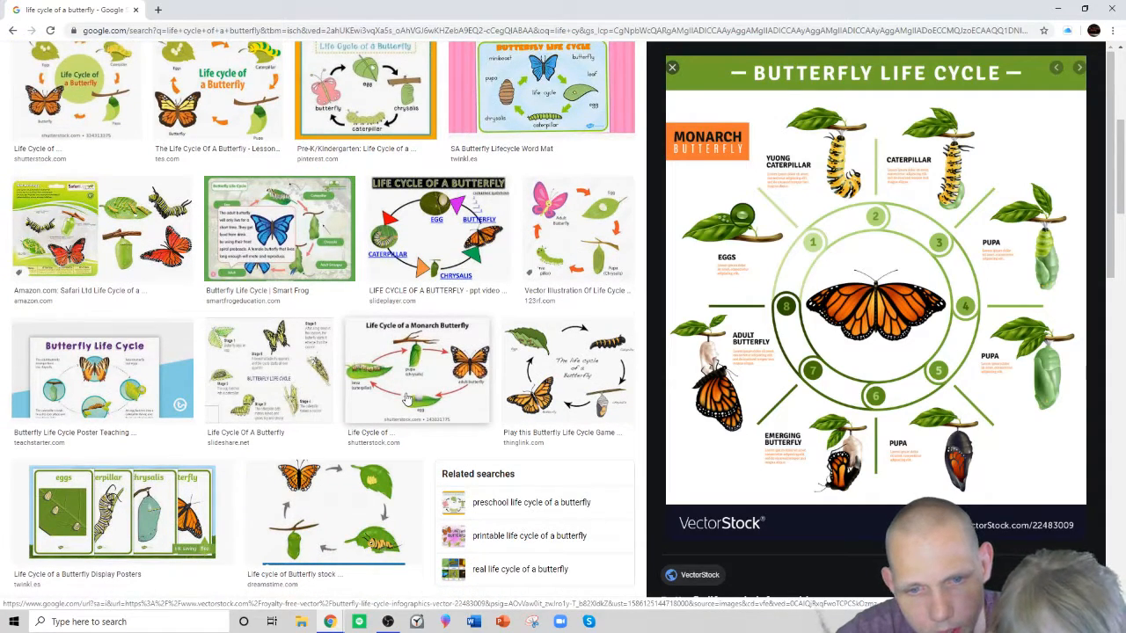
pyautogui.scroll(3)
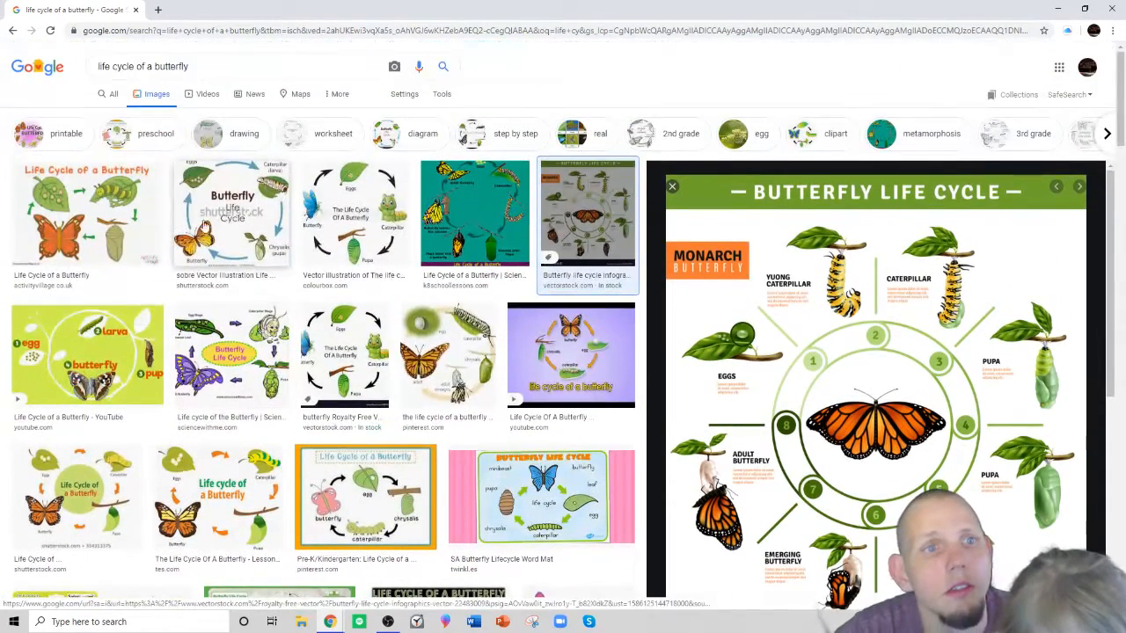
pyautogui.doubleClick(164, 67)
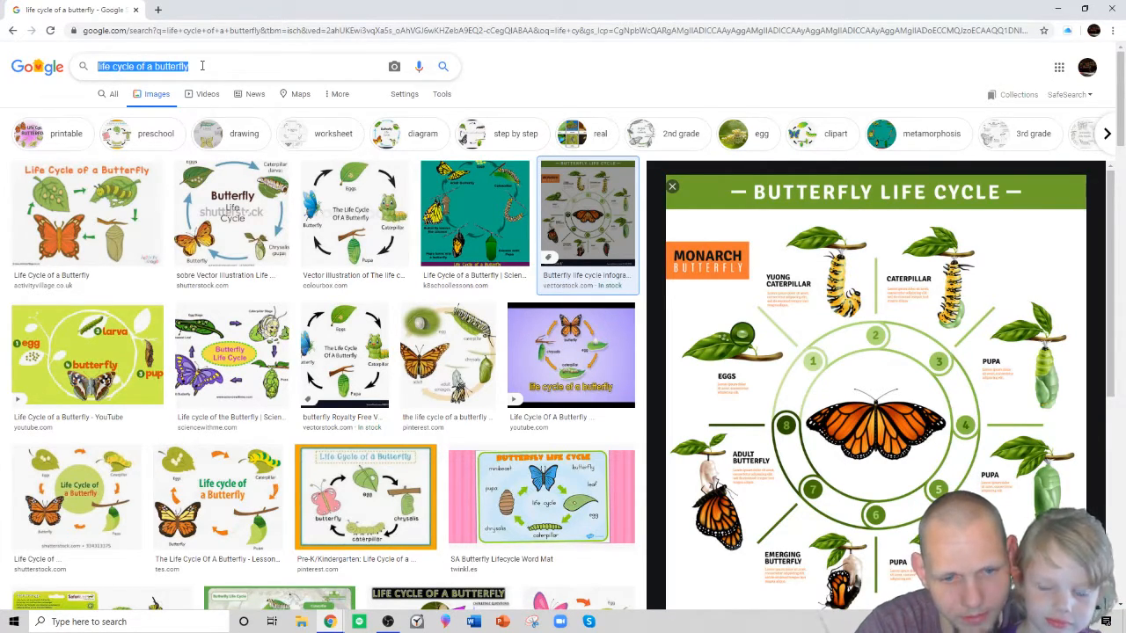
# Search Google Images for 'rainbow butterfly' and glance down the gallery.
pyautogui.write('rainbow')
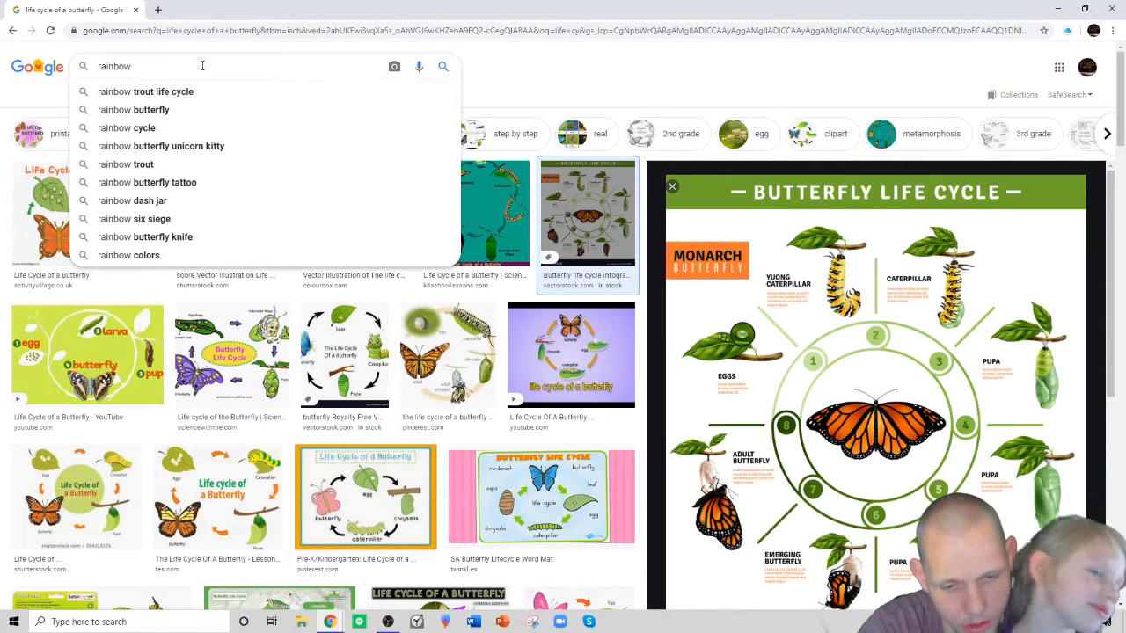
pyautogui.write('butter')
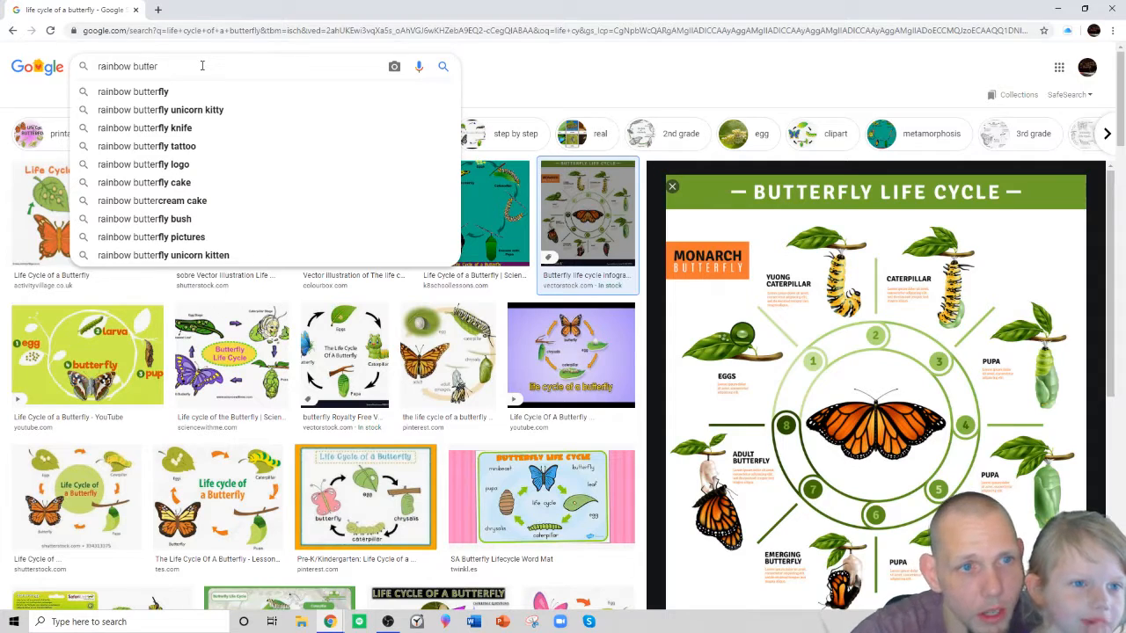
pyautogui.click(134, 91)
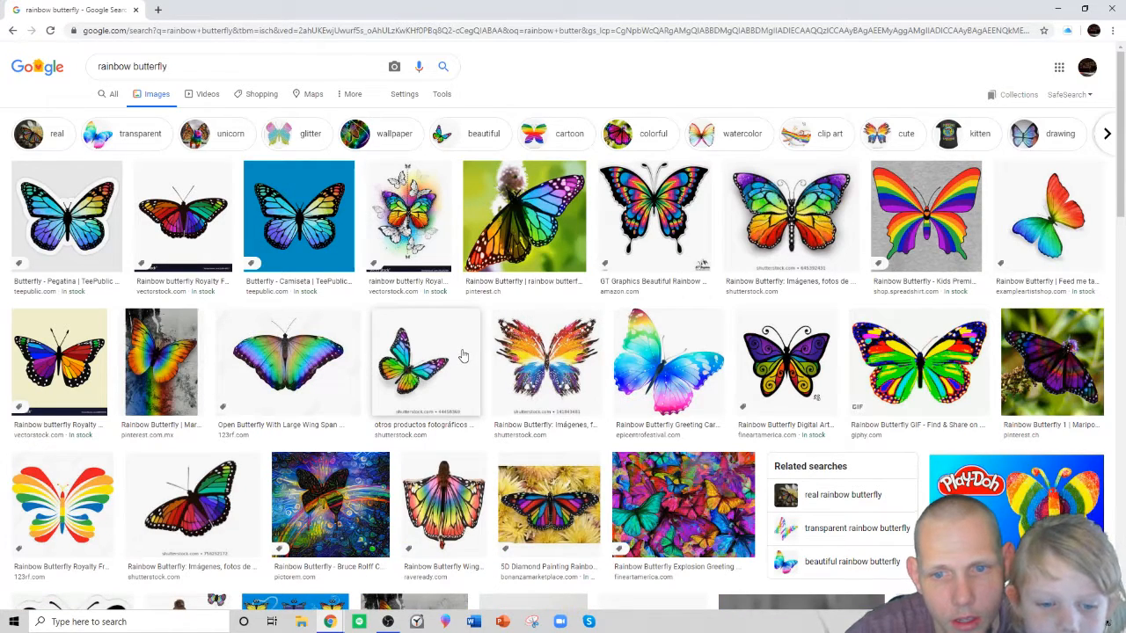
pyautogui.scroll(-3)
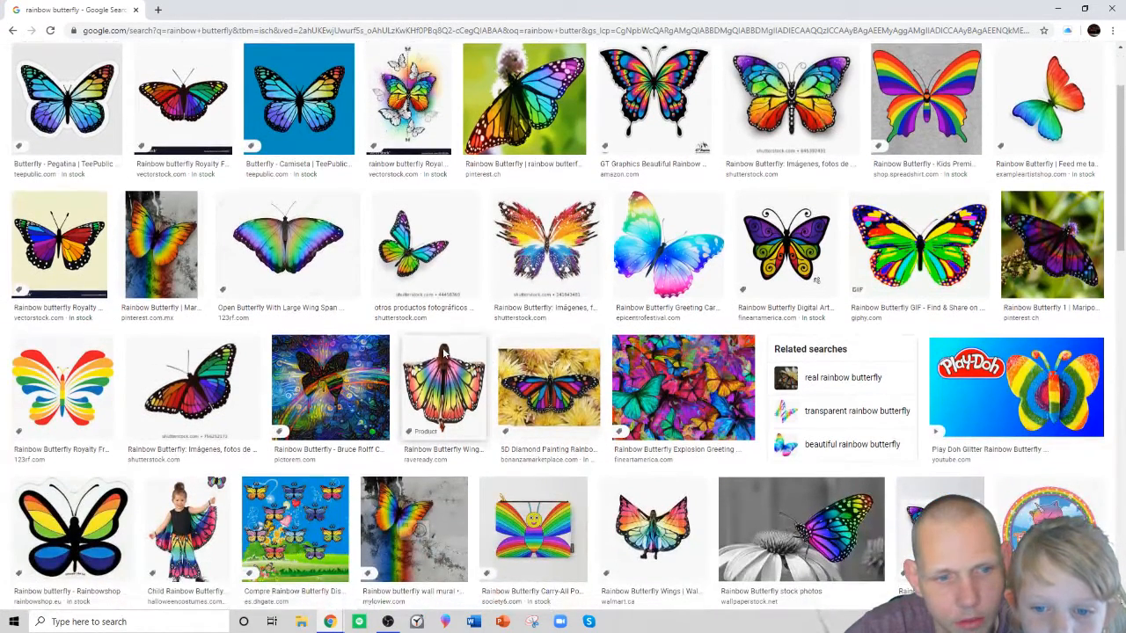
pyautogui.scroll(3)
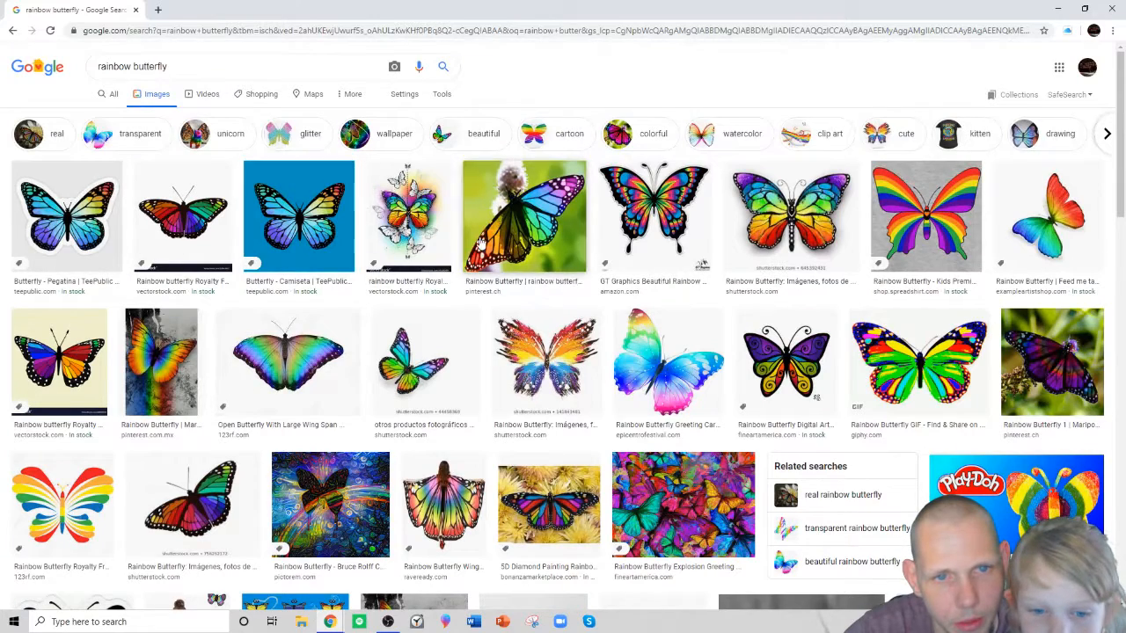
pyautogui.moveTo(496, 310)
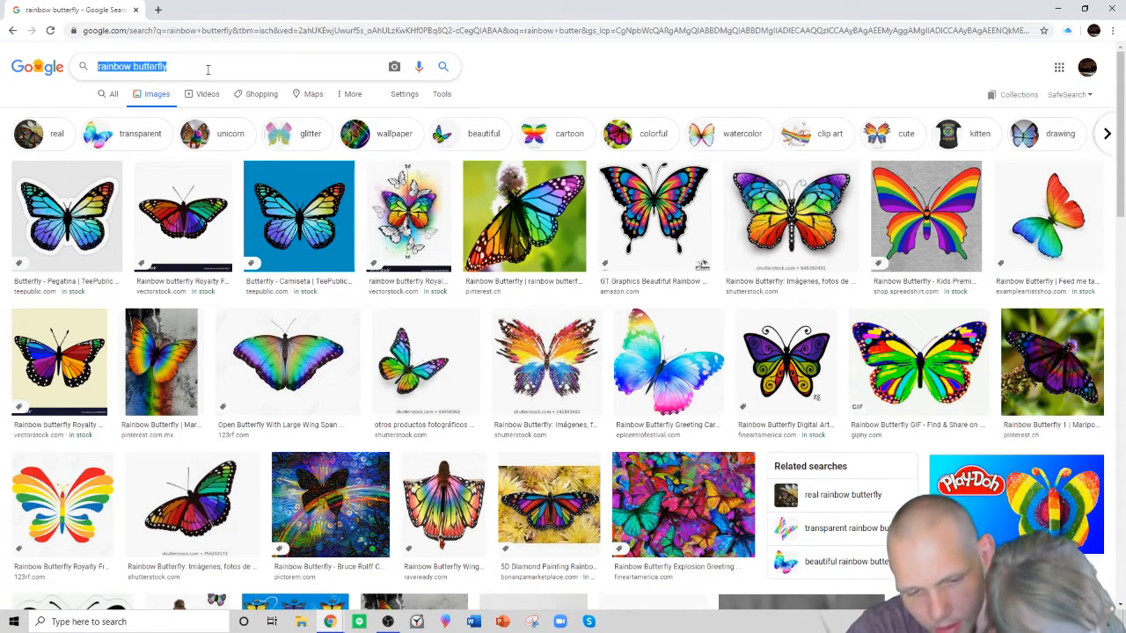
# Search Google Images for 'artistic butterfly' and browse the gallery down and back up.
pyautogui.write('artistic')
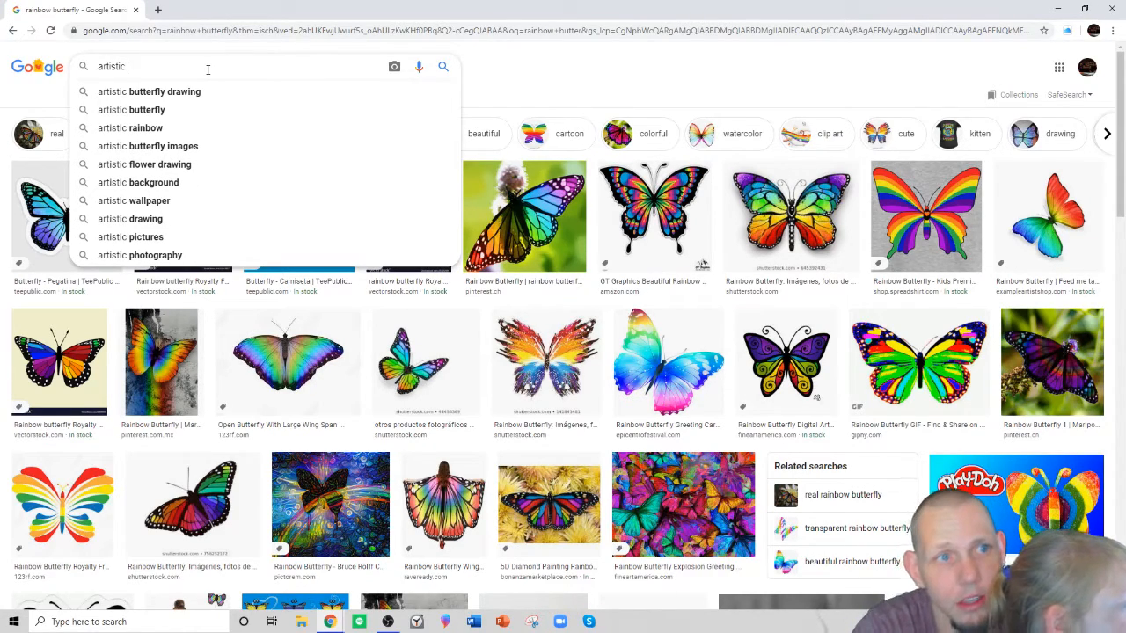
pyautogui.write('butter')
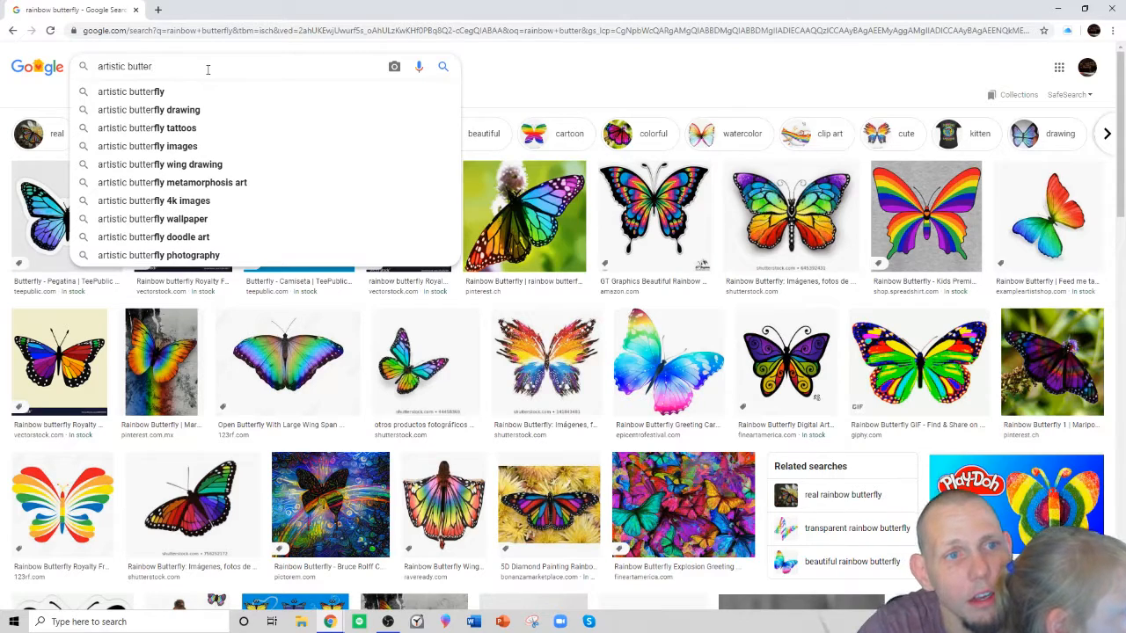
pyautogui.click(130, 91)
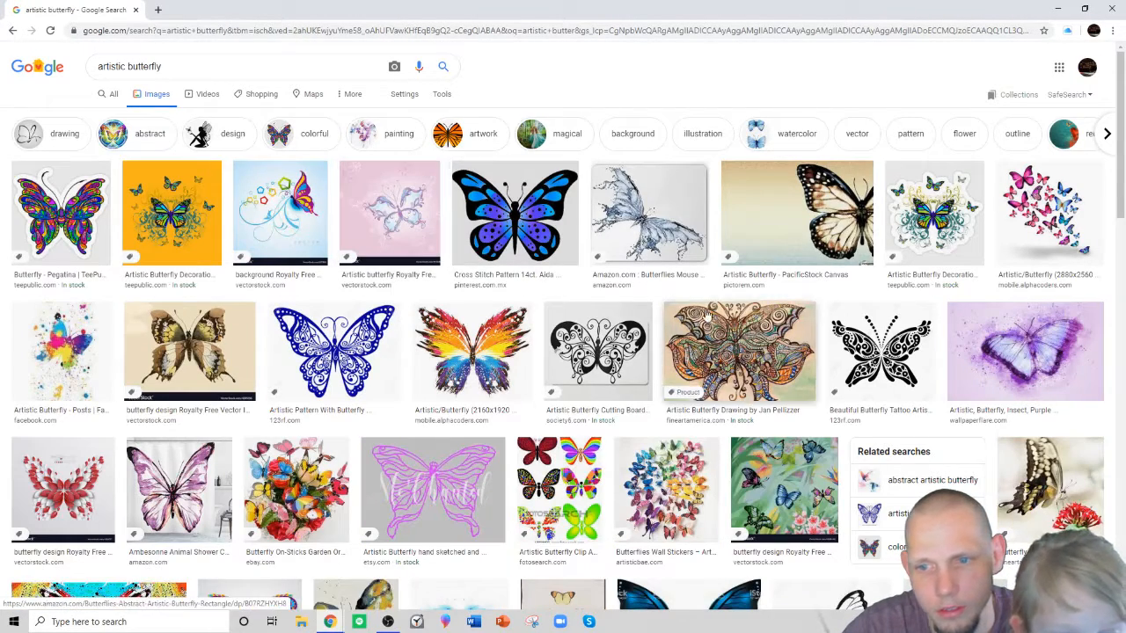
pyautogui.scroll(-3)
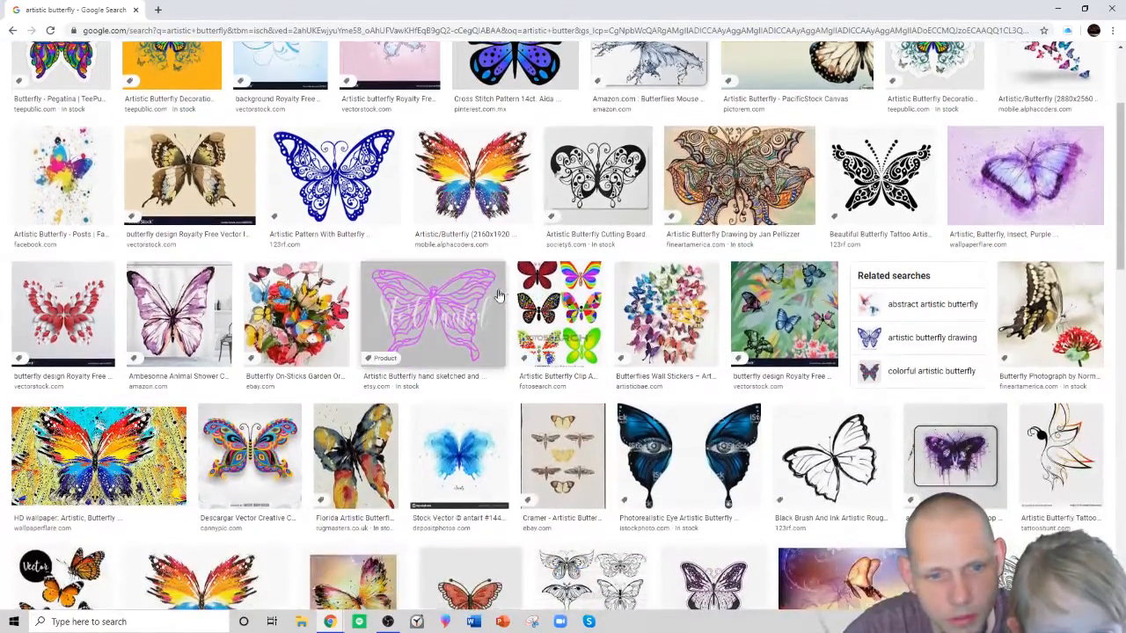
pyautogui.scroll(-3)
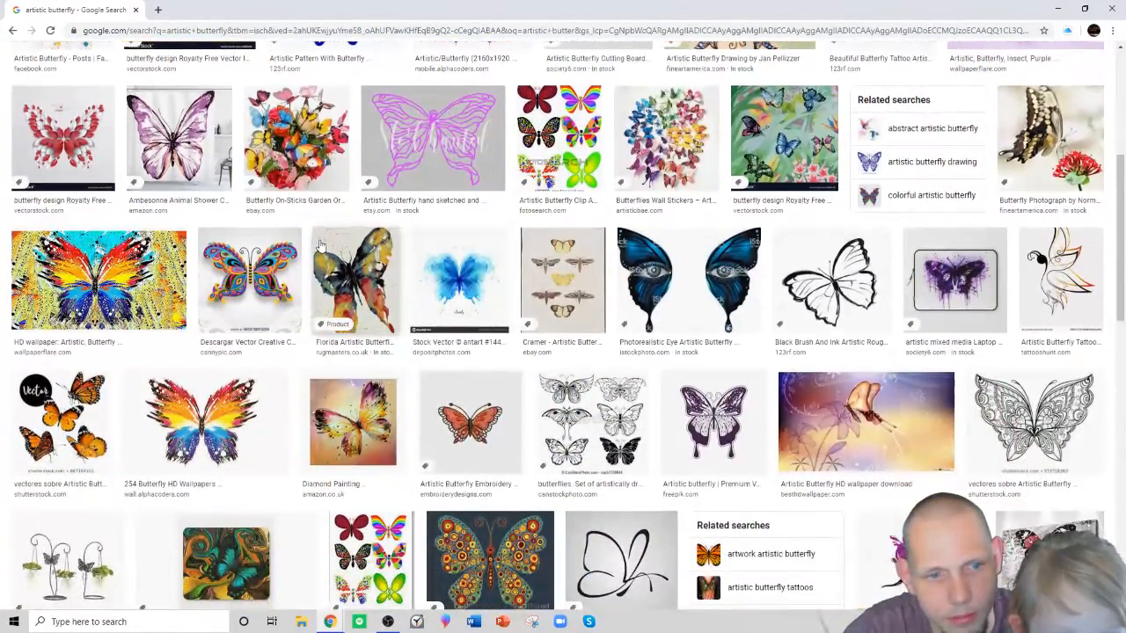
pyautogui.scroll(3)
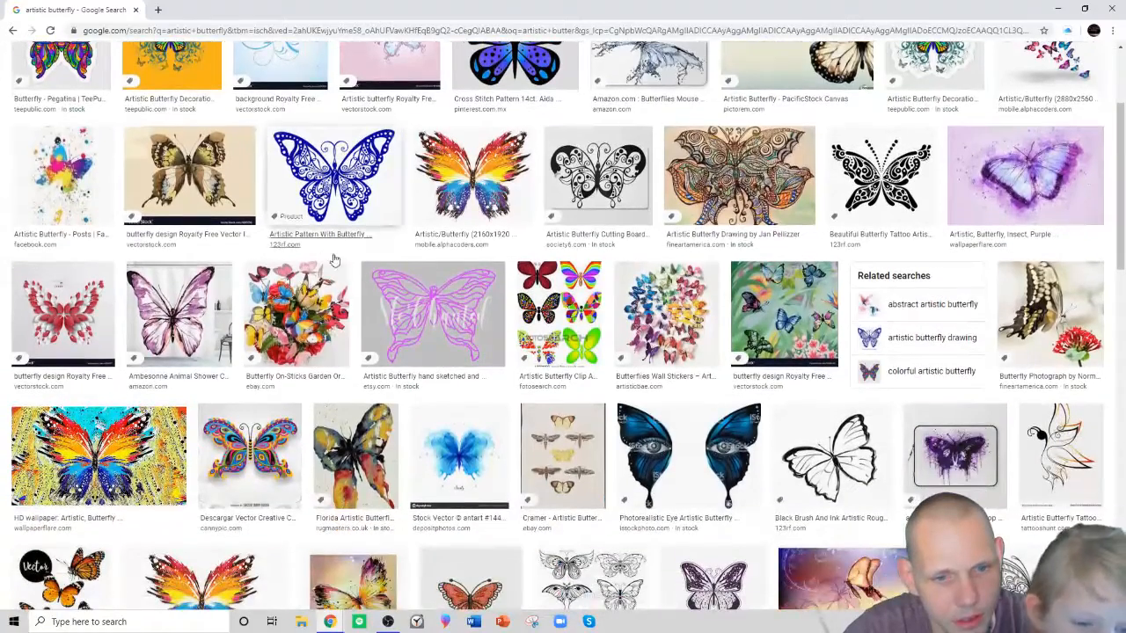
pyautogui.scroll(3)
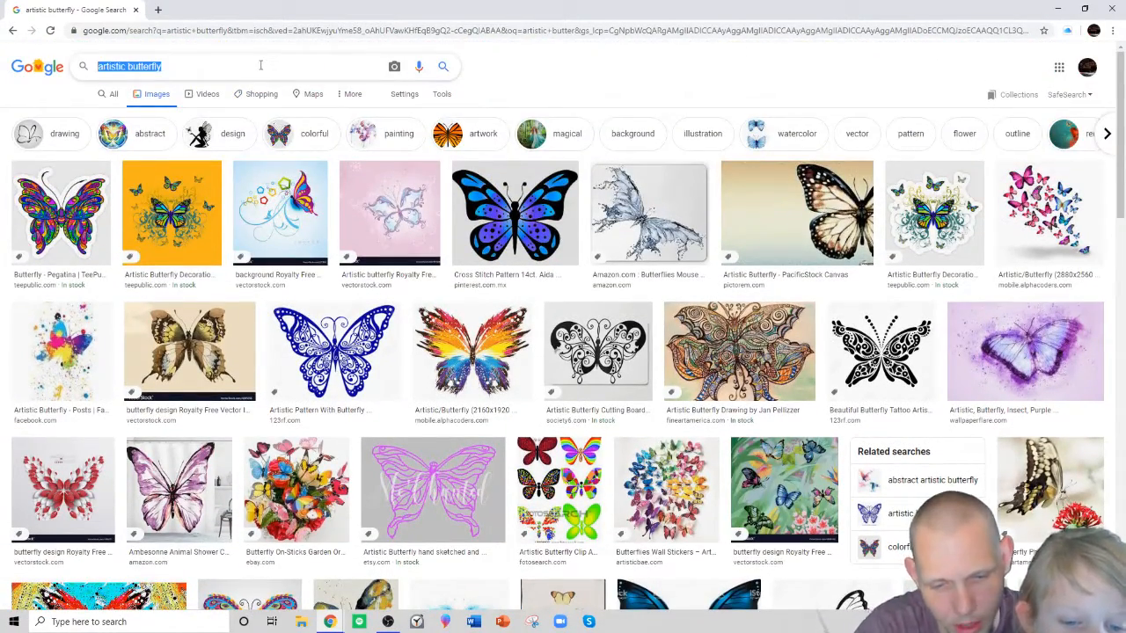
# Search 'what is the length of a butterfly life cycle' and view All web results answering one month.
pyautogui.write('how lon')
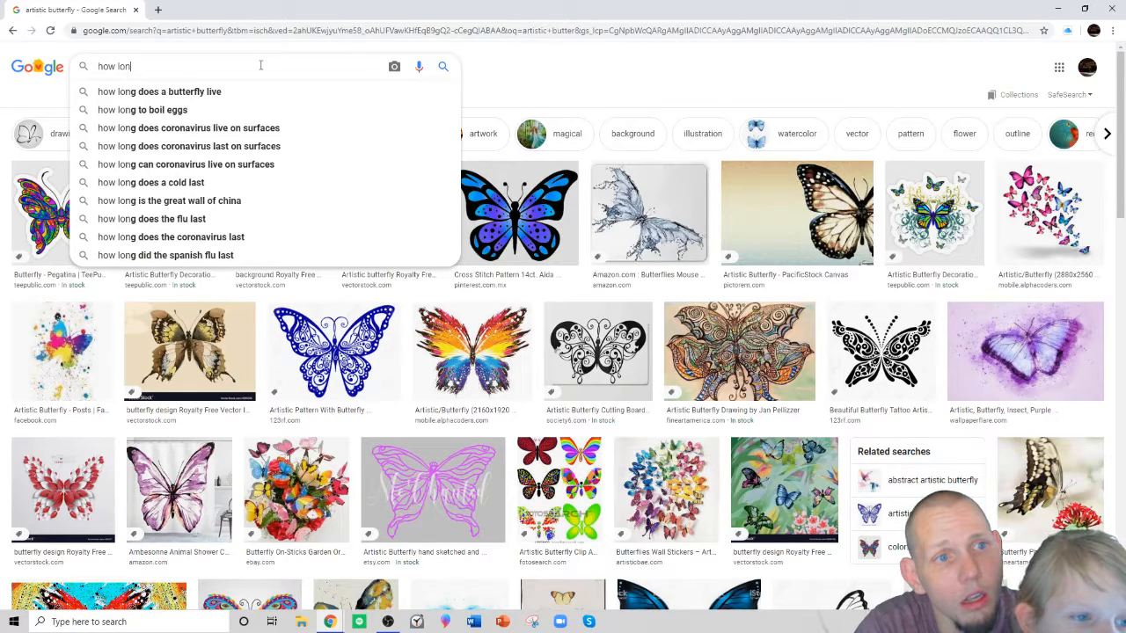
pyautogui.write('g')
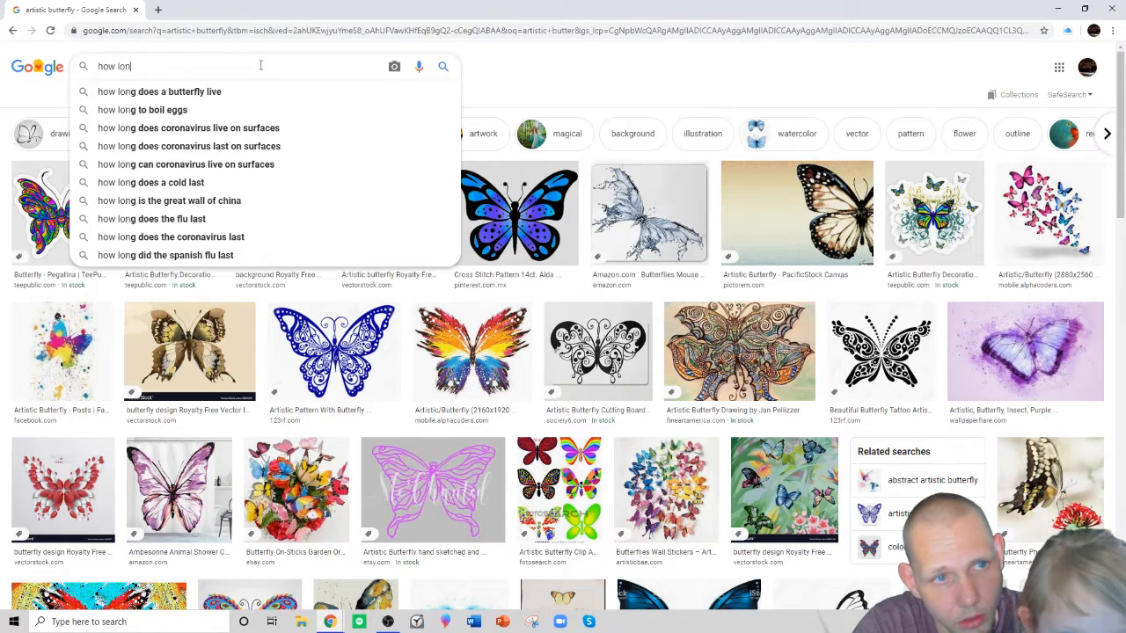
pyautogui.write('what is the')
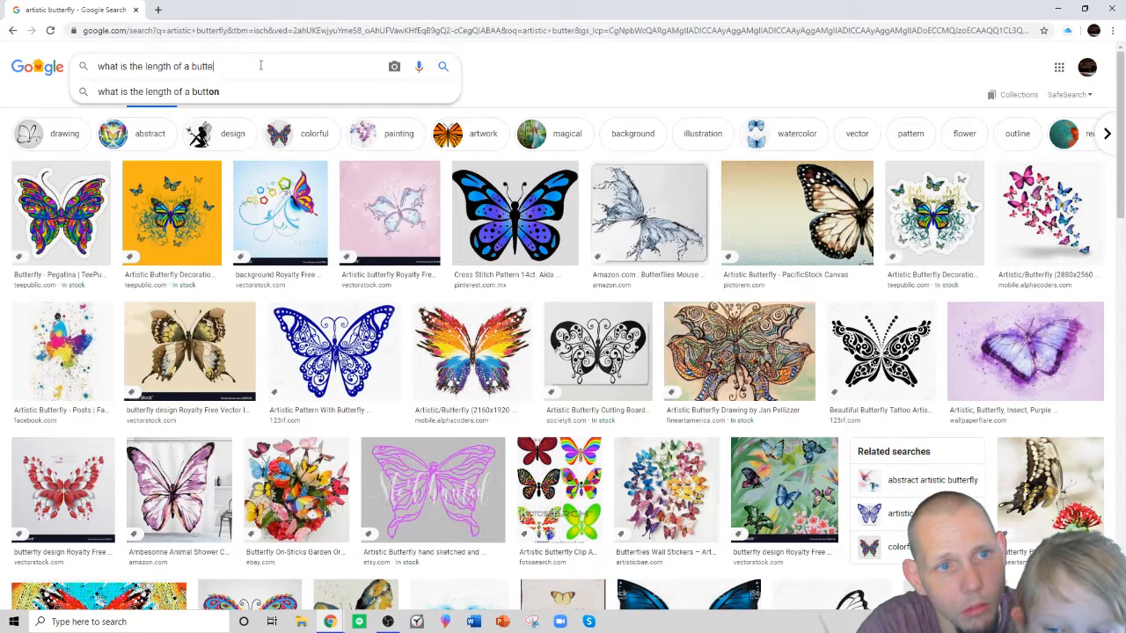
pyautogui.write('rfly')
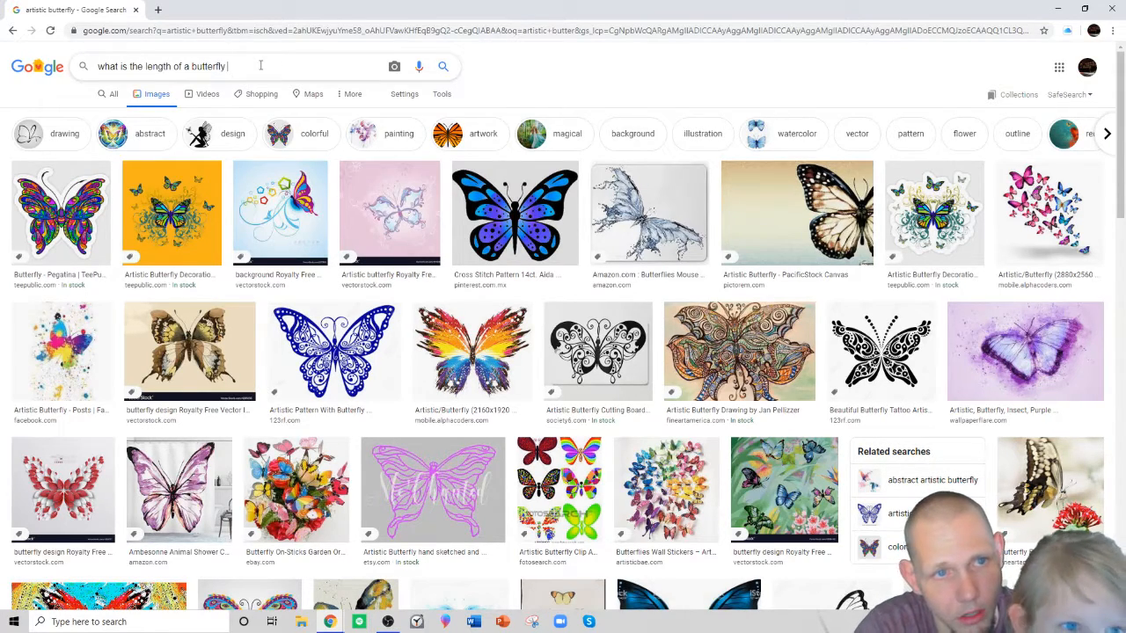
pyautogui.write('life cyc')
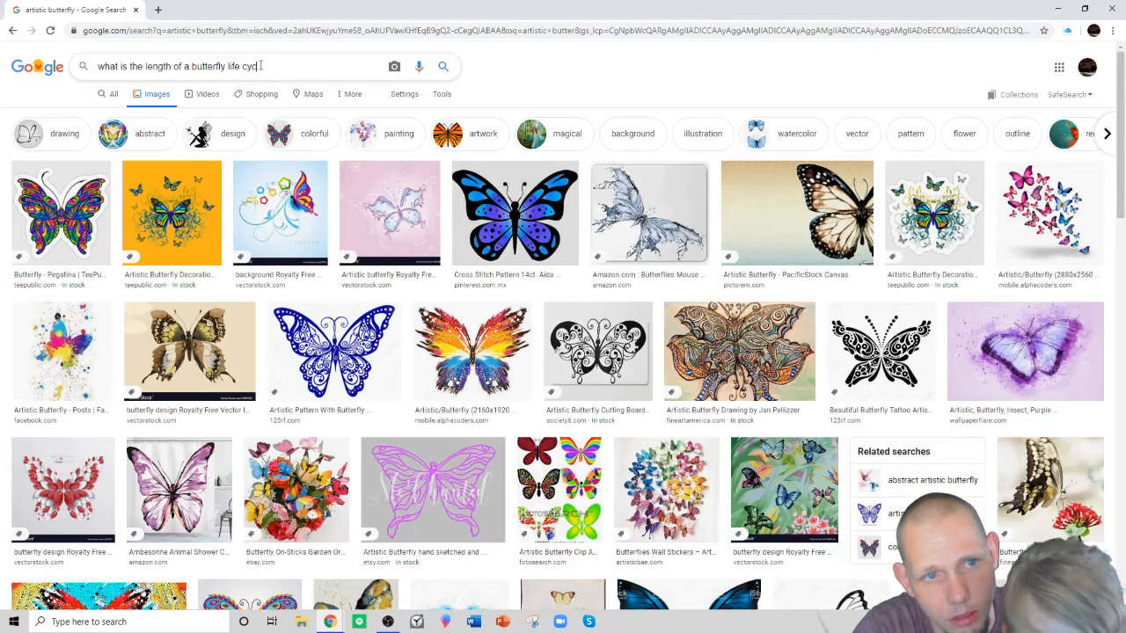
pyautogui.press('Return')
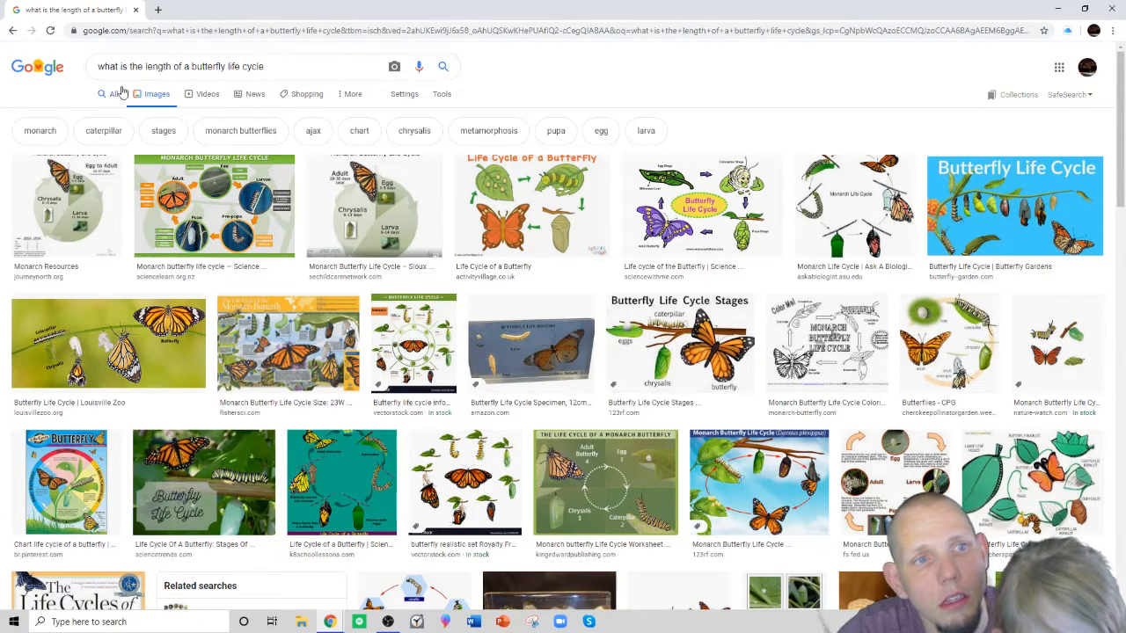
pyautogui.click(116, 95)
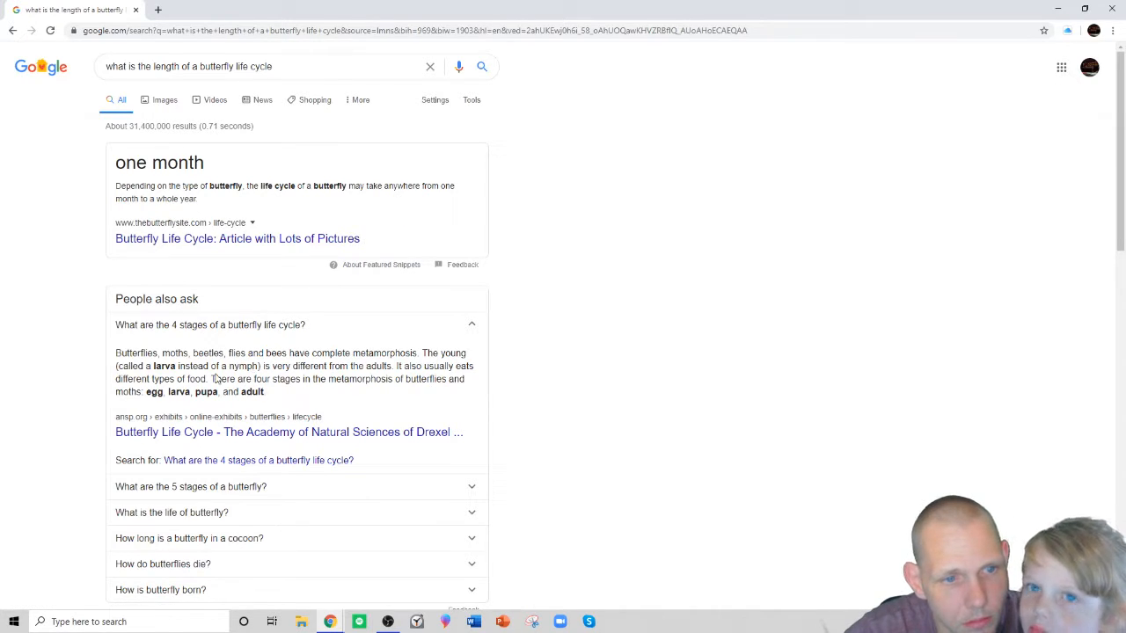
pyautogui.moveTo(265, 449)
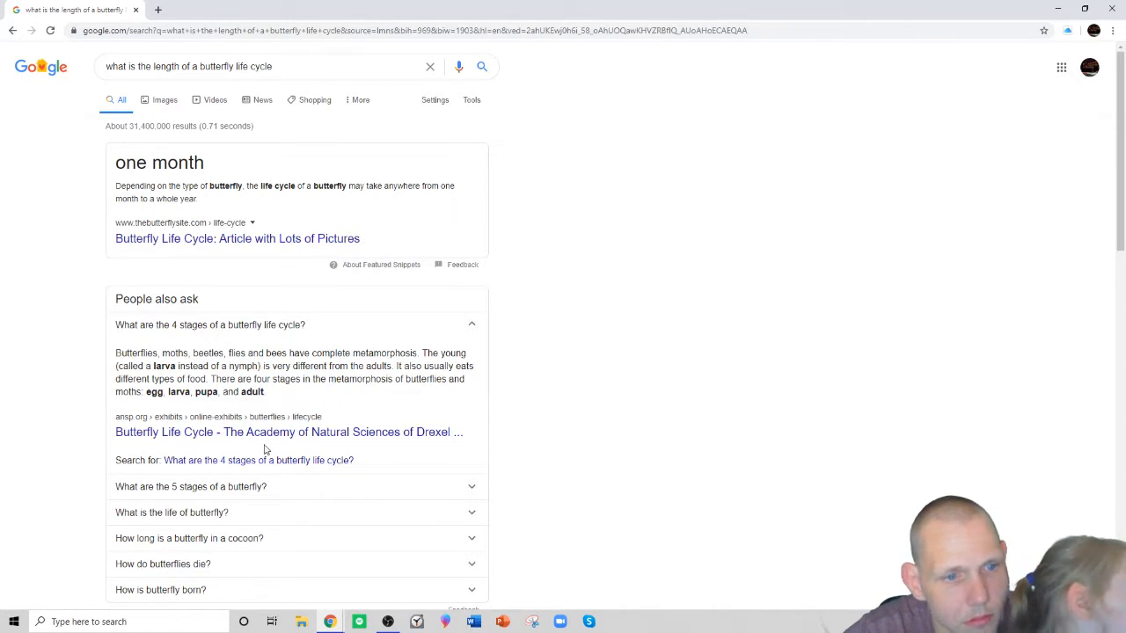
# Open the Academy of Natural Sciences 'Butterfly Life Cycle' result and dismiss a stray context menu.
pyautogui.click(289, 433)
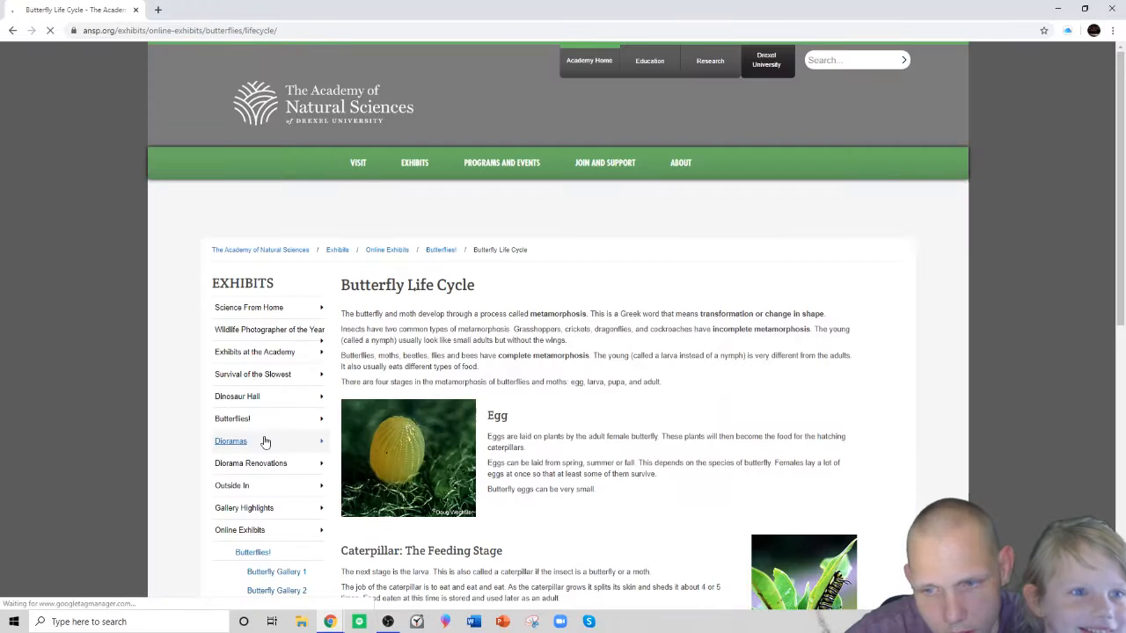
pyautogui.scroll(-3)
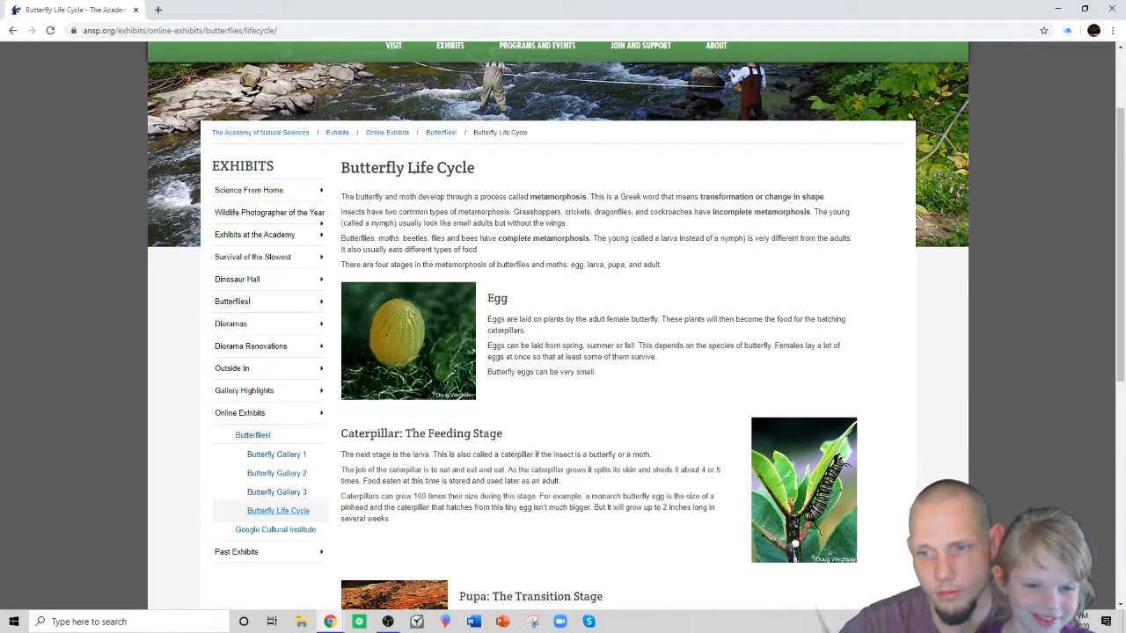
pyautogui.rightClick(1020, 124)
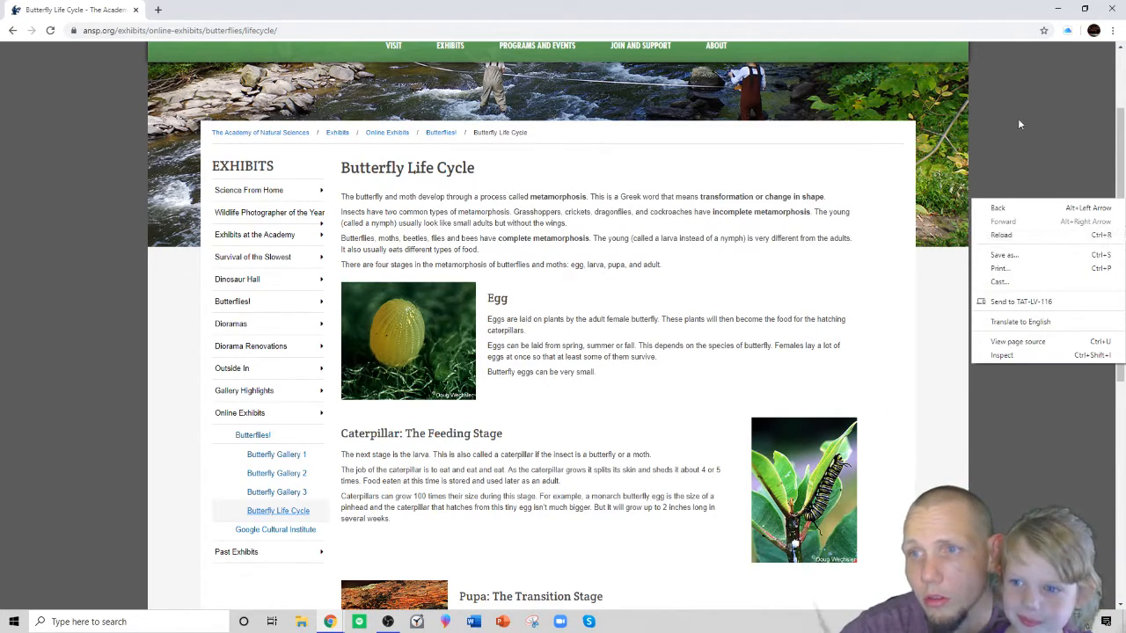
pyautogui.click(784, 197)
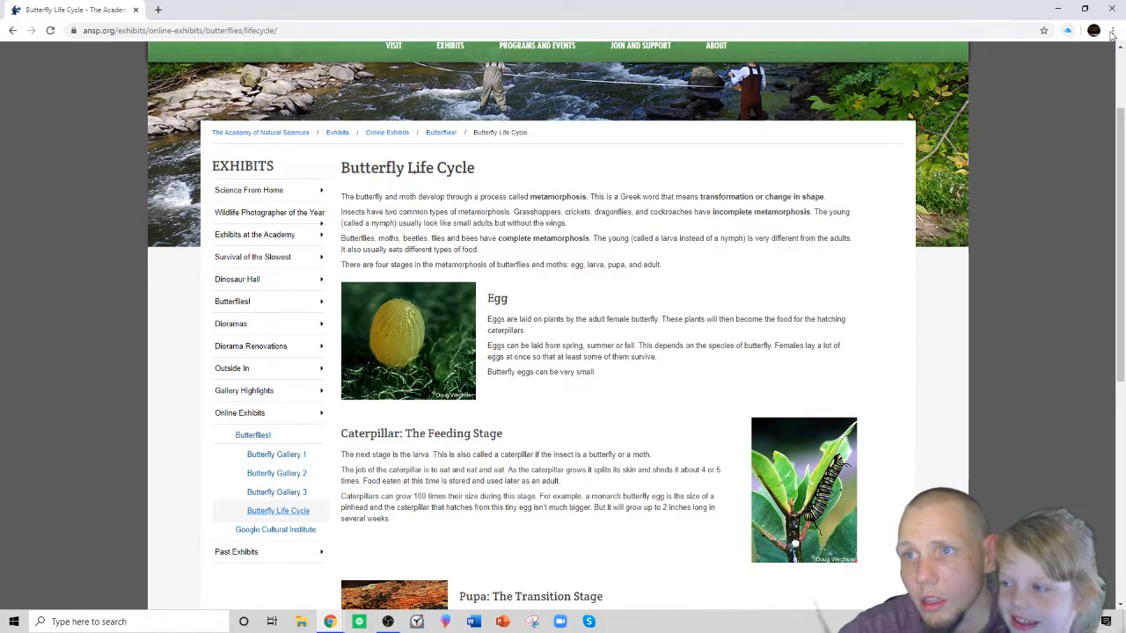
# Zoom the article in one step from Chrome's menu for easier reading.
pyautogui.click(1094, 30)
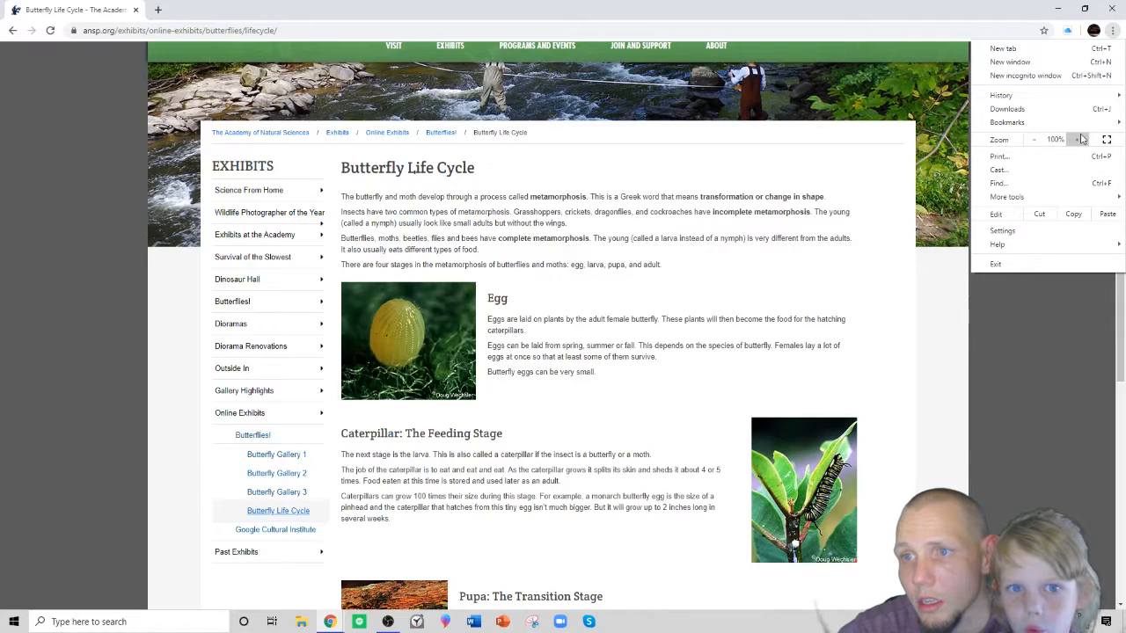
pyautogui.click(1077, 141)
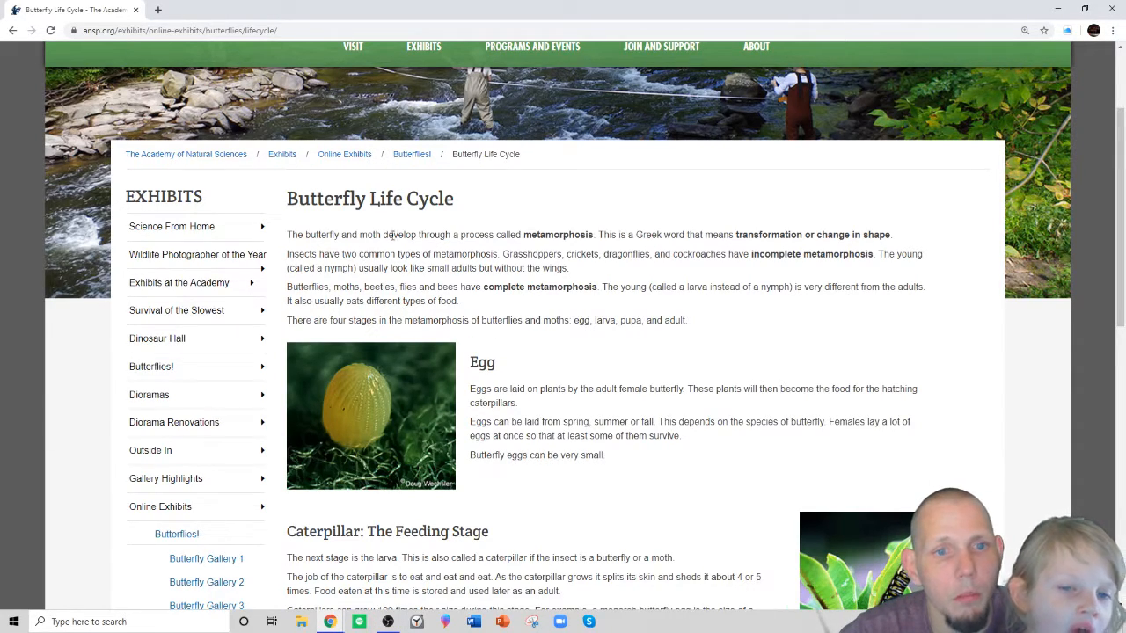
pyautogui.moveTo(537, 246)
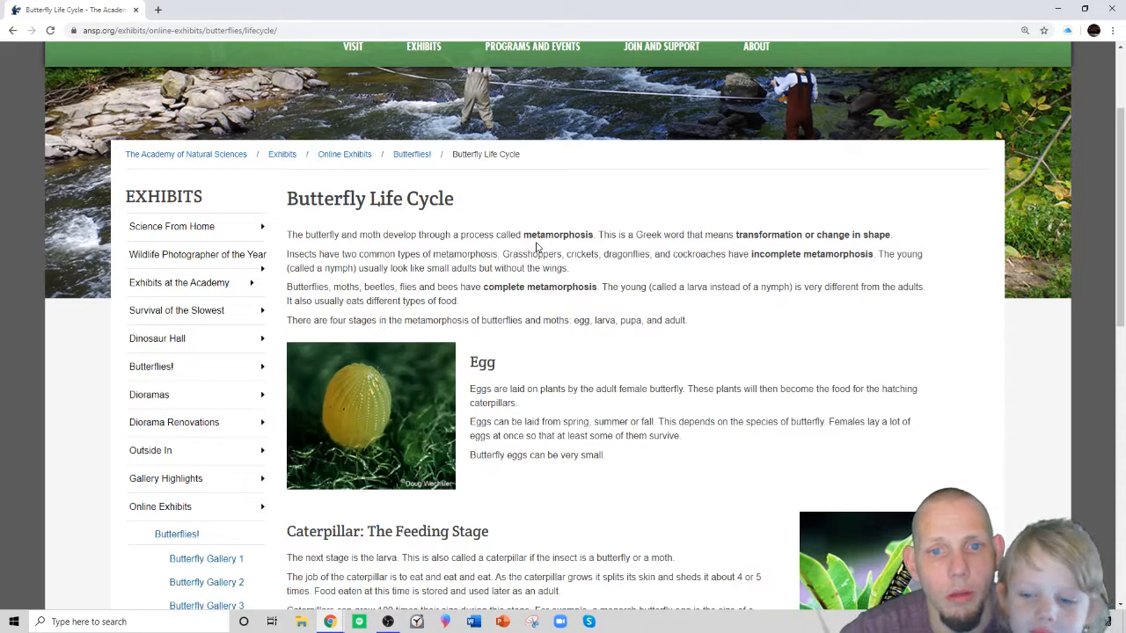
pyautogui.moveTo(605, 247)
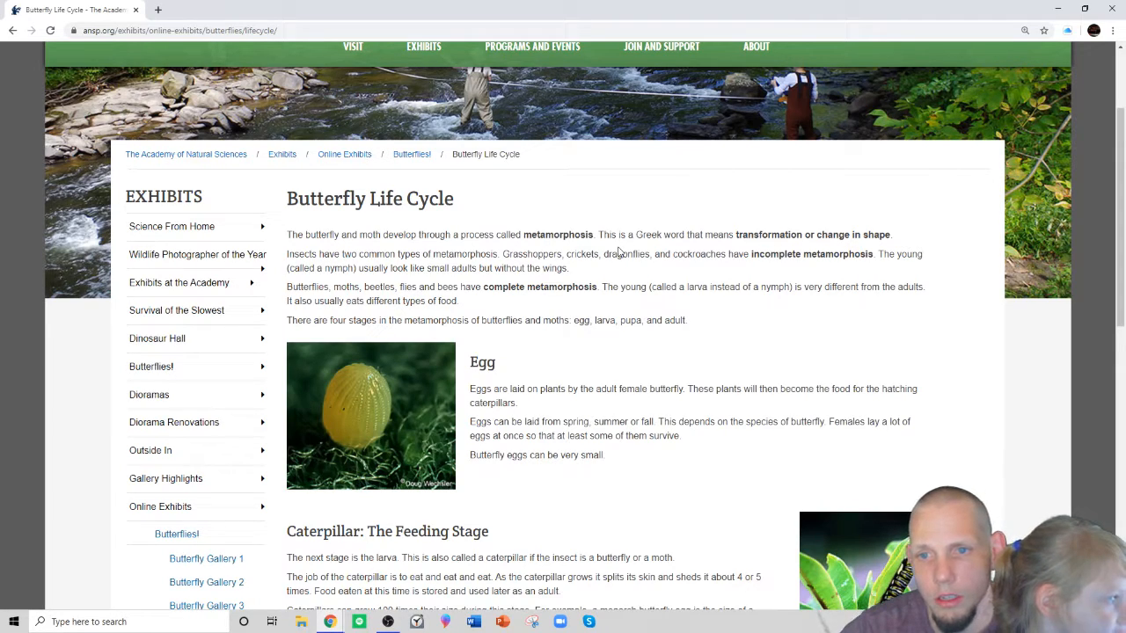
pyautogui.moveTo(591, 246)
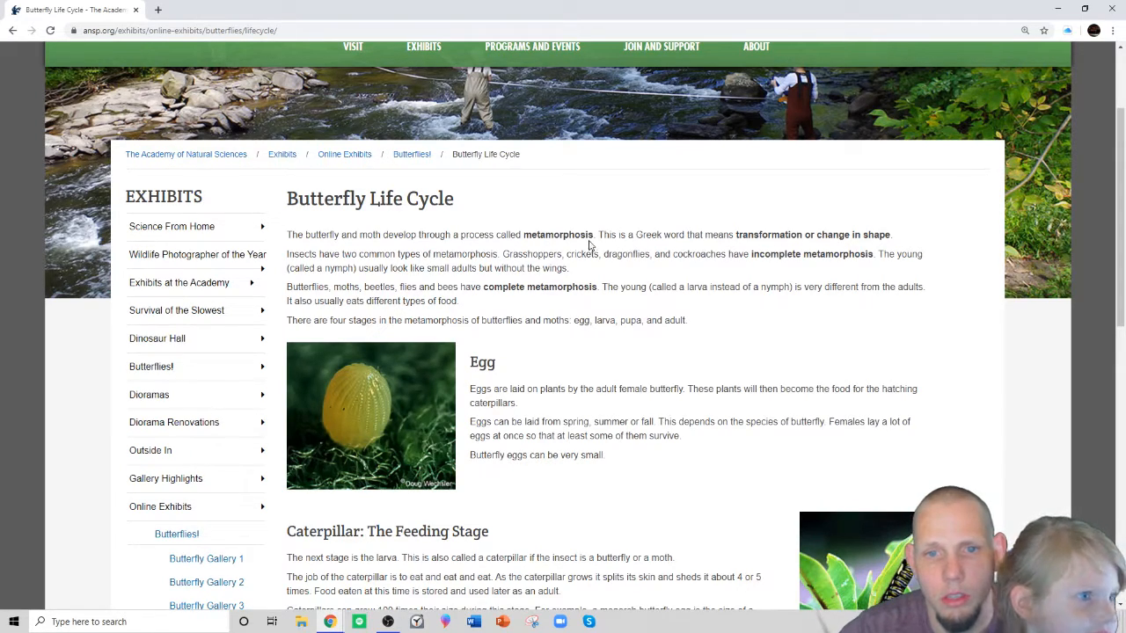
pyautogui.moveTo(637, 246)
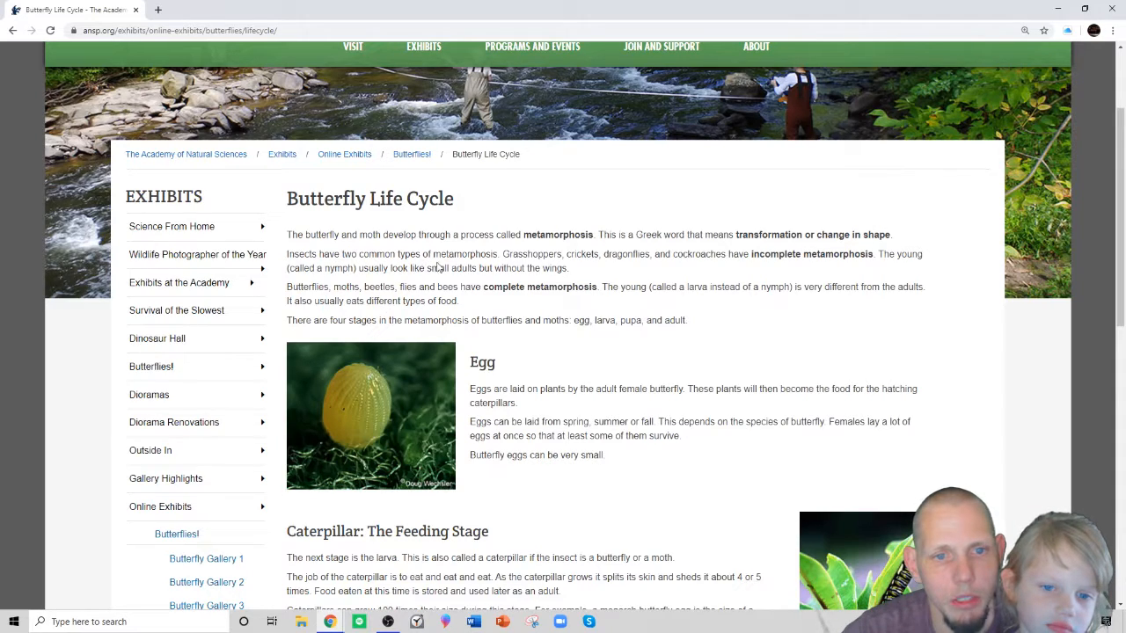
pyautogui.moveTo(492, 264)
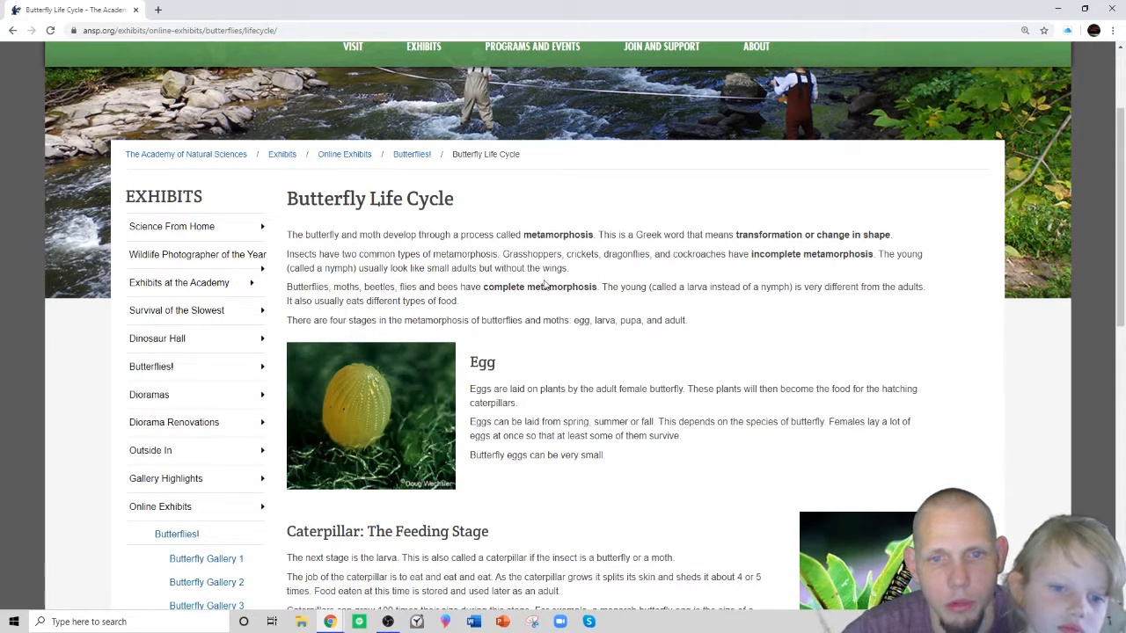
pyautogui.moveTo(669, 290)
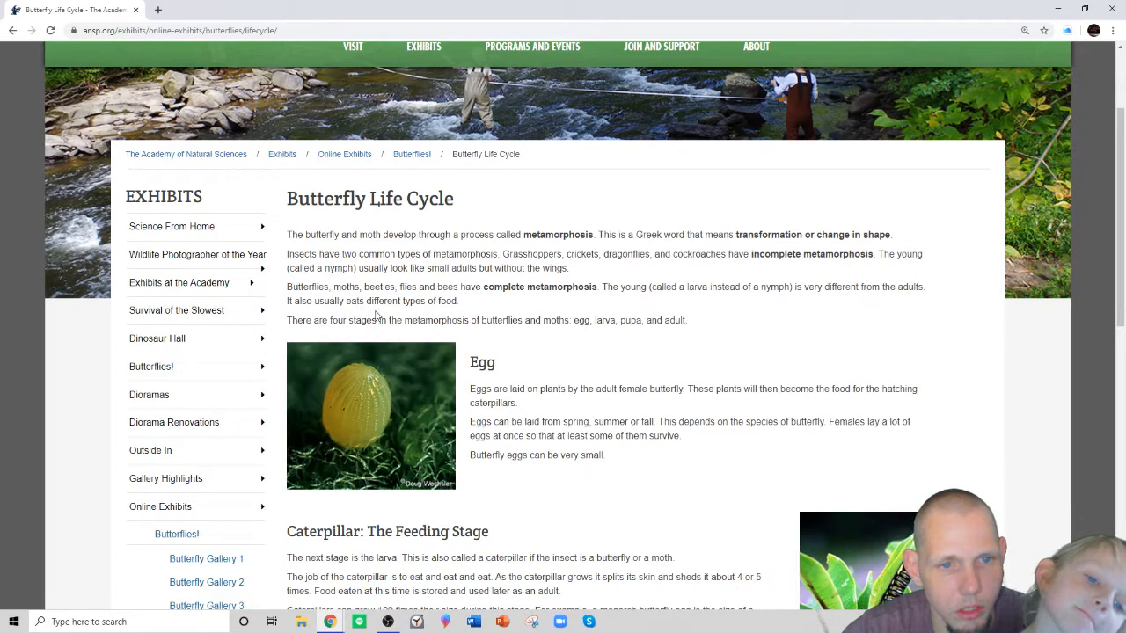
pyautogui.moveTo(443, 315)
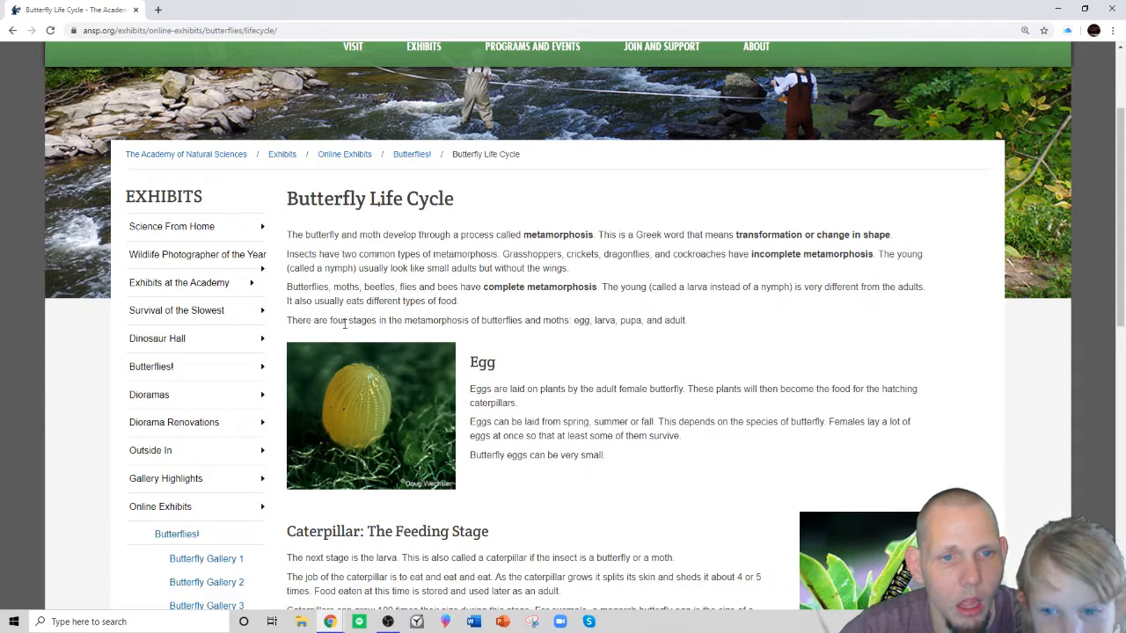
pyautogui.moveTo(475, 334)
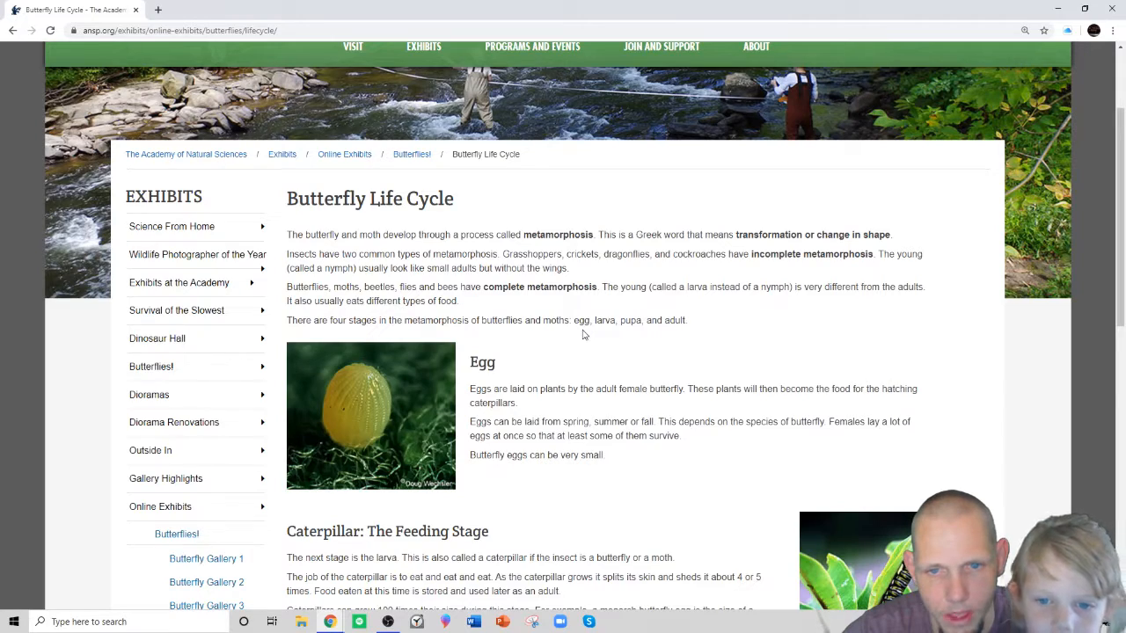
pyautogui.moveTo(605, 331)
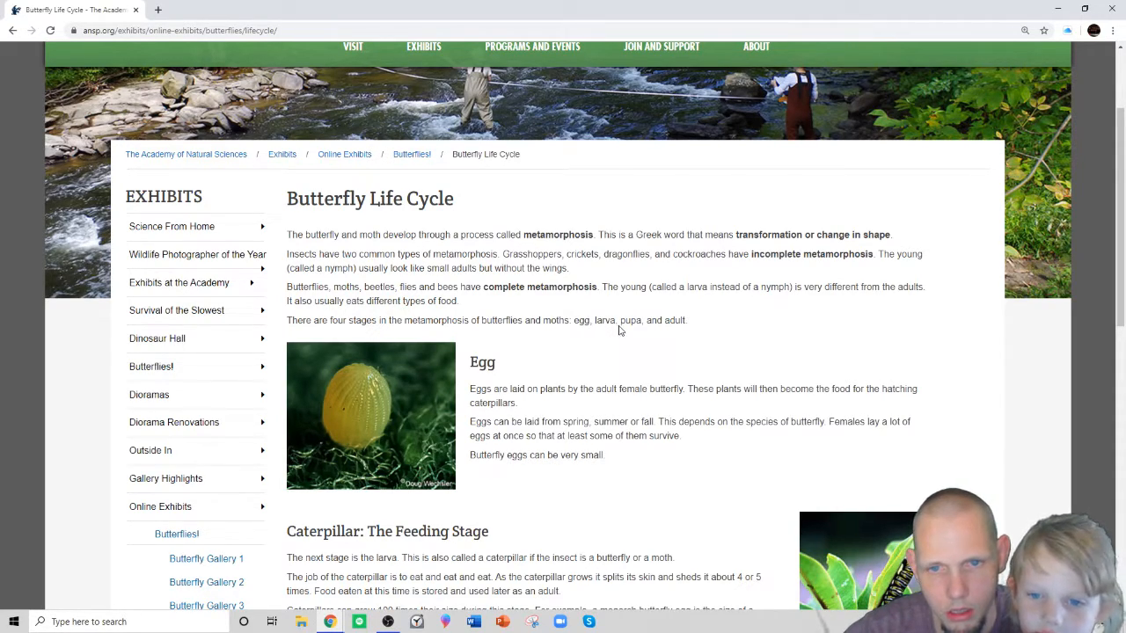
pyautogui.moveTo(642, 332)
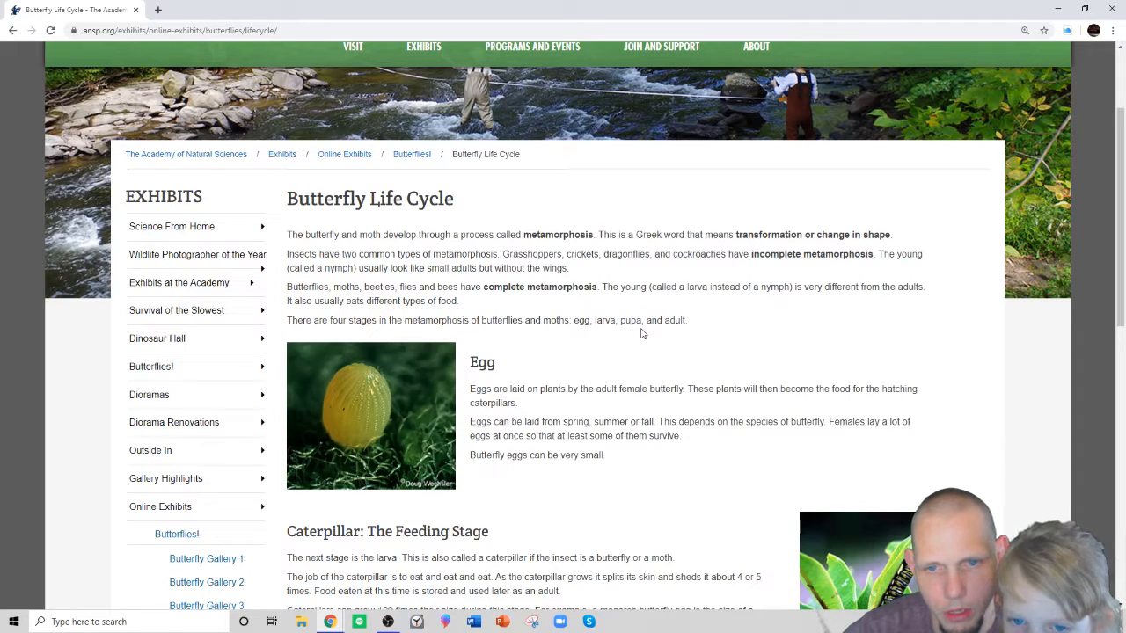
pyautogui.moveTo(670, 332)
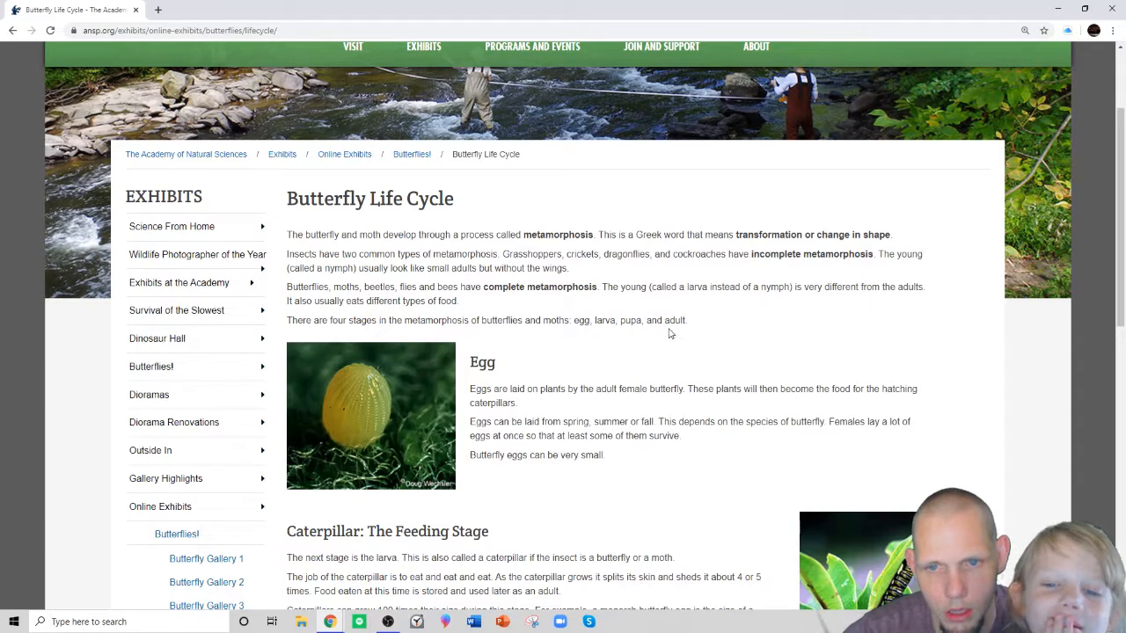
pyautogui.moveTo(684, 334)
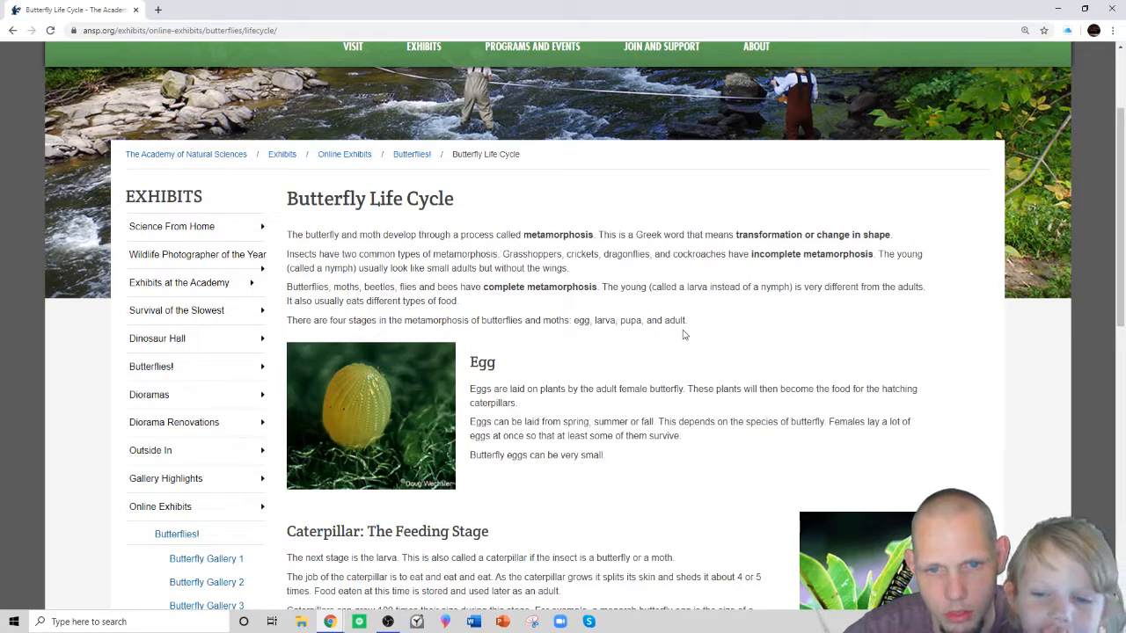
pyautogui.moveTo(361, 439)
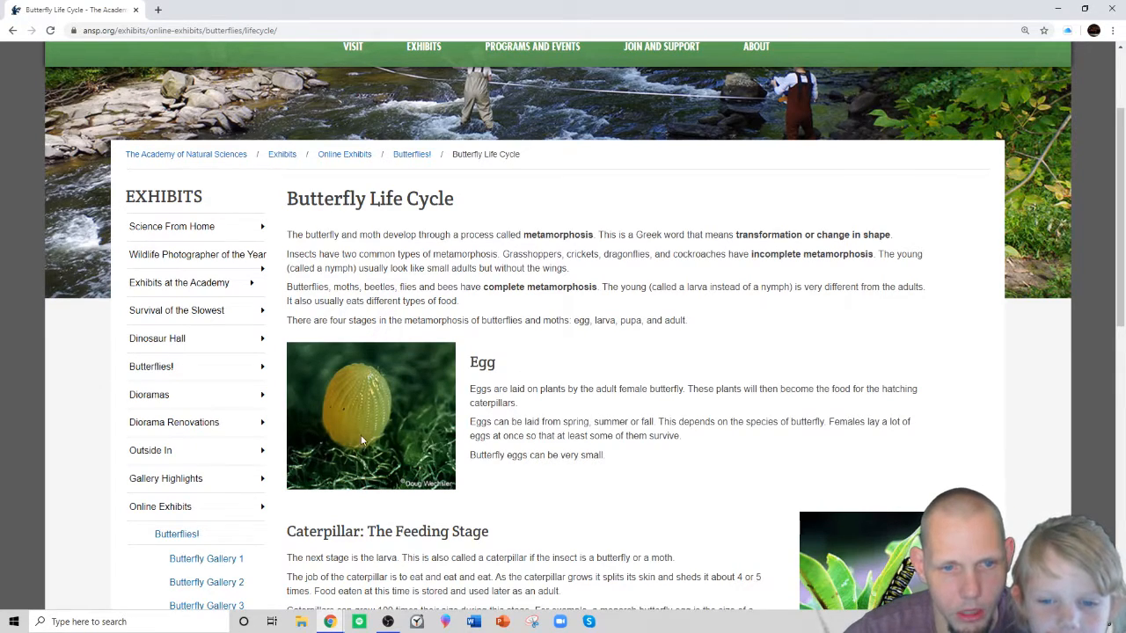
pyautogui.moveTo(359, 415)
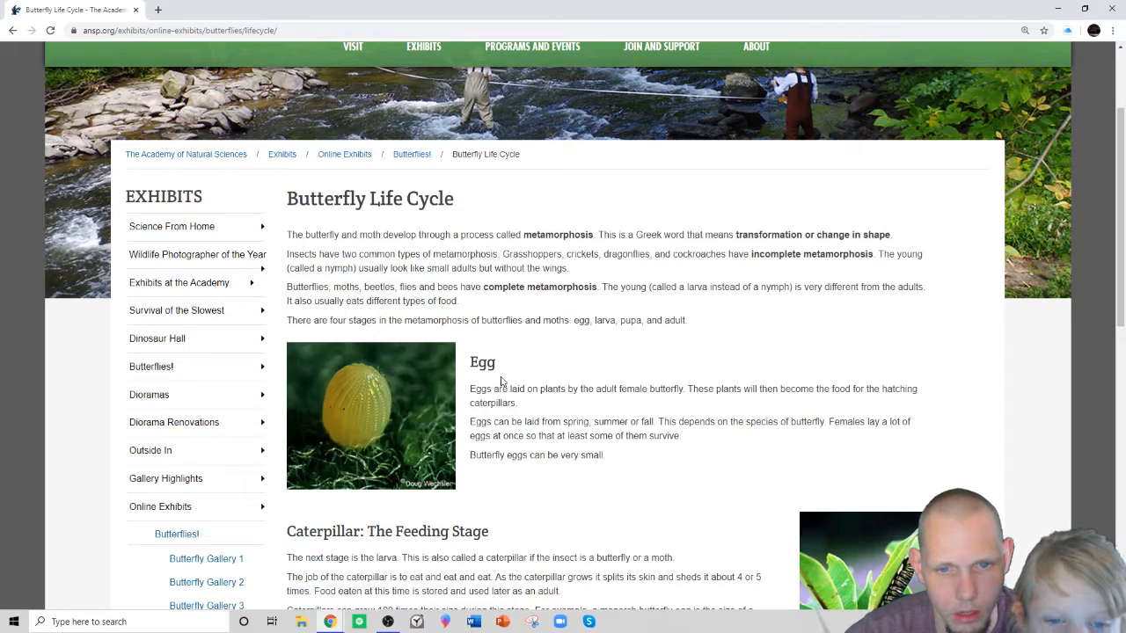
pyautogui.moveTo(489, 382)
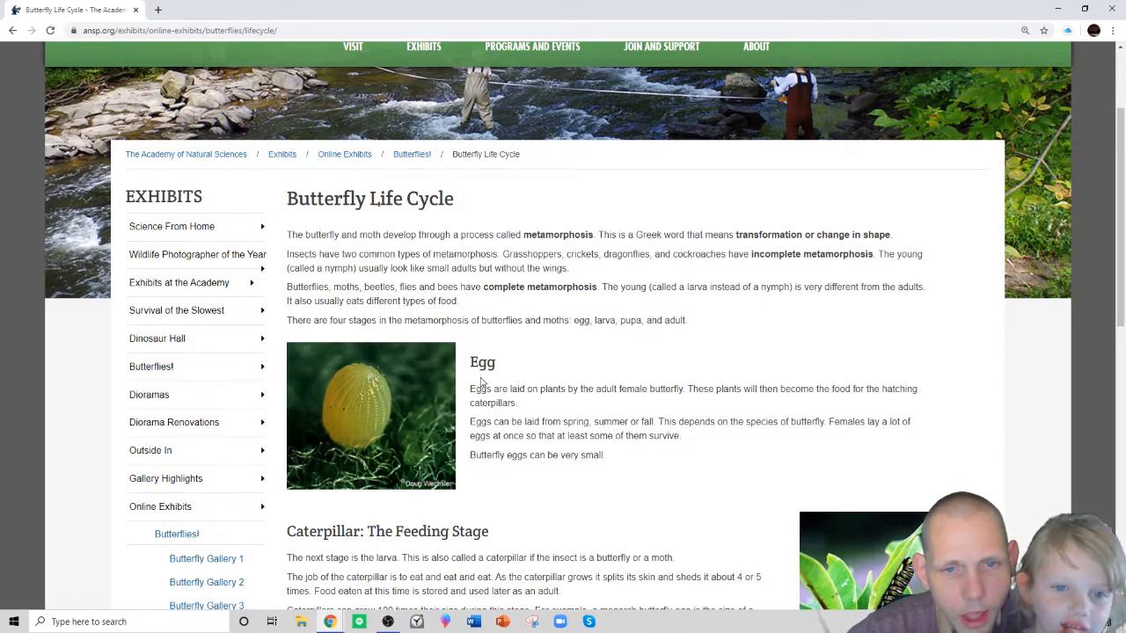
pyautogui.moveTo(501, 385)
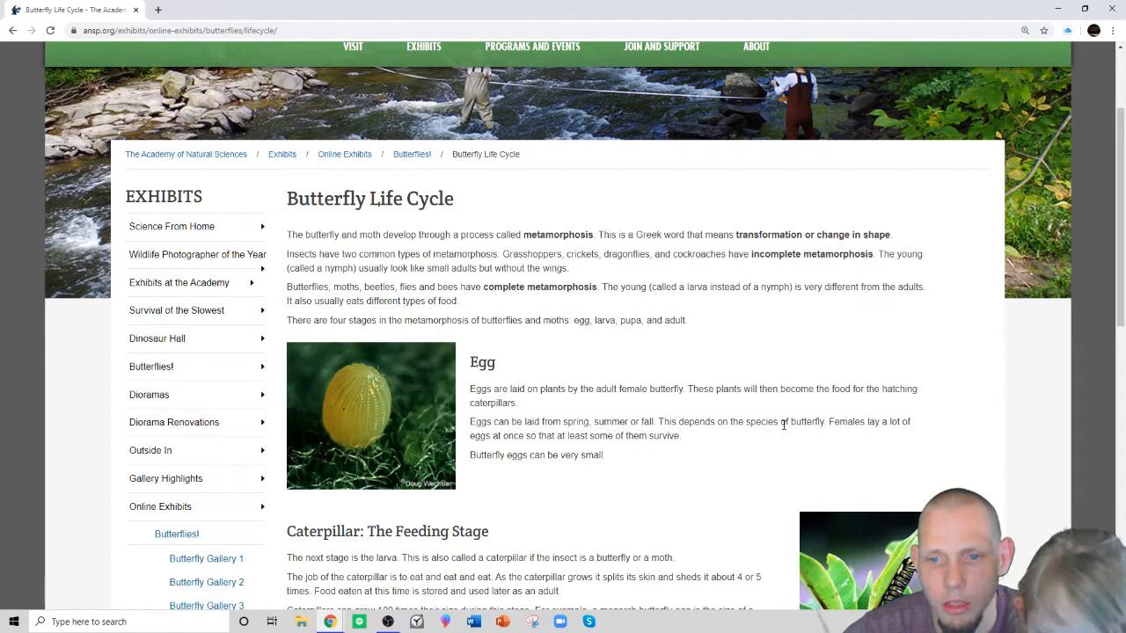
pyautogui.moveTo(844, 436)
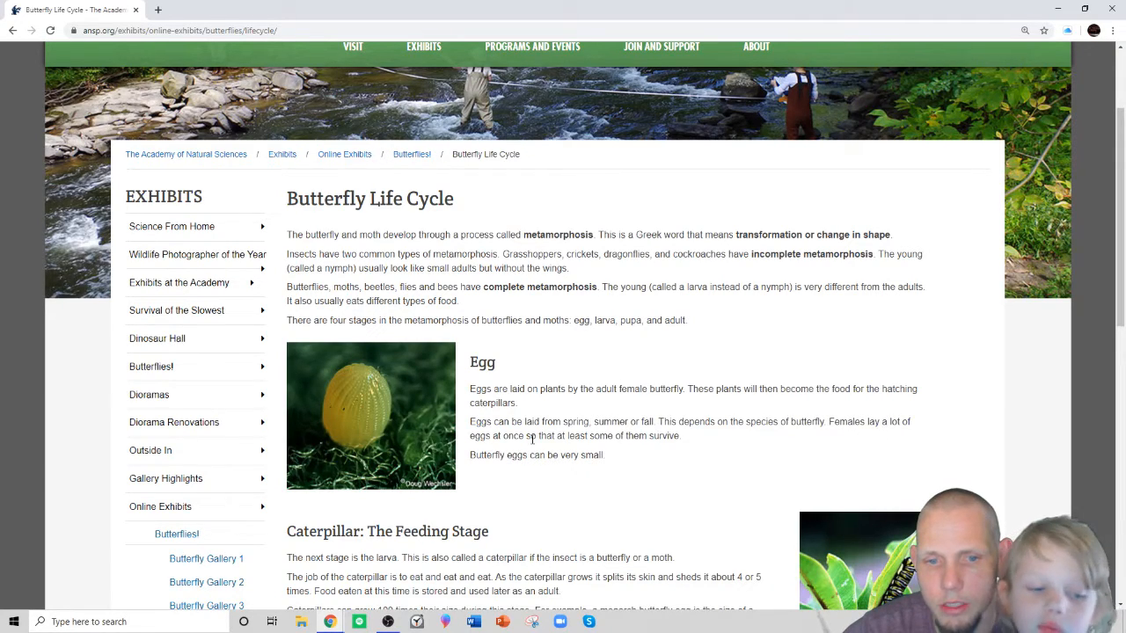
pyautogui.moveTo(596, 448)
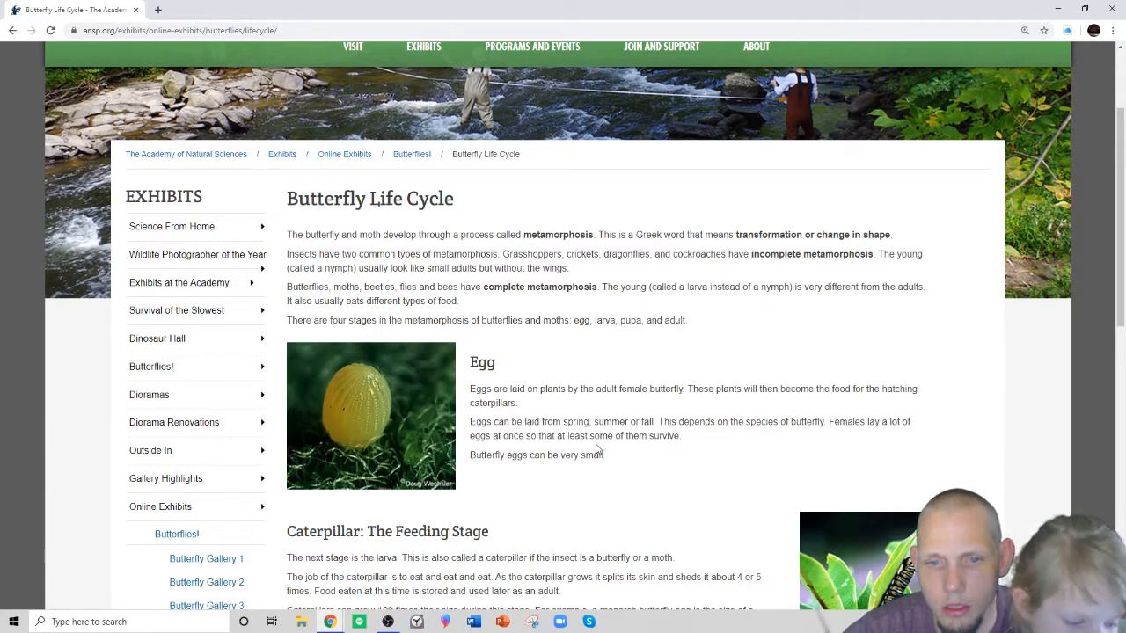
pyautogui.moveTo(643, 454)
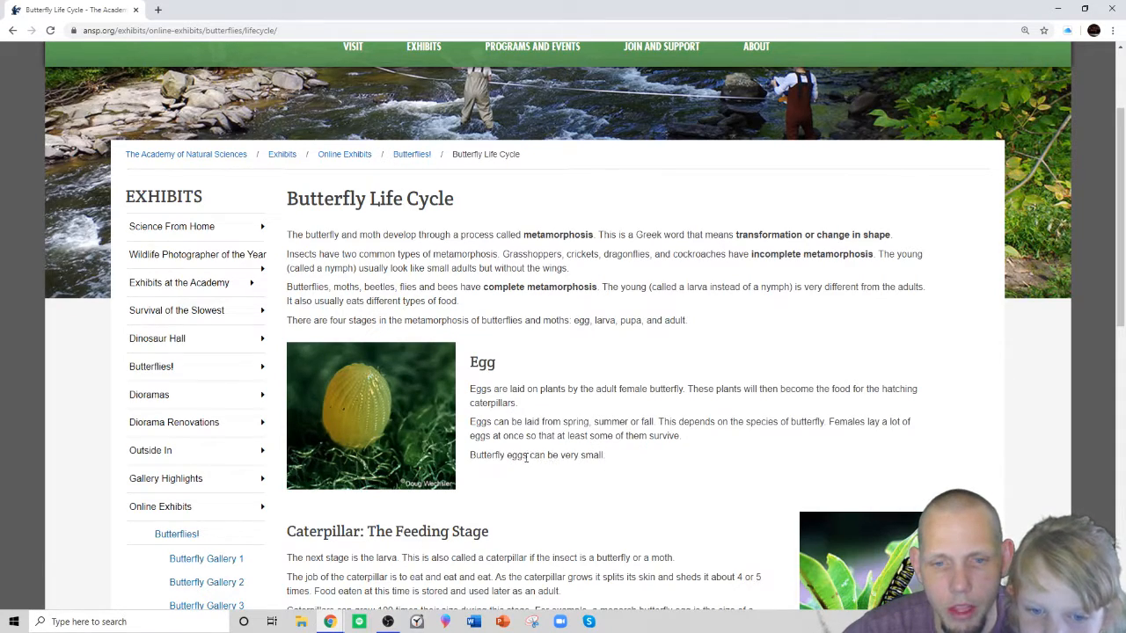
# Scroll past the Egg section to the Caterpillar and start of Pupa sections.
pyautogui.scroll(-3)
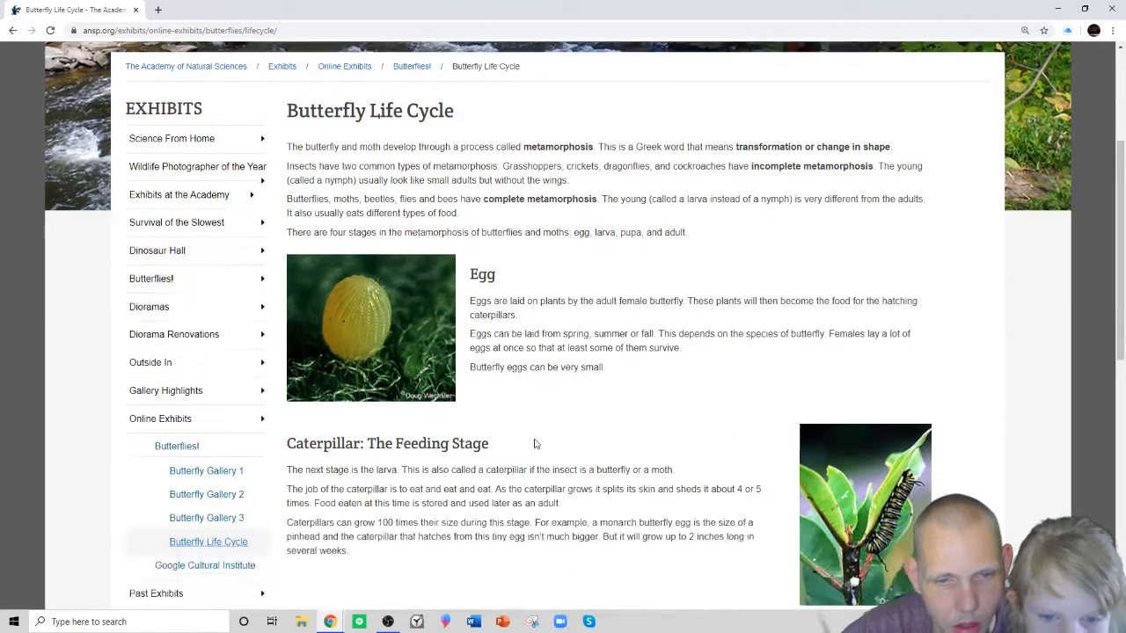
pyautogui.scroll(-3)
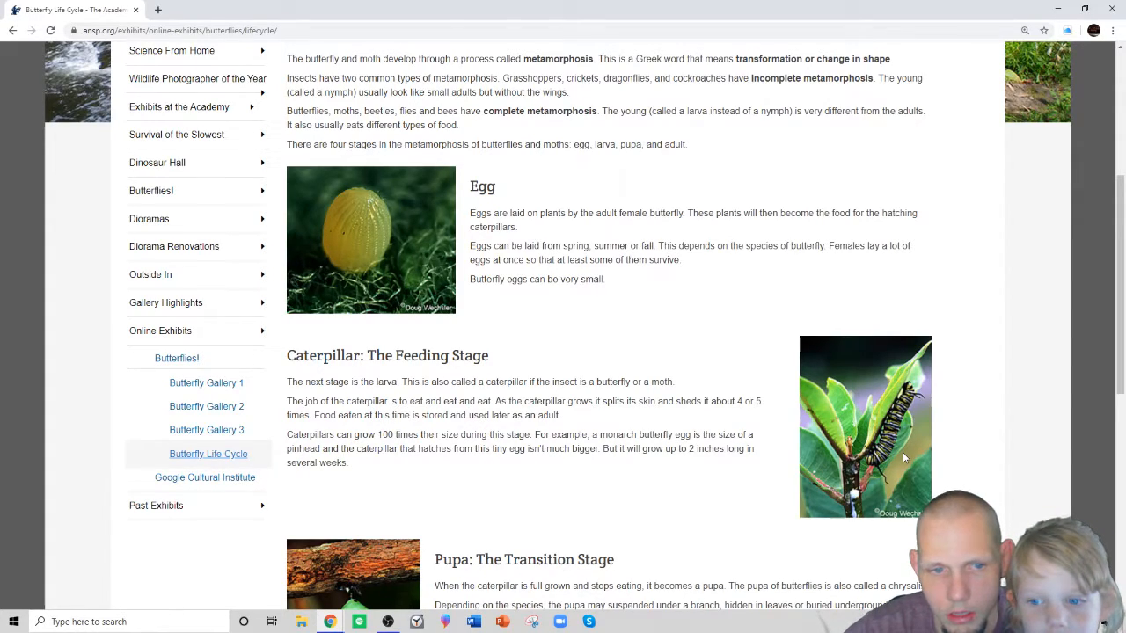
pyautogui.moveTo(844, 451)
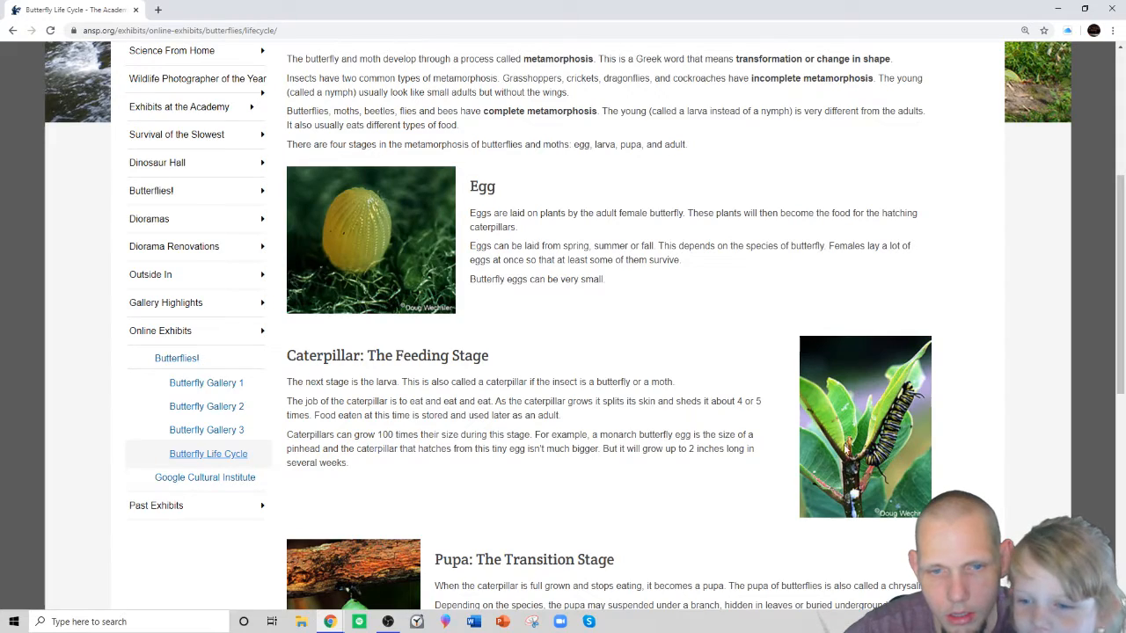
pyautogui.doubleClick(320, 382)
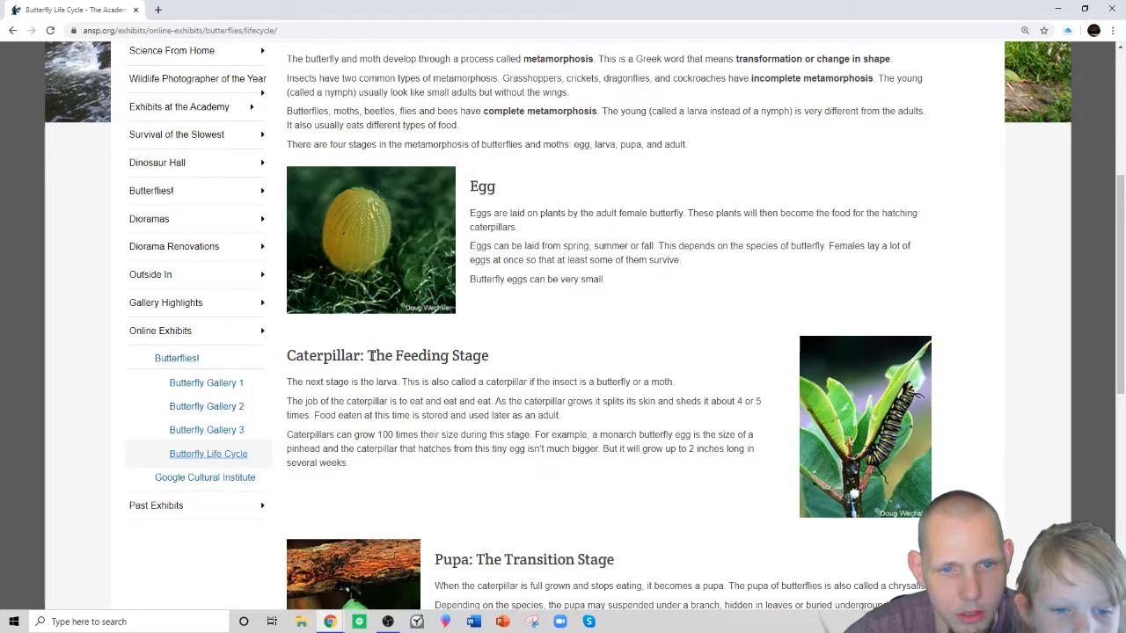
pyautogui.doubleClick(426, 355)
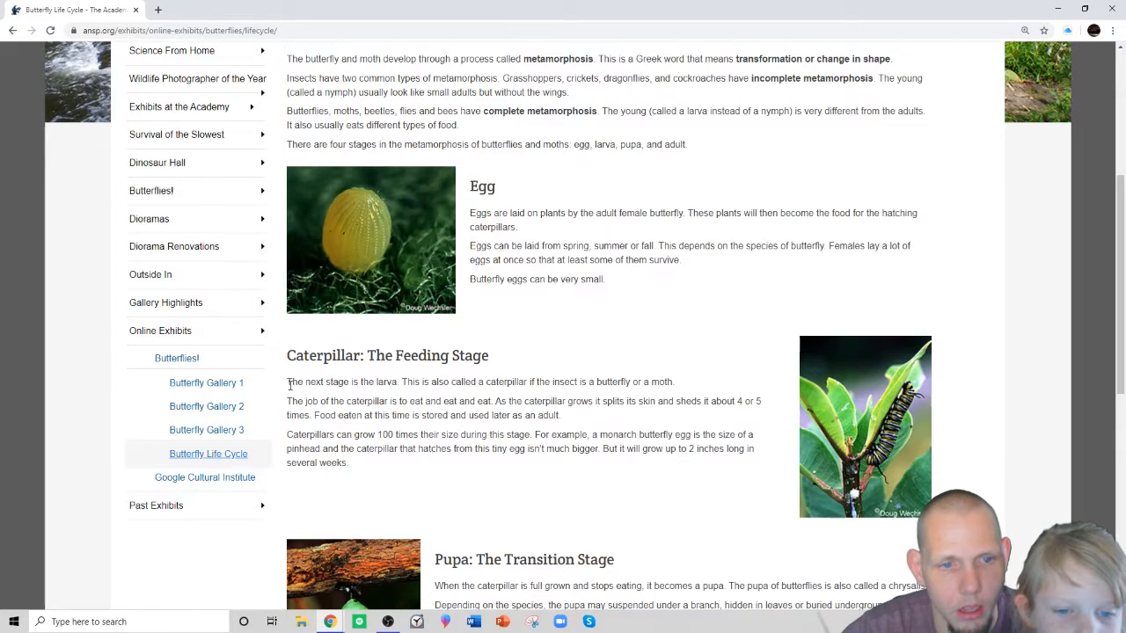
pyautogui.moveTo(365, 393)
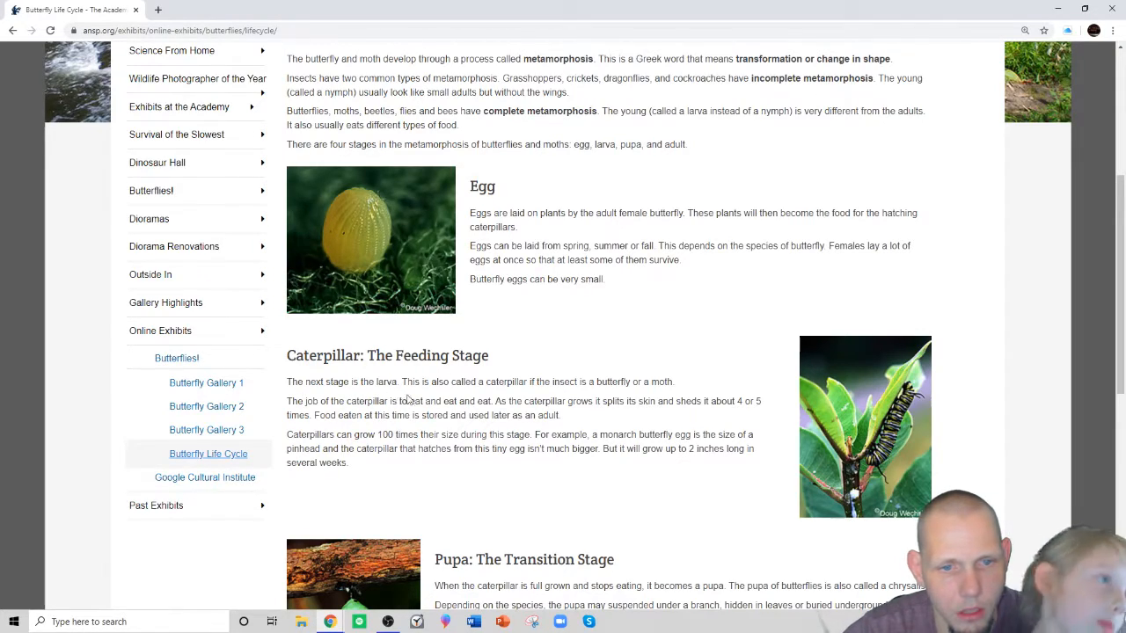
pyautogui.moveTo(501, 398)
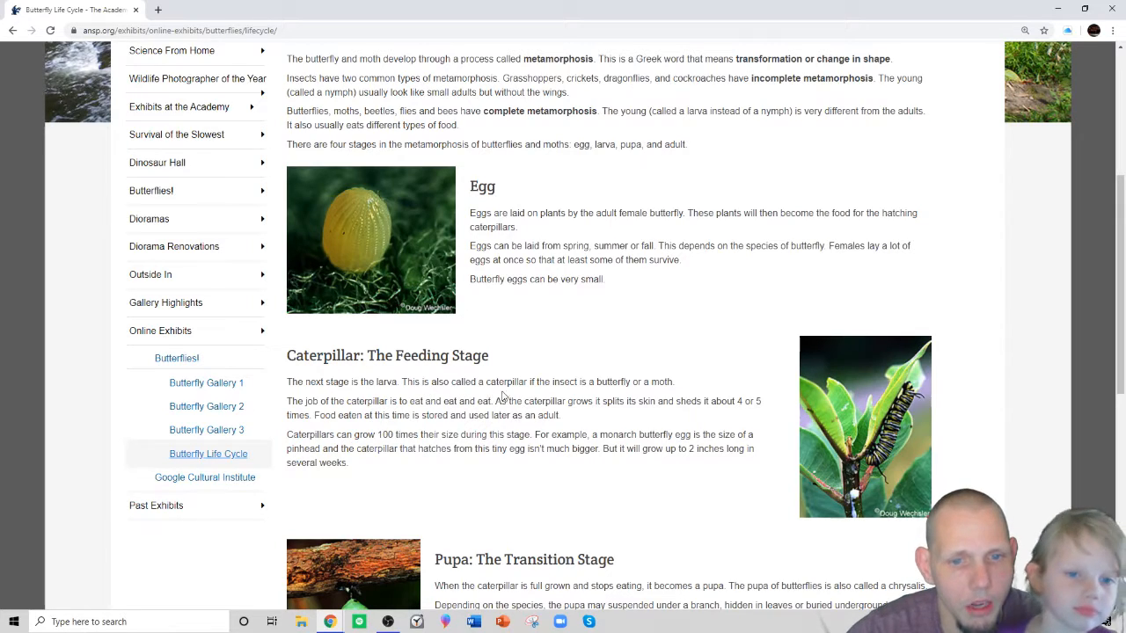
pyautogui.moveTo(605, 393)
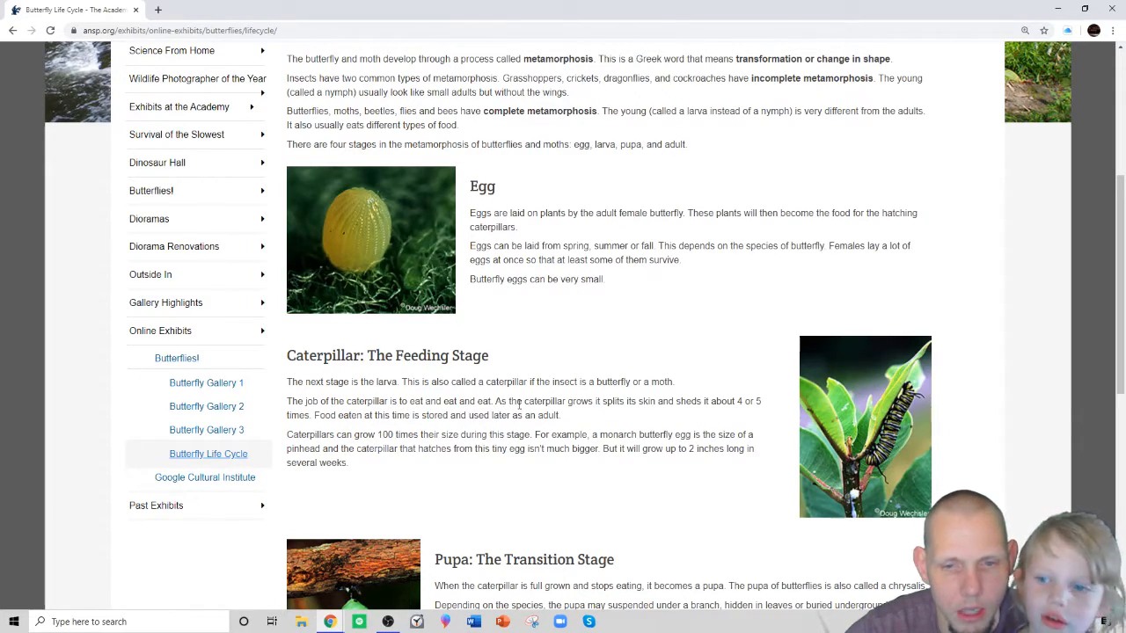
pyautogui.moveTo(630, 411)
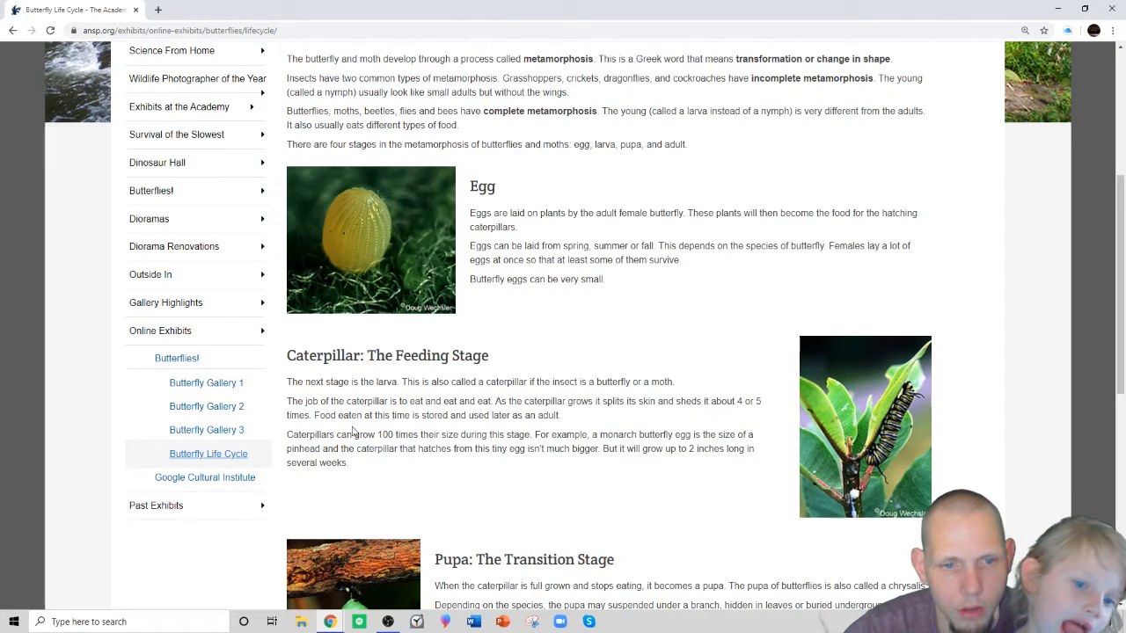
pyautogui.moveTo(482, 425)
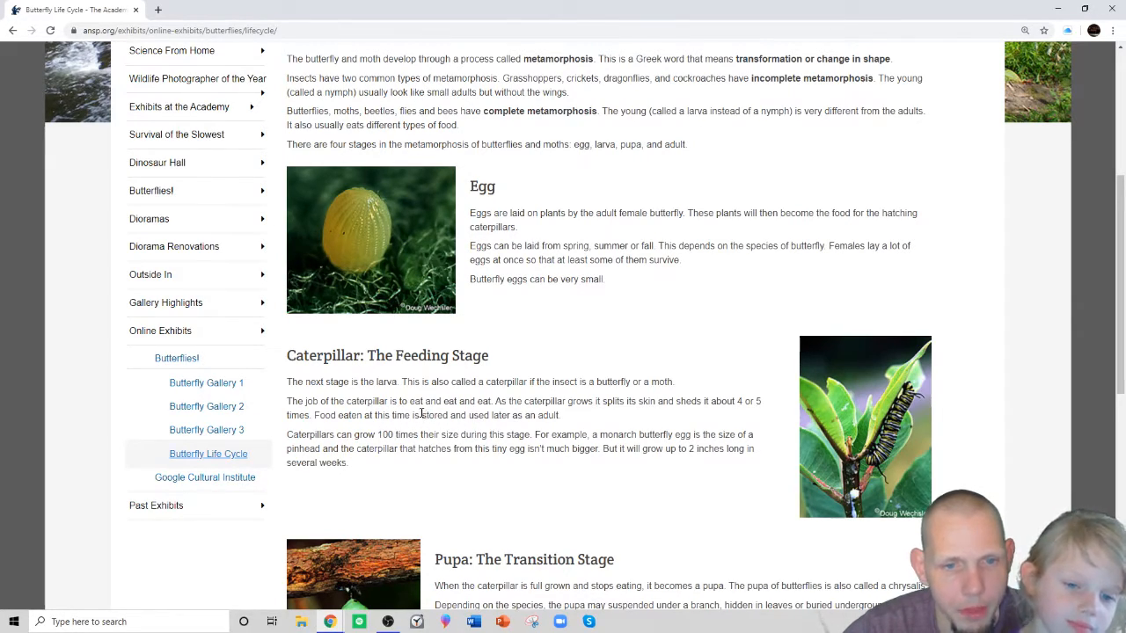
pyautogui.doubleClick(426, 401)
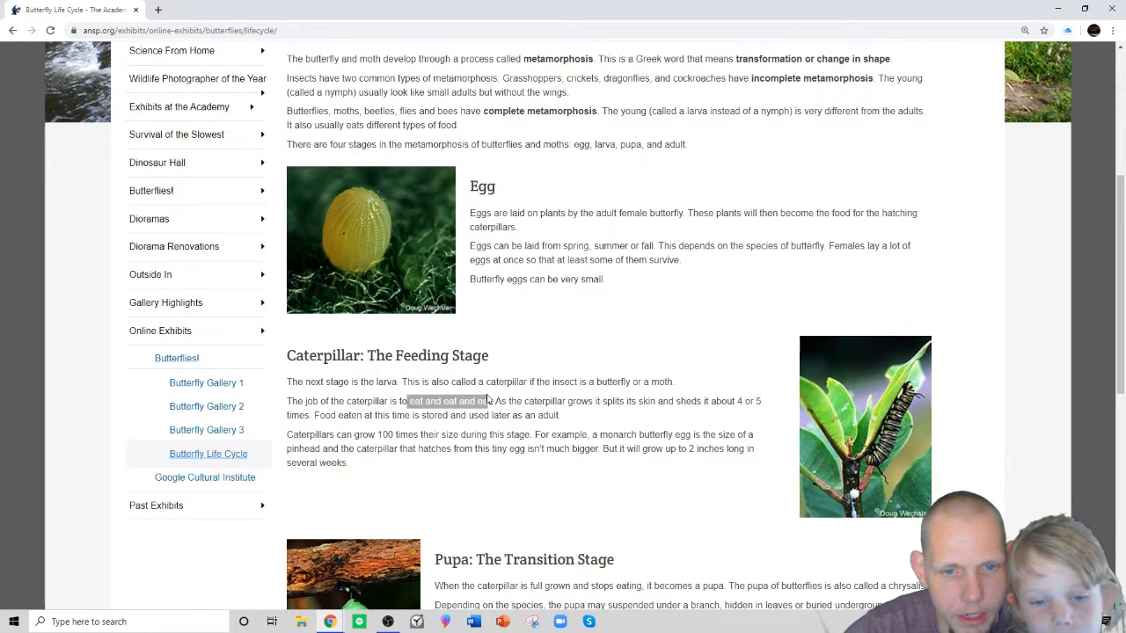
pyautogui.moveTo(372, 449)
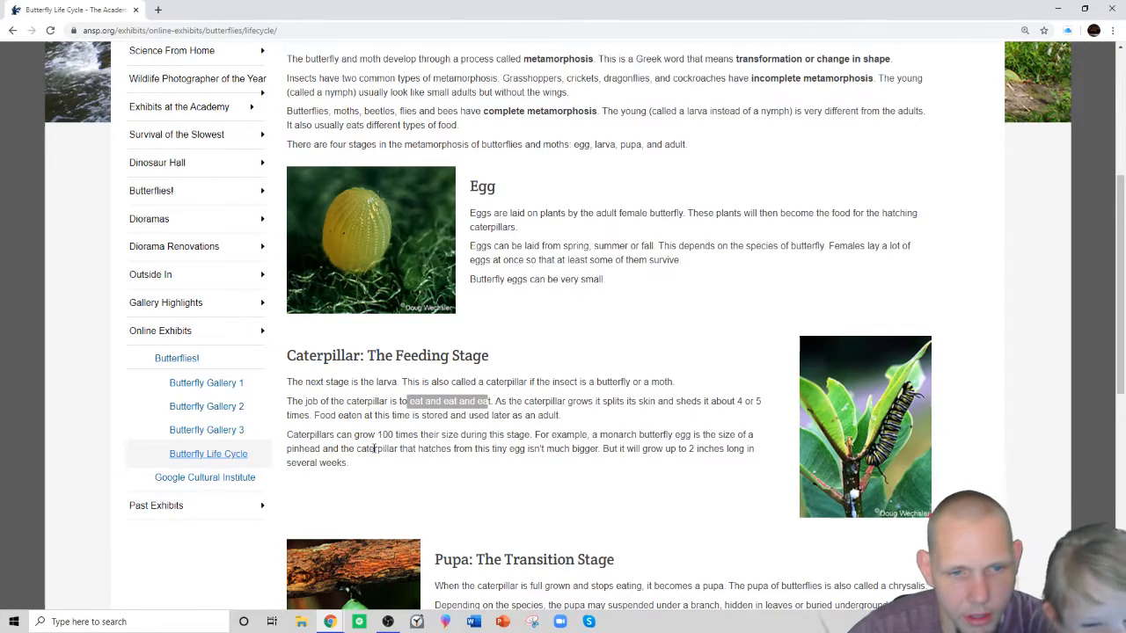
pyautogui.click(509, 466)
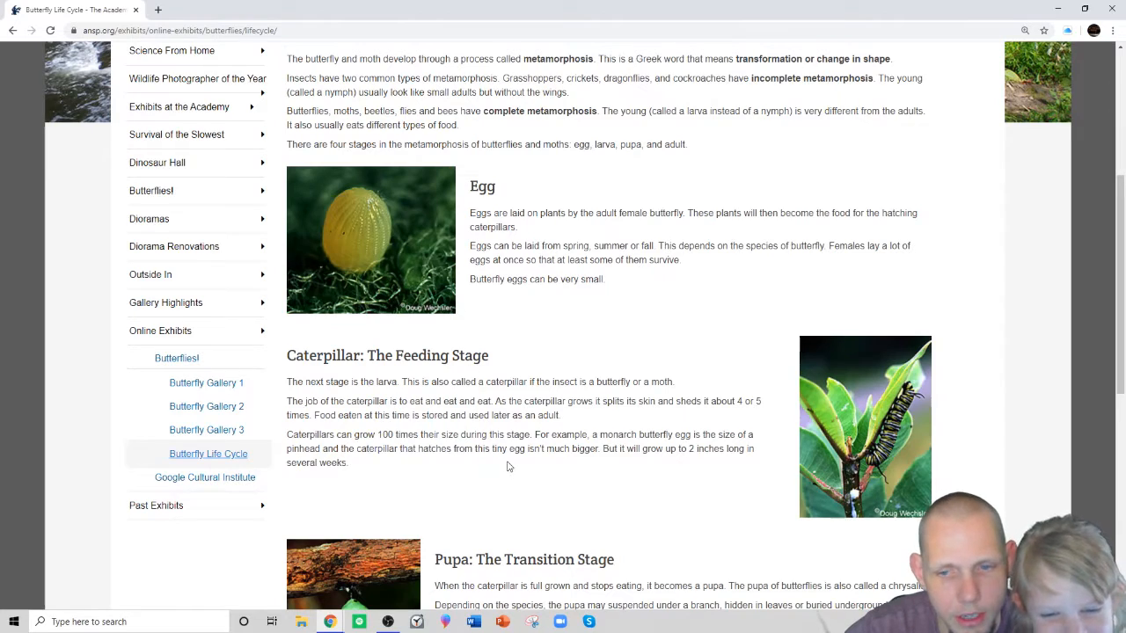
pyautogui.moveTo(481, 492)
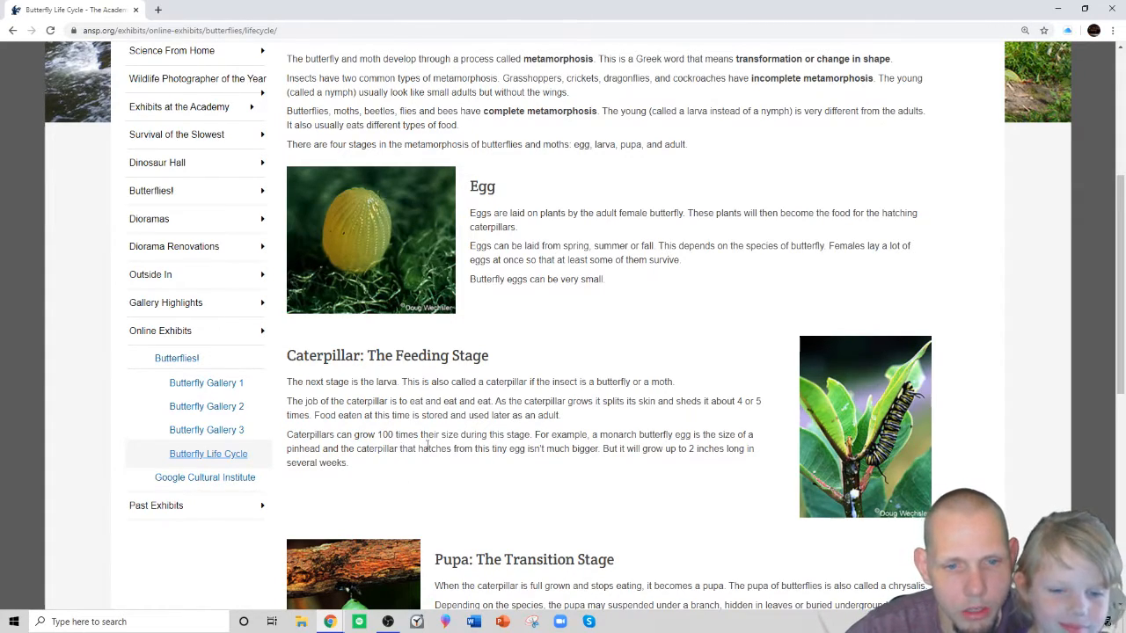
pyautogui.moveTo(518, 447)
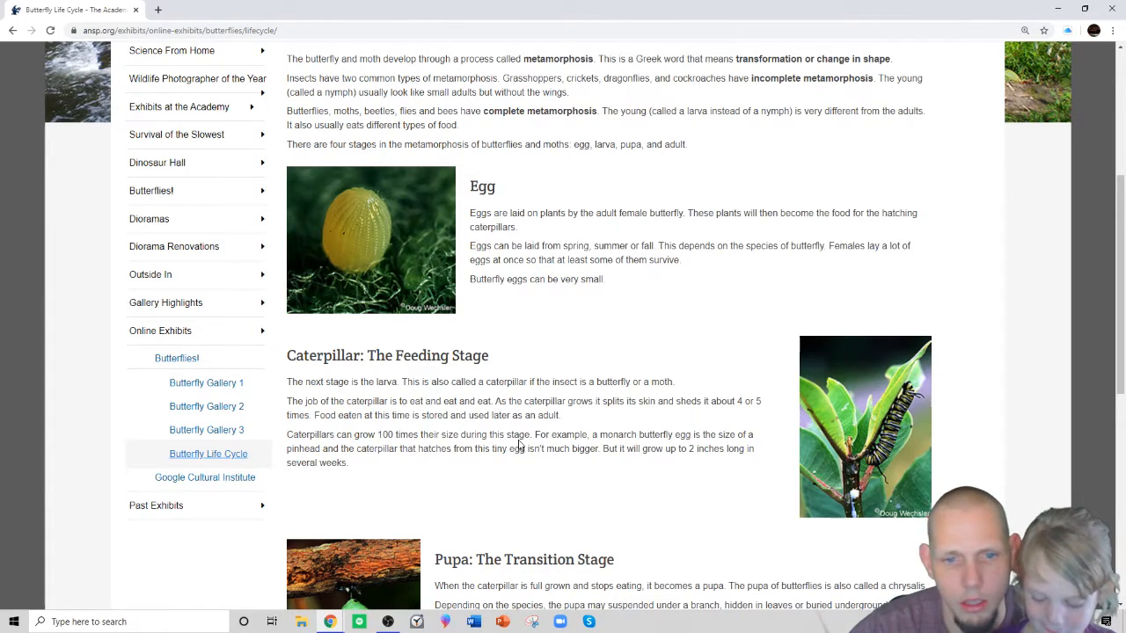
pyautogui.moveTo(496, 436)
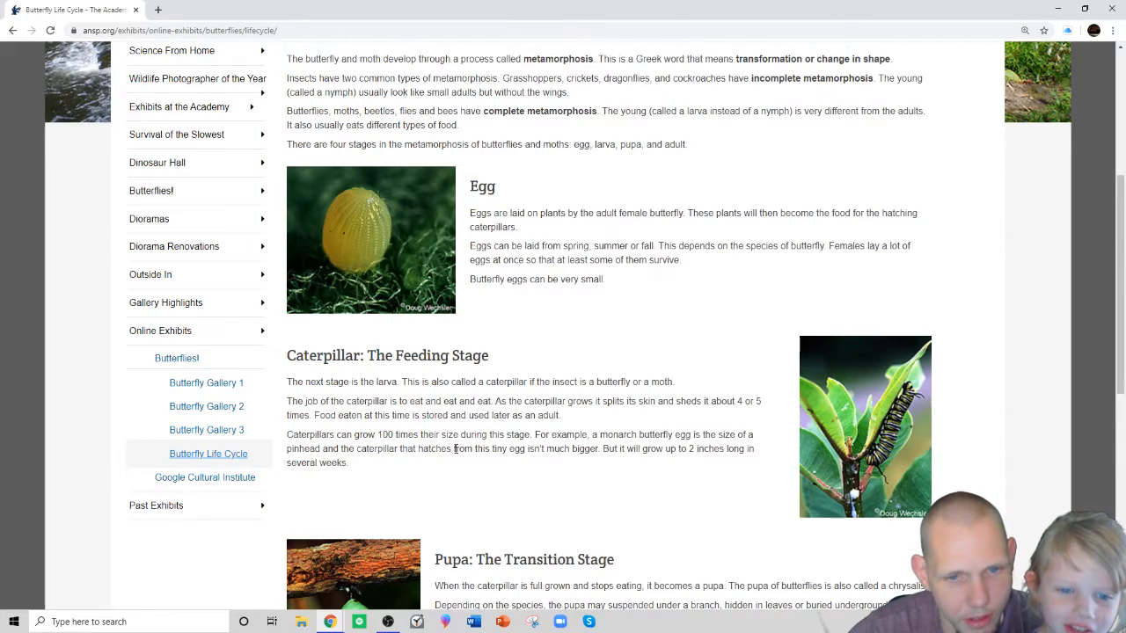
pyautogui.moveTo(392, 465)
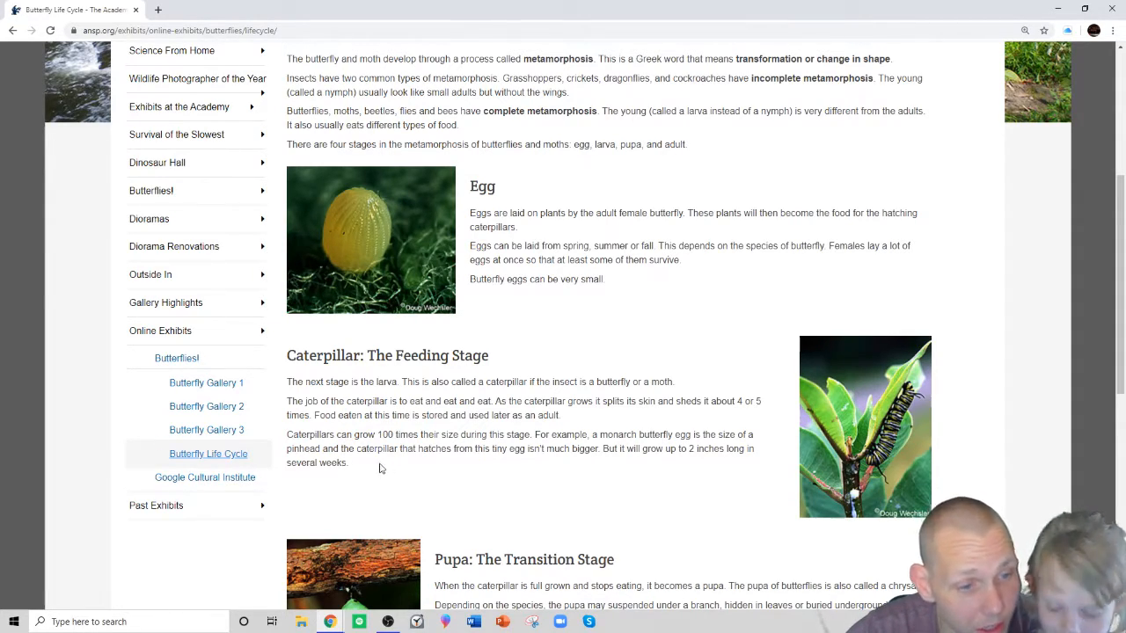
pyautogui.moveTo(345, 508)
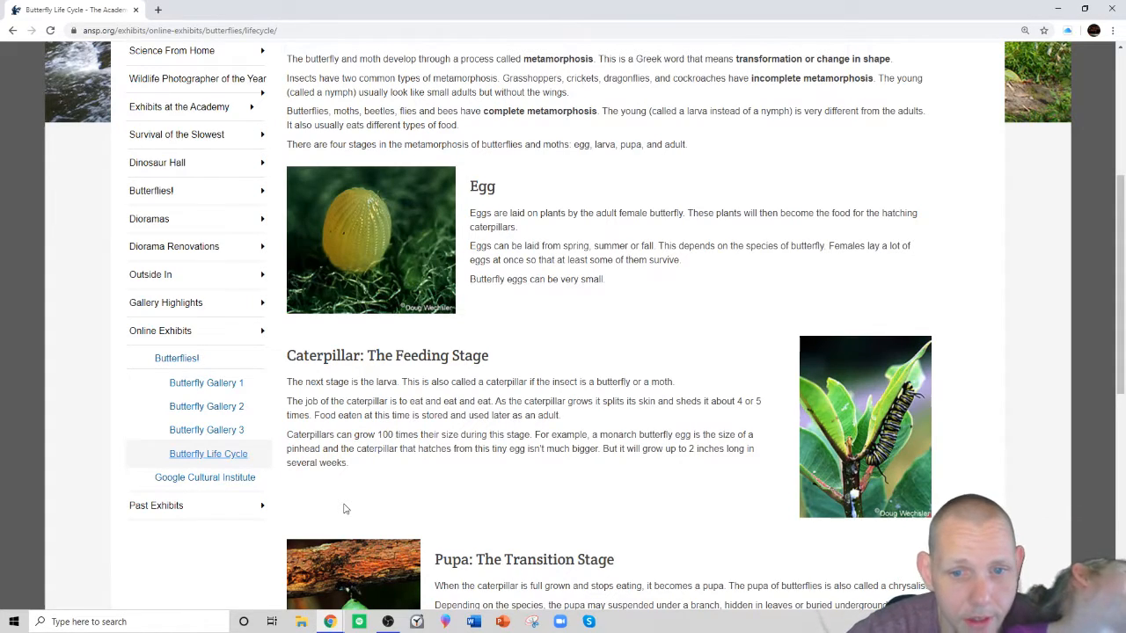
pyautogui.moveTo(707, 444)
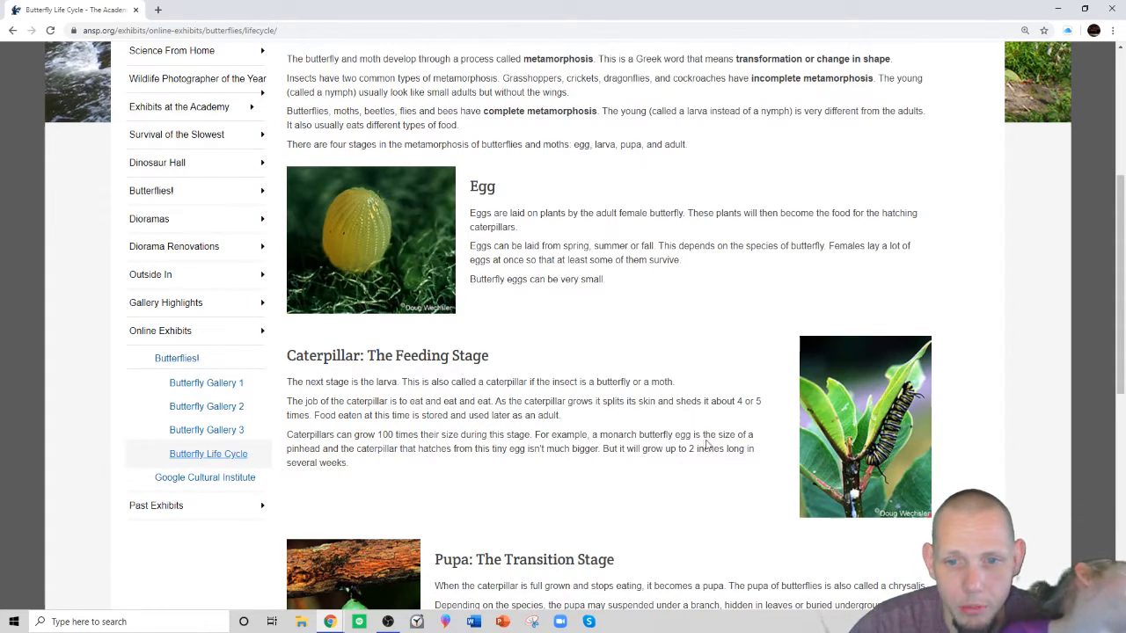
pyautogui.moveTo(332, 444)
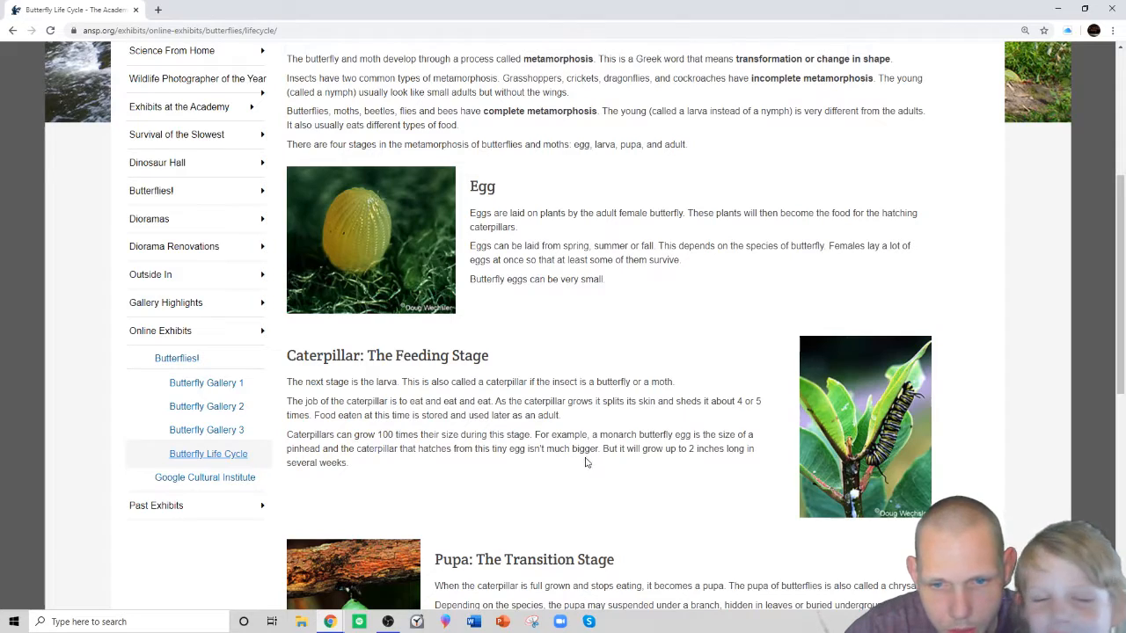
pyautogui.moveTo(359, 471)
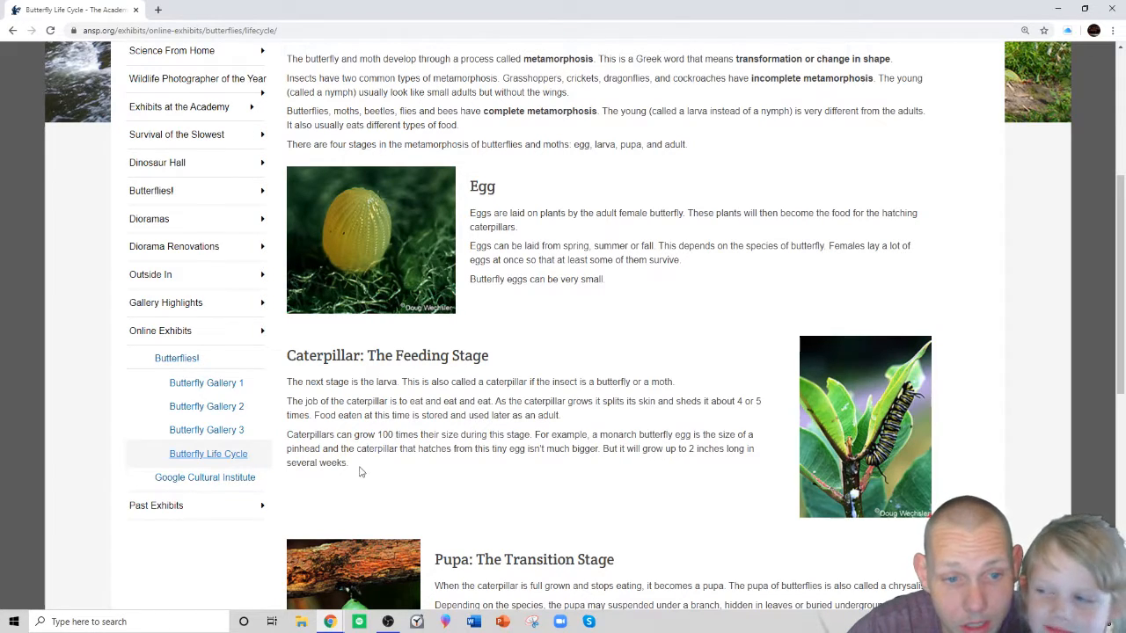
pyautogui.scroll(-3)
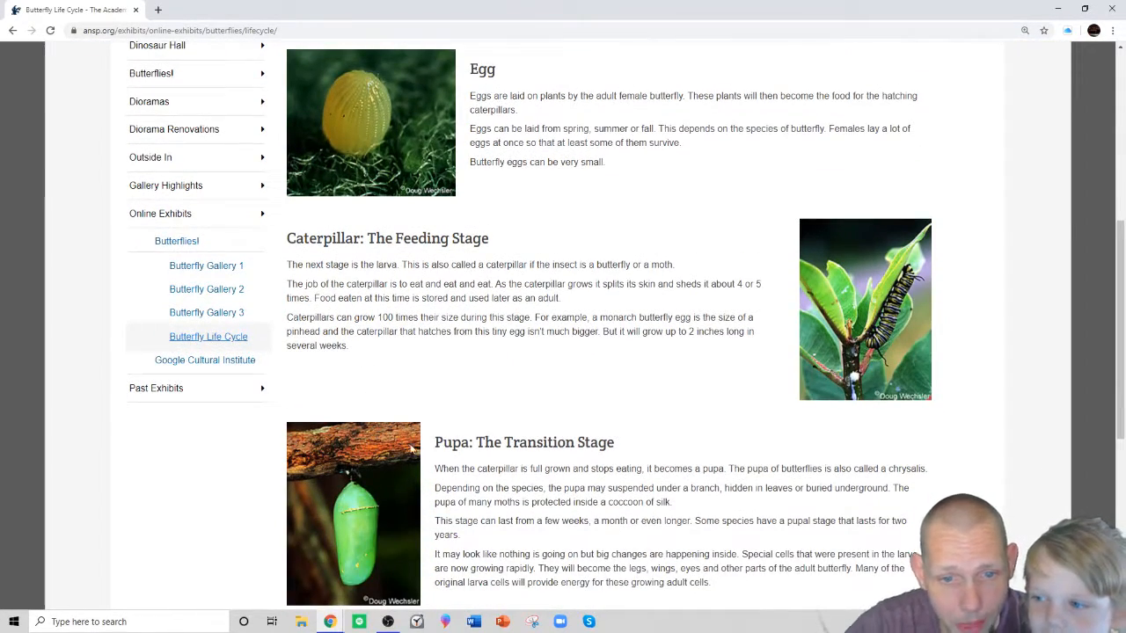
pyautogui.scroll(-3)
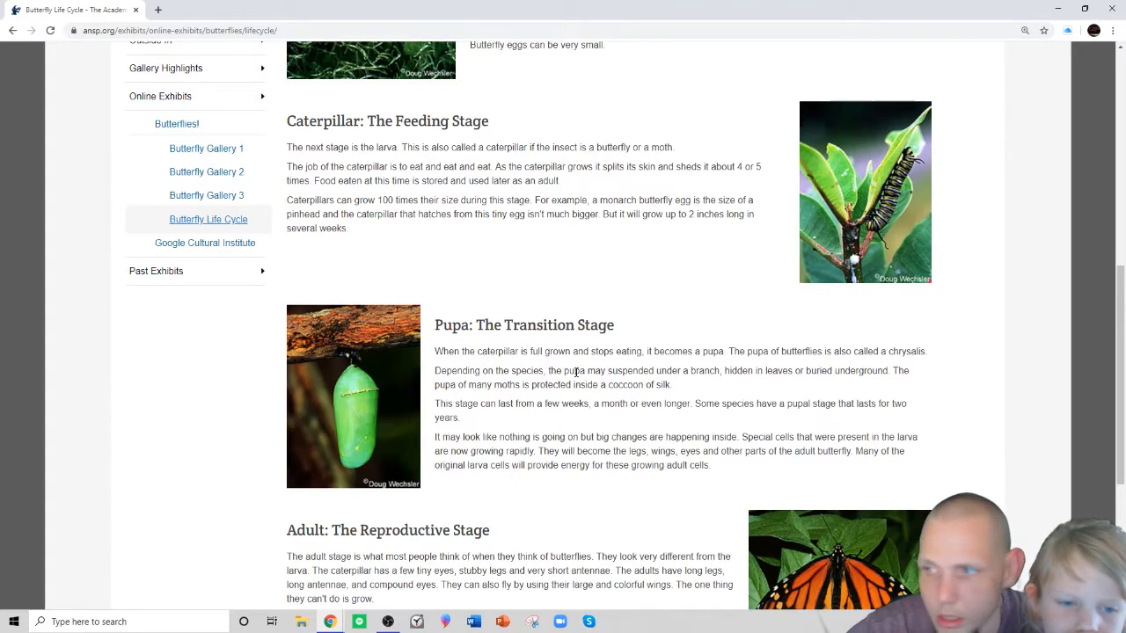
pyautogui.doubleClick(526, 352)
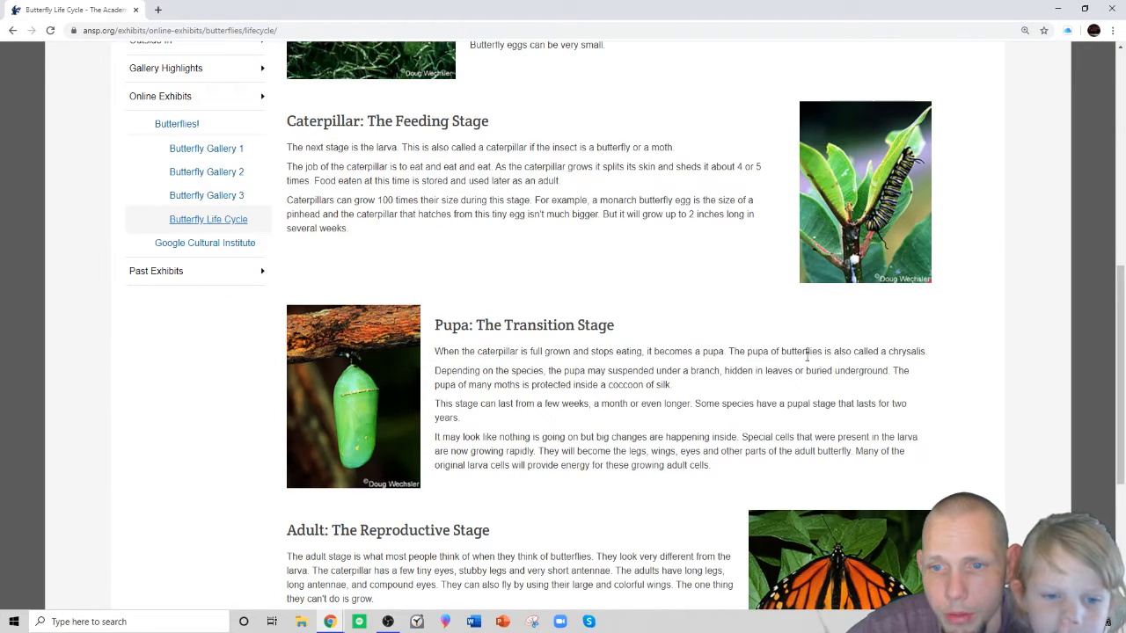
pyautogui.moveTo(925, 367)
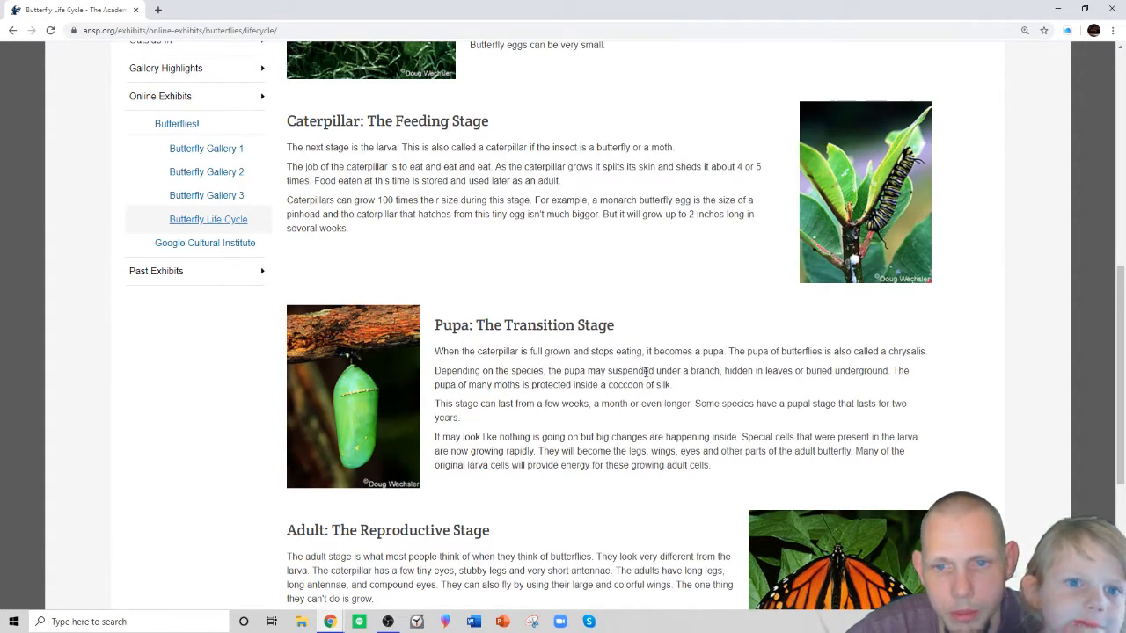
pyautogui.moveTo(753, 387)
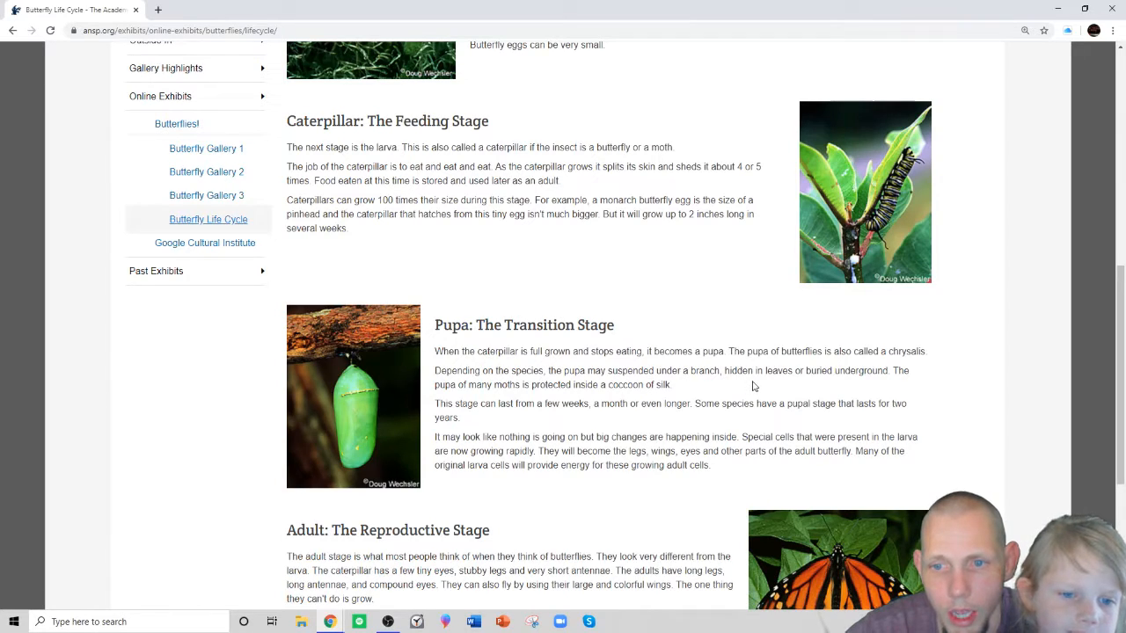
pyautogui.moveTo(886, 384)
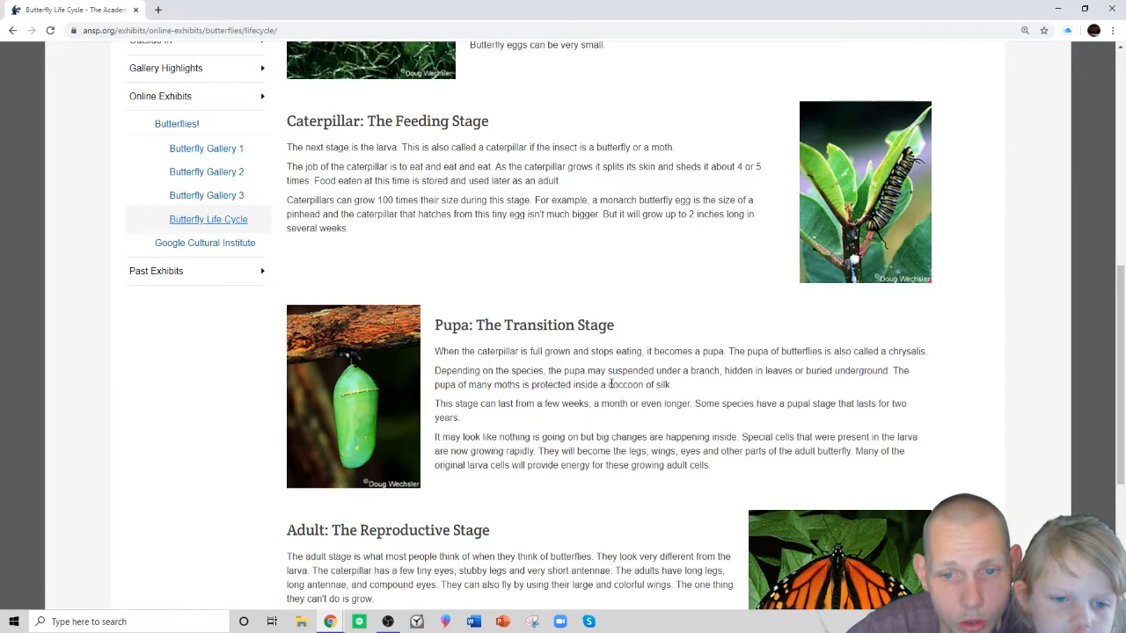
pyautogui.moveTo(468, 415)
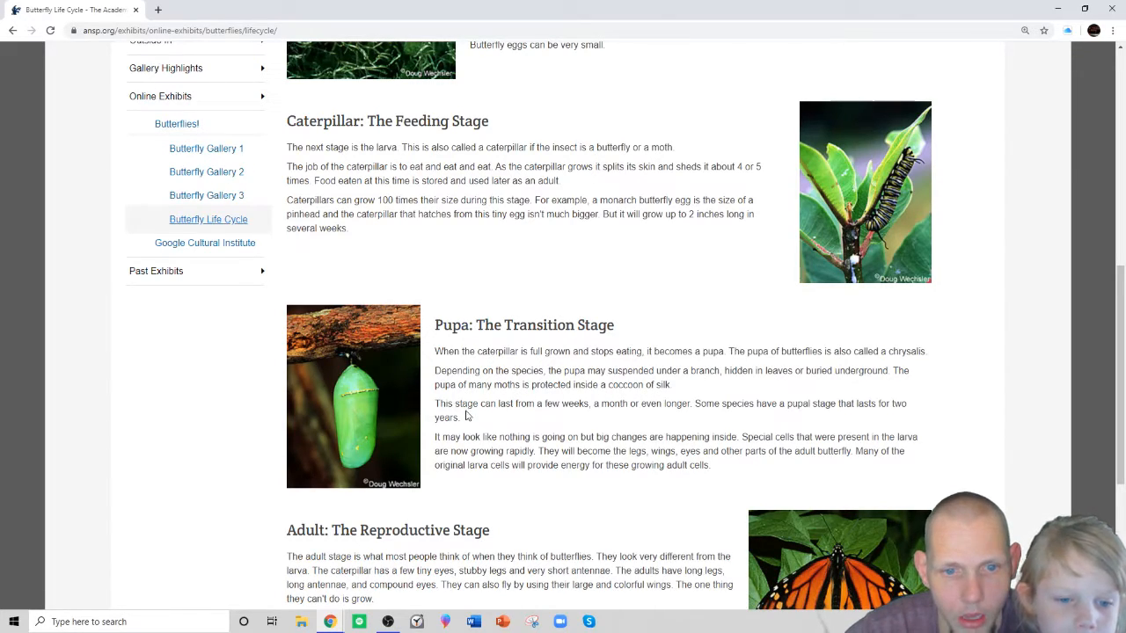
pyautogui.moveTo(596, 418)
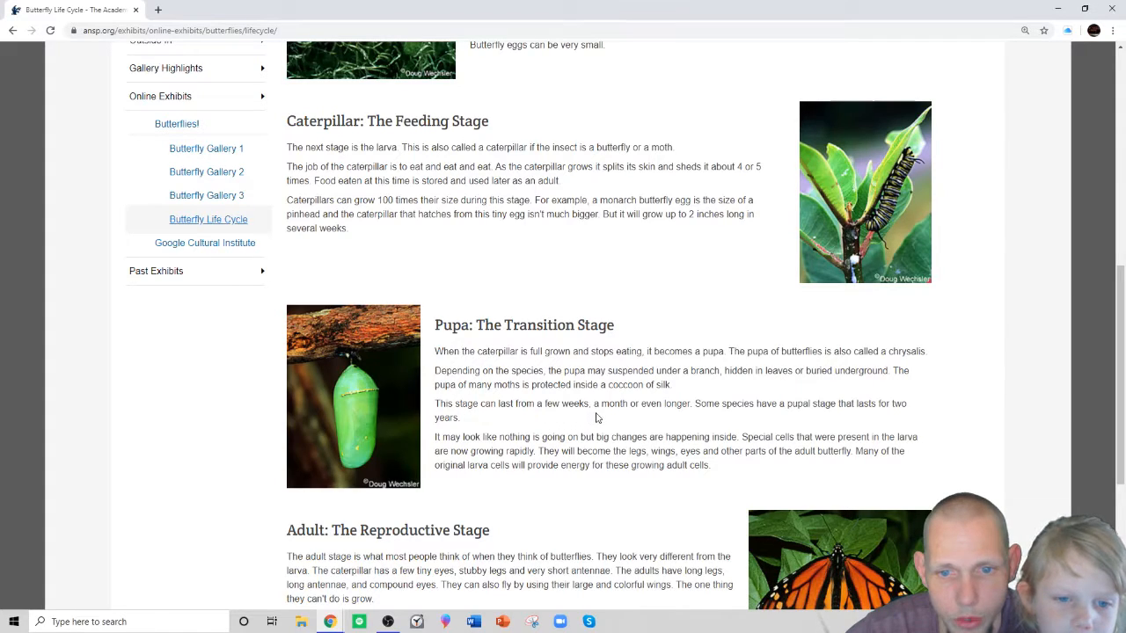
pyautogui.moveTo(707, 415)
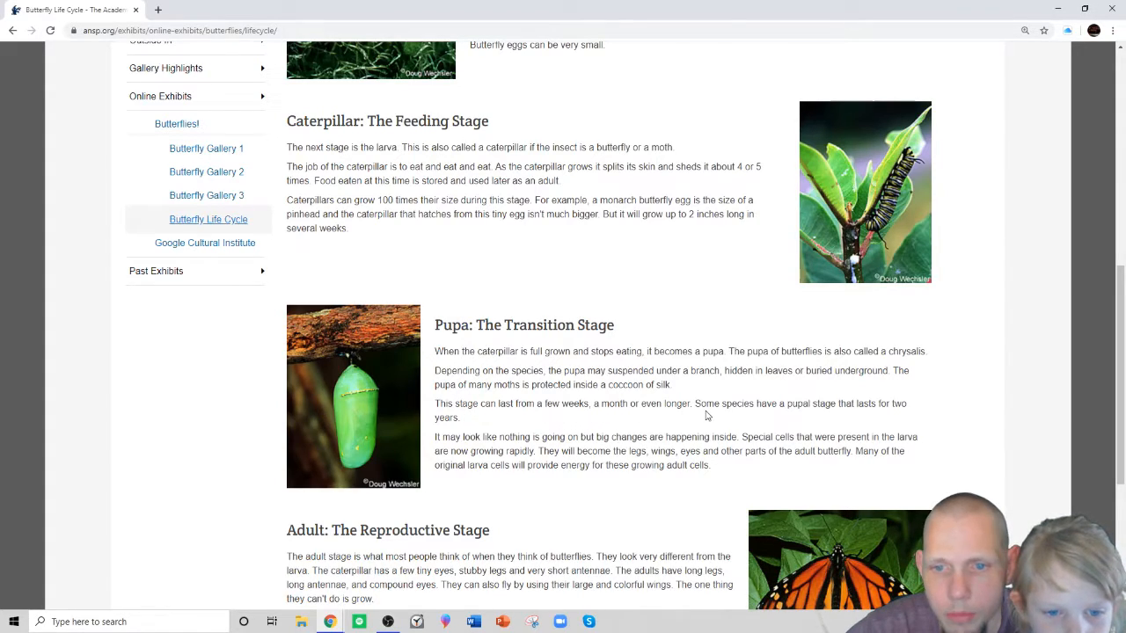
pyautogui.moveTo(833, 418)
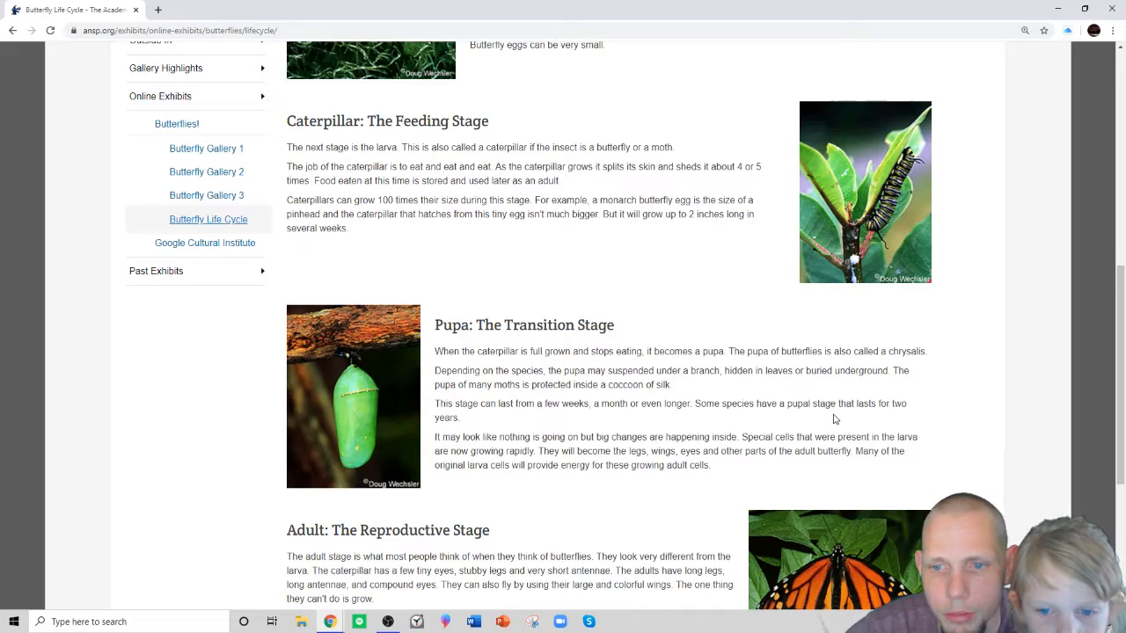
pyautogui.moveTo(501, 431)
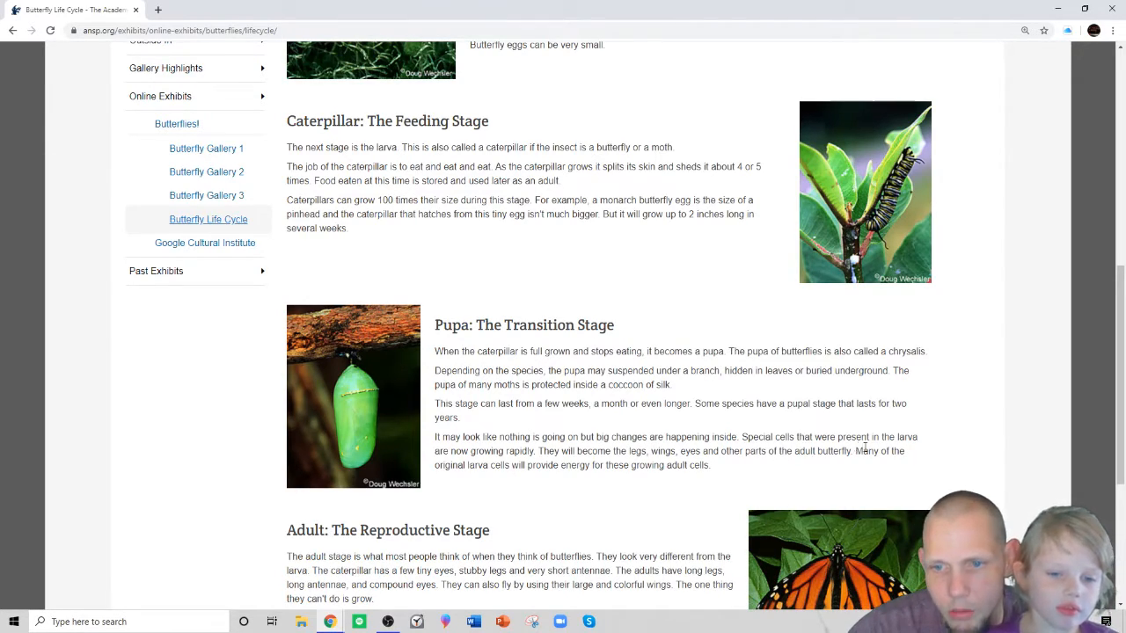
pyautogui.moveTo(584, 451)
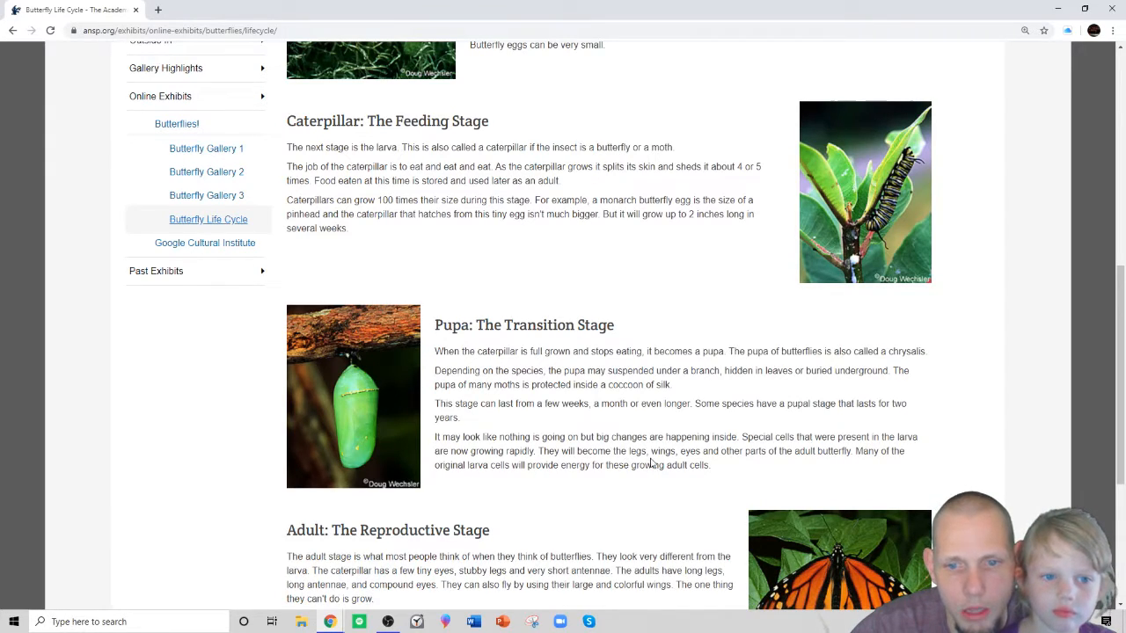
pyautogui.moveTo(871, 473)
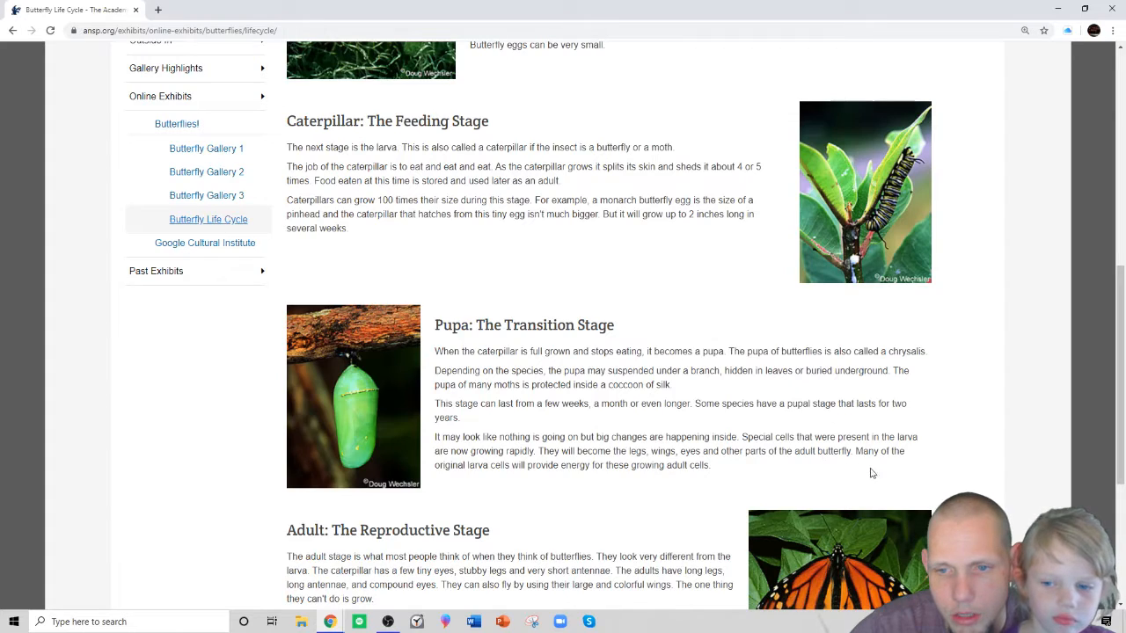
pyautogui.scroll(-3)
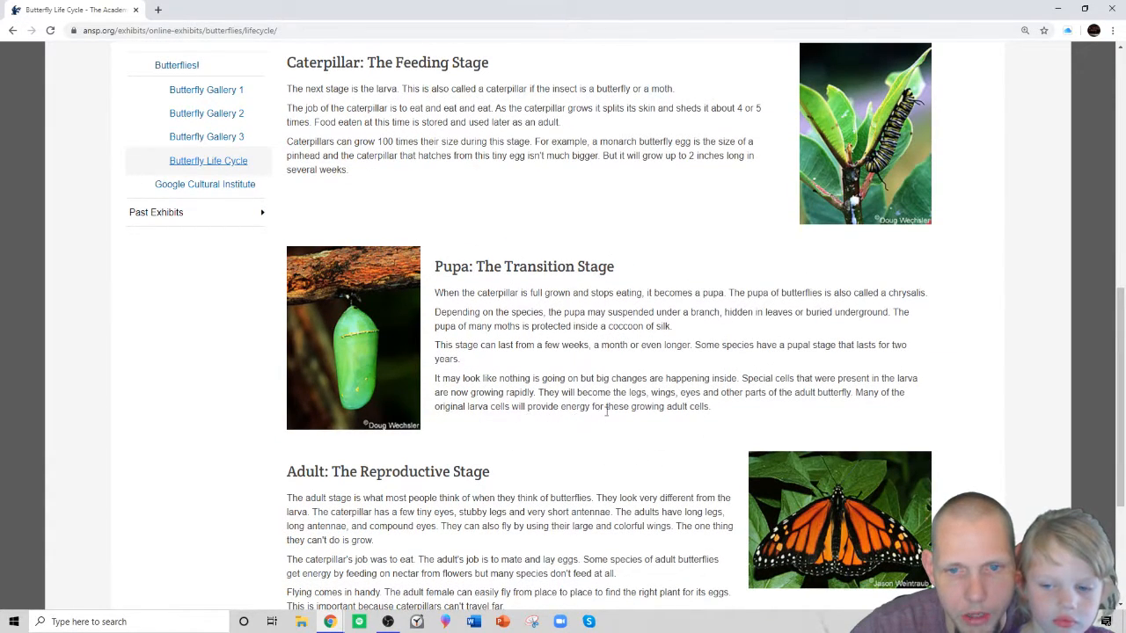
pyautogui.moveTo(689, 438)
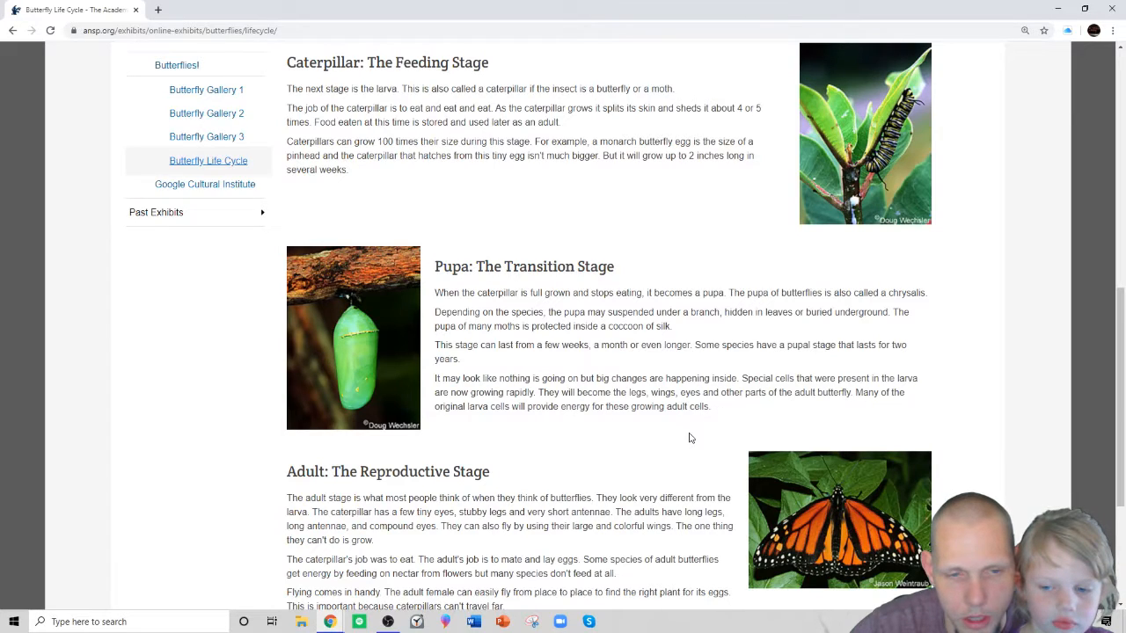
pyautogui.scroll(-3)
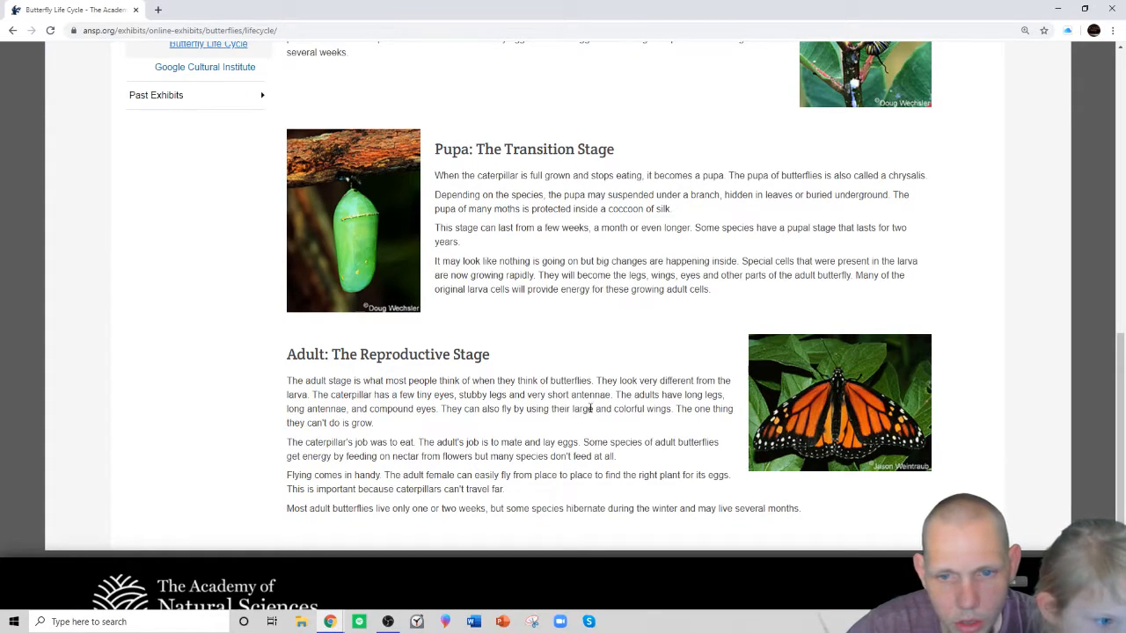
pyautogui.moveTo(591, 404)
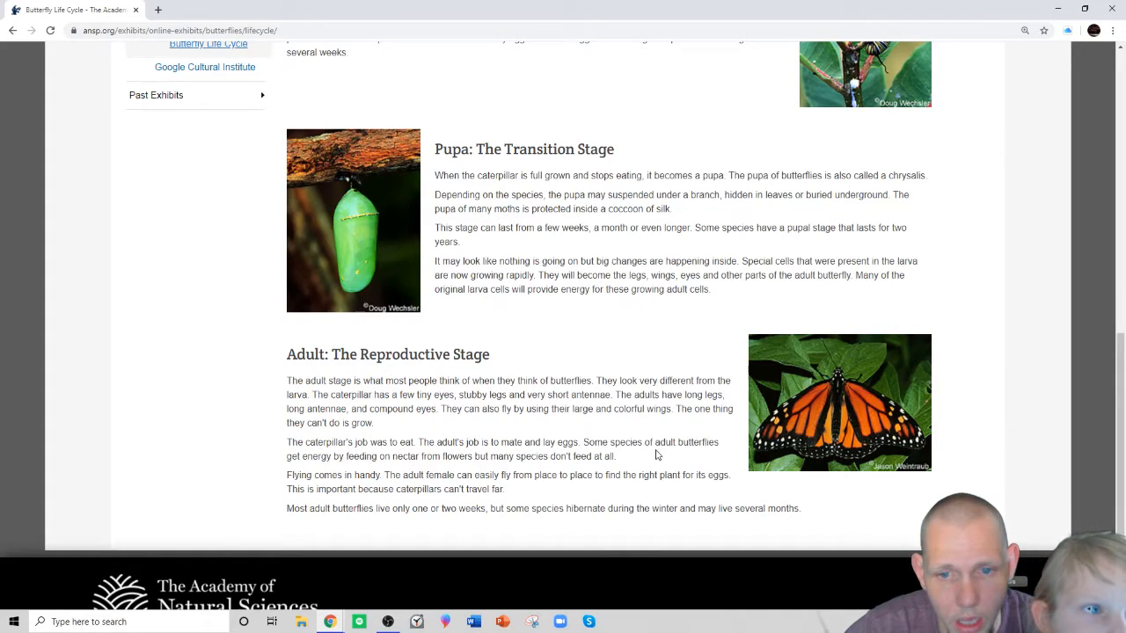
pyautogui.moveTo(343, 466)
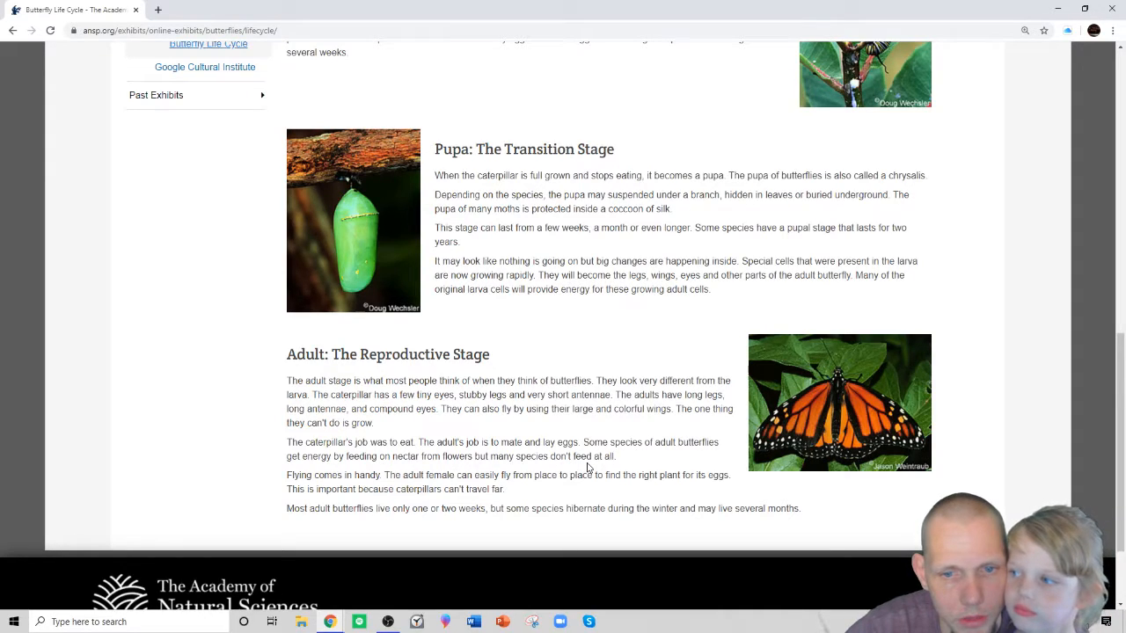
pyautogui.moveTo(343, 468)
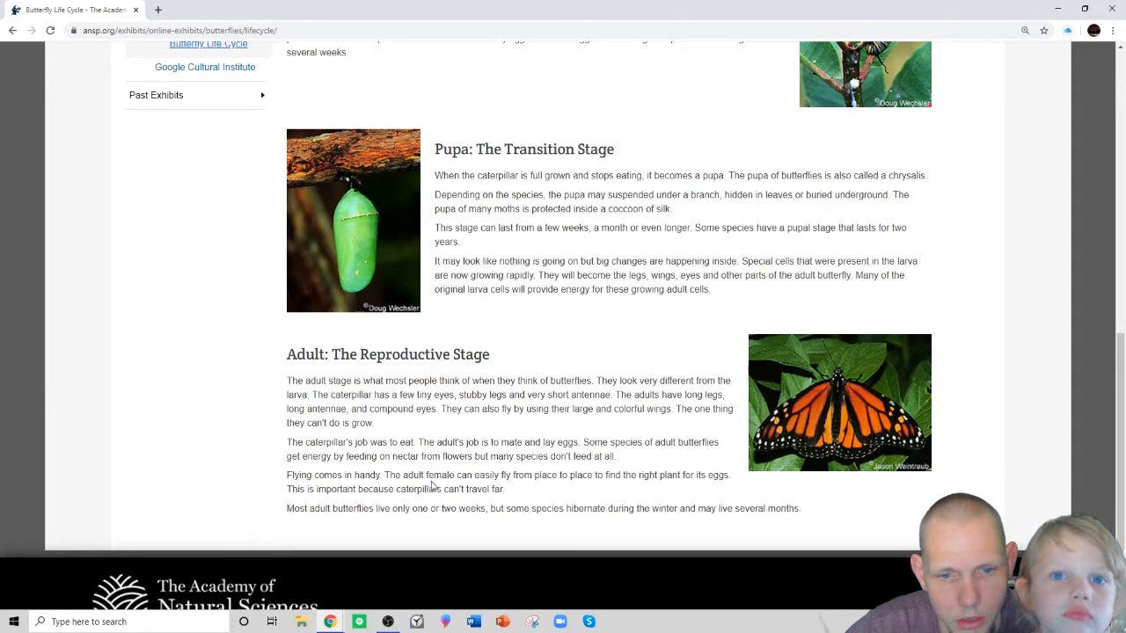
pyautogui.moveTo(549, 489)
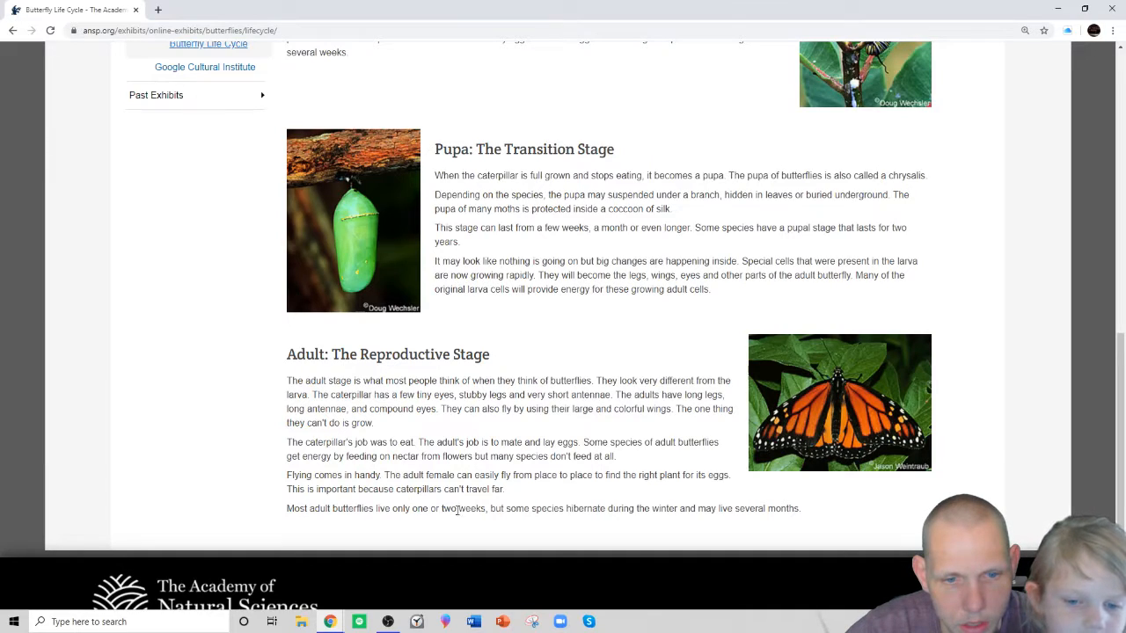
pyautogui.moveTo(556, 524)
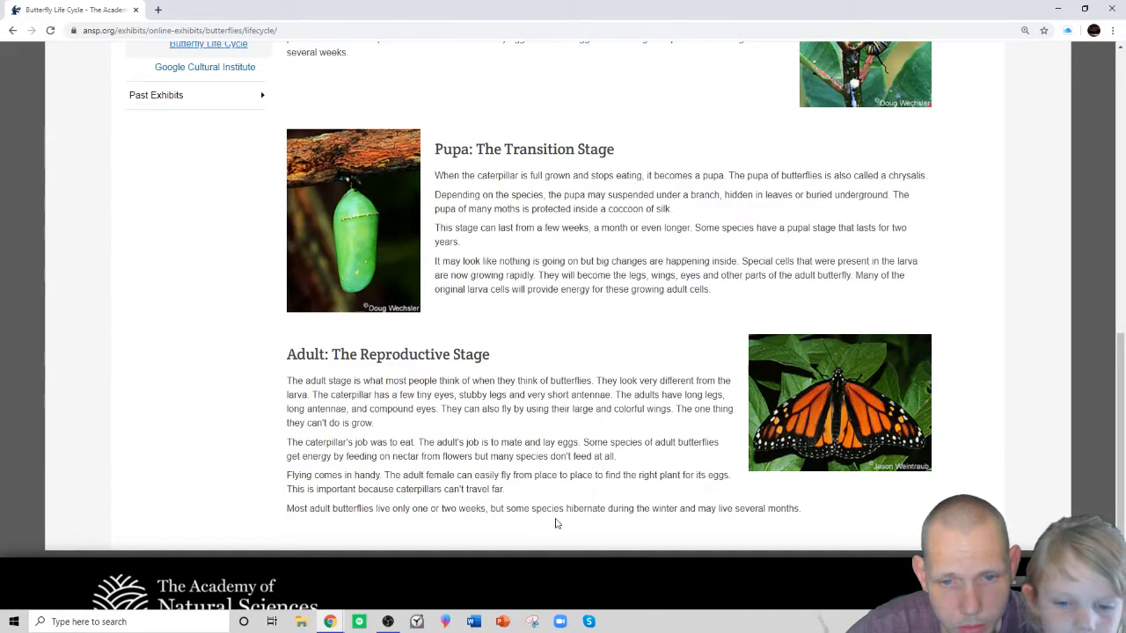
pyautogui.moveTo(679, 528)
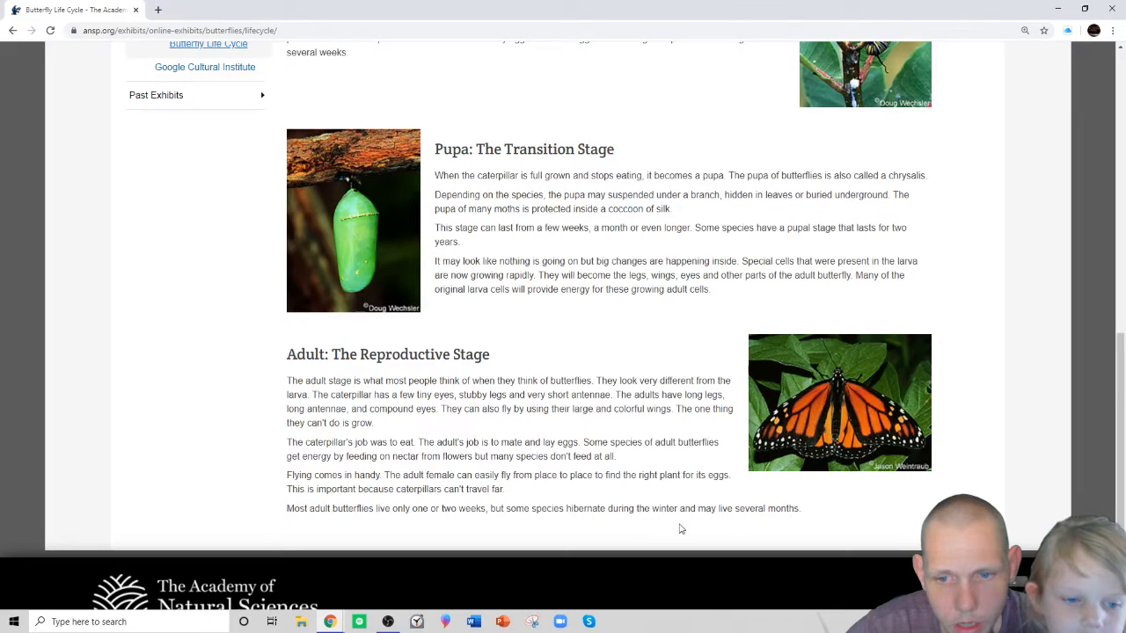
pyautogui.moveTo(851, 506)
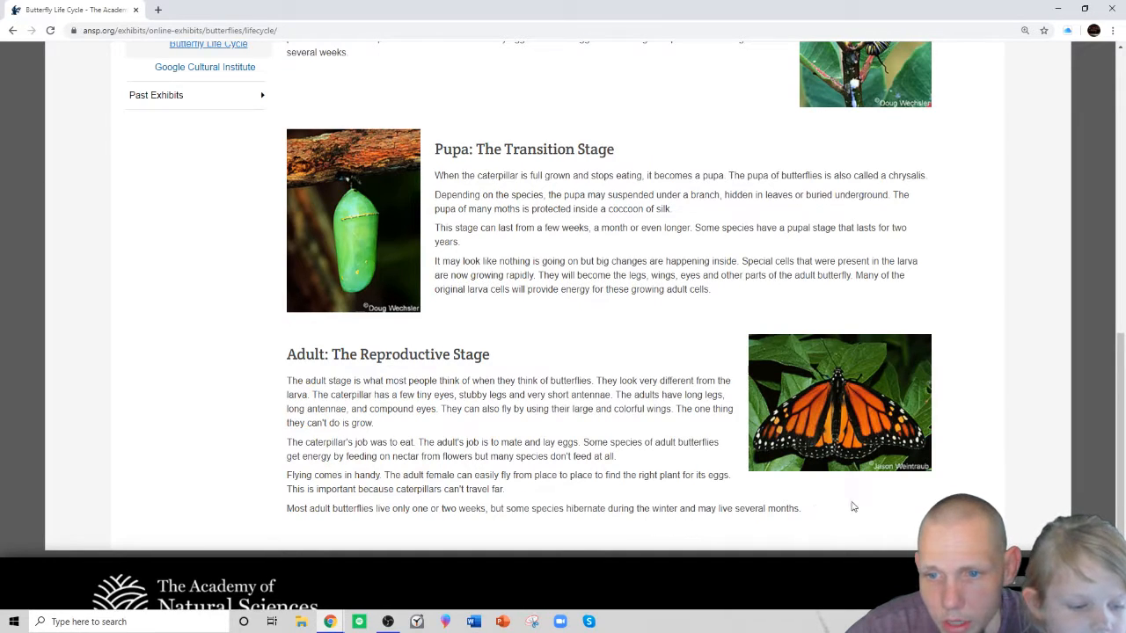
pyautogui.scroll(3)
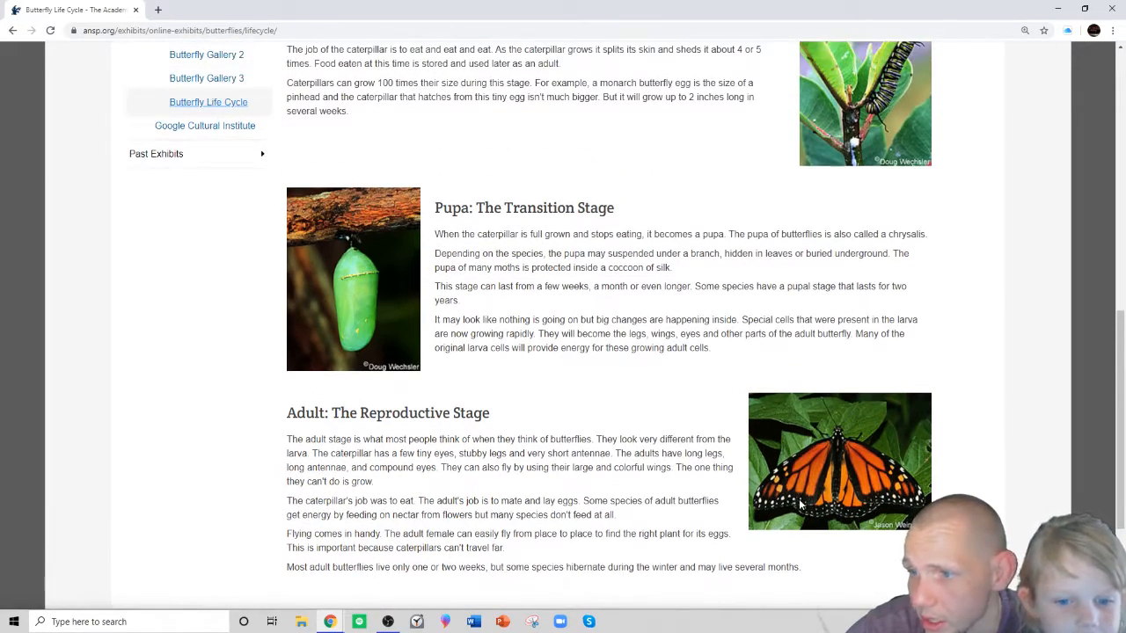
pyautogui.scroll(3)
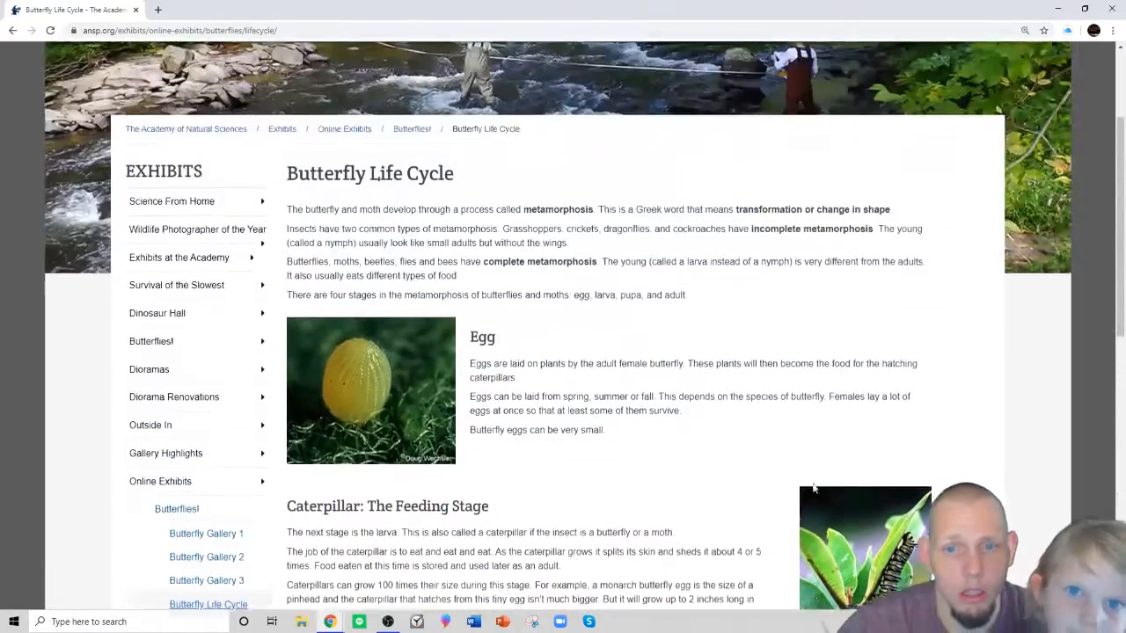
# Scroll down the butterfly life cycle page before leaving it for the Google results.
pyautogui.scroll(-3)
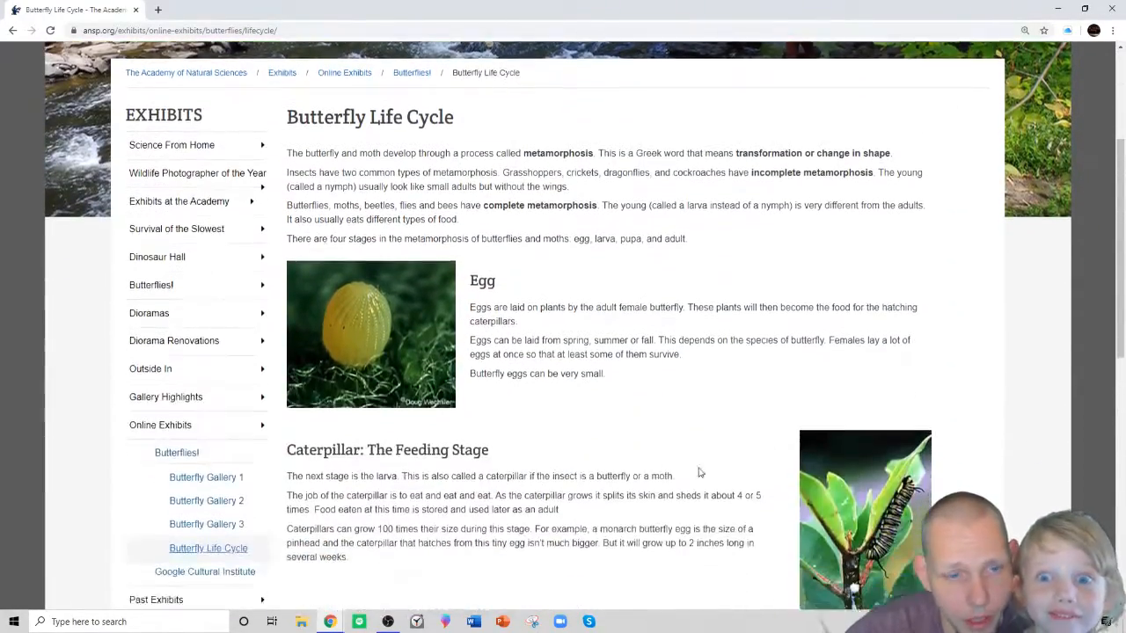
pyautogui.scroll(-3)
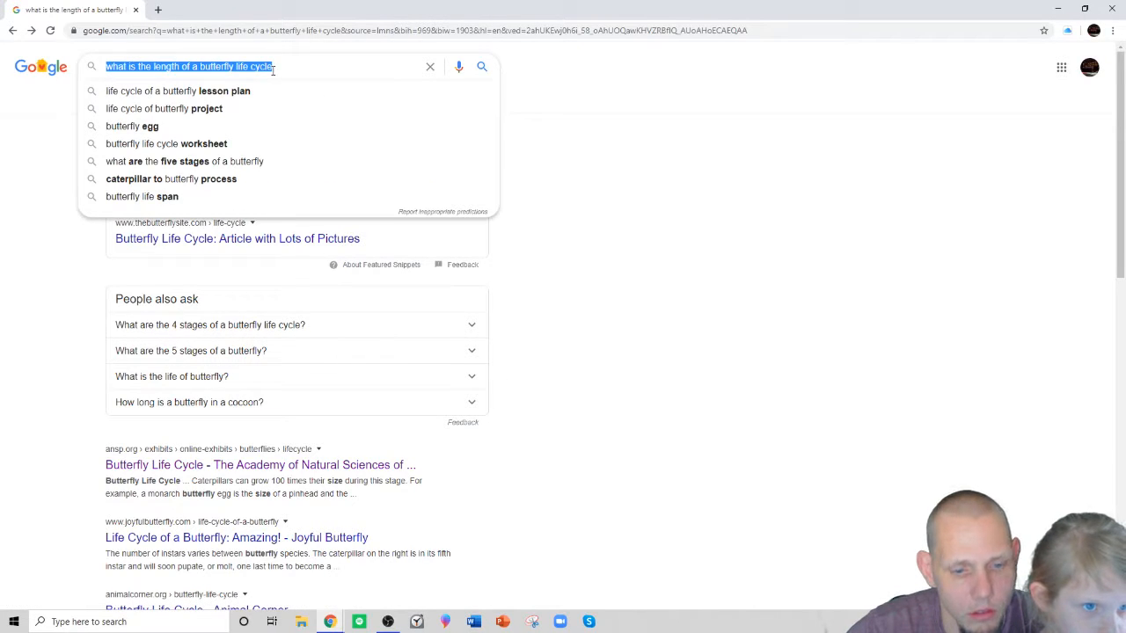
# Search Google for 'on this day in history' and follow the History.com This Day in History result.
pyautogui.write('on')
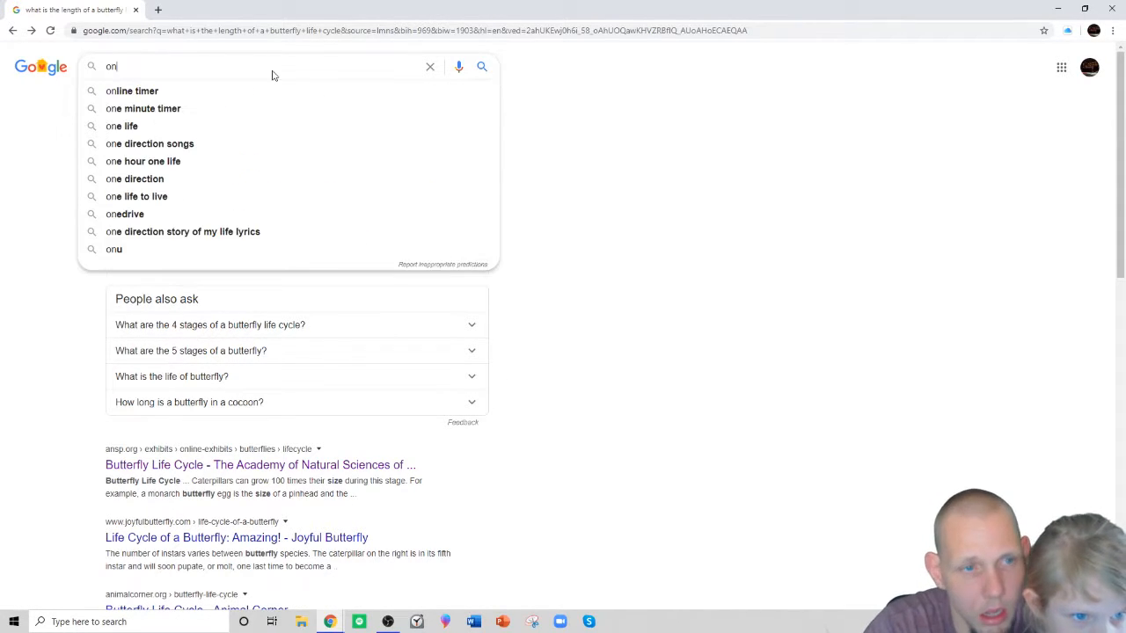
pyautogui.write('this da')
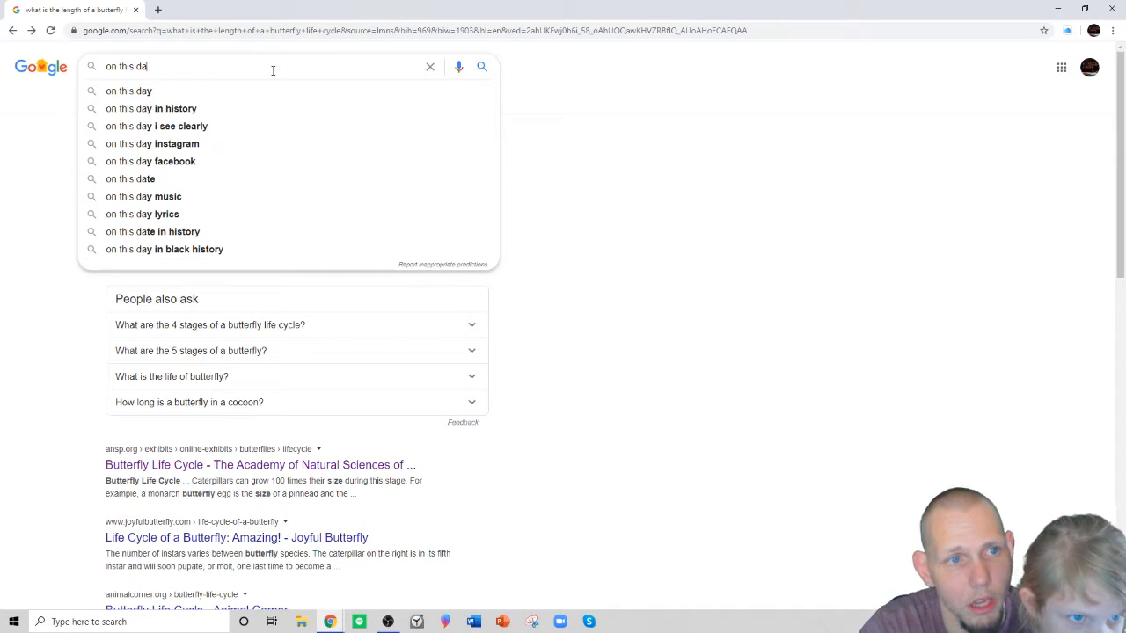
pyautogui.moveTo(316, 109)
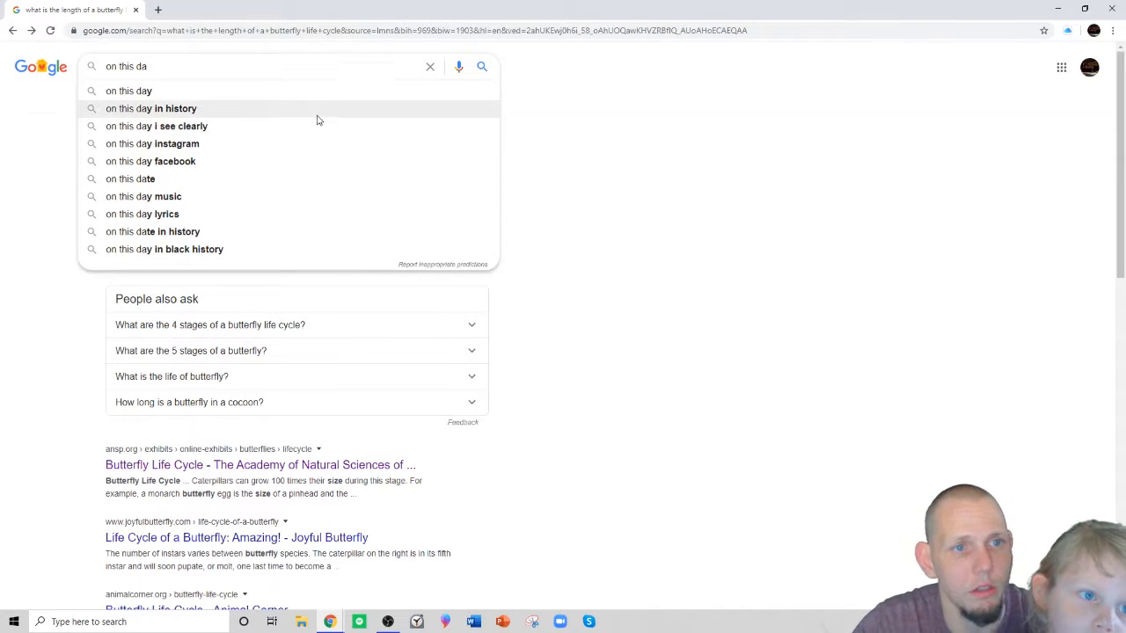
pyautogui.click(151, 109)
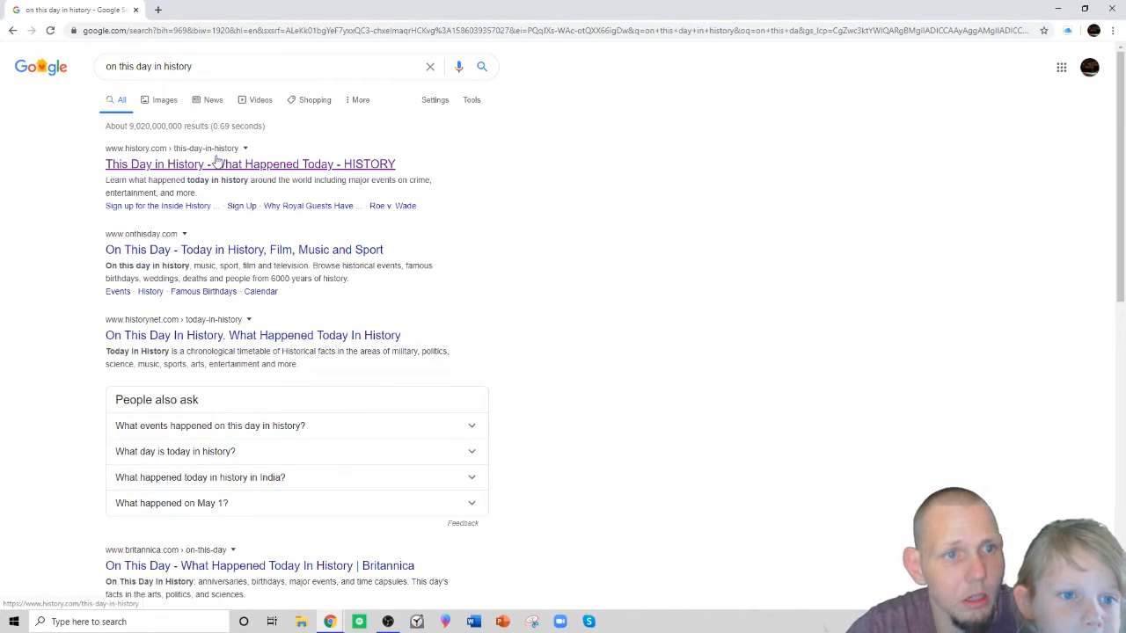
pyautogui.click(250, 163)
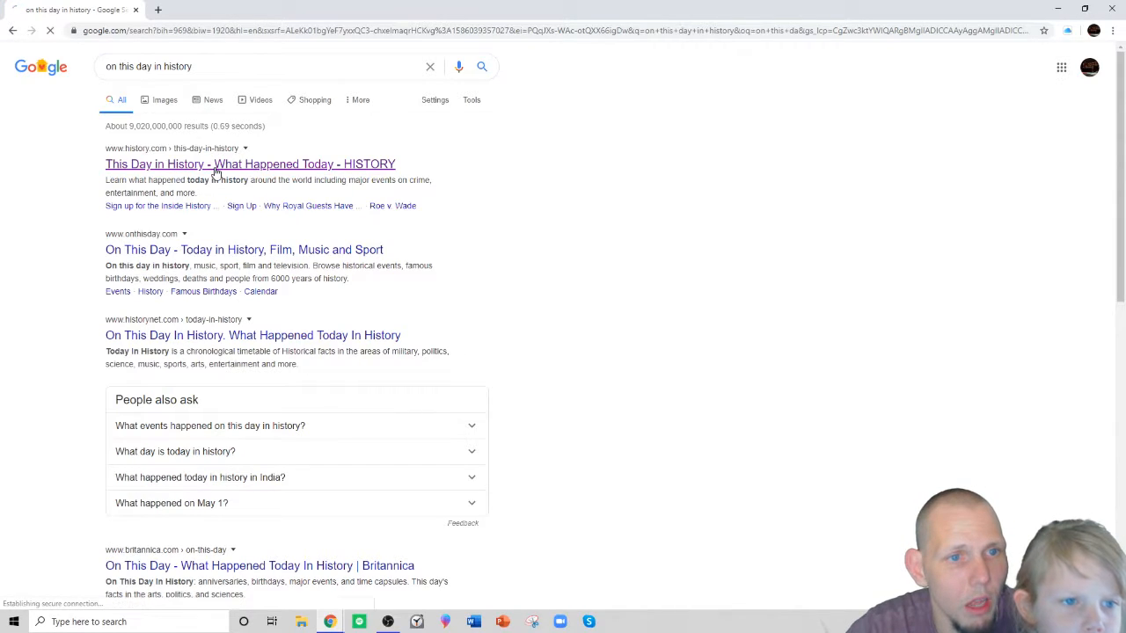
pyautogui.click(250, 164)
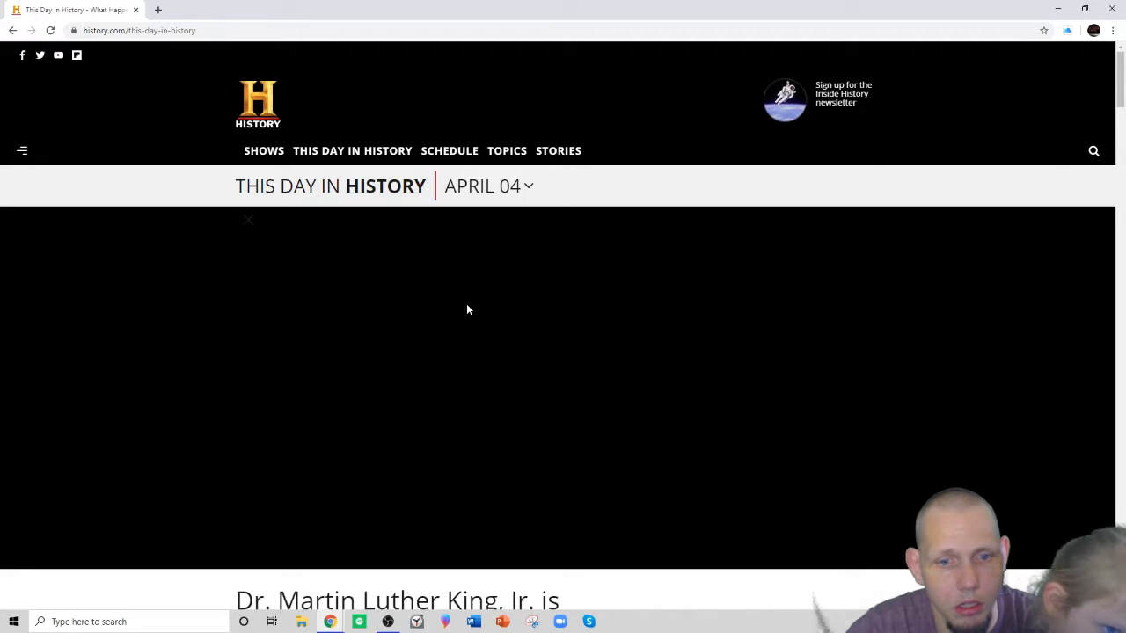
pyautogui.scroll(-3)
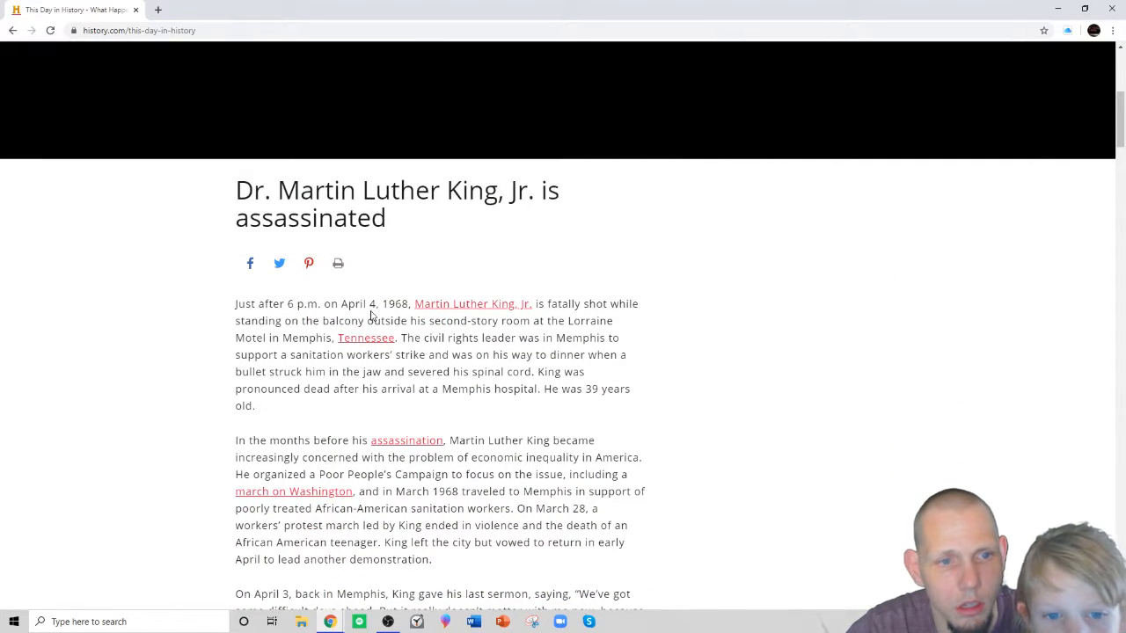
pyautogui.moveTo(369, 316)
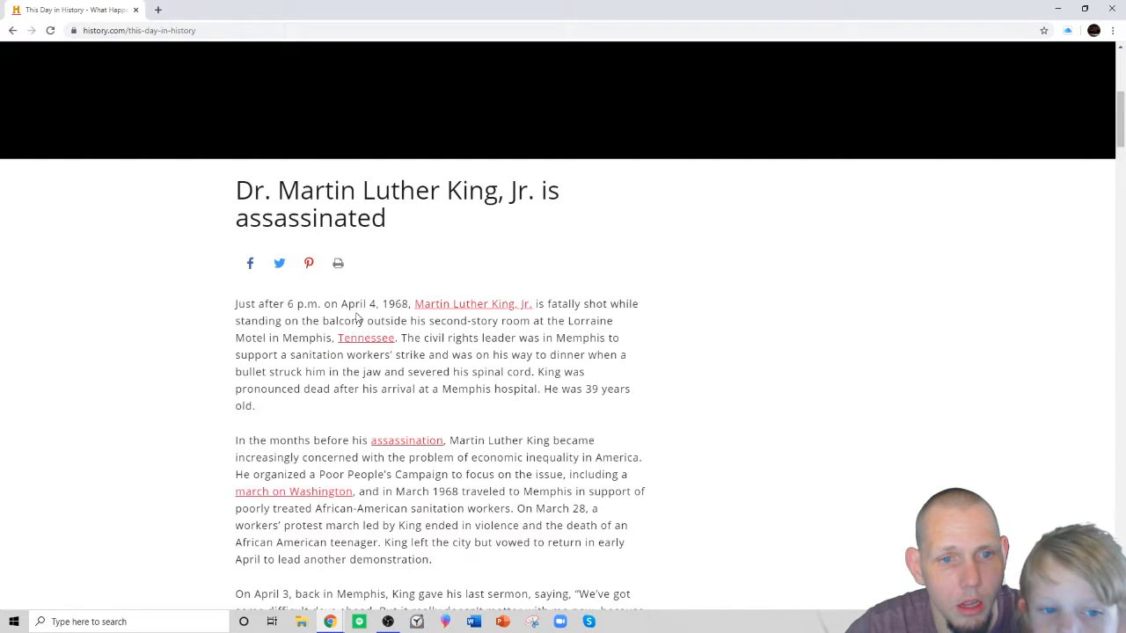
pyautogui.moveTo(471, 302)
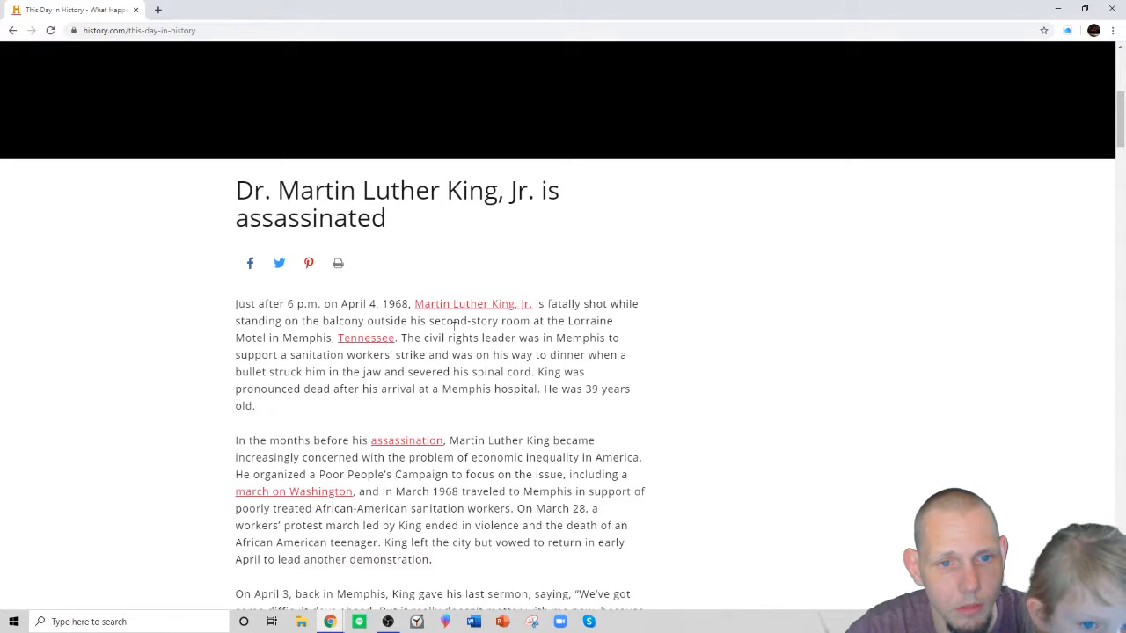
pyautogui.scroll(-3)
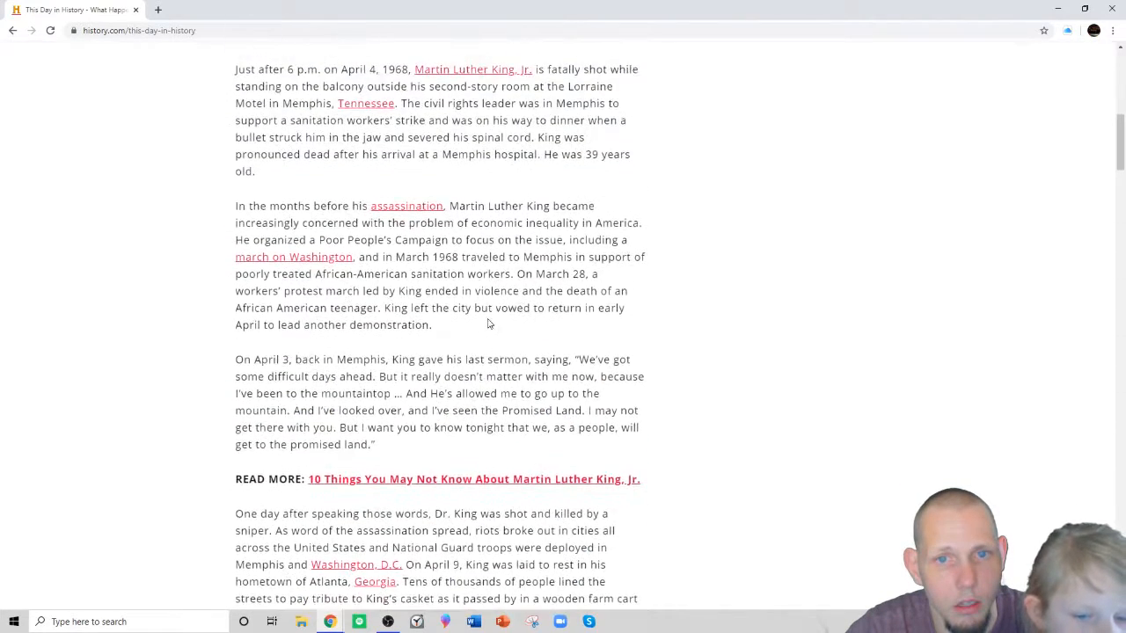
pyautogui.scroll(3)
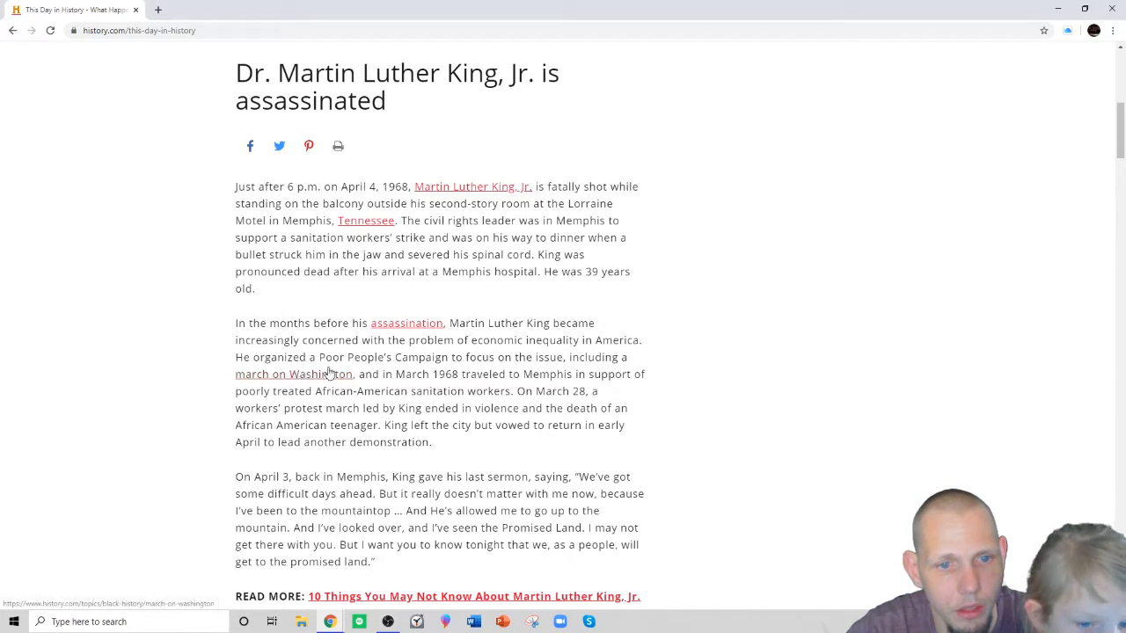
pyautogui.scroll(-3)
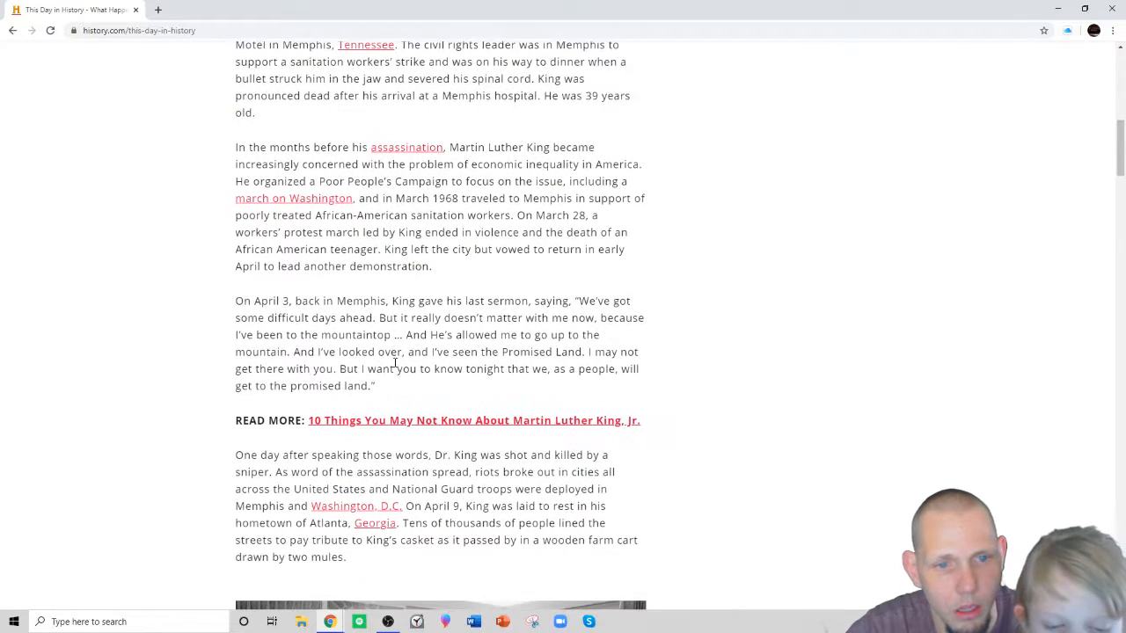
pyautogui.scroll(-3)
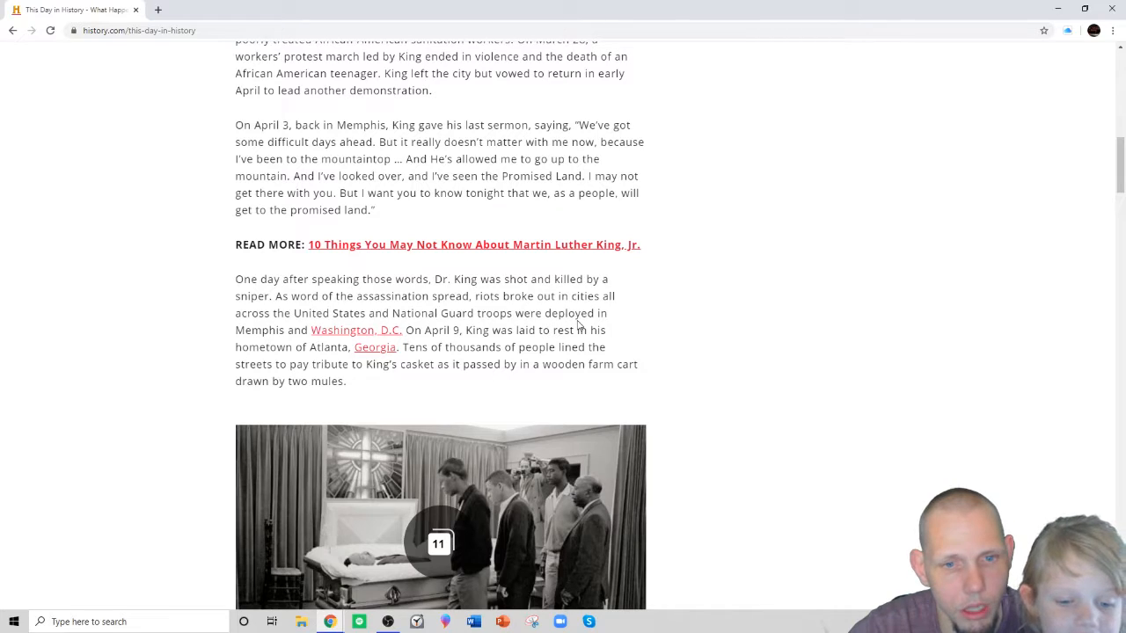
pyautogui.moveTo(714, 305)
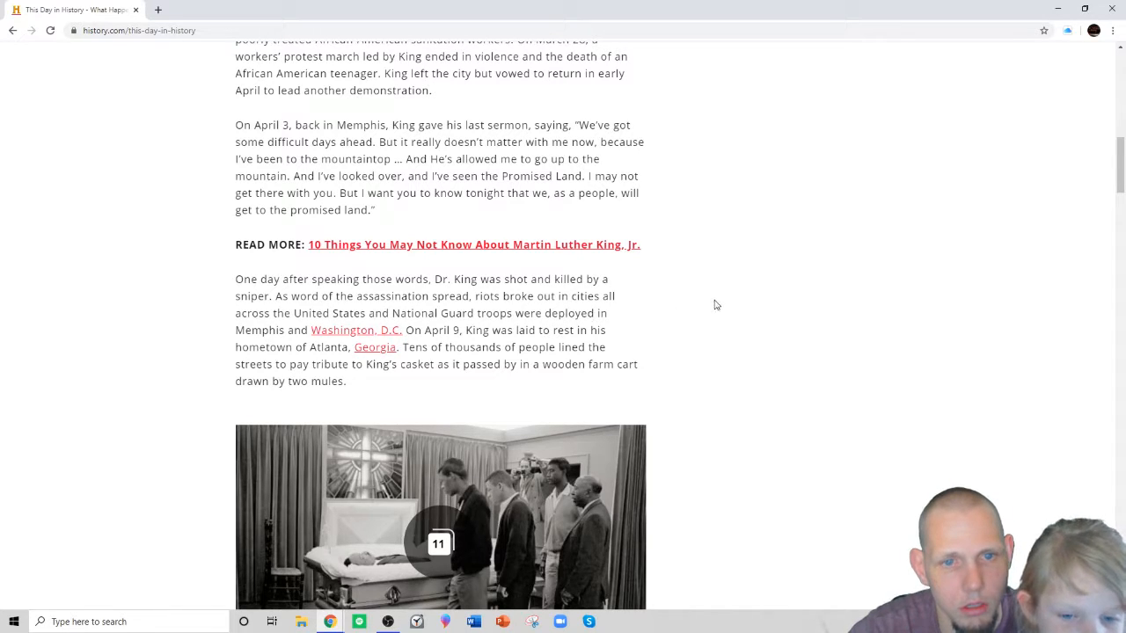
pyautogui.scroll(-3)
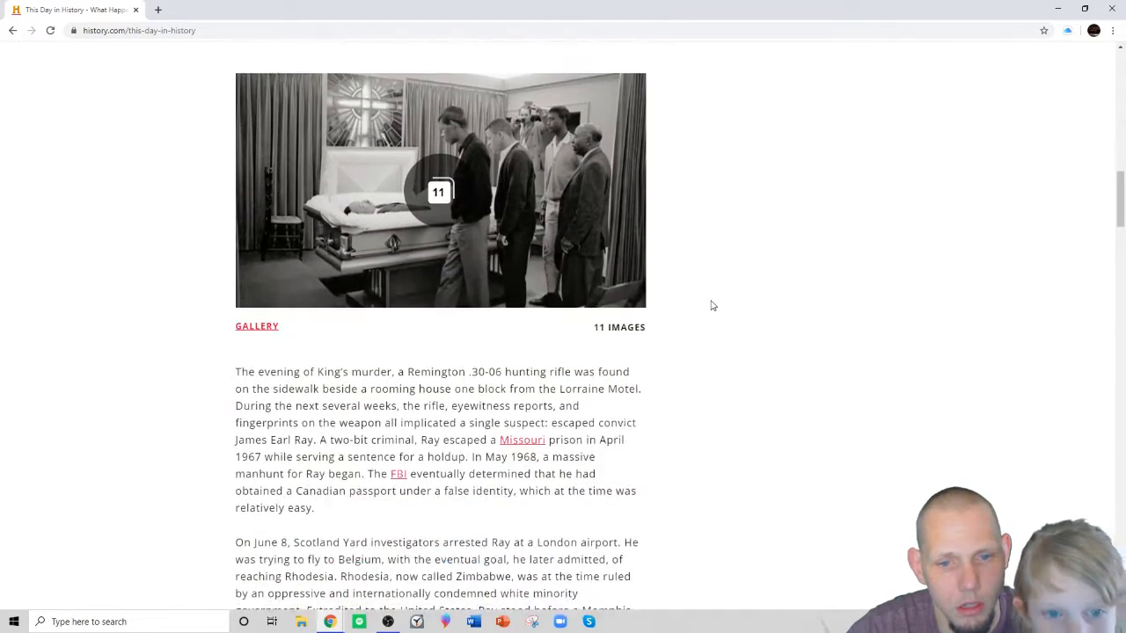
pyautogui.scroll(-3)
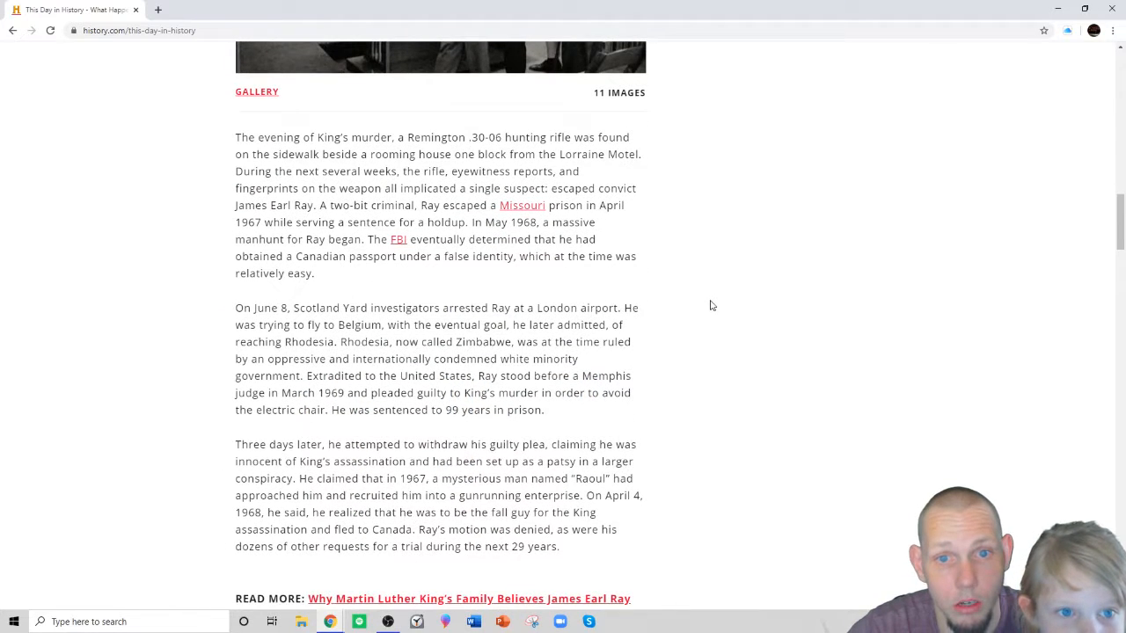
pyautogui.scroll(3)
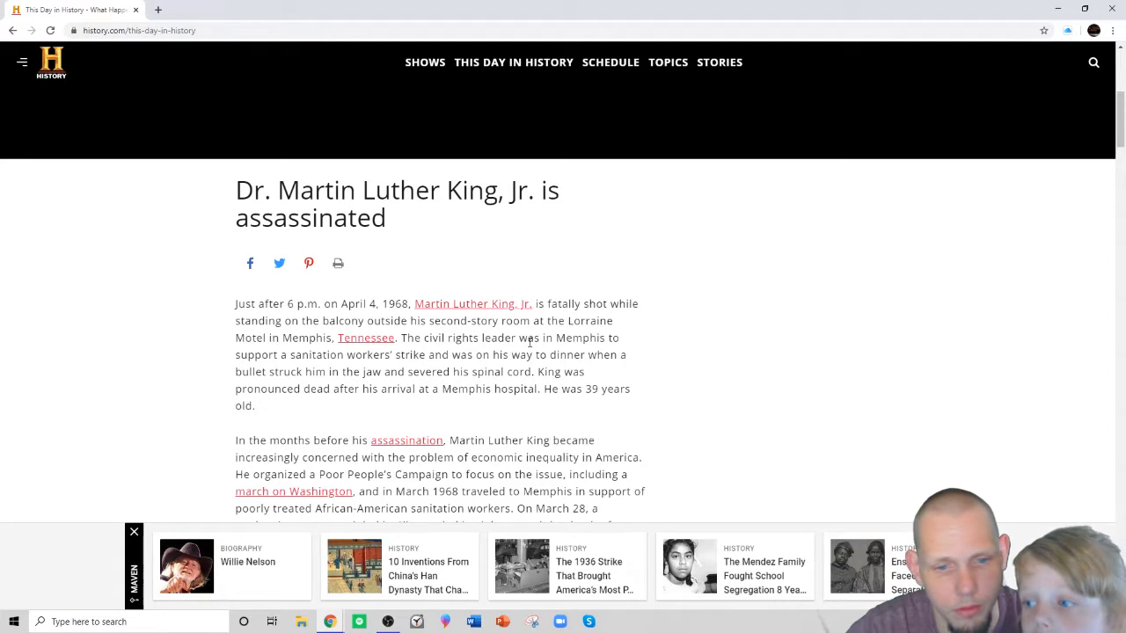
pyautogui.scroll(-3)
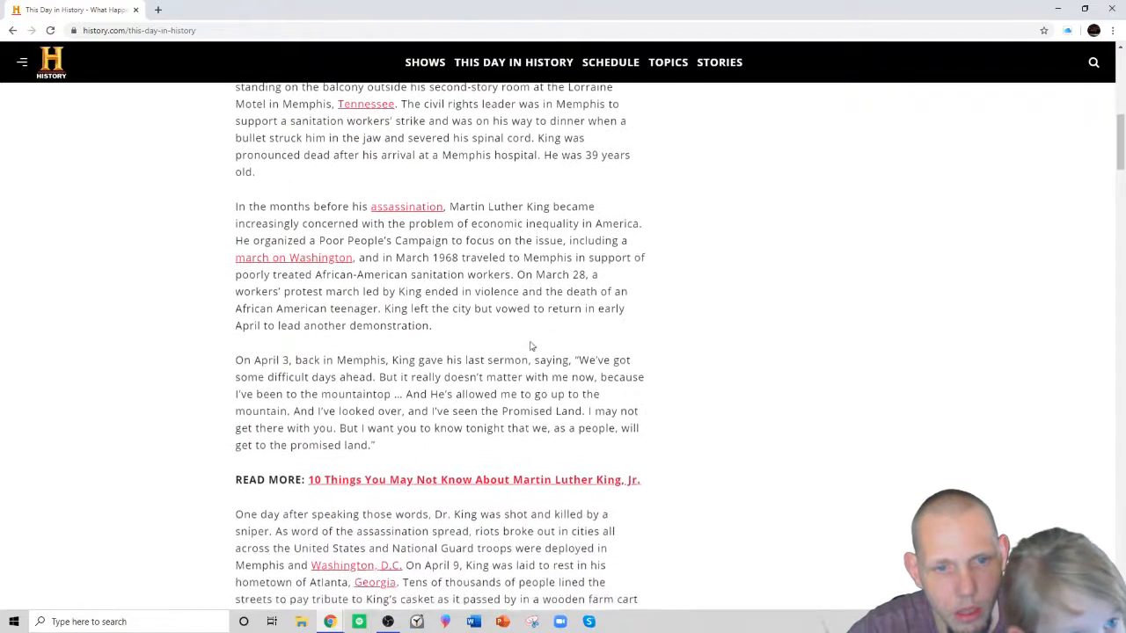
pyautogui.scroll(-3)
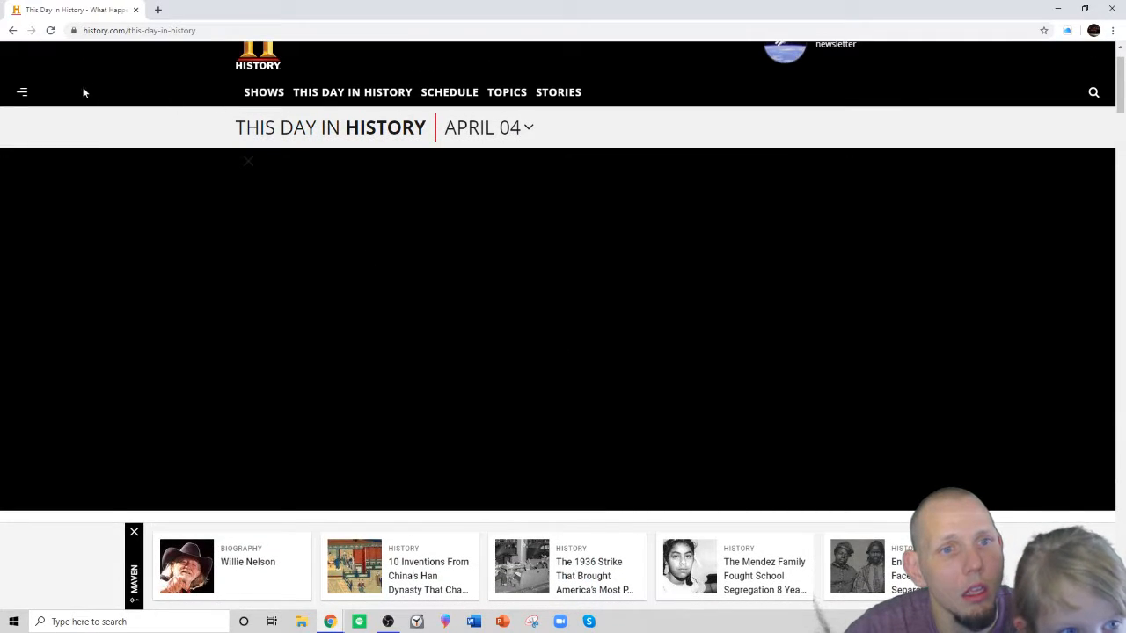
pyautogui.moveTo(297, 60)
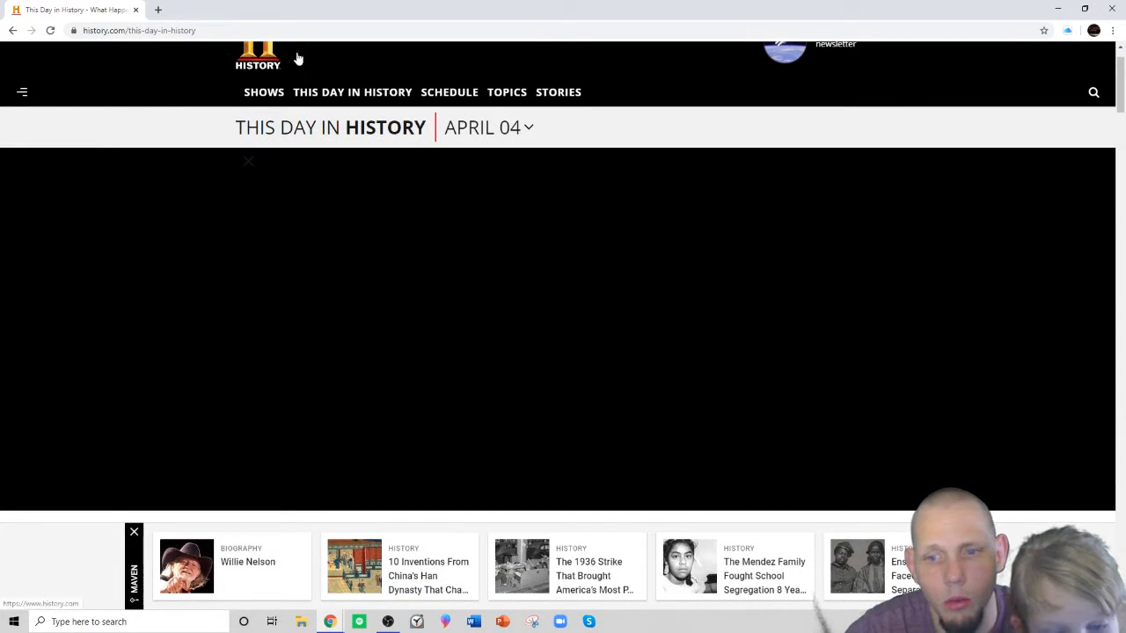
# Go back to the Google results and replace the query with 'news of the day'.
pyautogui.click(12, 30)
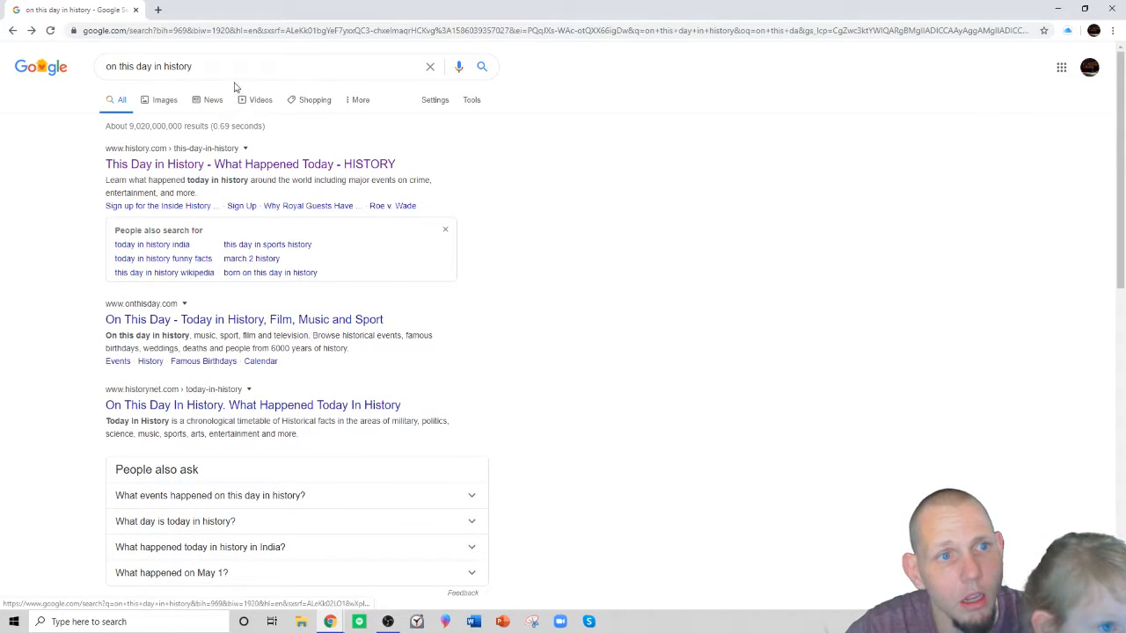
pyautogui.write('an')
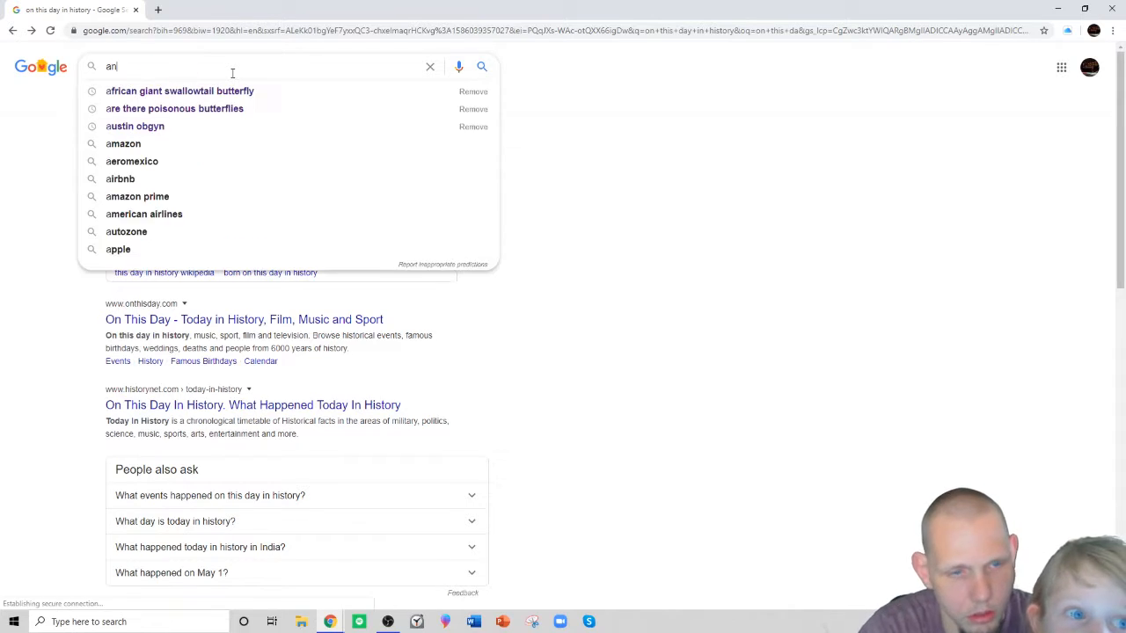
pyautogui.write('y')
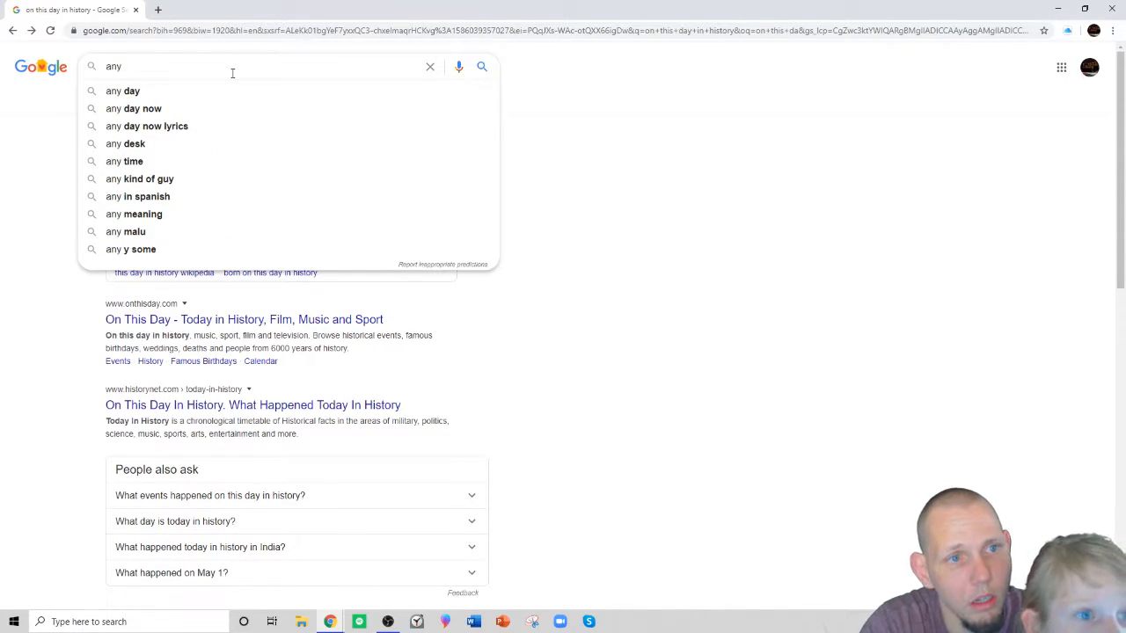
pyautogui.write('news of the d')
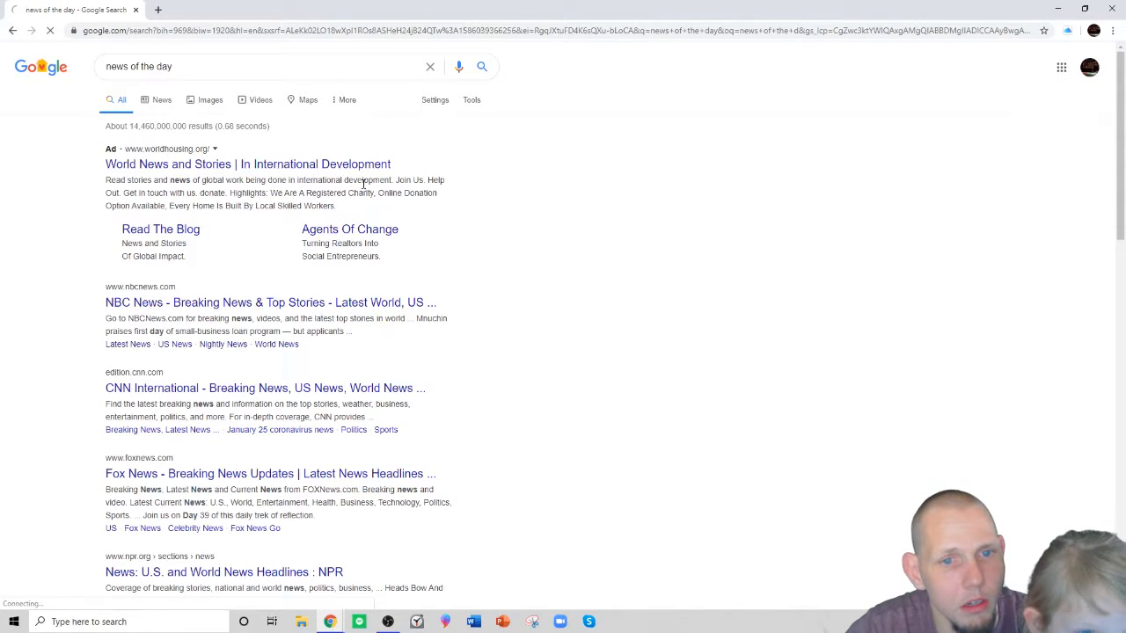
# Try the sponsored world news link, back out of its error page, review more results and return to the history results.
pyautogui.click(246, 163)
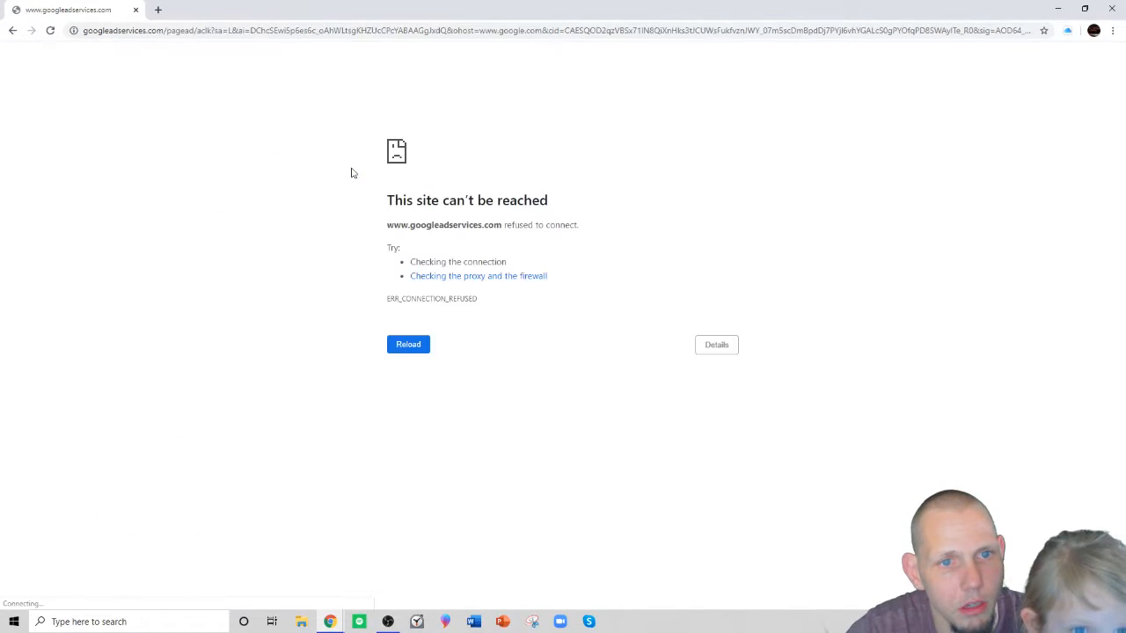
pyautogui.click(12, 30)
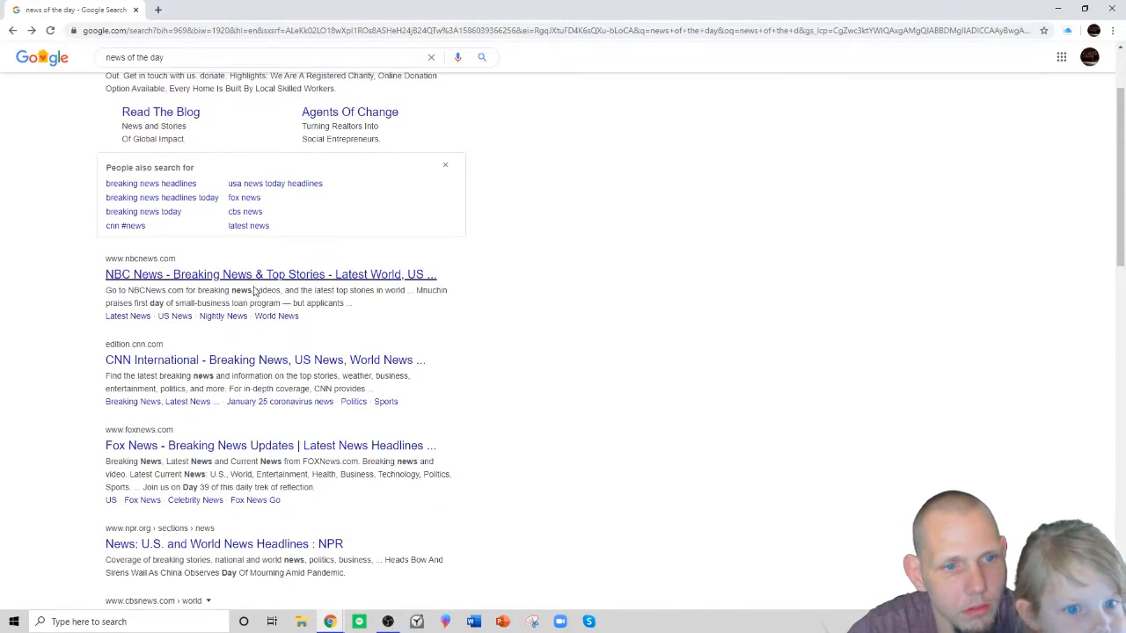
pyautogui.scroll(-3)
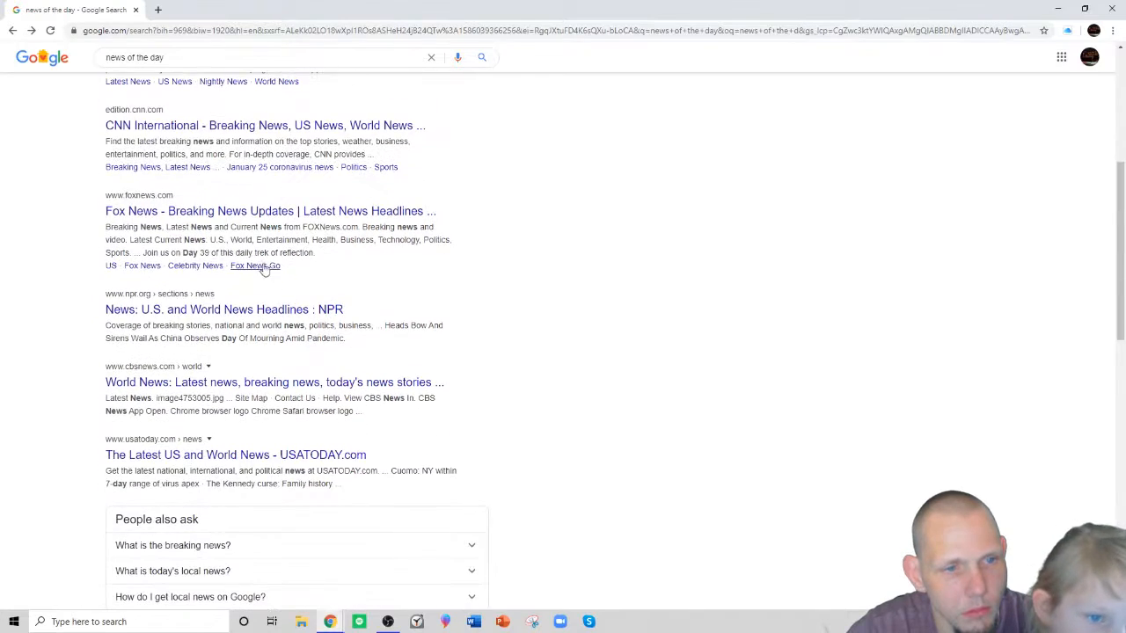
pyautogui.scroll(-3)
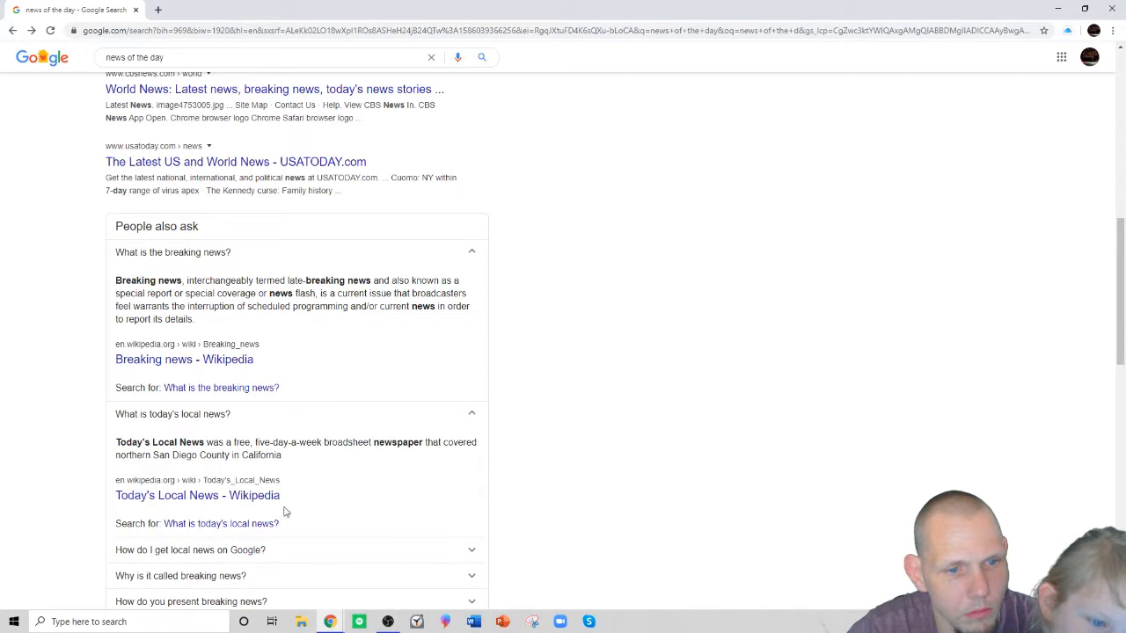
pyautogui.click(197, 495)
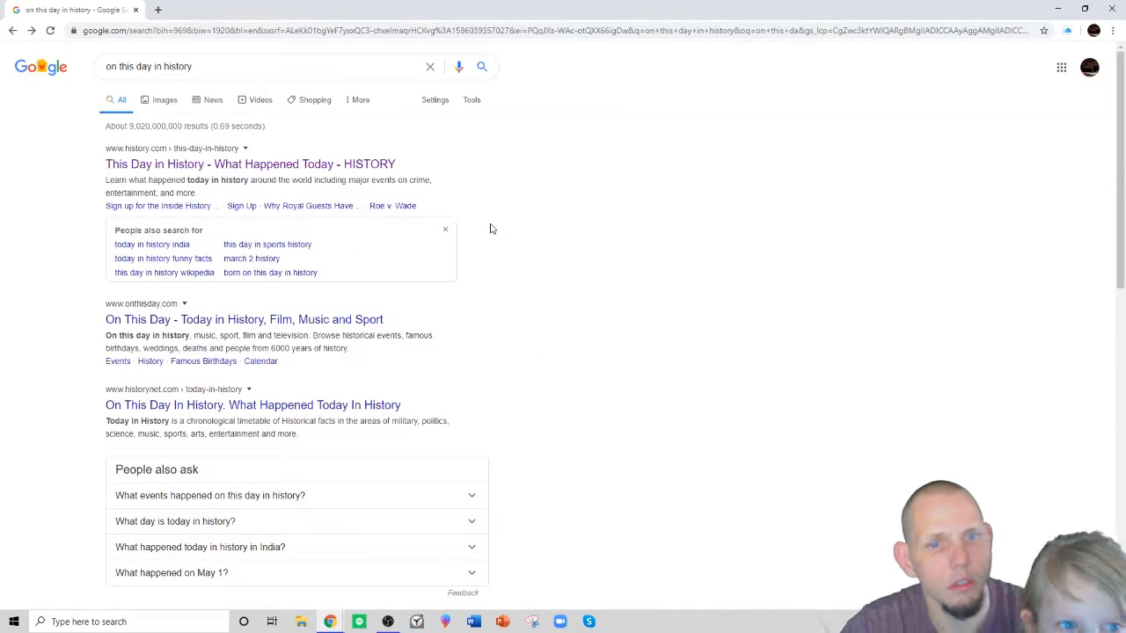
pyautogui.moveTo(482, 245)
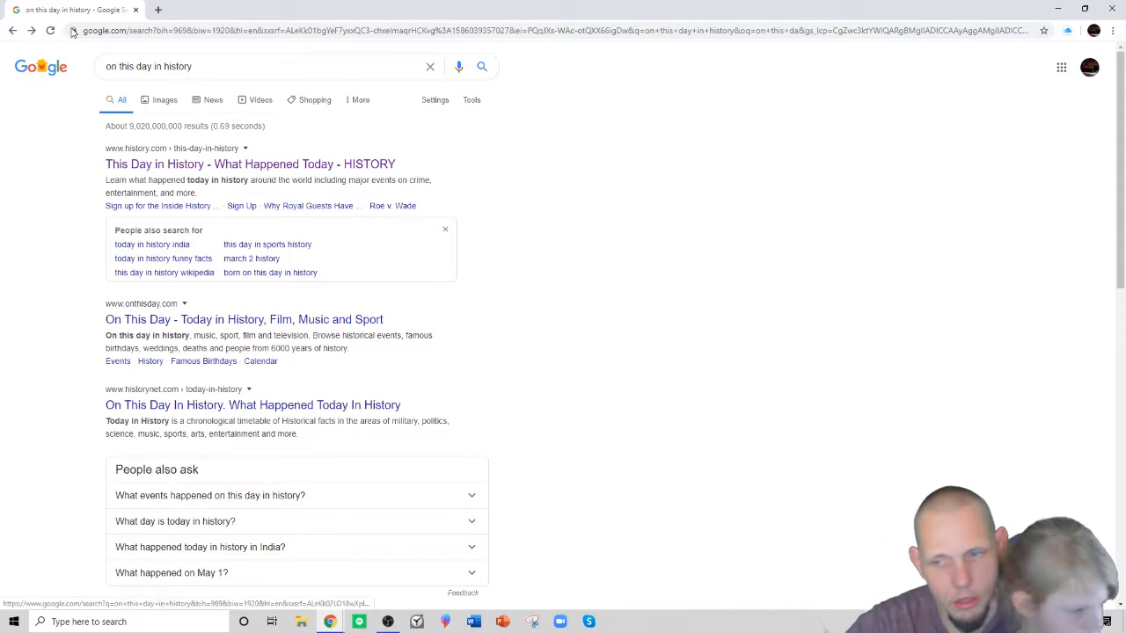
pyautogui.moveTo(645, 271)
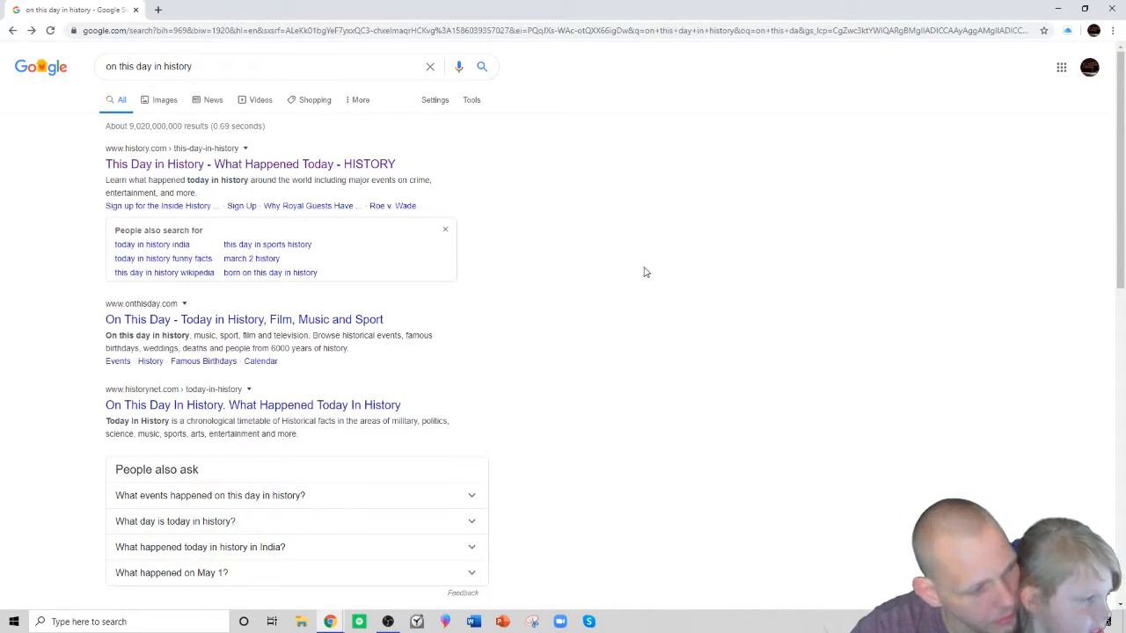
pyautogui.moveTo(800, 343)
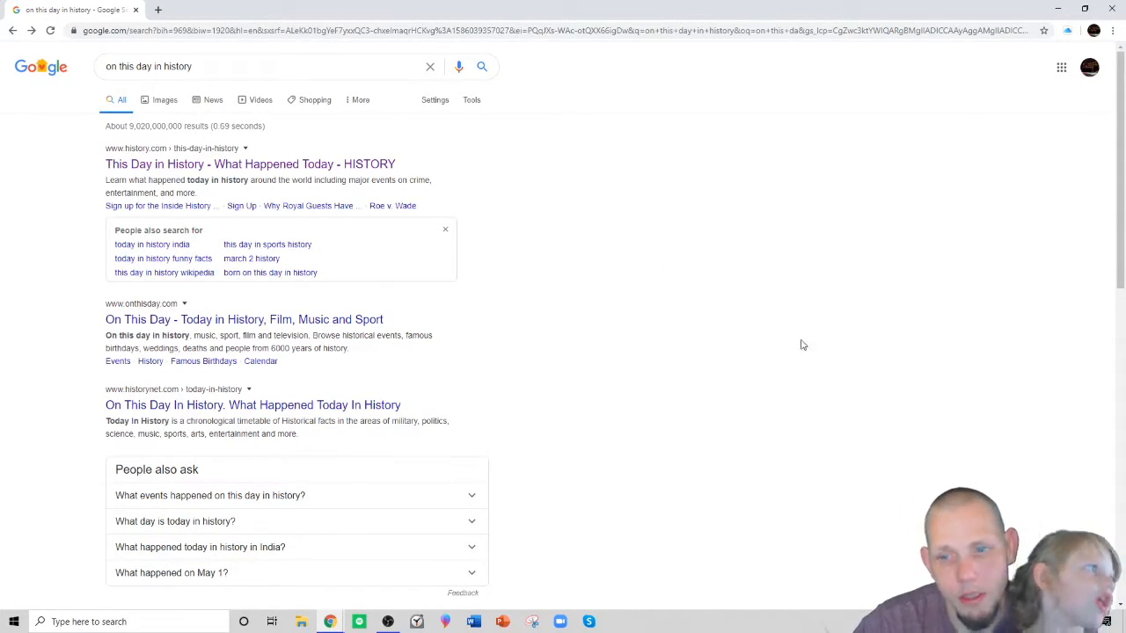
pyautogui.moveTo(859, 181)
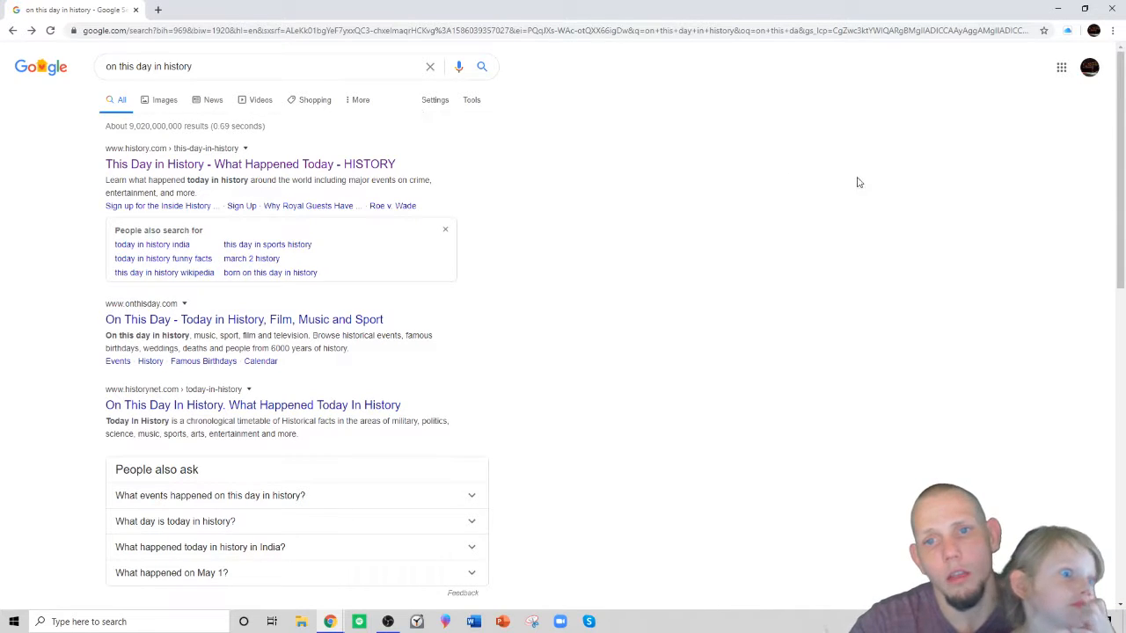
pyautogui.moveTo(1018, 447)
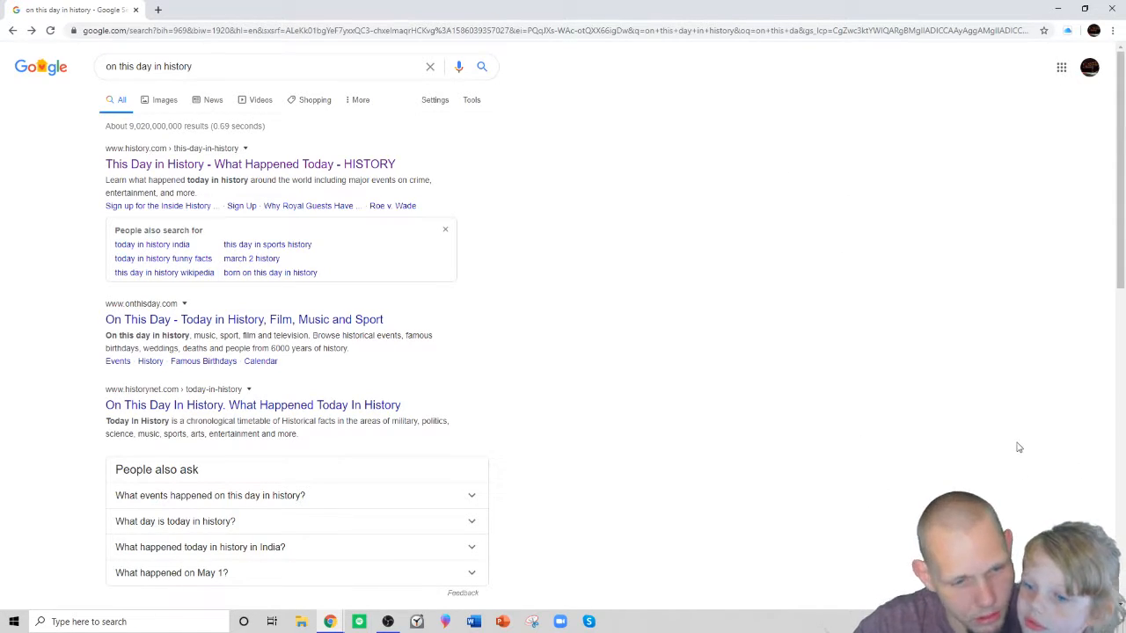